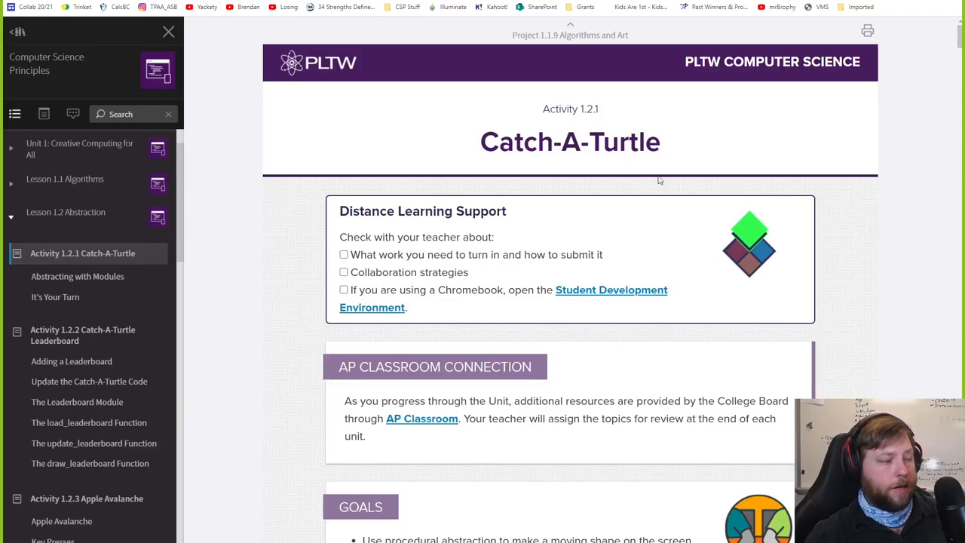
Highlight 'event-driven programming' in the Catch-A-Turtle Goals box.
scroll("up", 3)
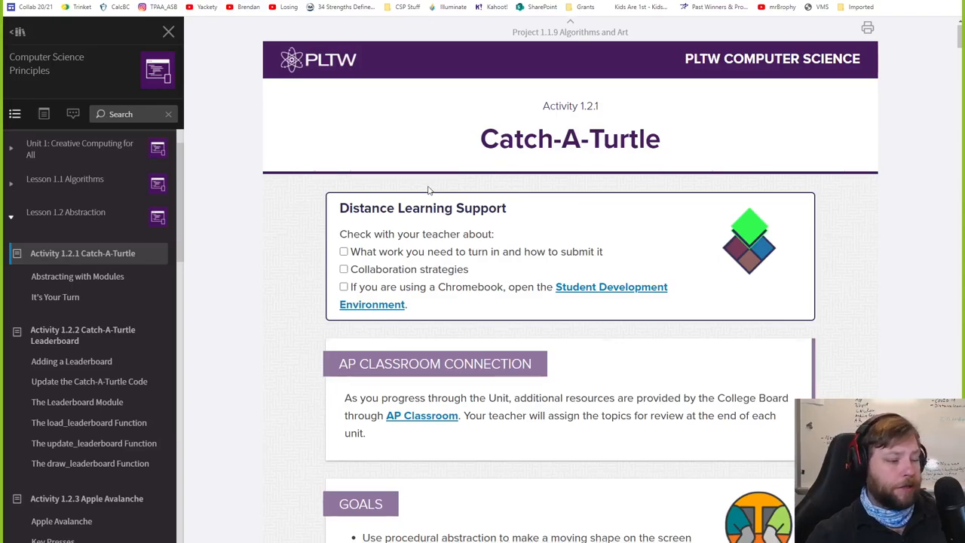
scroll("down", 3)
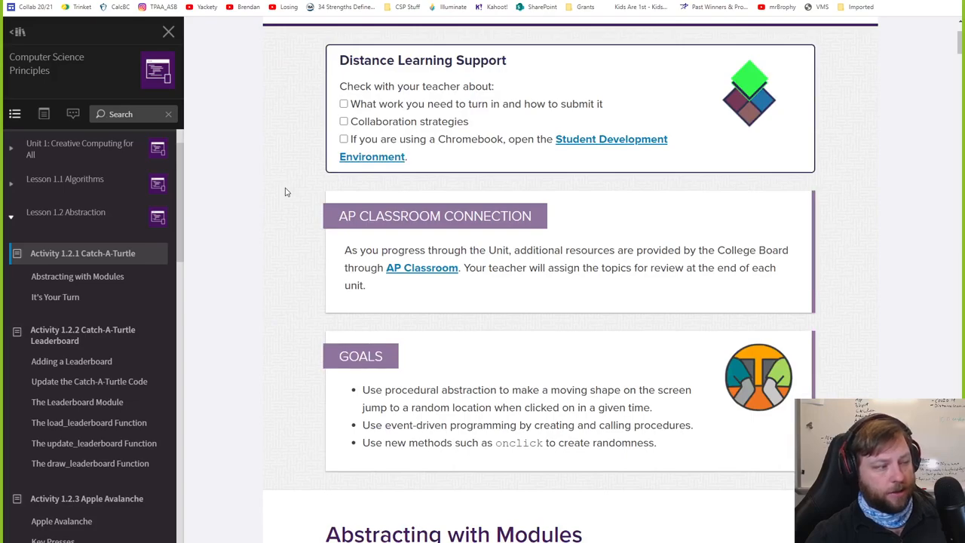
scroll("down", 3)
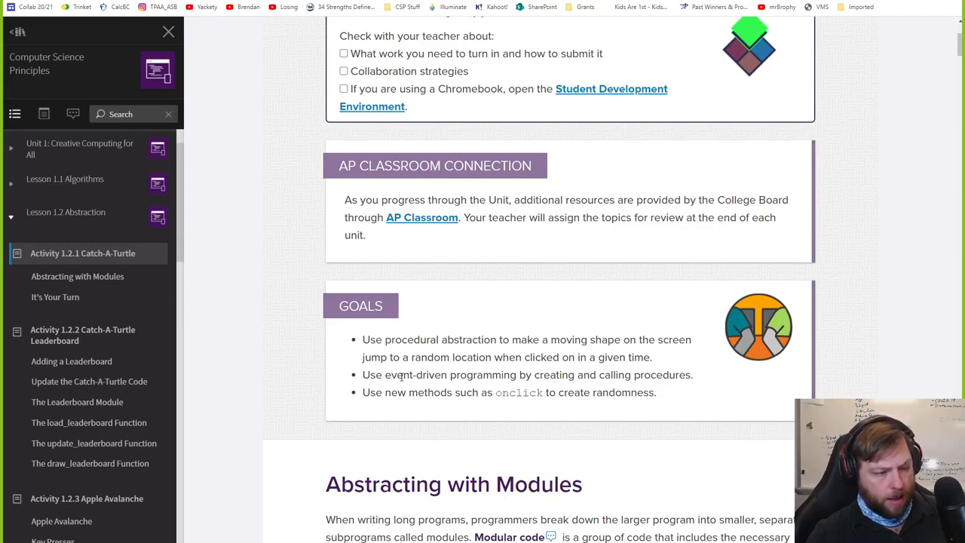
left_click_drag(384, 374, 516, 374)
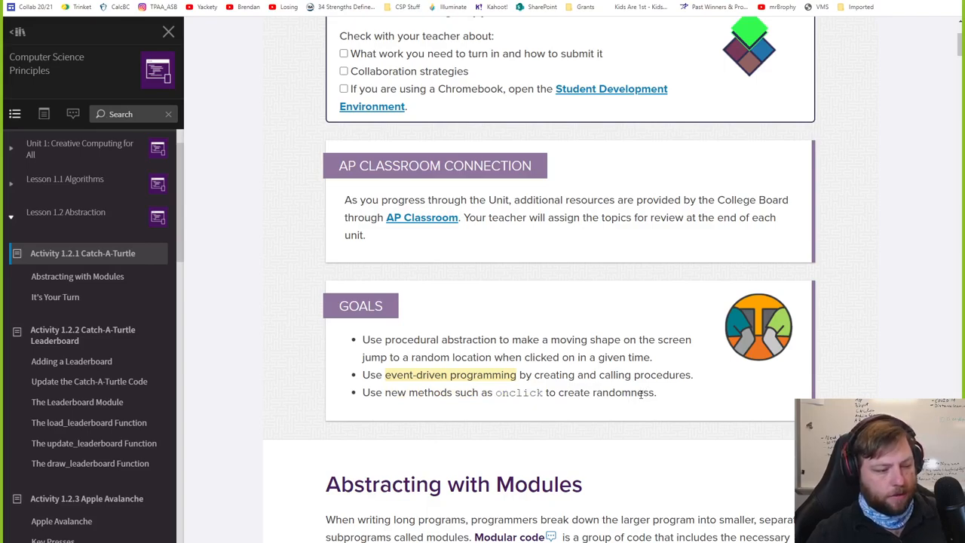
scroll("down", 3)
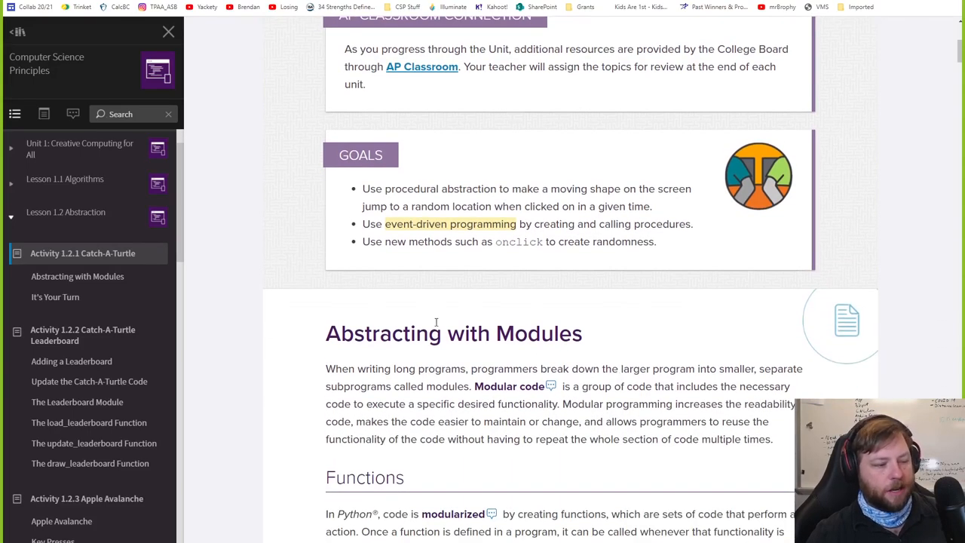
scroll("down", 3)
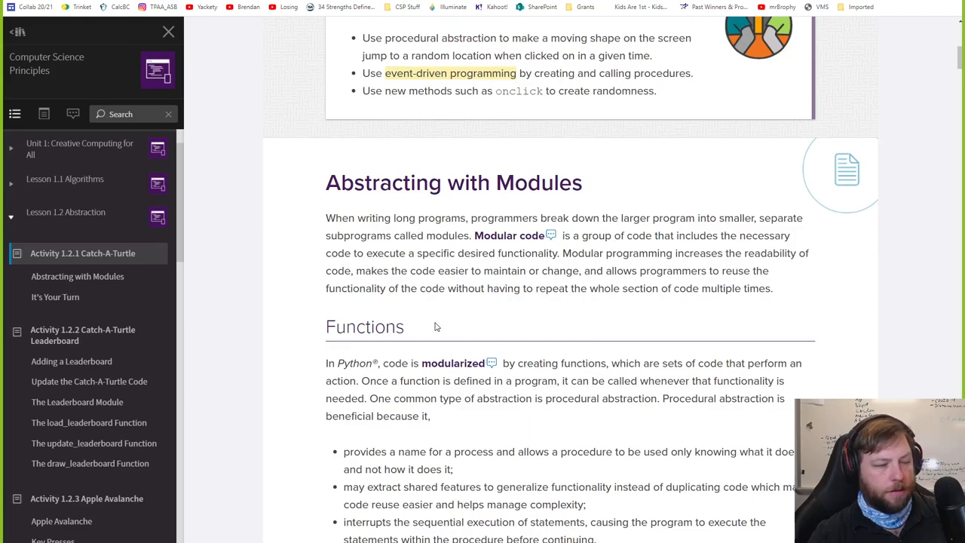
mouse_move(558, 233)
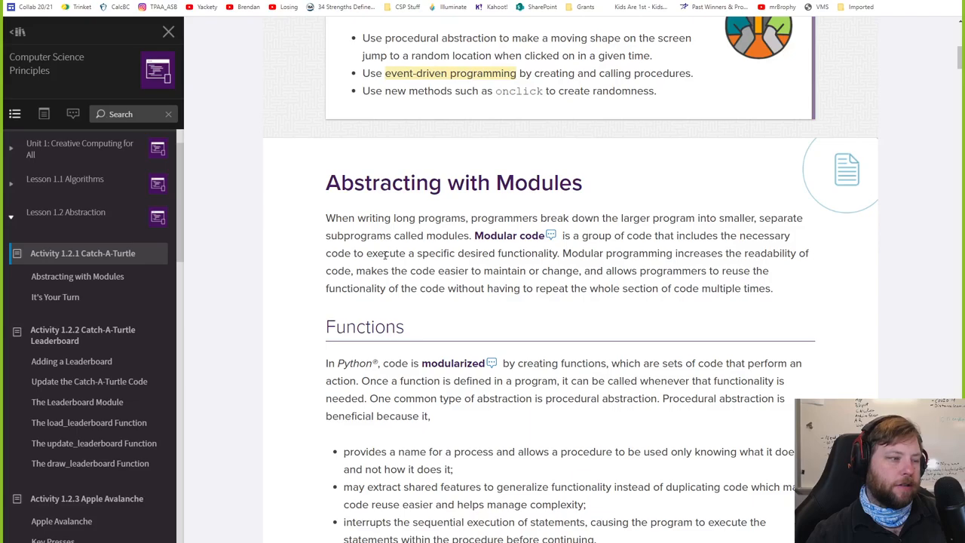
mouse_move(389, 263)
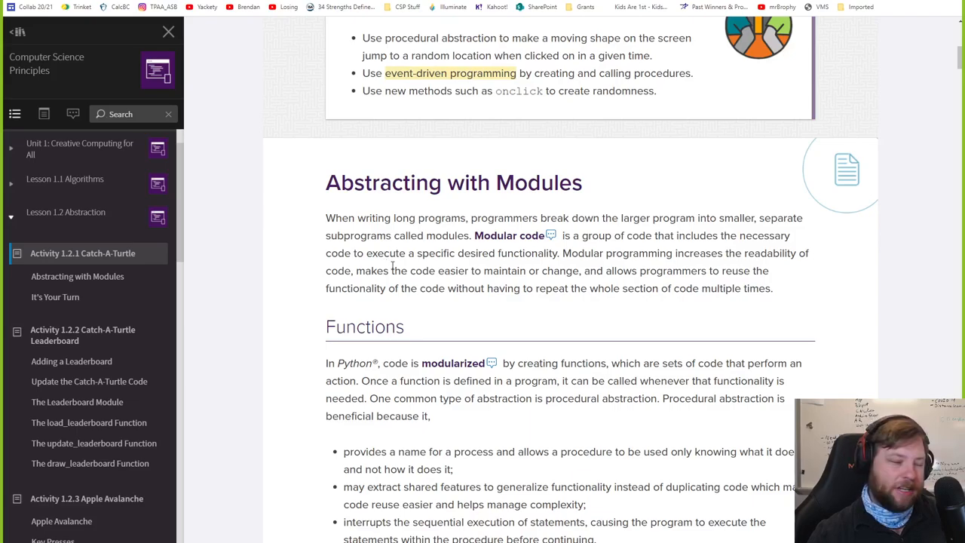
Scroll to 'Modular code' and reveal its glossary definition pop-up.
scroll("down", 3)
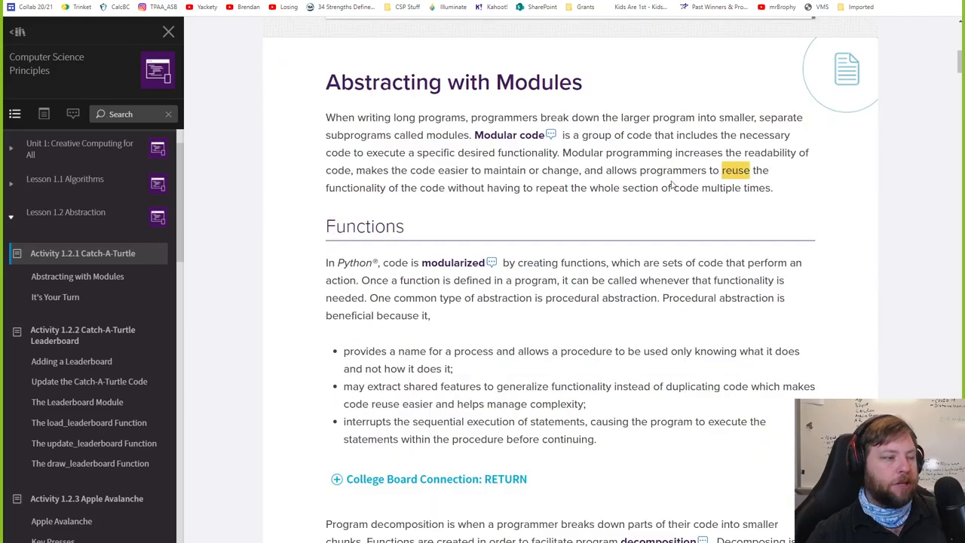
mouse_move(653, 186)
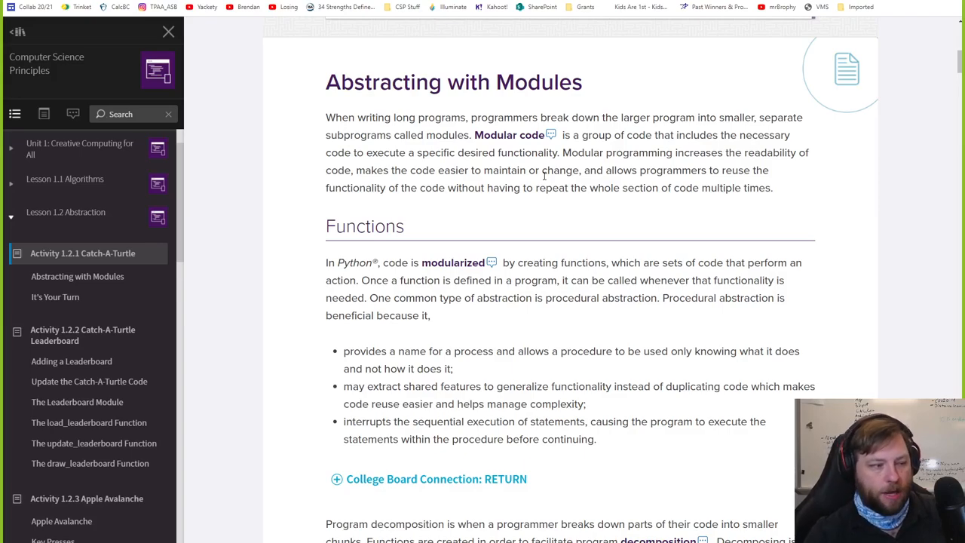
scroll("down", 3)
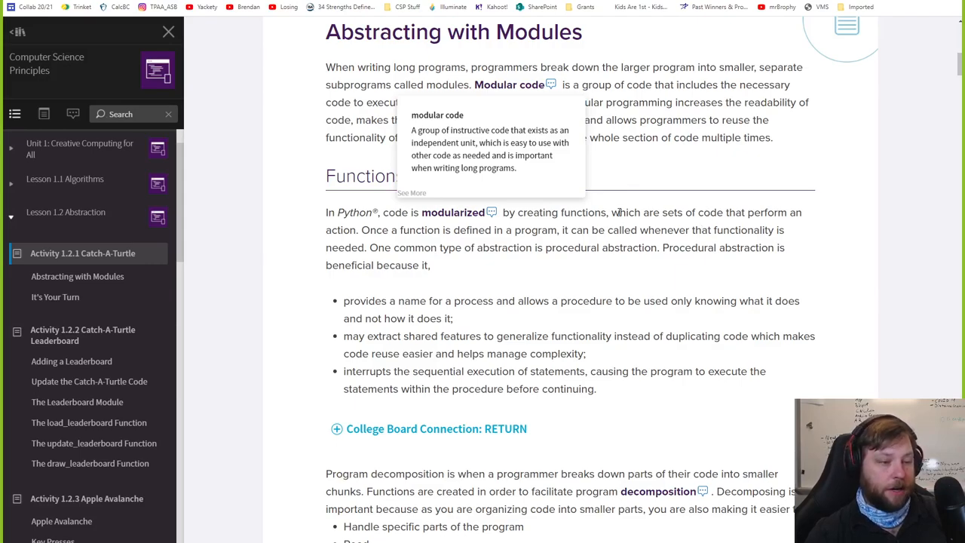
mouse_move(405, 229)
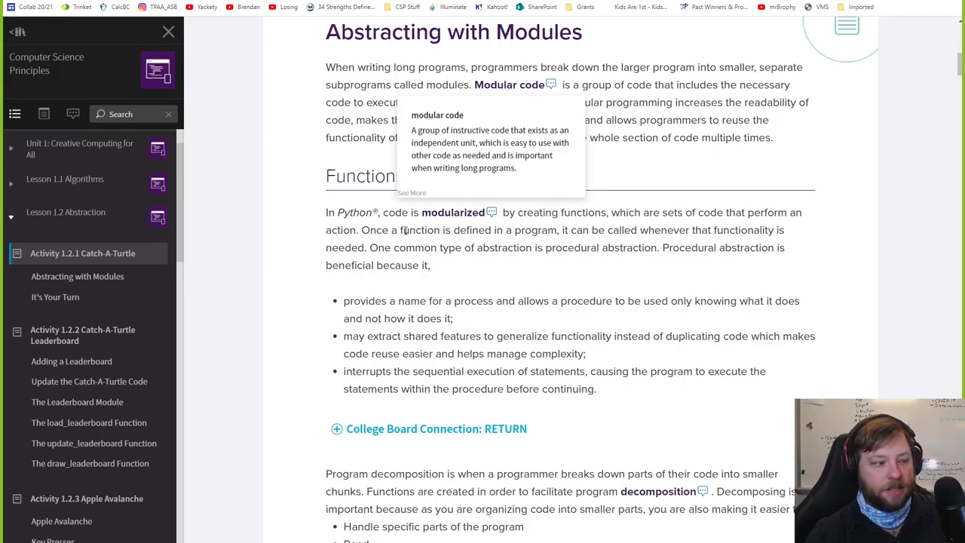
Highlight the word 'abstraction' in the Functions section of the lesson.
scroll("down", 3)
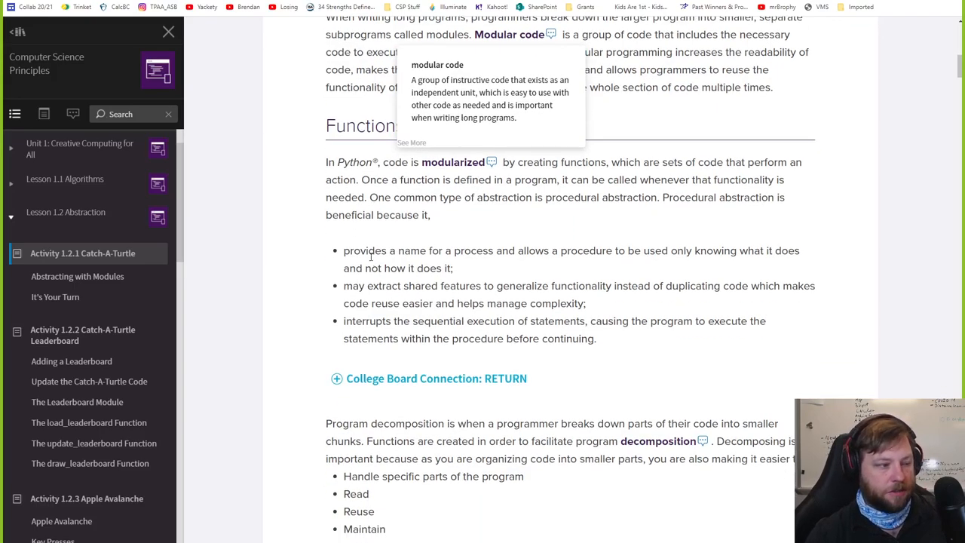
scroll("down", 3)
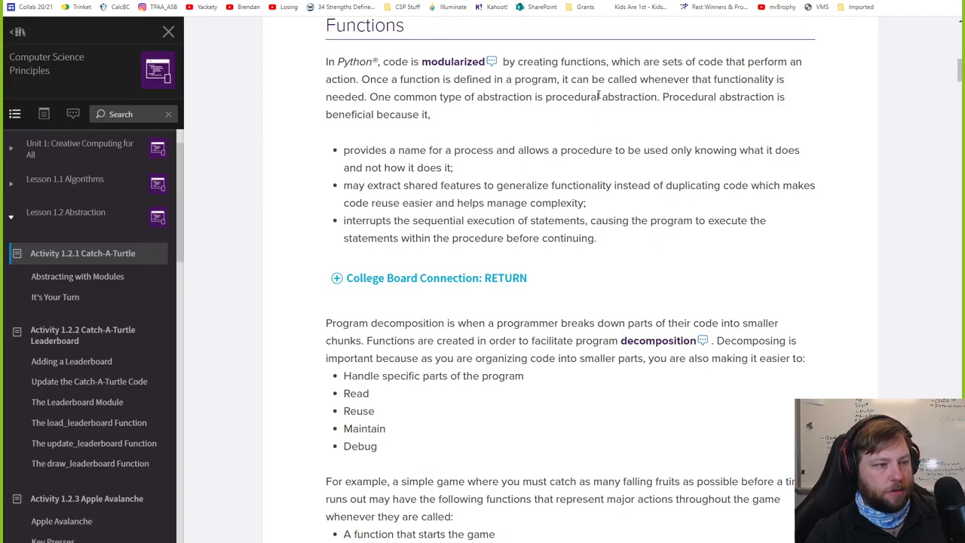
mouse_move(359, 142)
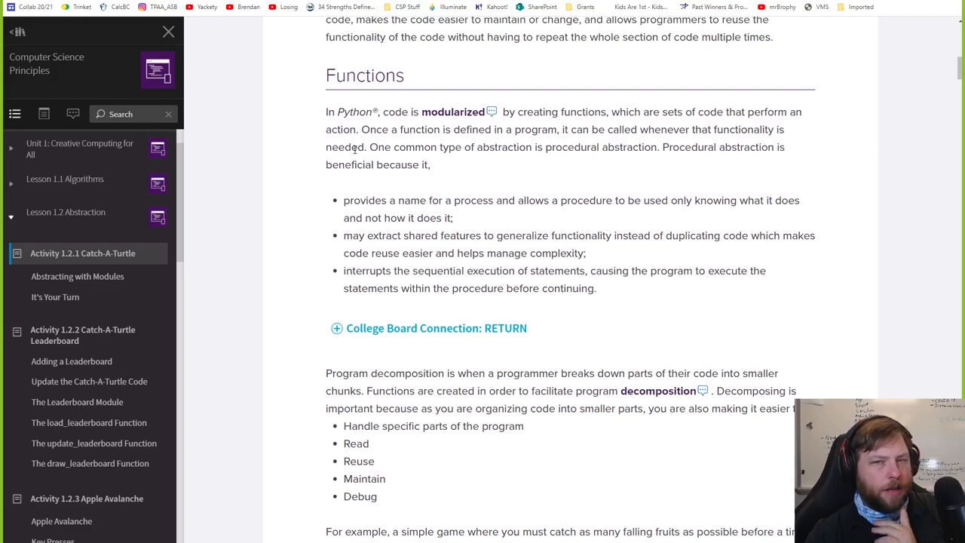
double_click(507, 148)
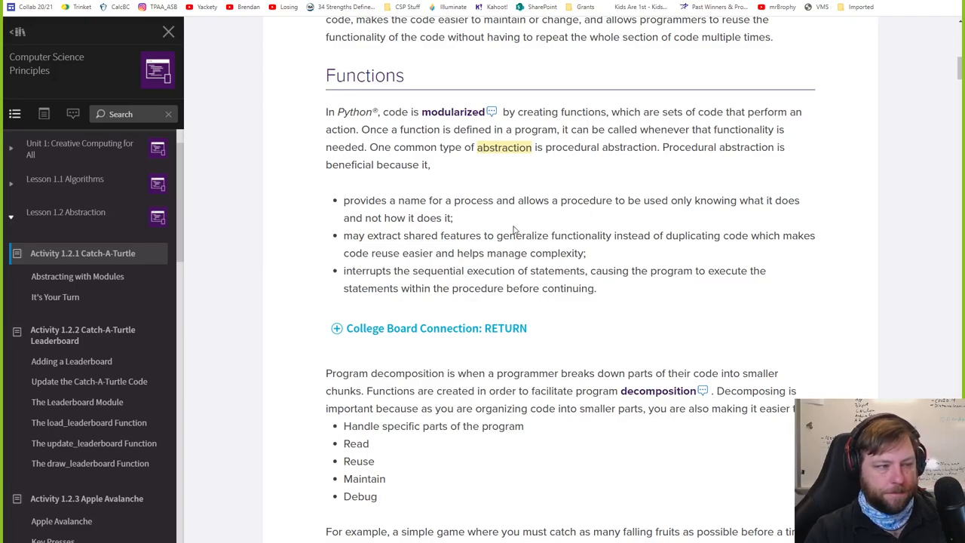
scroll("down", 3)
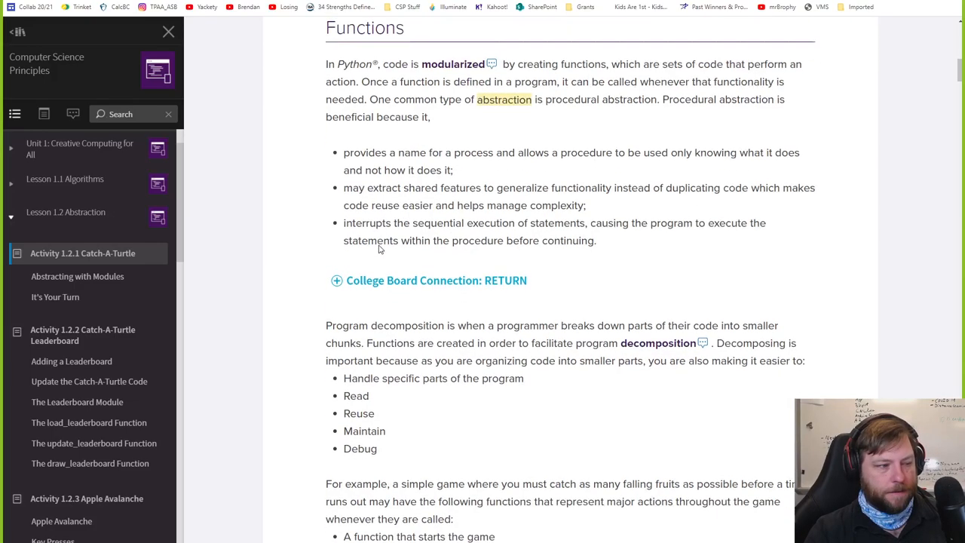
Scroll down the lesson to the function-definition syntax text and Figure 1 Function Syntax.
scroll("down", 3)
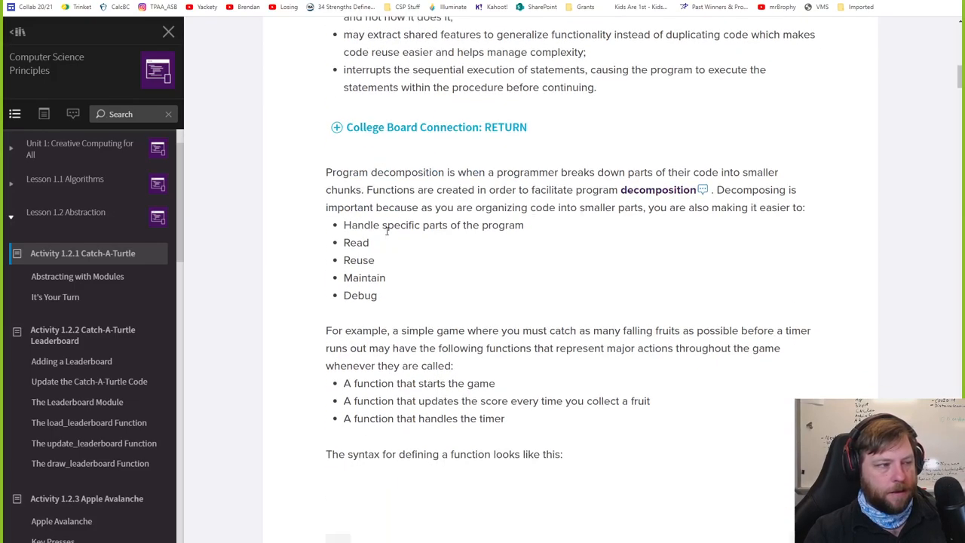
scroll("down", 3)
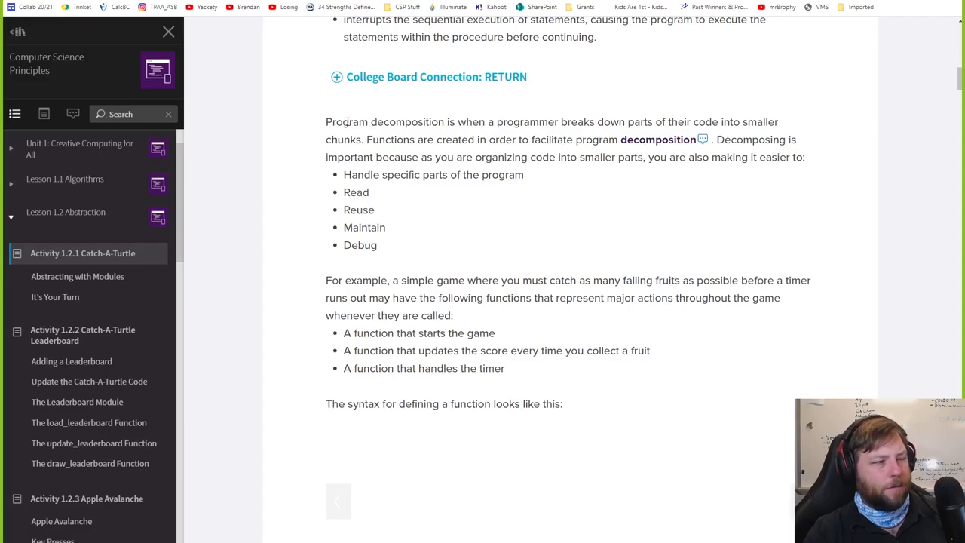
mouse_move(722, 134)
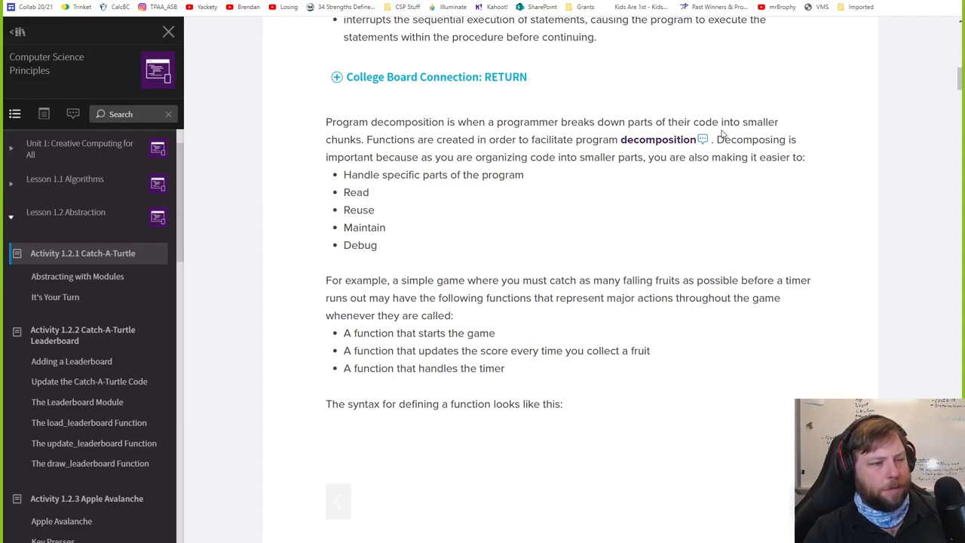
scroll("down", 3)
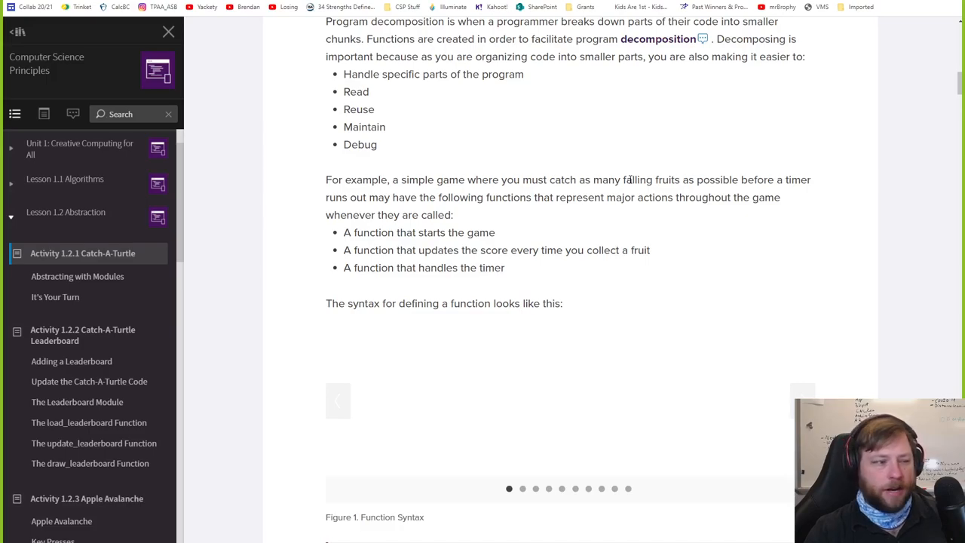
scroll("down", 3)
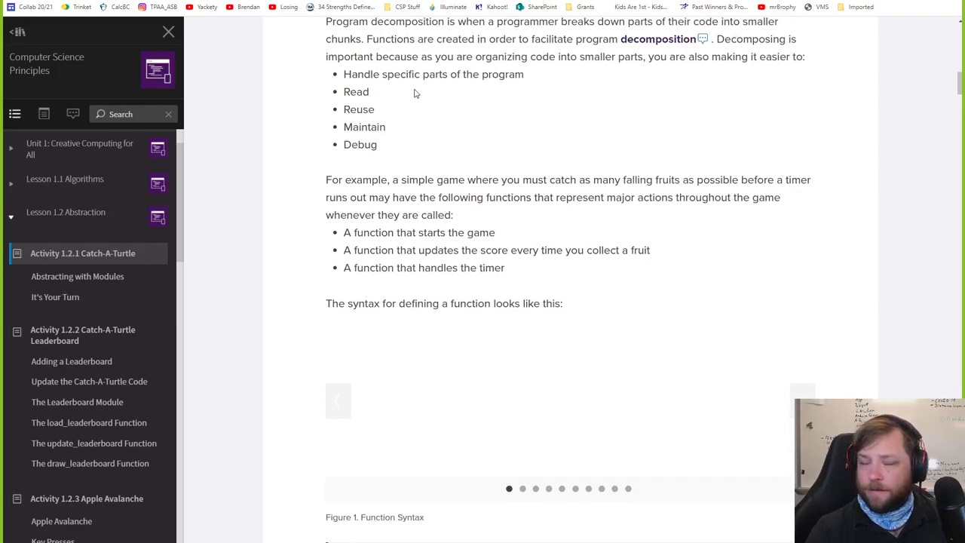
scroll("down", 3)
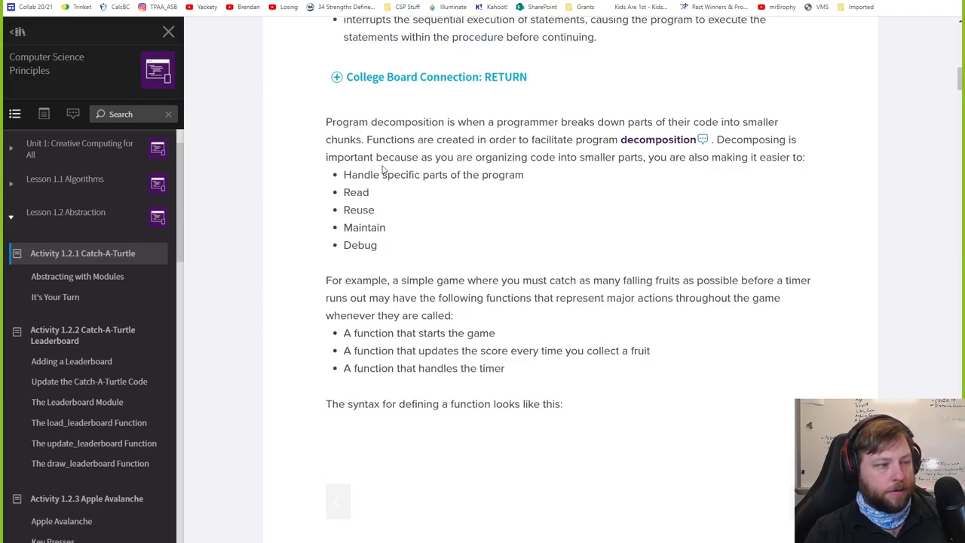
scroll("down", 3)
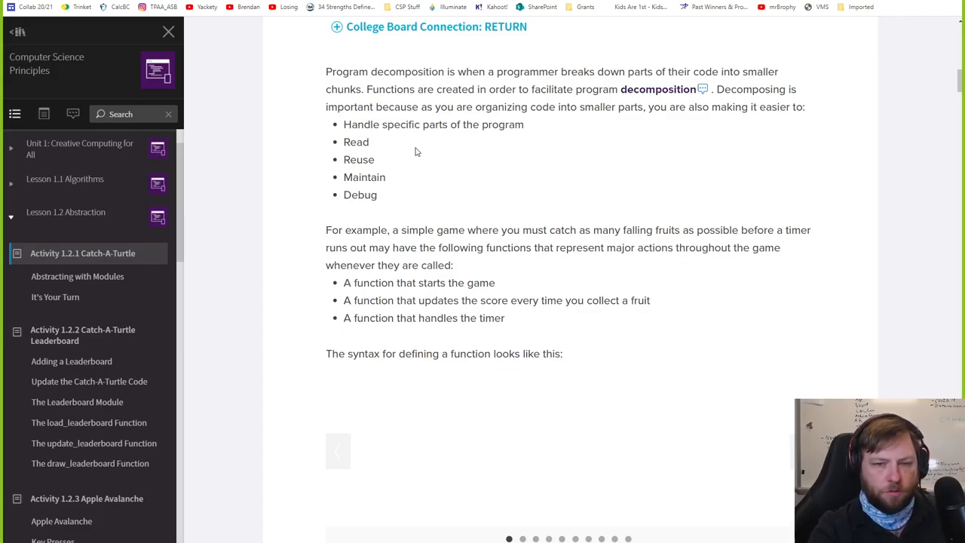
mouse_move(460, 267)
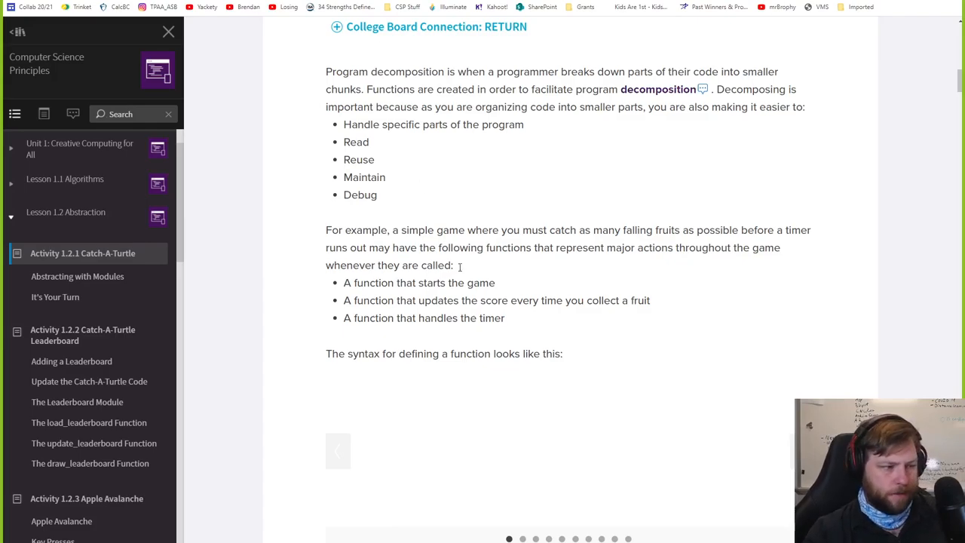
scroll("down", 3)
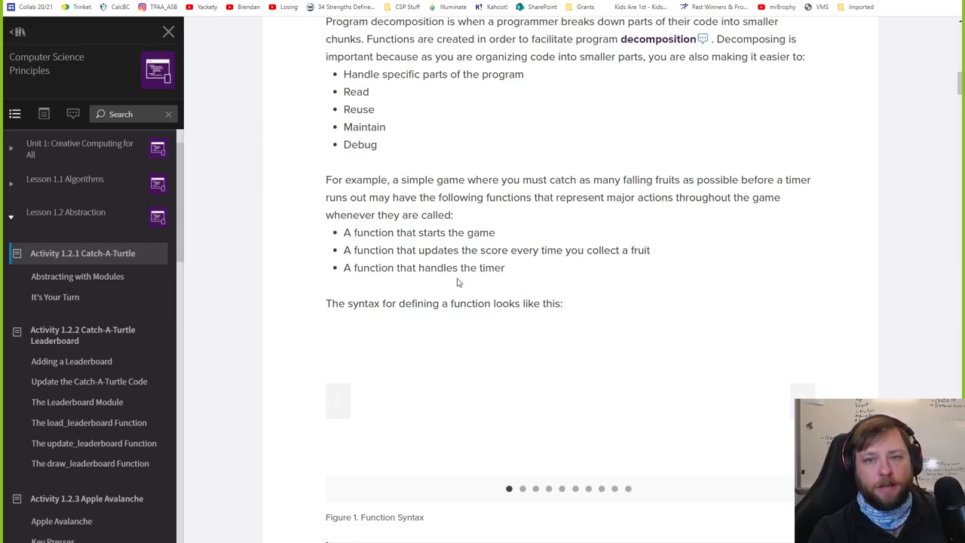
scroll("down", 3)
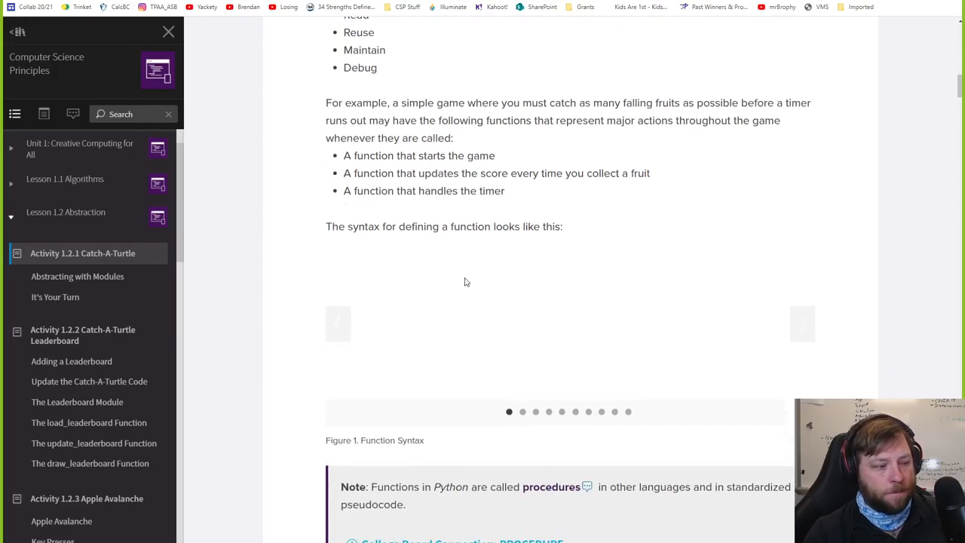
scroll("down", 3)
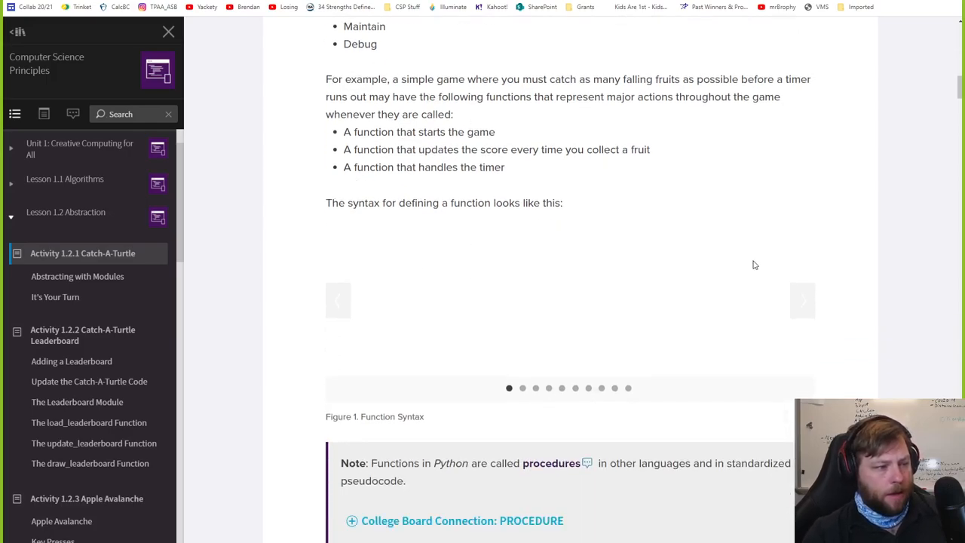
Advance the Function Syntax carousel through the def keyword and function name slides.
left_click(802, 300)
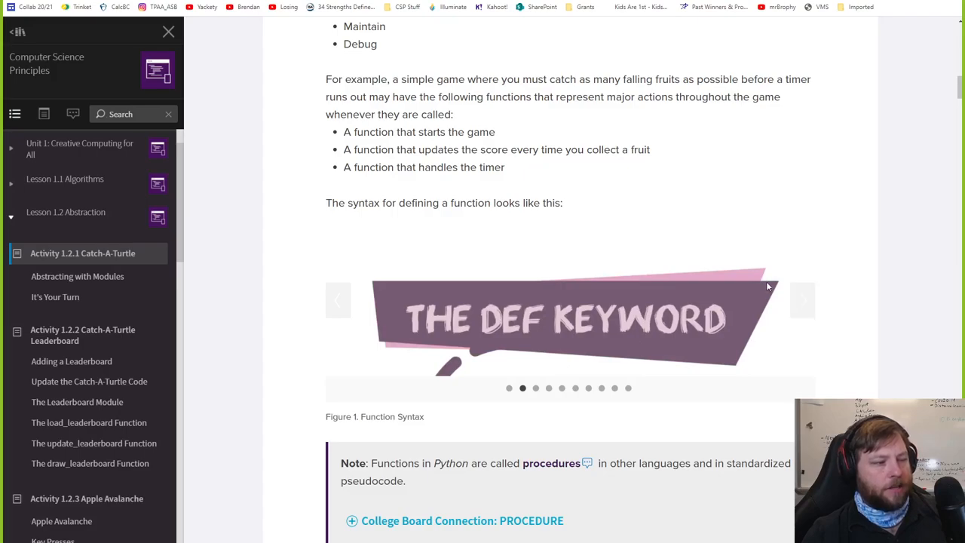
scroll("down", 3)
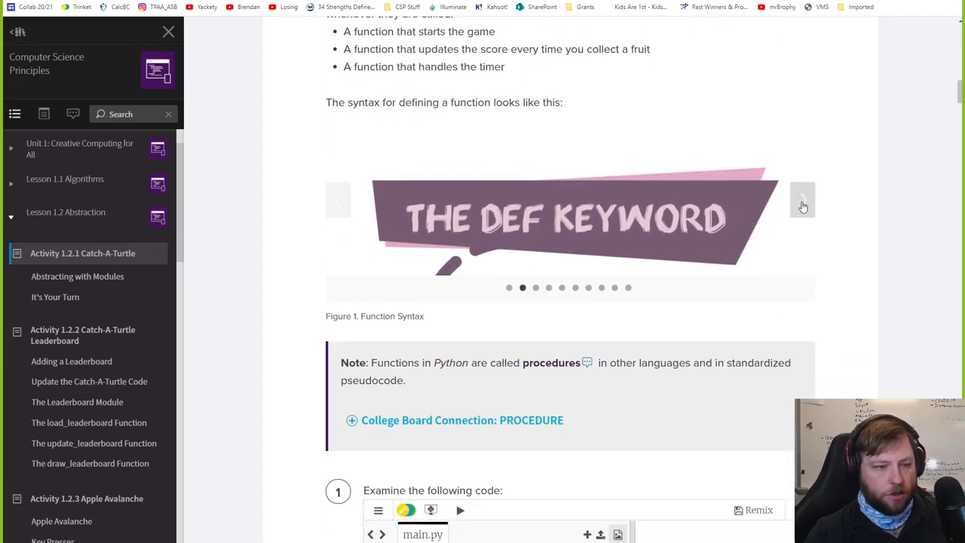
left_click(803, 199)
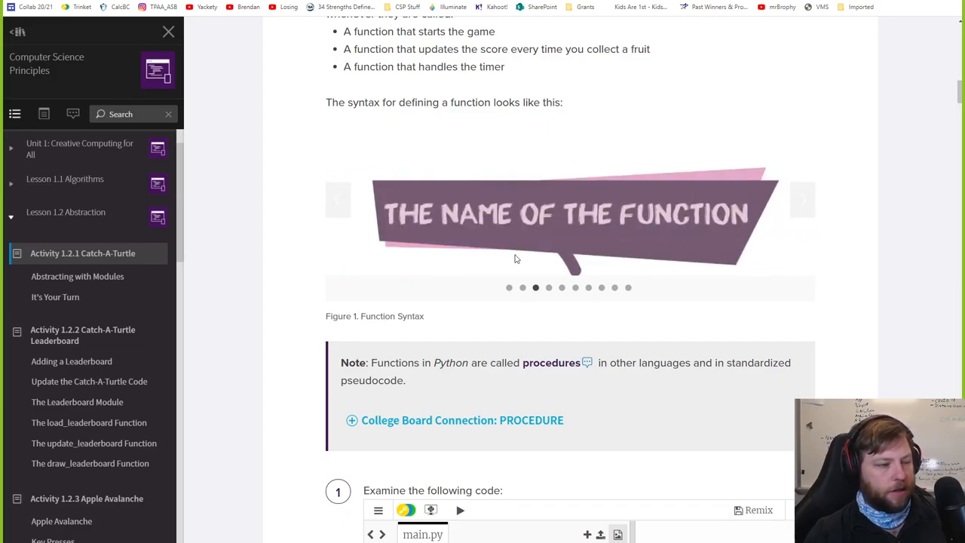
scroll("down", 3)
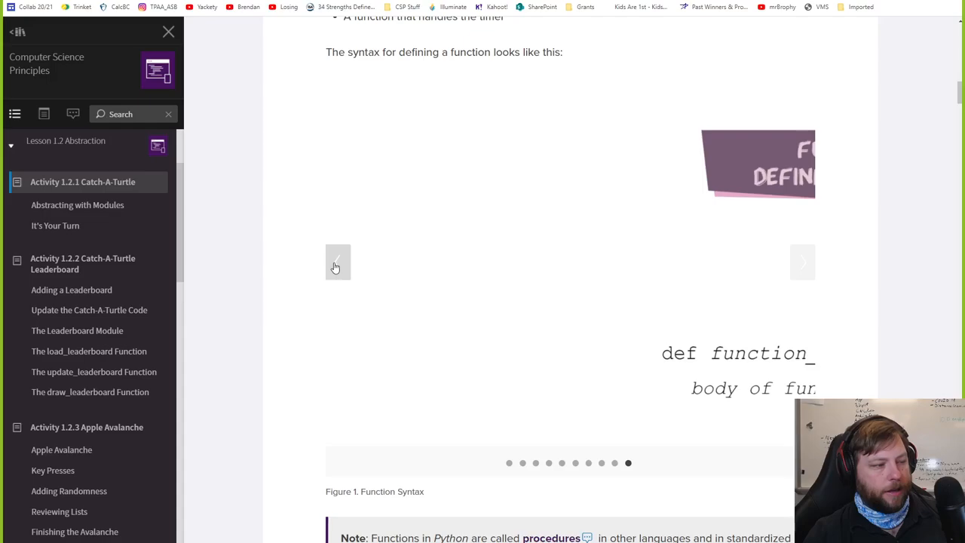
Return to slide one, then step through def keyword, name, header, whitespace, body, calling and arguments slides.
left_click(337, 262)
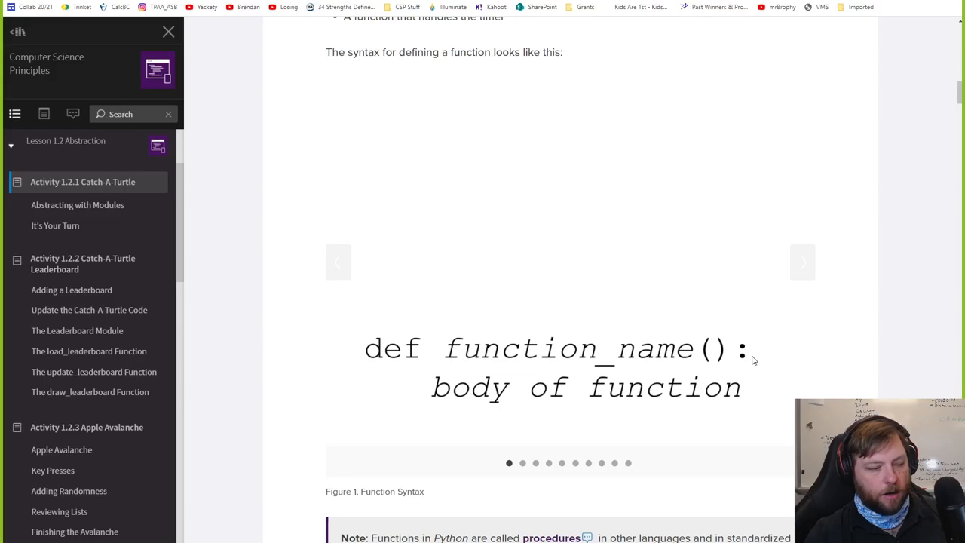
mouse_move(796, 335)
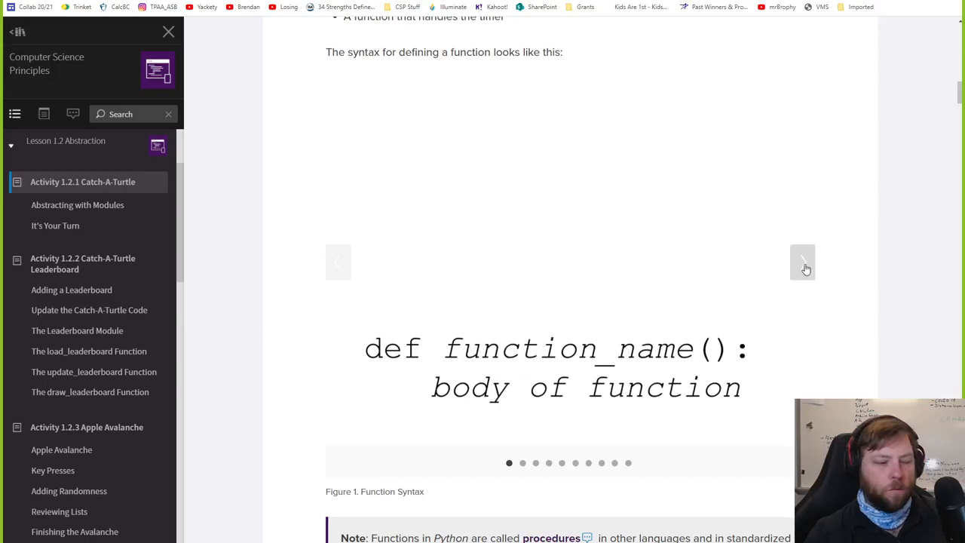
left_click(802, 262)
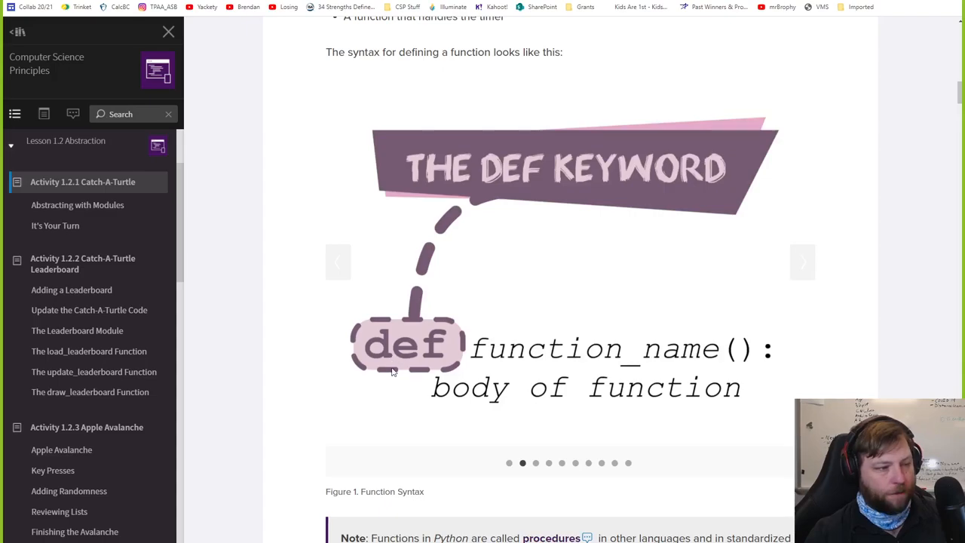
mouse_move(802, 263)
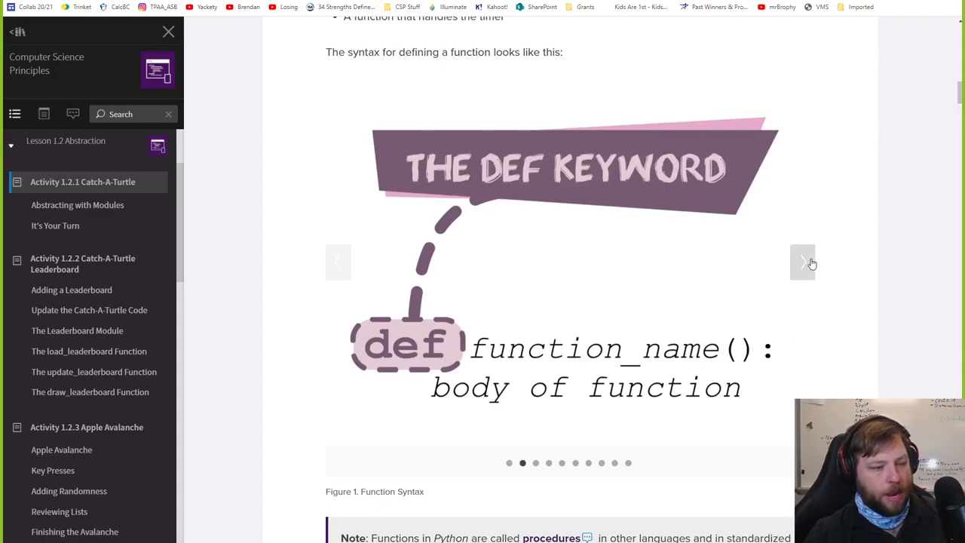
left_click(803, 262)
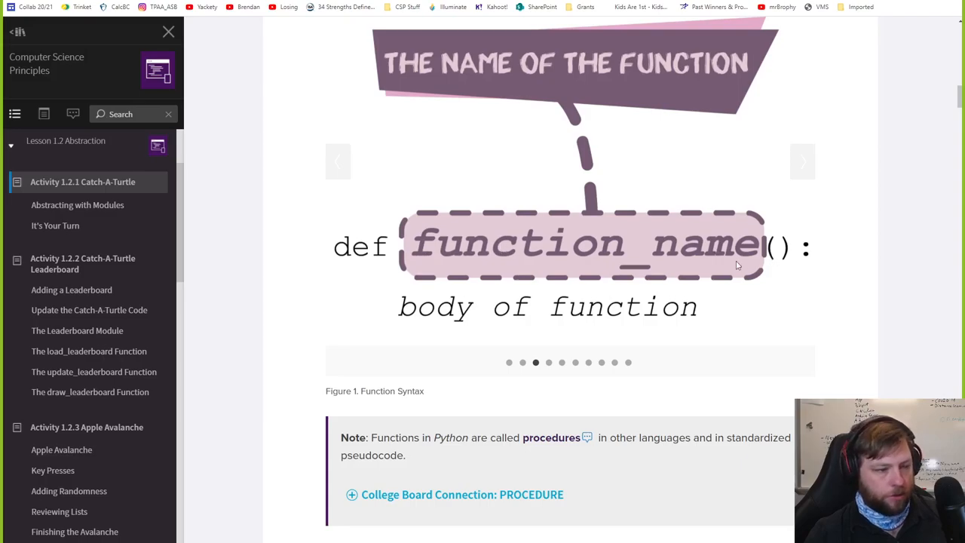
mouse_move(651, 265)
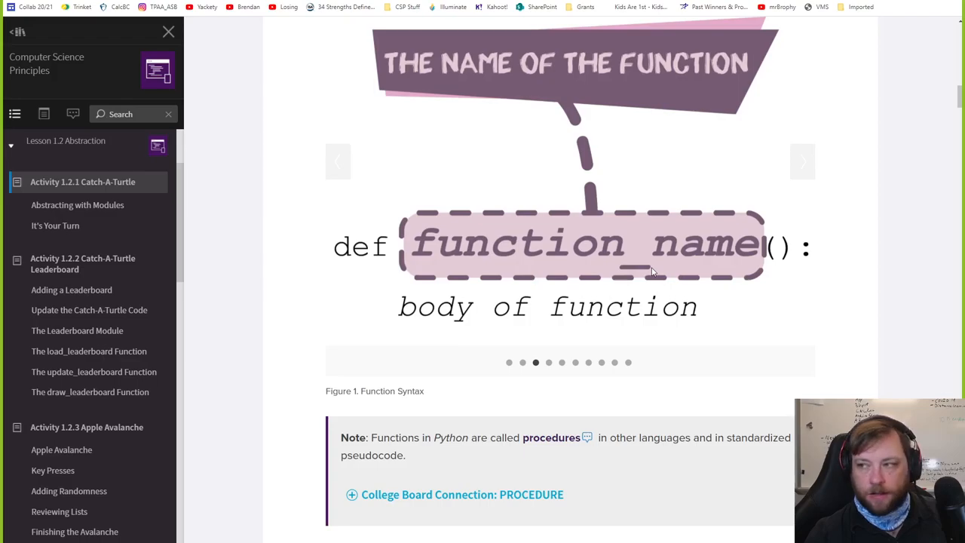
left_click(802, 162)
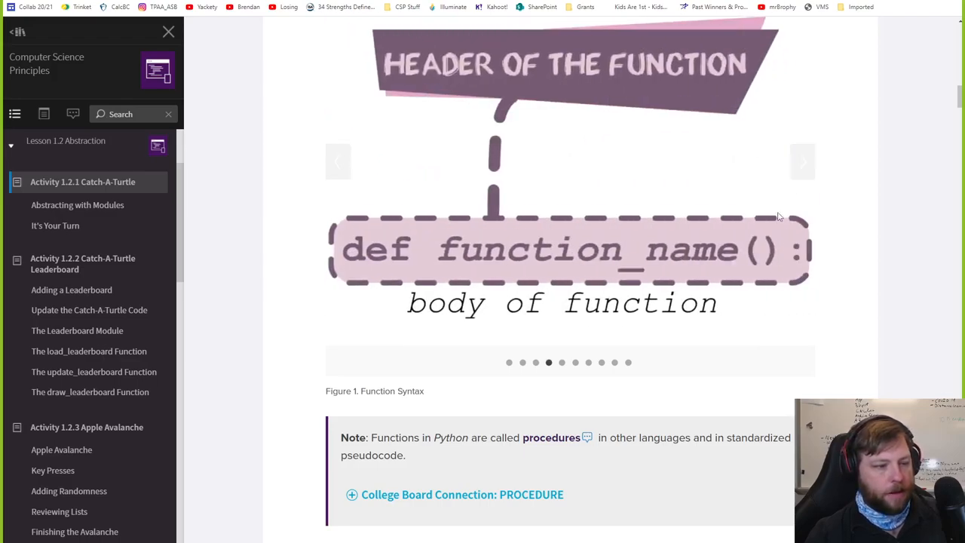
mouse_move(760, 263)
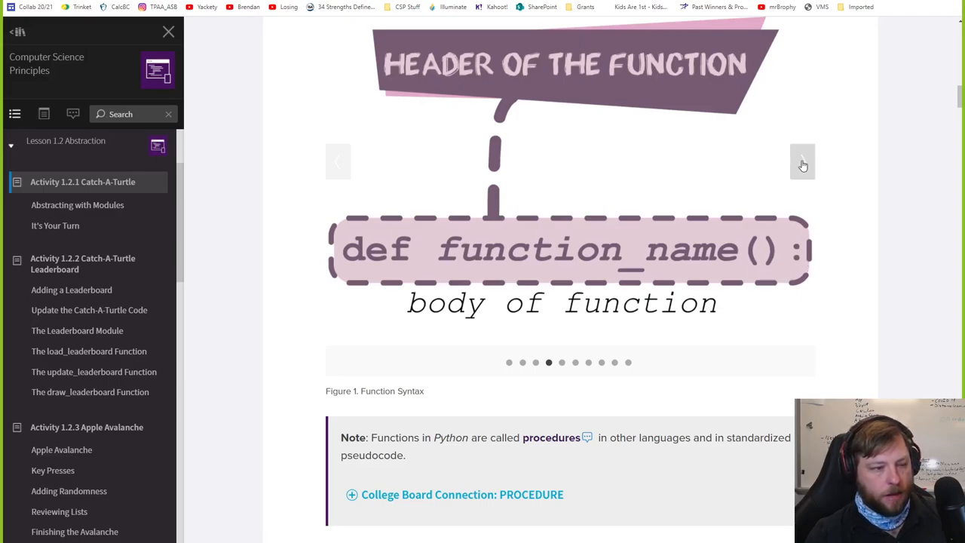
left_click(802, 162)
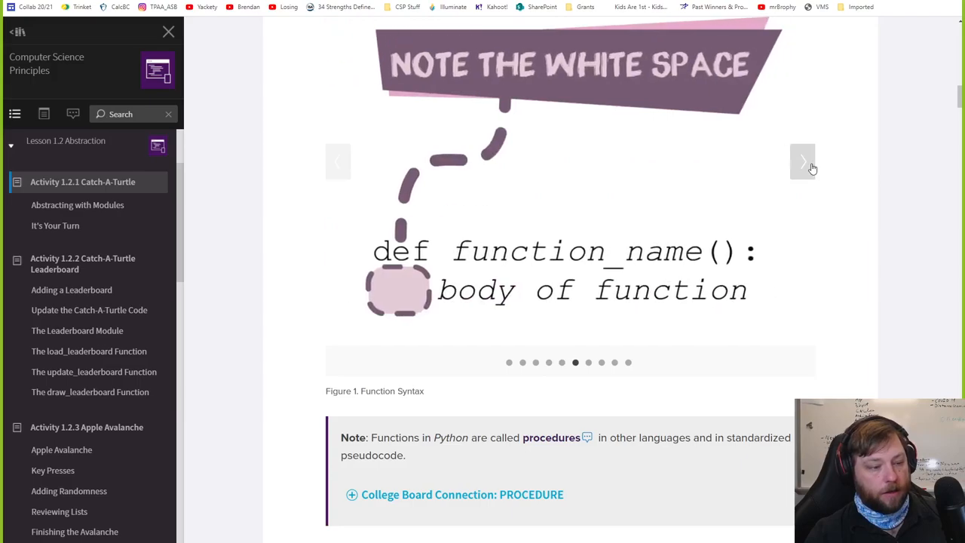
left_click(802, 162)
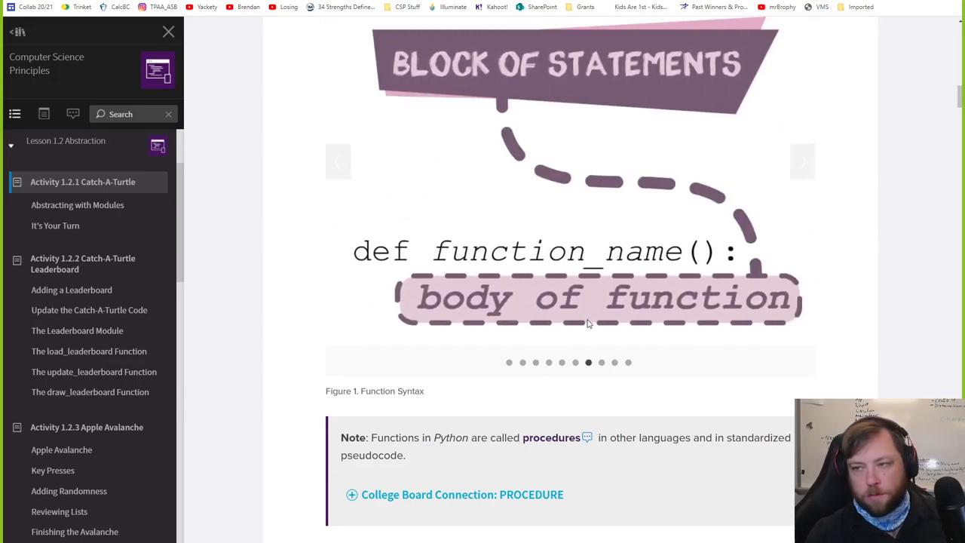
left_click(802, 161)
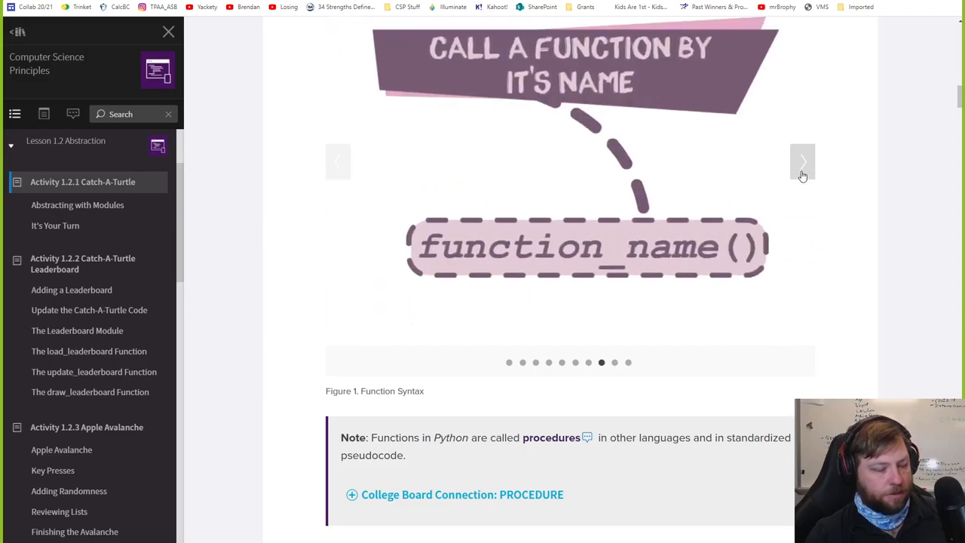
mouse_move(470, 275)
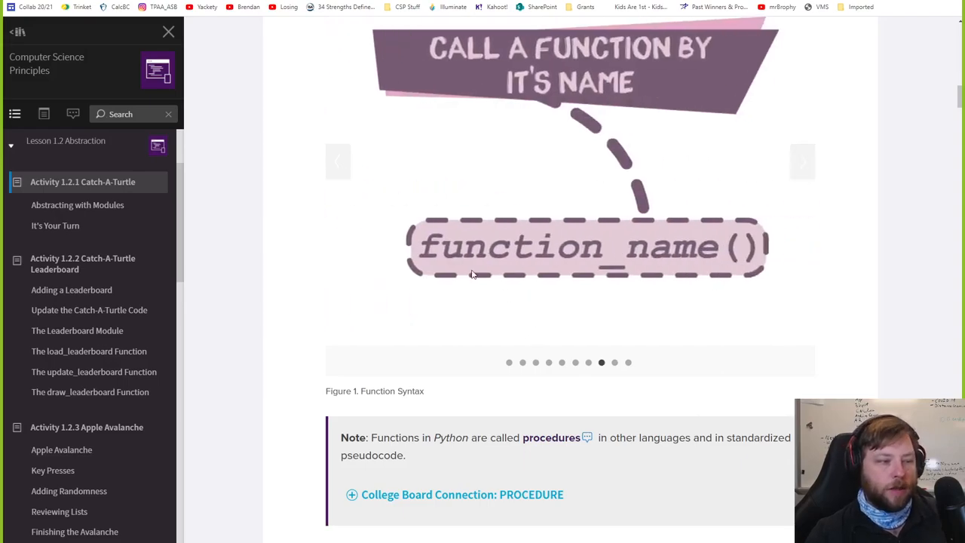
mouse_move(440, 270)
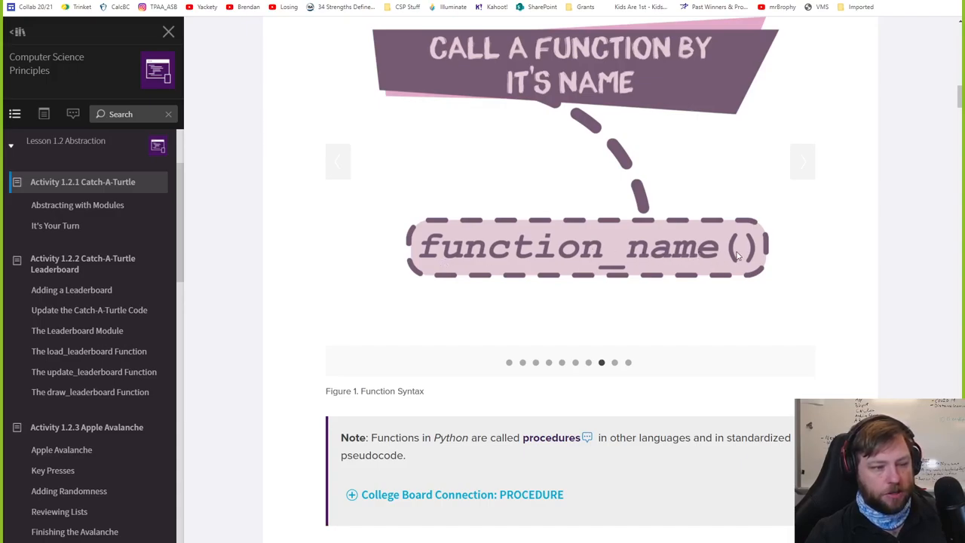
mouse_move(802, 162)
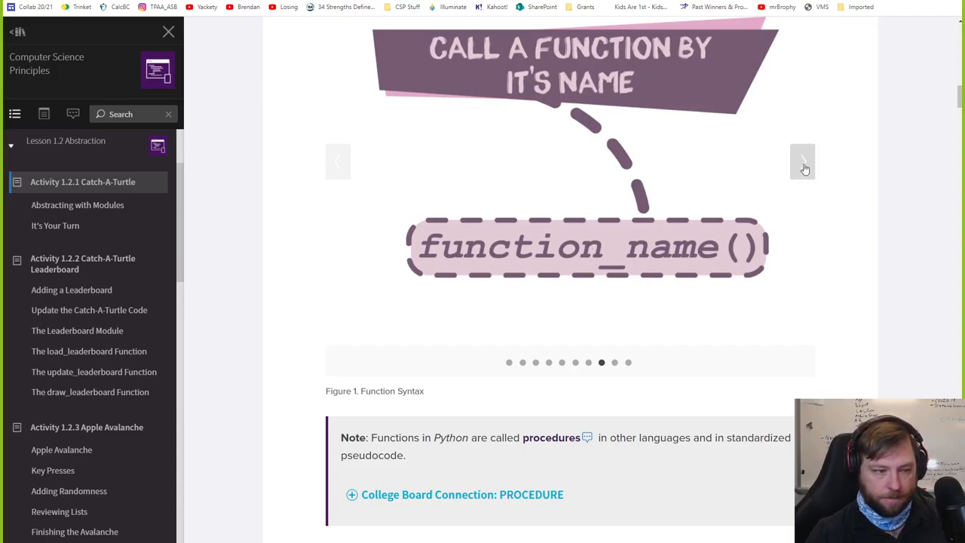
left_click(802, 160)
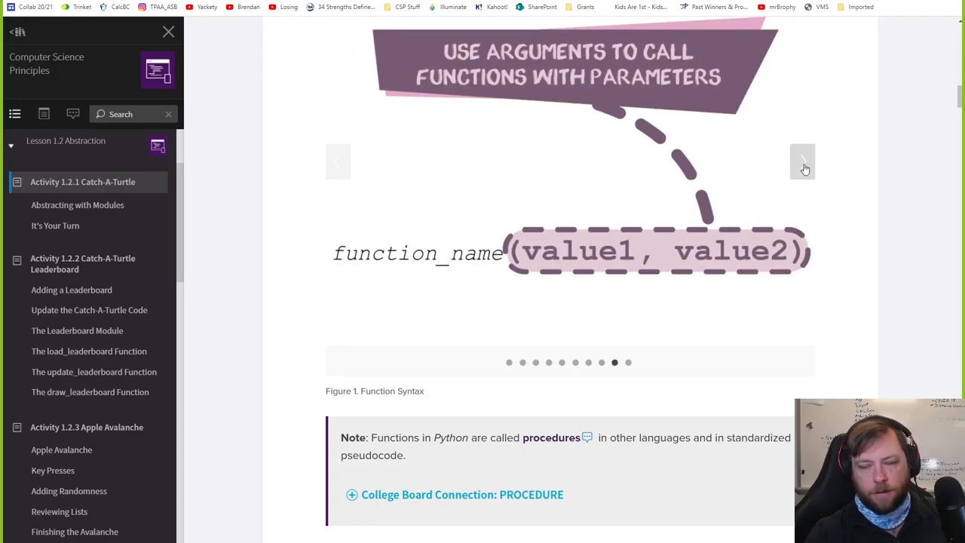
mouse_move(712, 268)
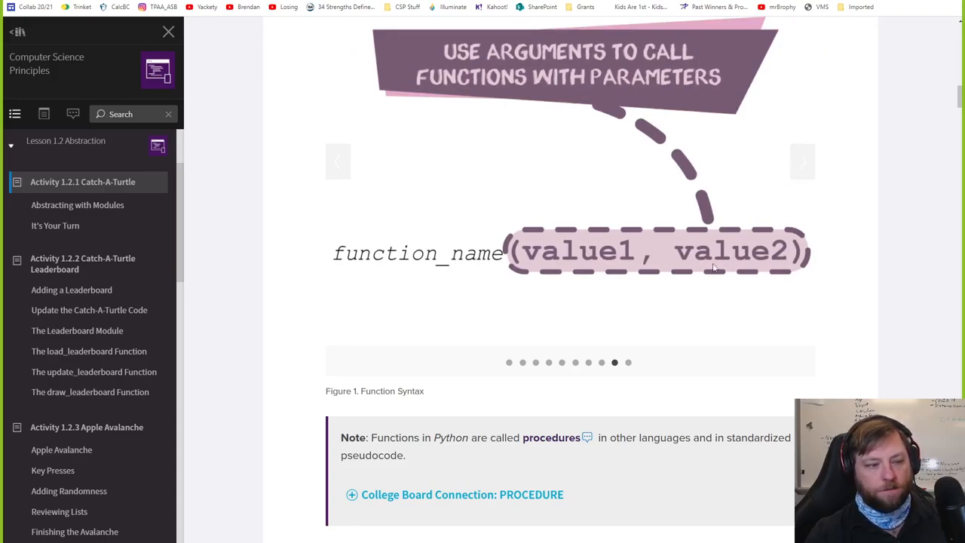
mouse_move(802, 160)
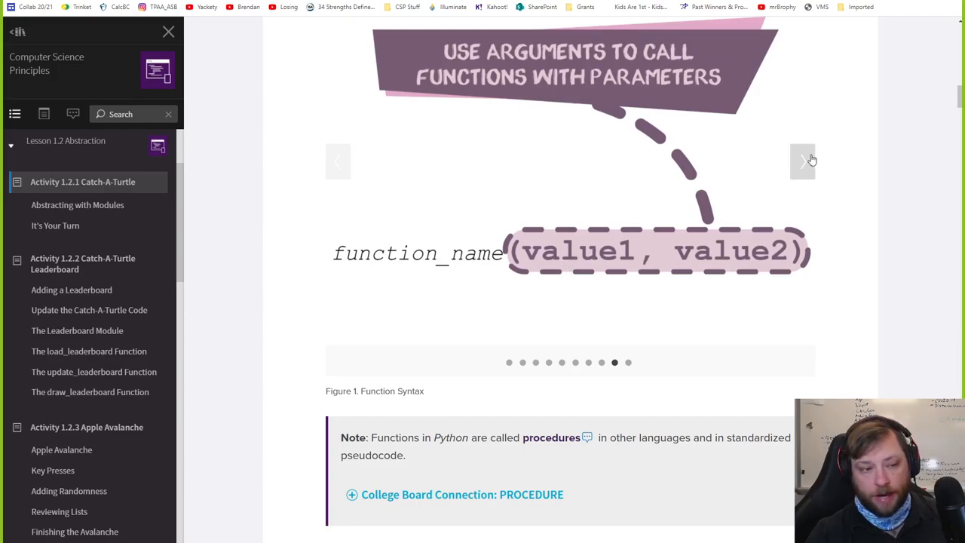
left_click(802, 161)
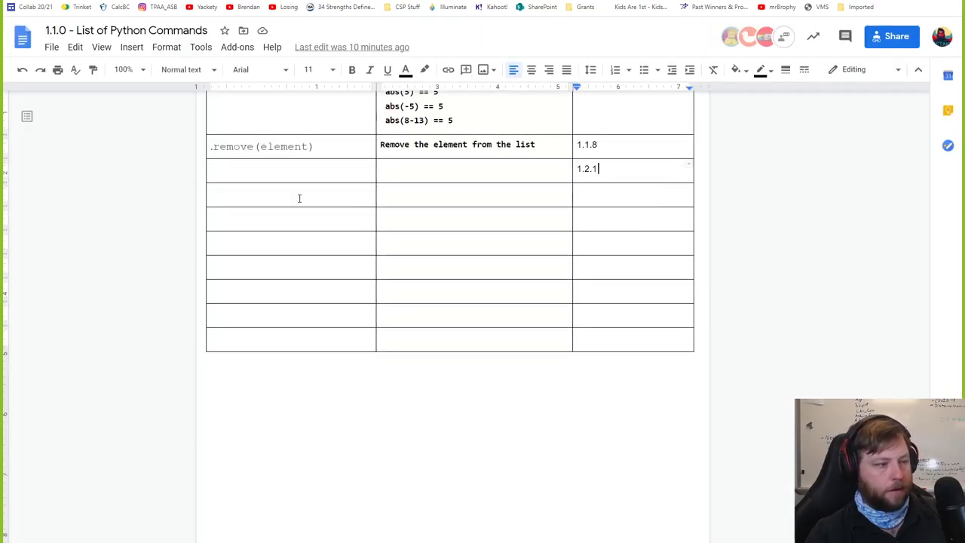
Add a 'Functions' row with the def function_name(): body of function syntax.
scroll("down", 3)
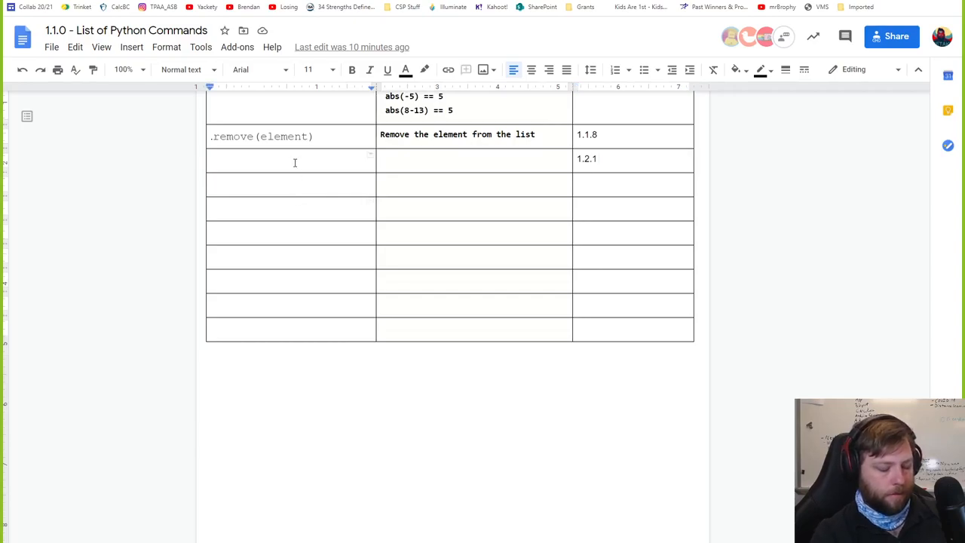
type("Functions")
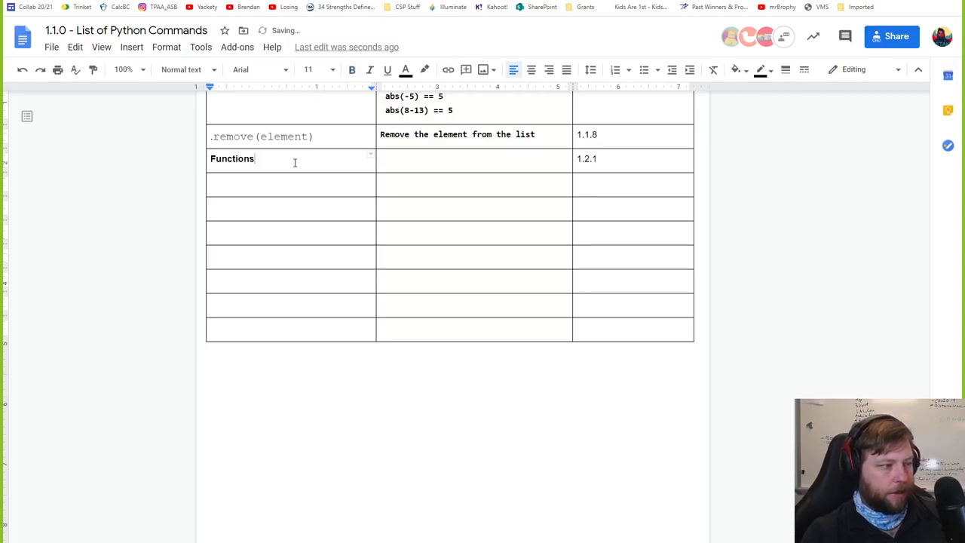
key("enter")
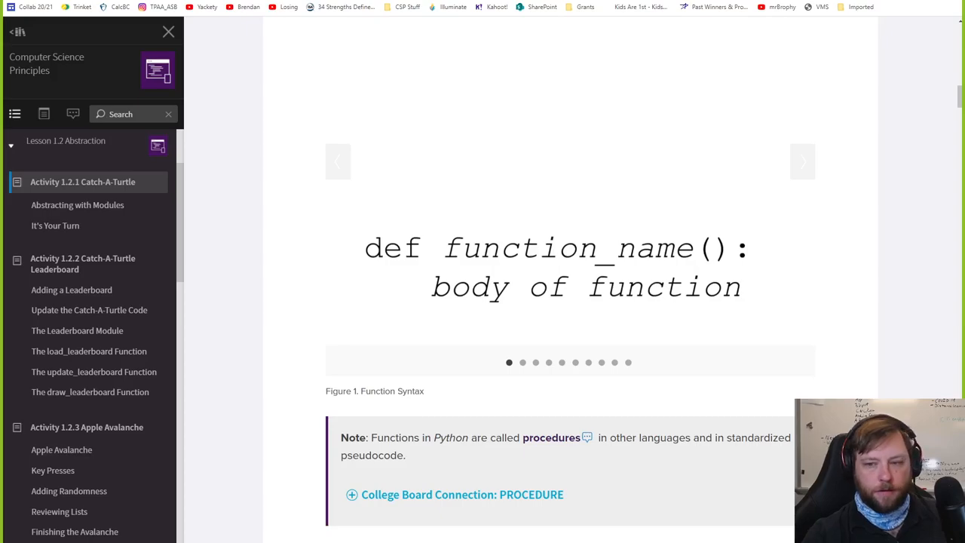
mouse_move(519, 172)
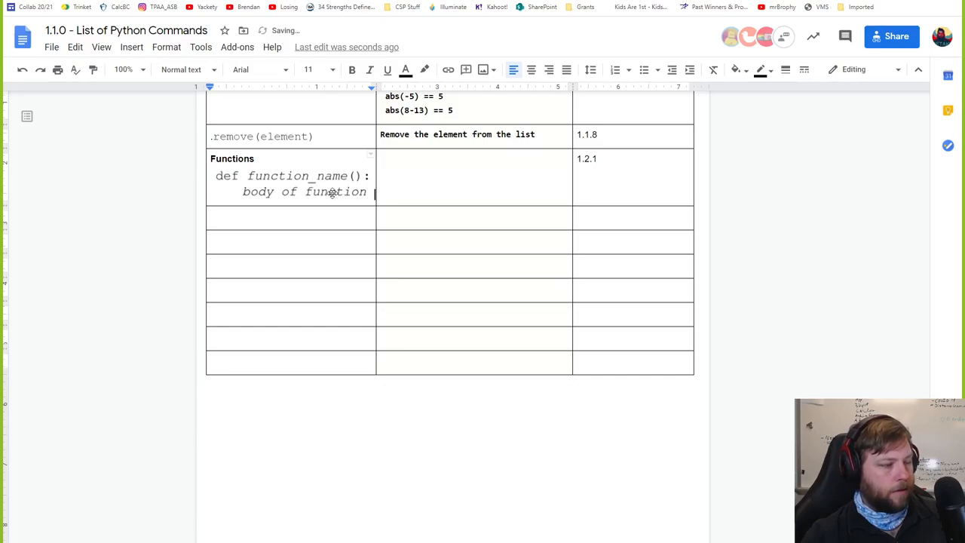
left_click(293, 181)
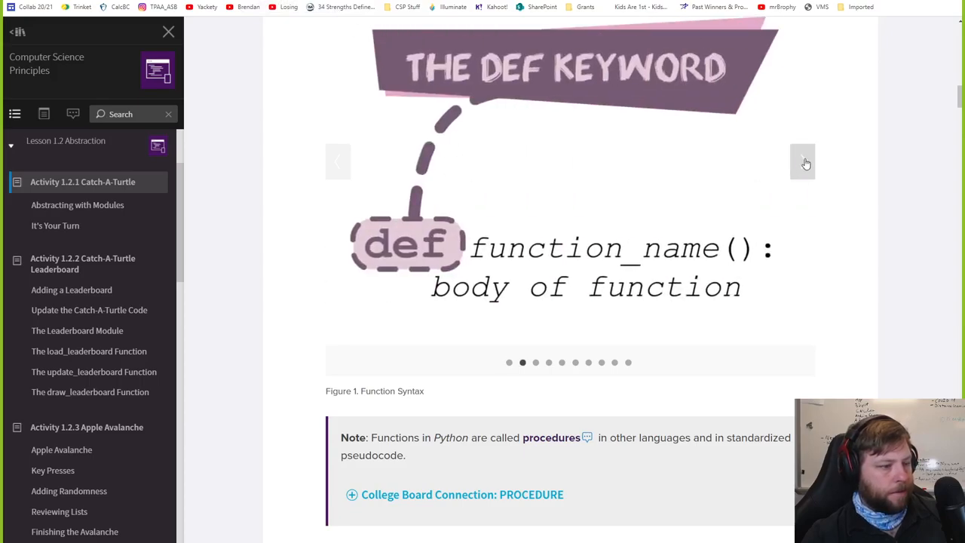
Navigate to the calling-a-function slide and snip the function_name() graphic.
left_click(803, 161)
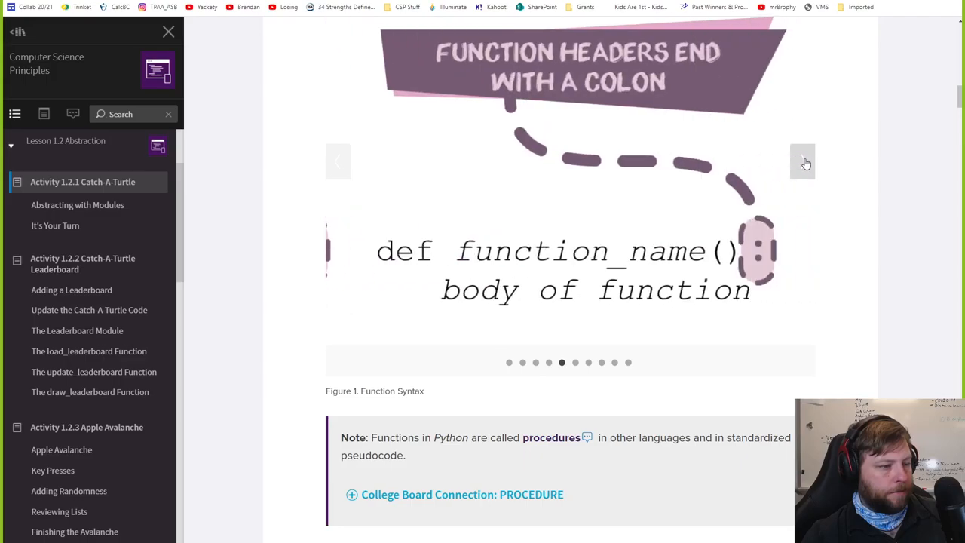
left_click(802, 161)
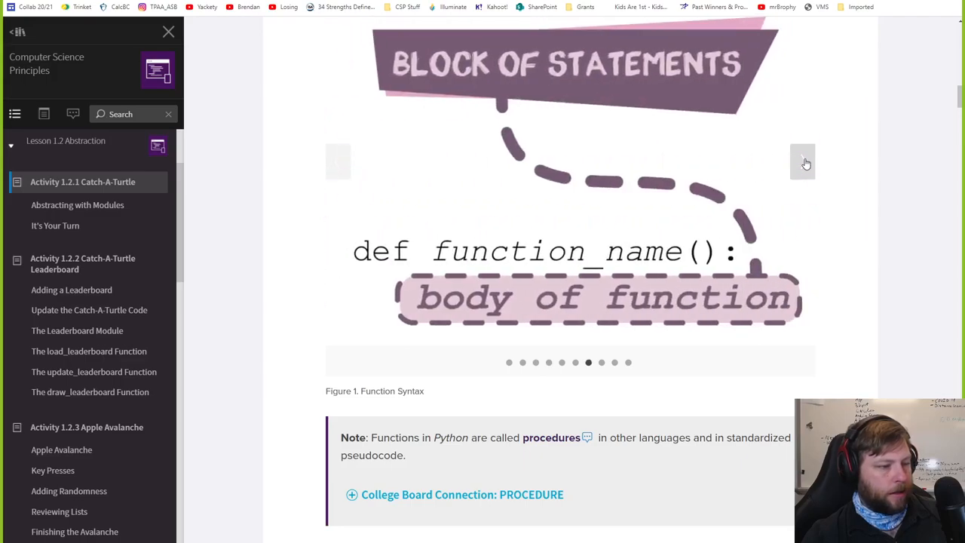
left_click(802, 163)
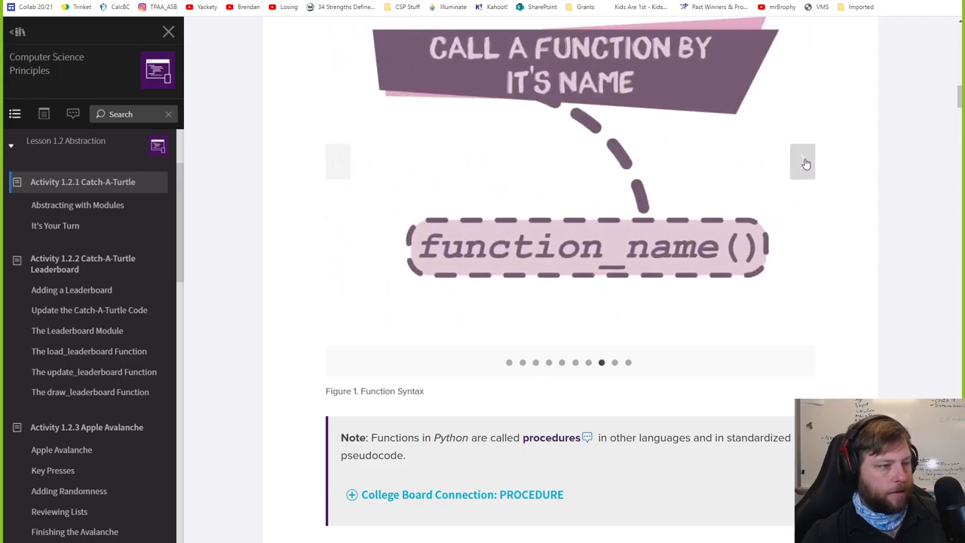
left_click(803, 161)
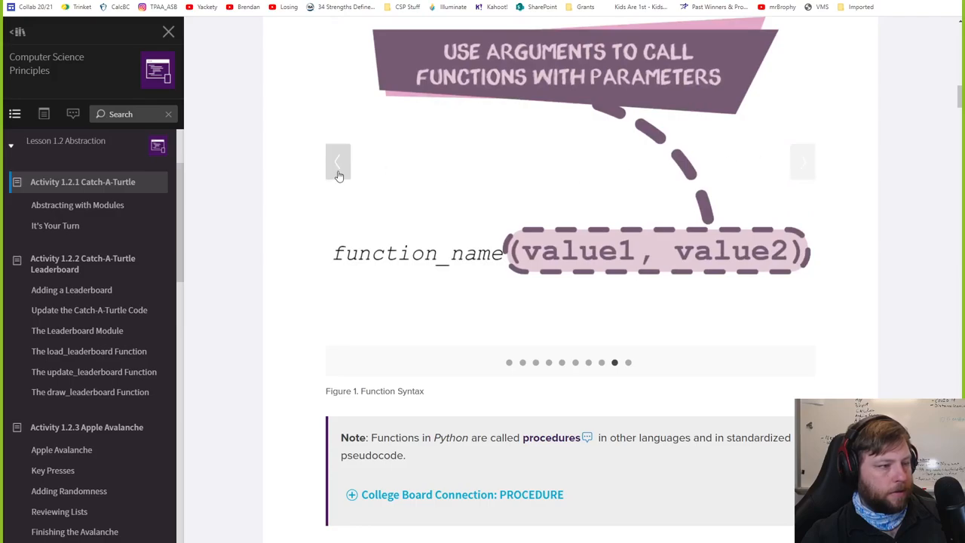
left_click(338, 161)
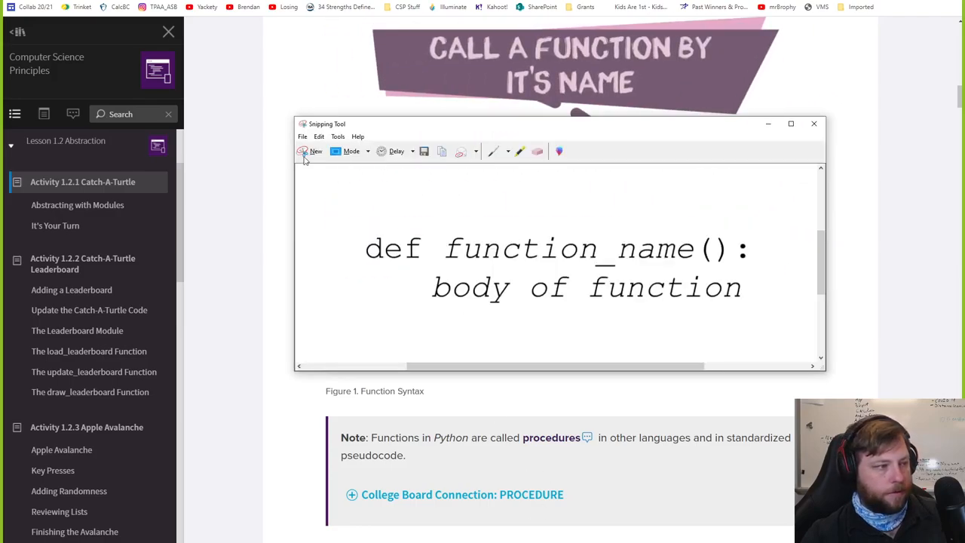
left_click(310, 150)
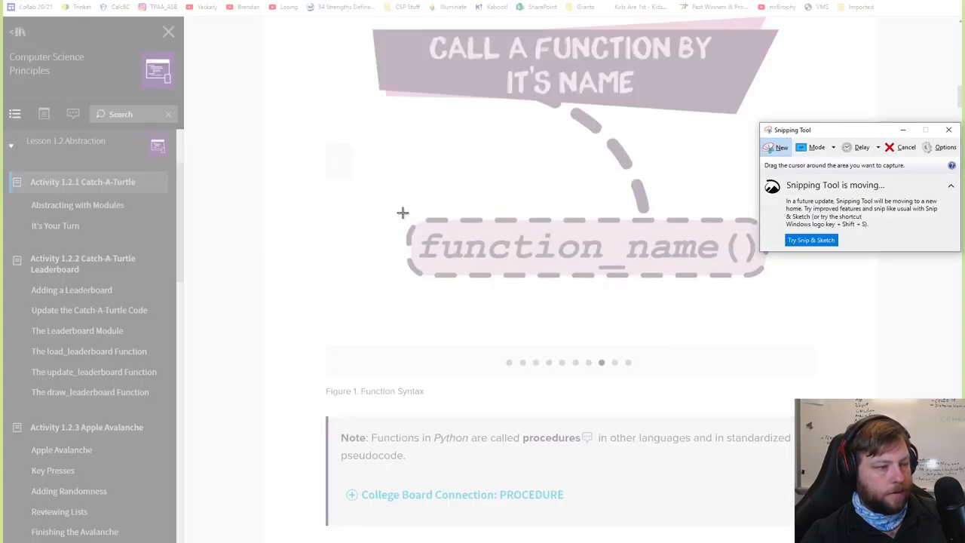
left_click(781, 148)
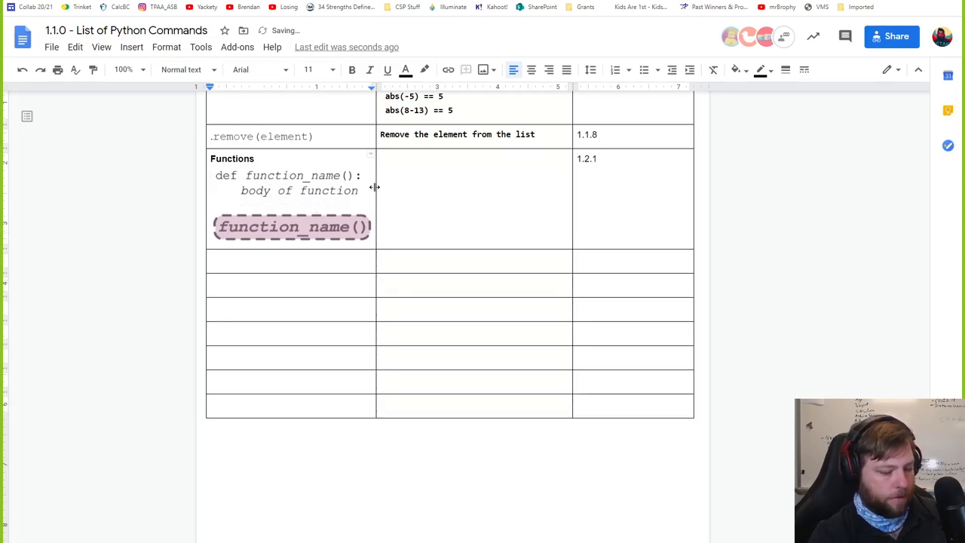
Label the pasted image with a bold 'To Call A Function:' line in the Functions cell.
type("To")
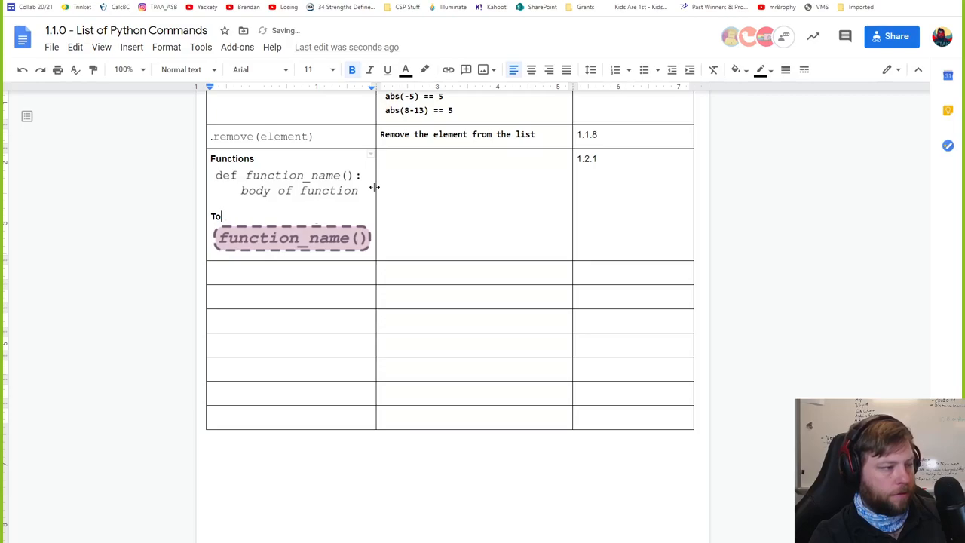
type("Call")
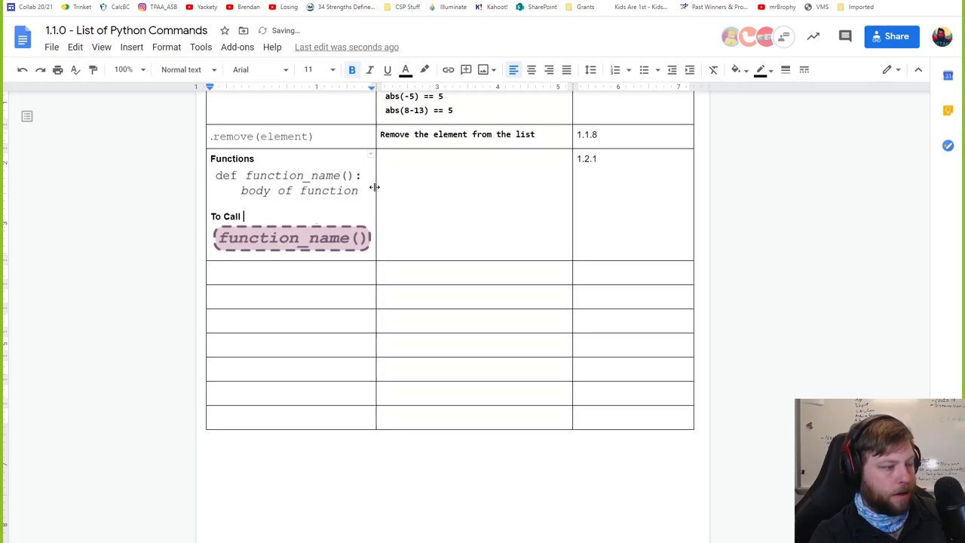
type("A Function")
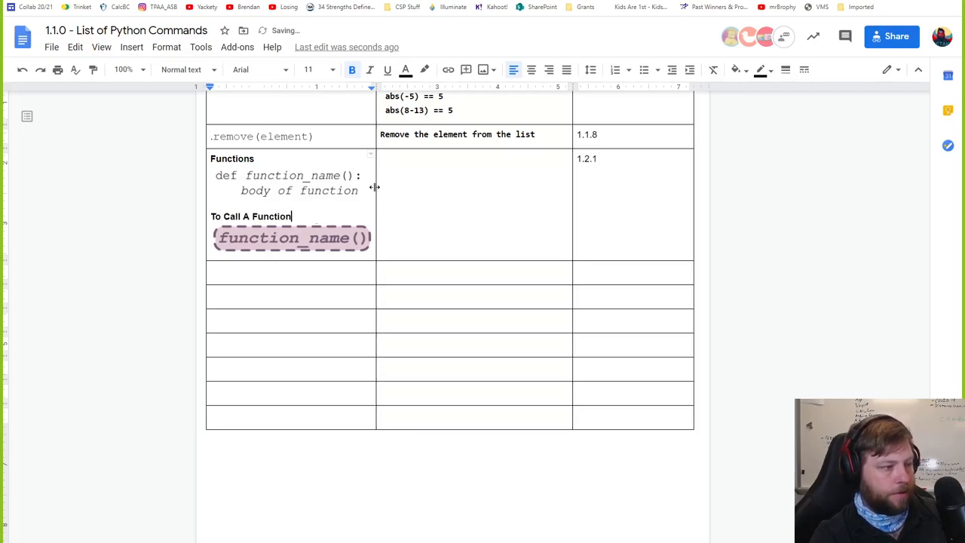
type(":")
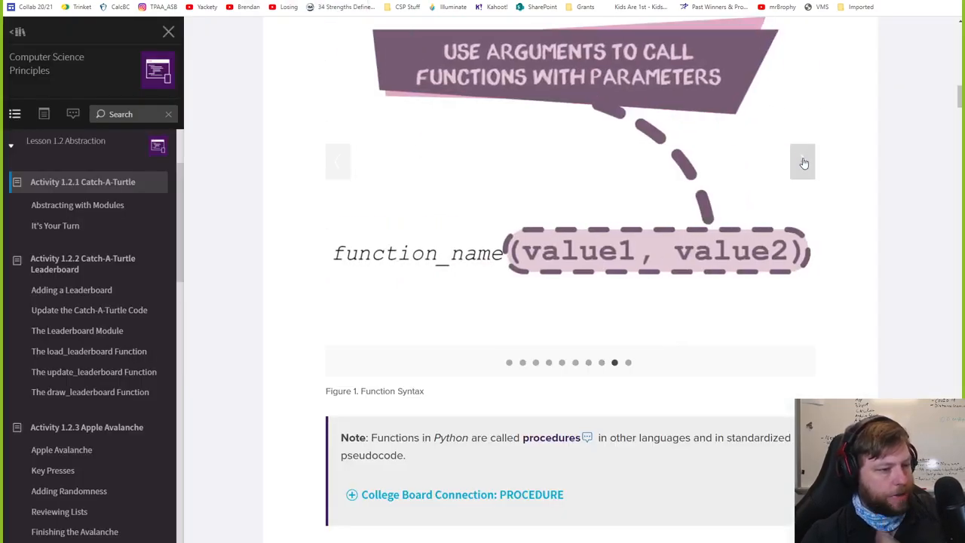
left_click(802, 161)
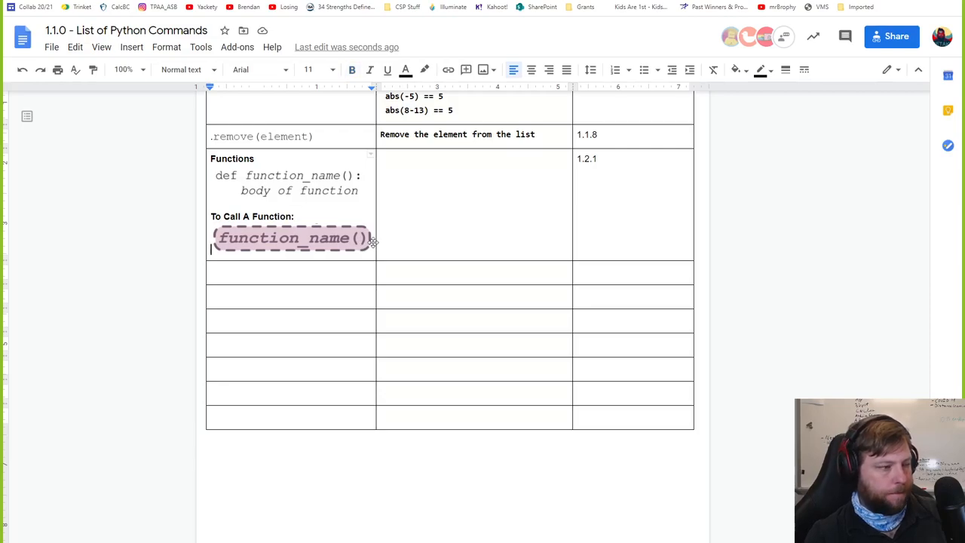
Add the def function_name(param1, param2) and function_name(value1, value2) syntax images to the next row.
type("function_name(value1, value2)")
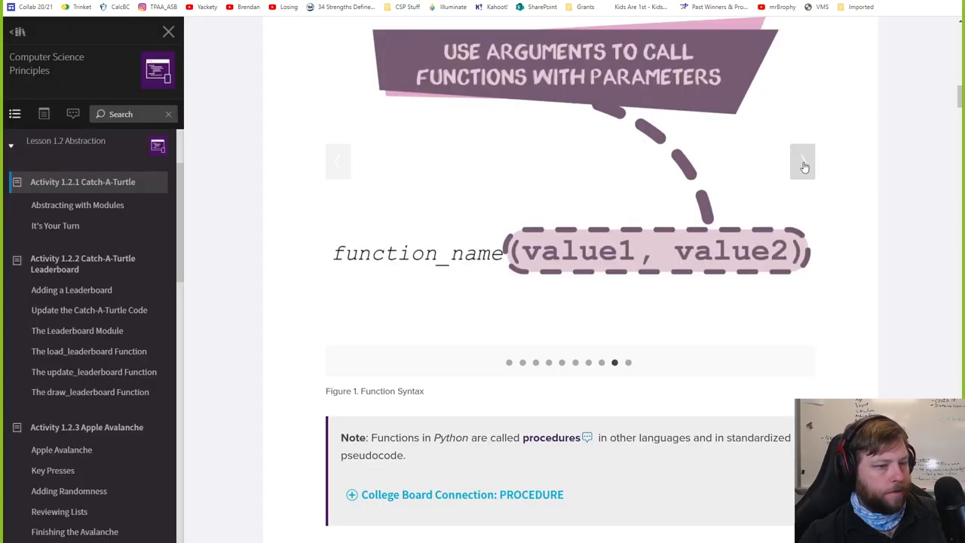
left_click(803, 159)
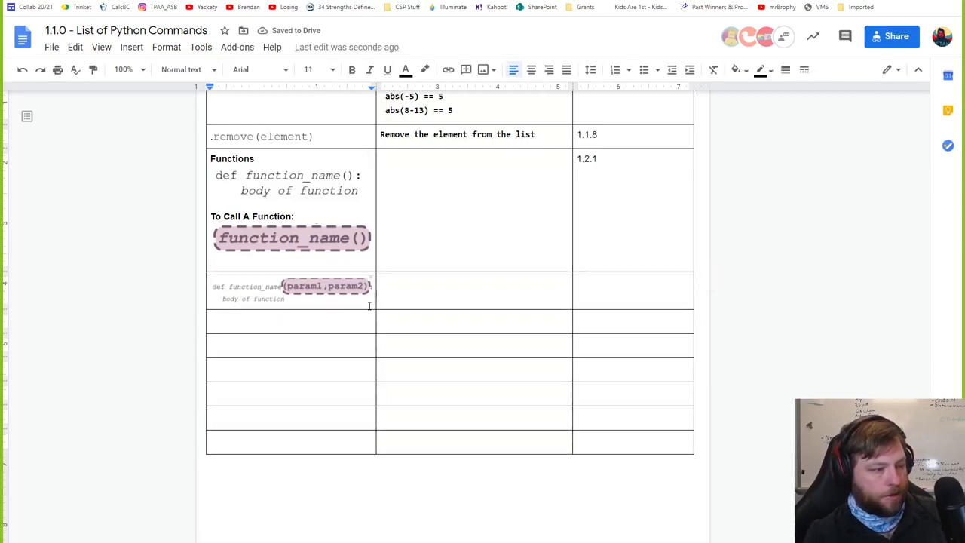
type("function_name(value1, value2)")
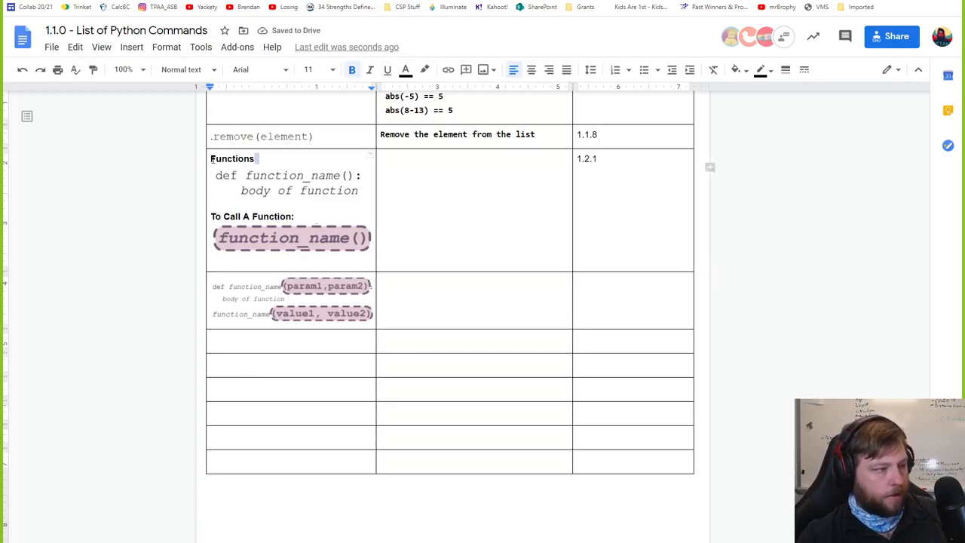
Make the Functions heading size 18 with a cyan highlight.
left_click(312, 69)
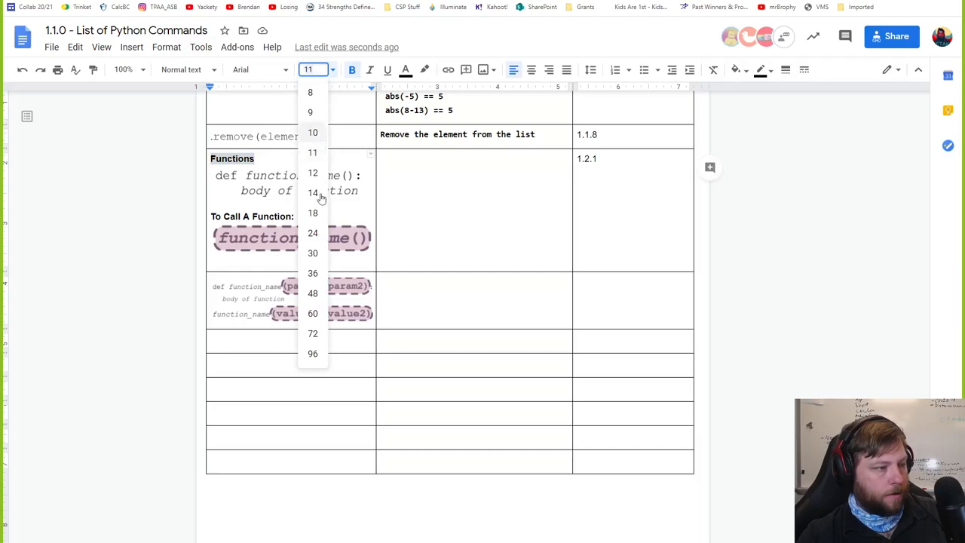
left_click(312, 212)
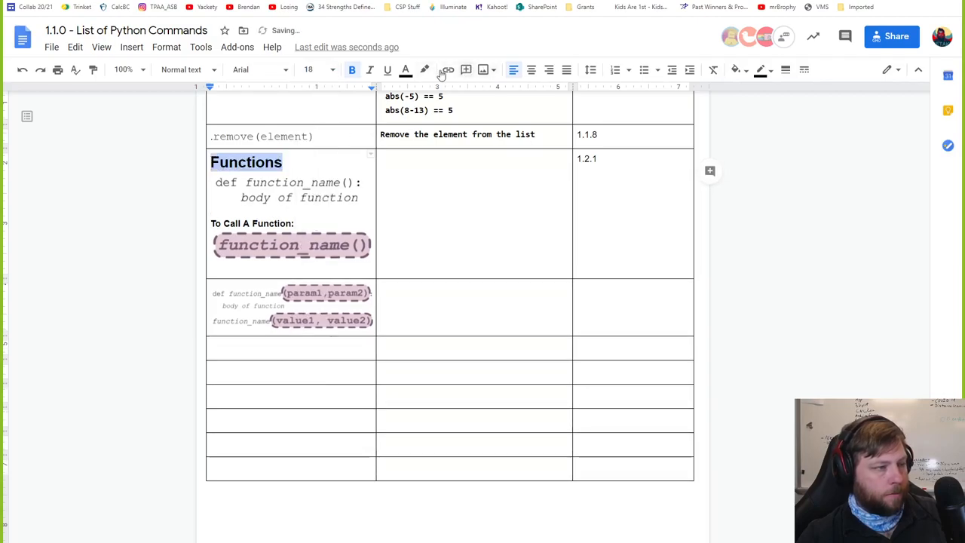
left_click(426, 70)
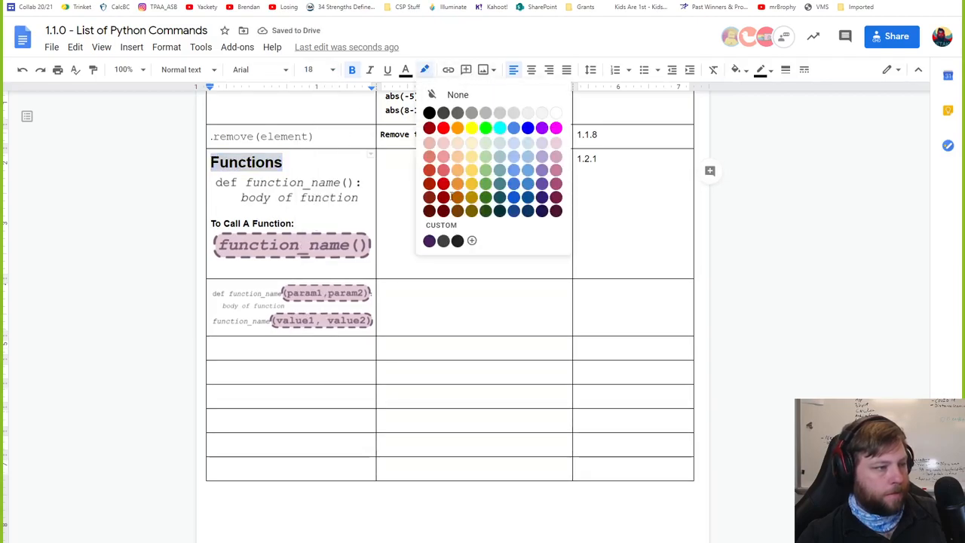
left_click(499, 127)
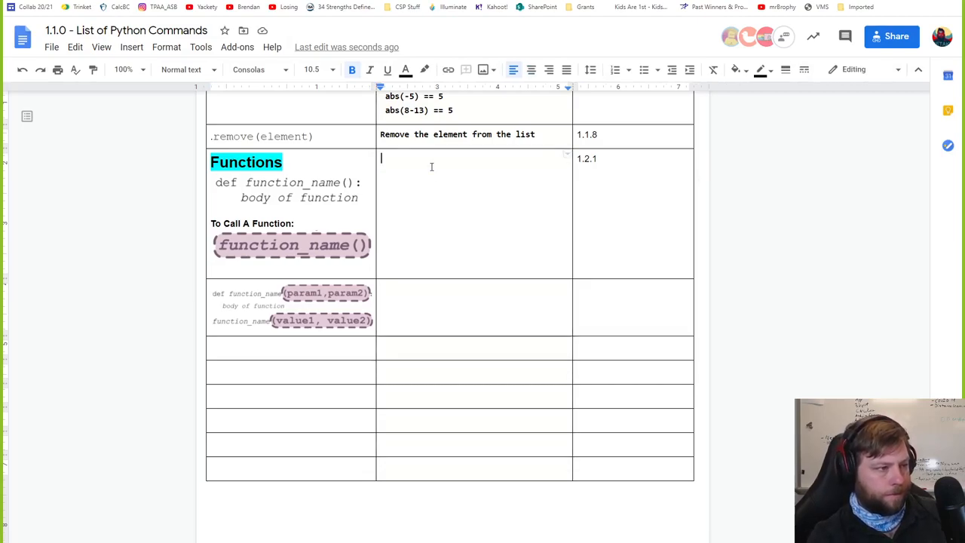
Write that functions create a reusable chunk of code, great for using a chunk multiple times.
type("Functions")
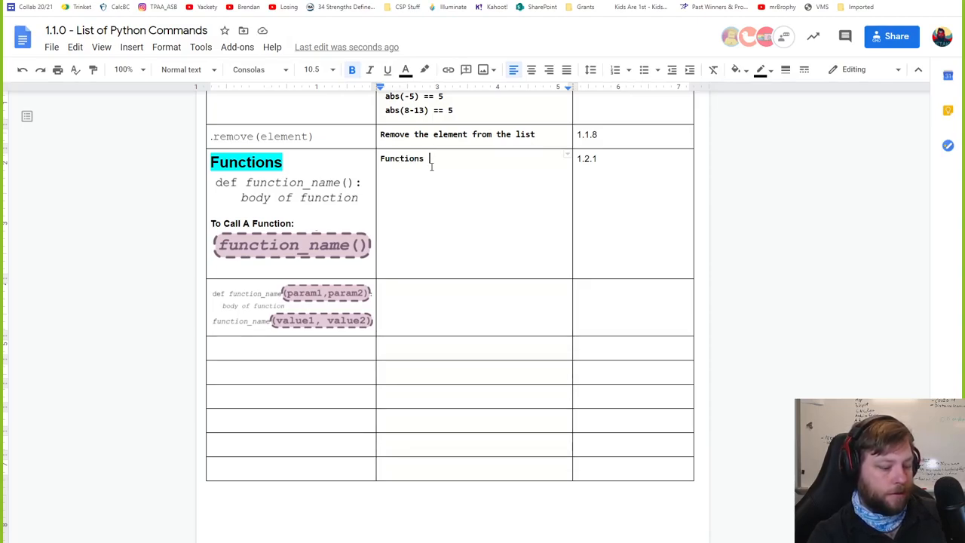
type("let us cr")
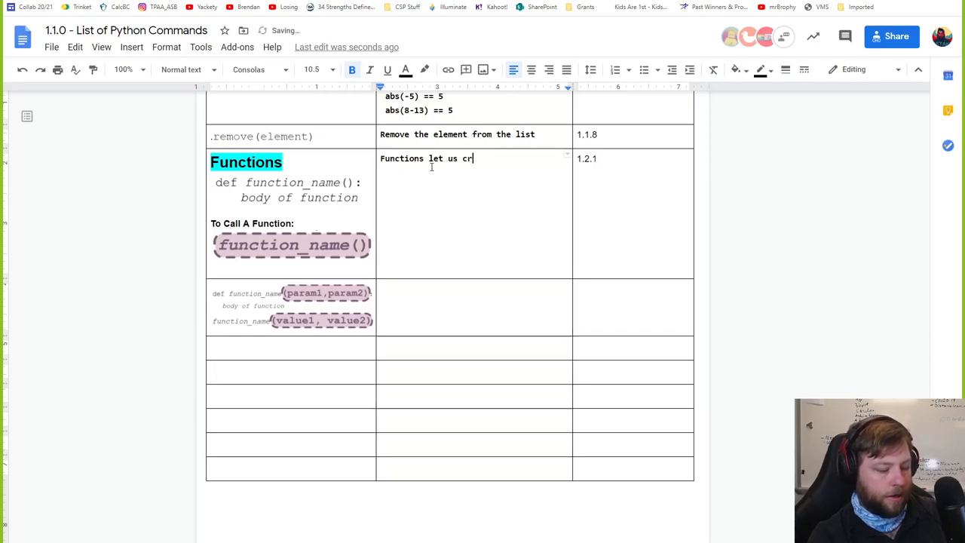
key("Backspace")
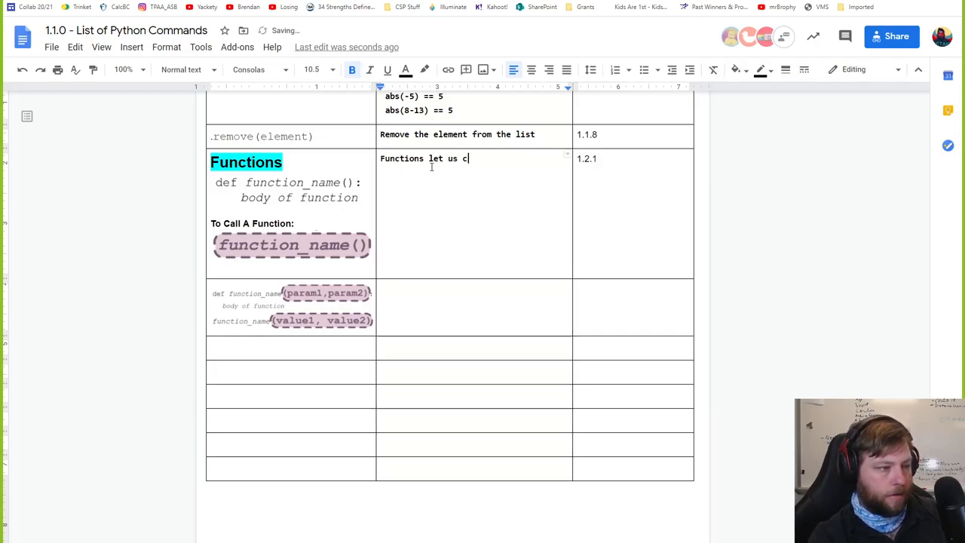
type("reate a")
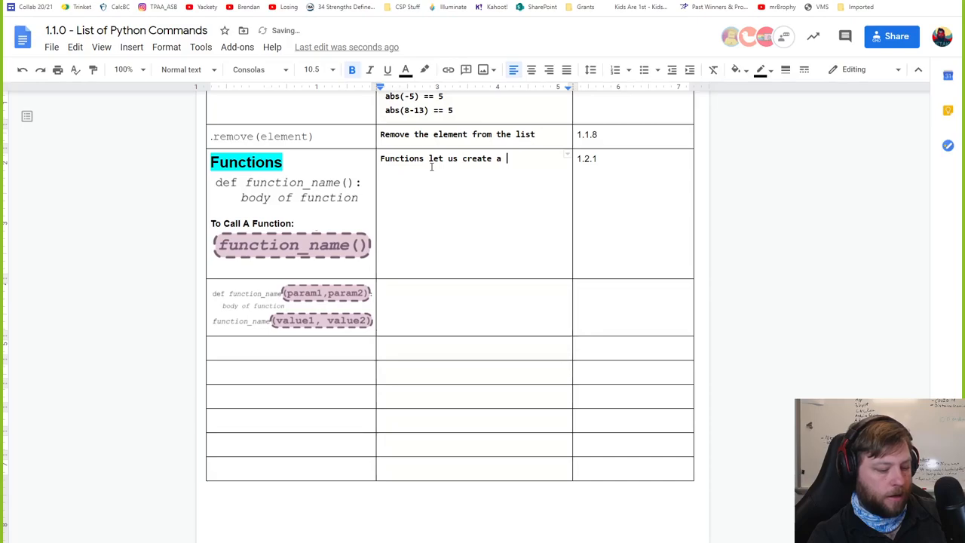
type("chunk of c")
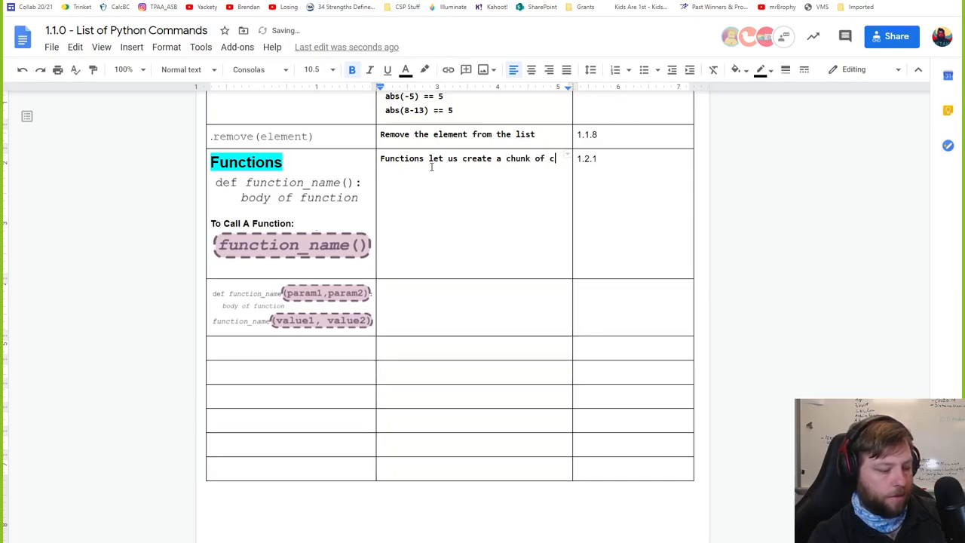
type("ode that we can")
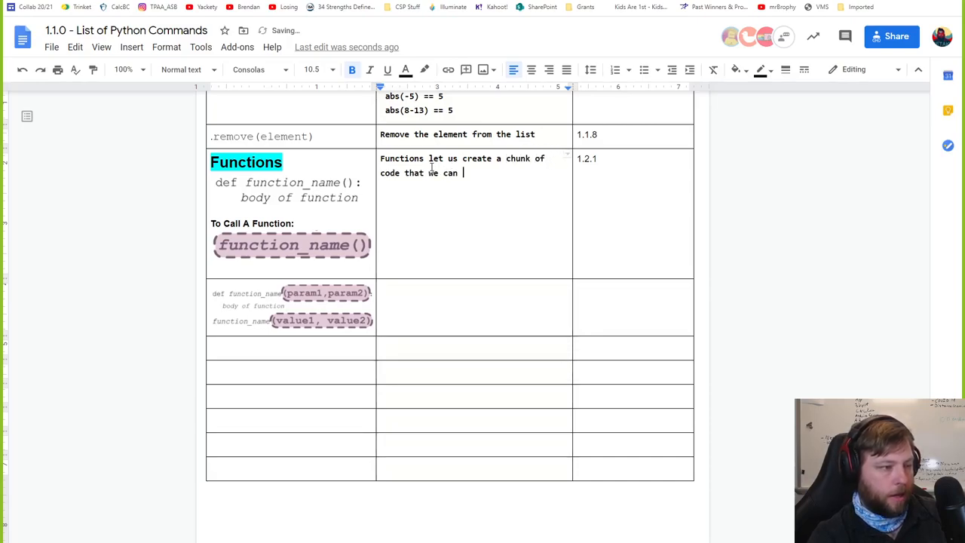
type("use")
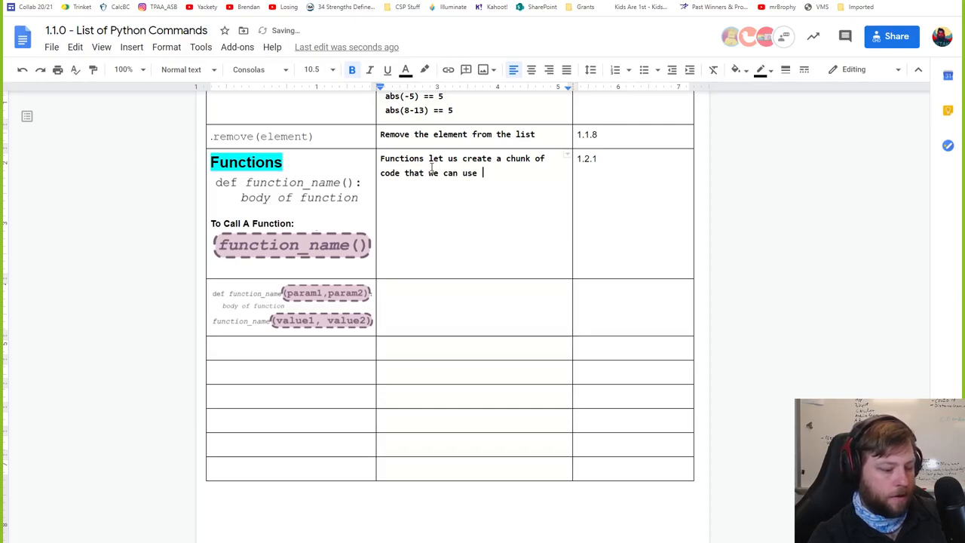
type("anyon")
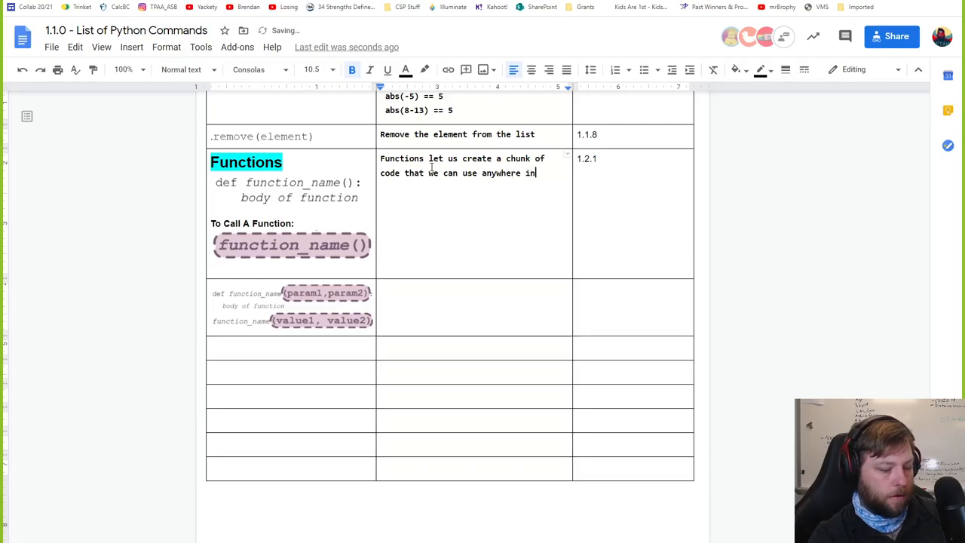
type("our code. THis")
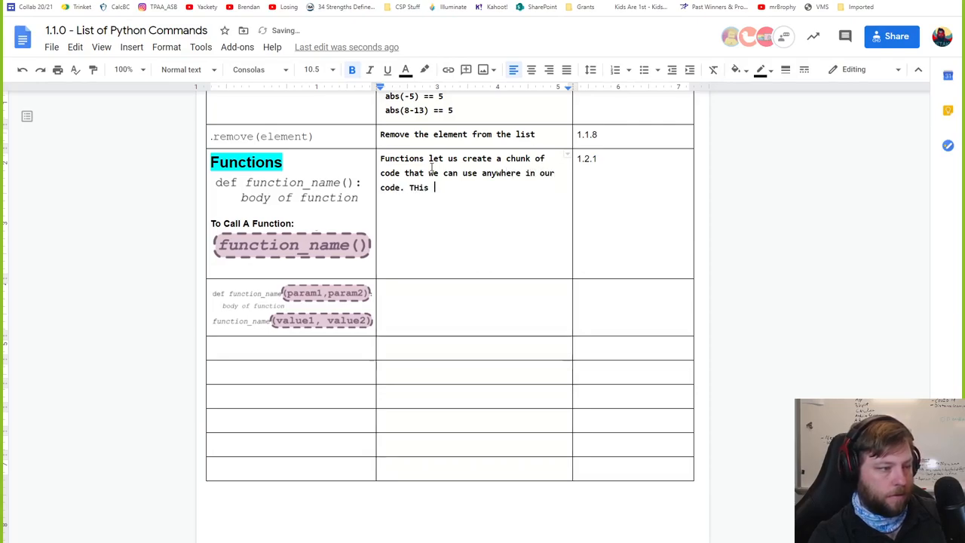
type("is great")
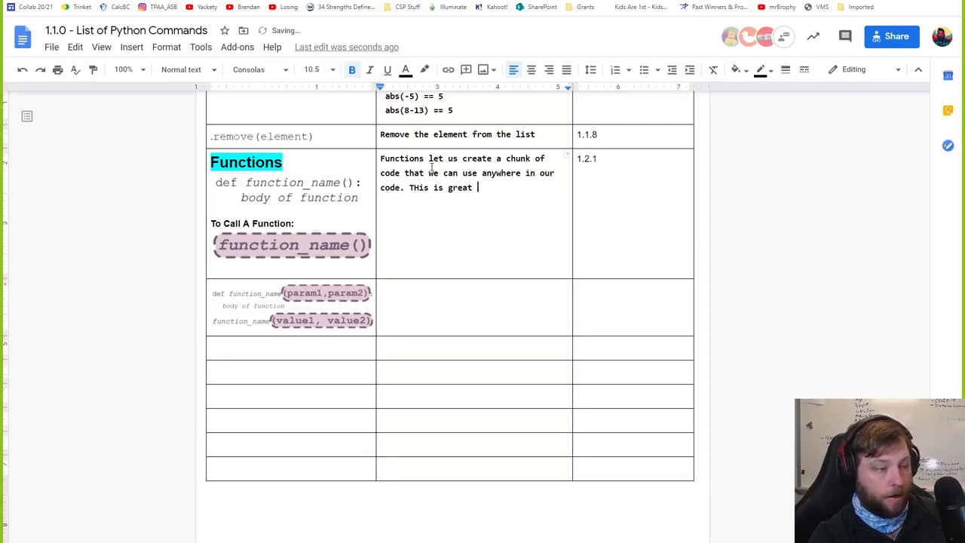
type("if we want to us")
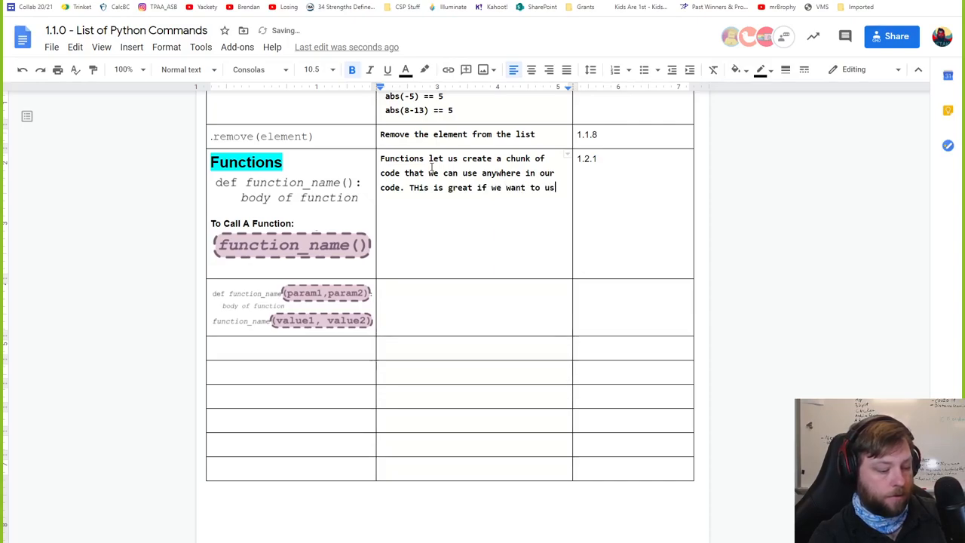
type("a chunk m")
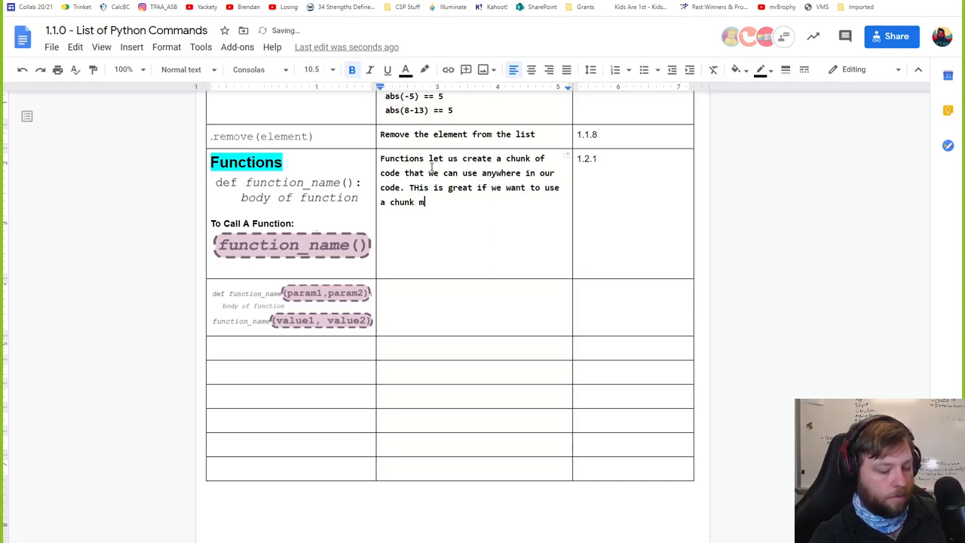
type("ultiple times.")
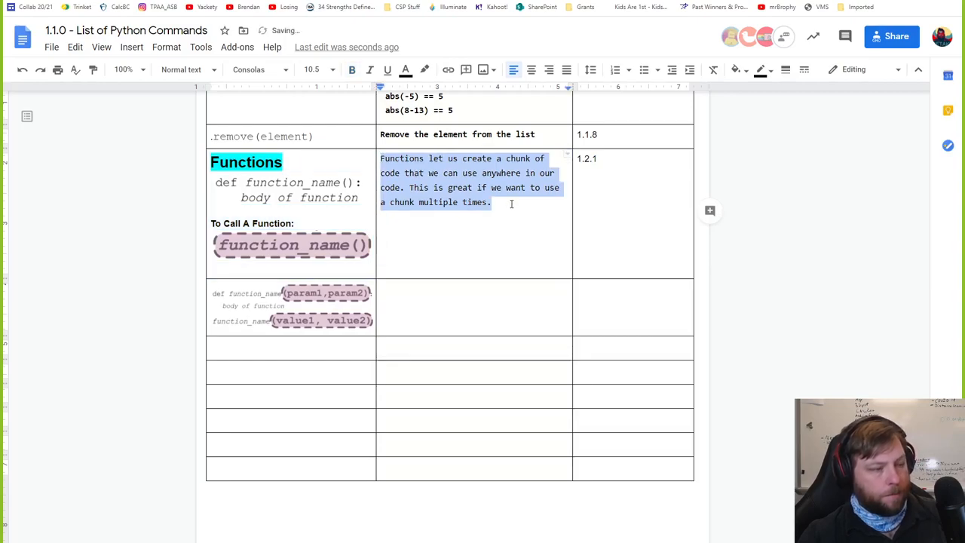
Add the note that you define the function at the top and can call it below where defined.
left_click(505, 202)
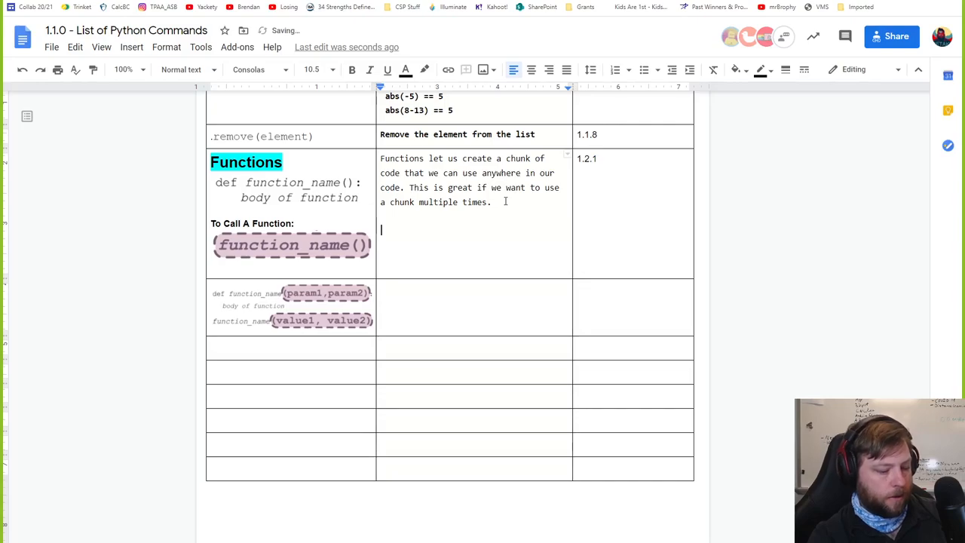
type("Nee")
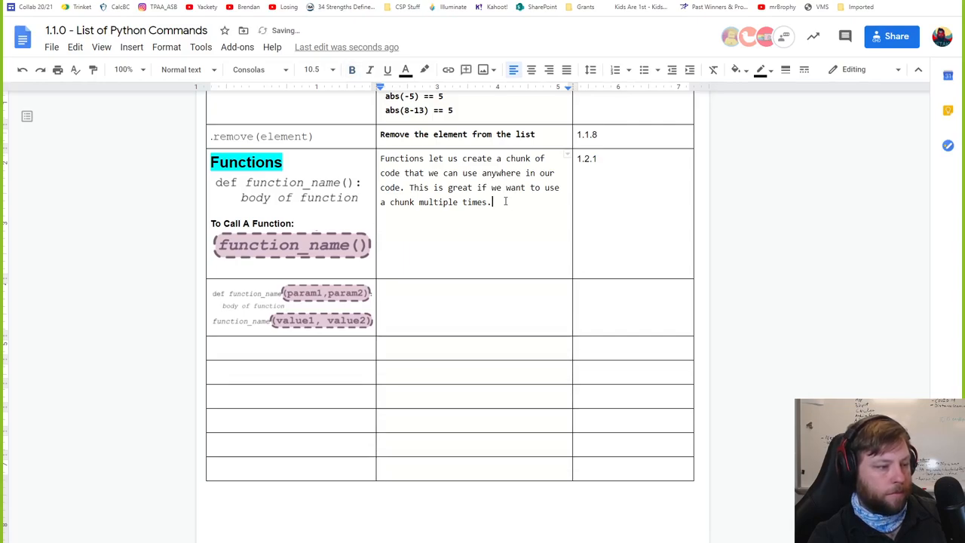
type("You need to define")
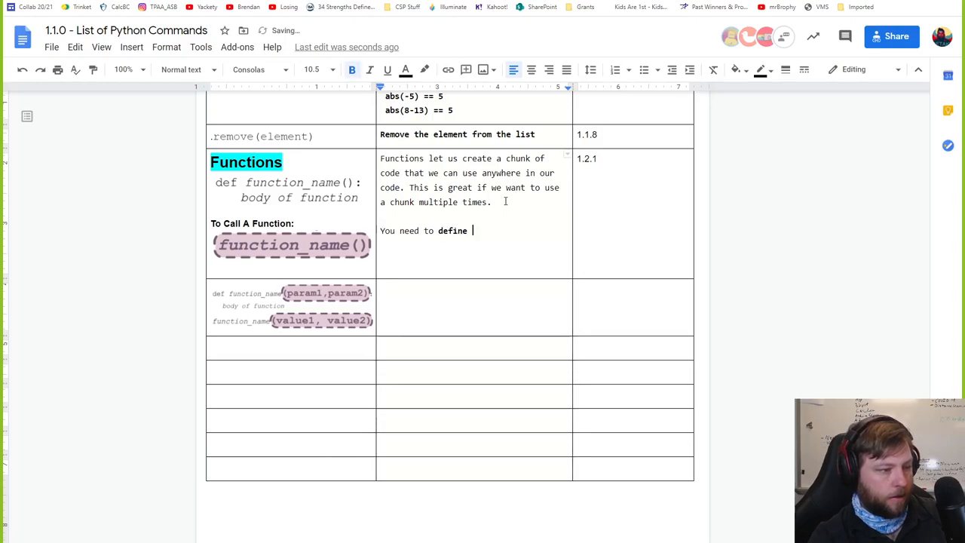
type("the func")
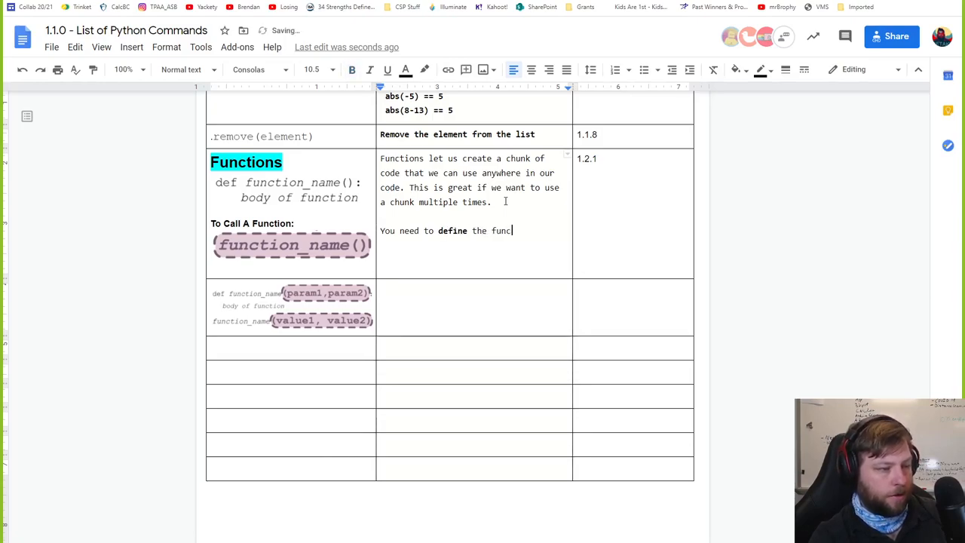
type("tion at t")
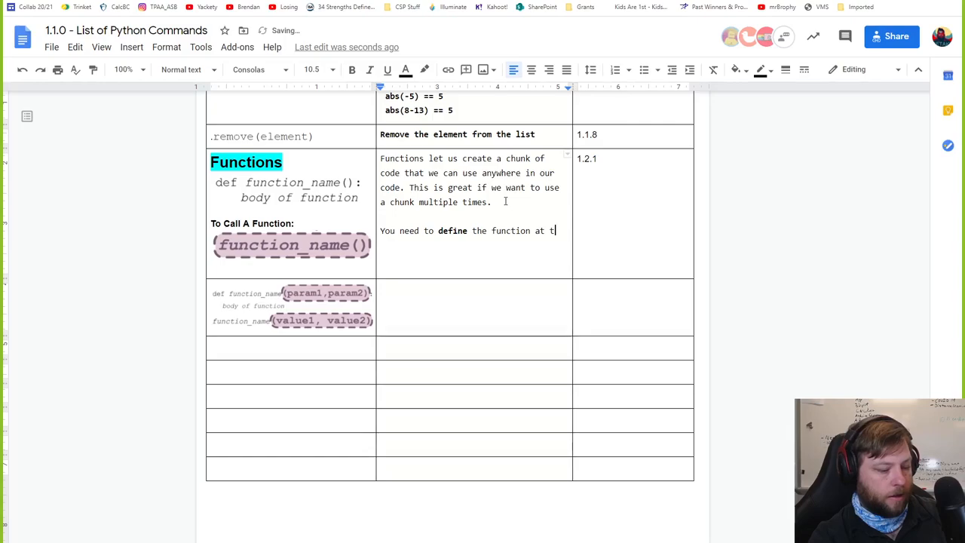
type("he top of your code.")
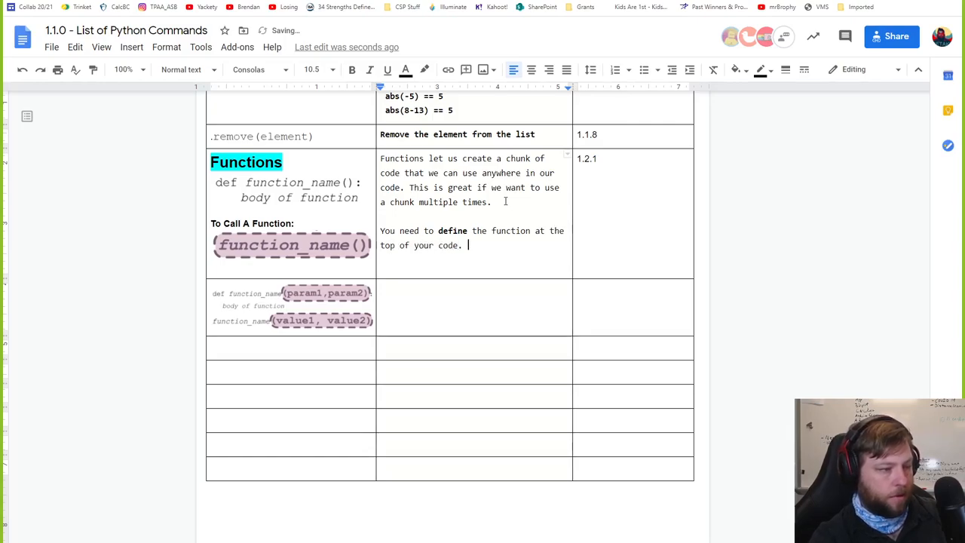
type("Your can \"")
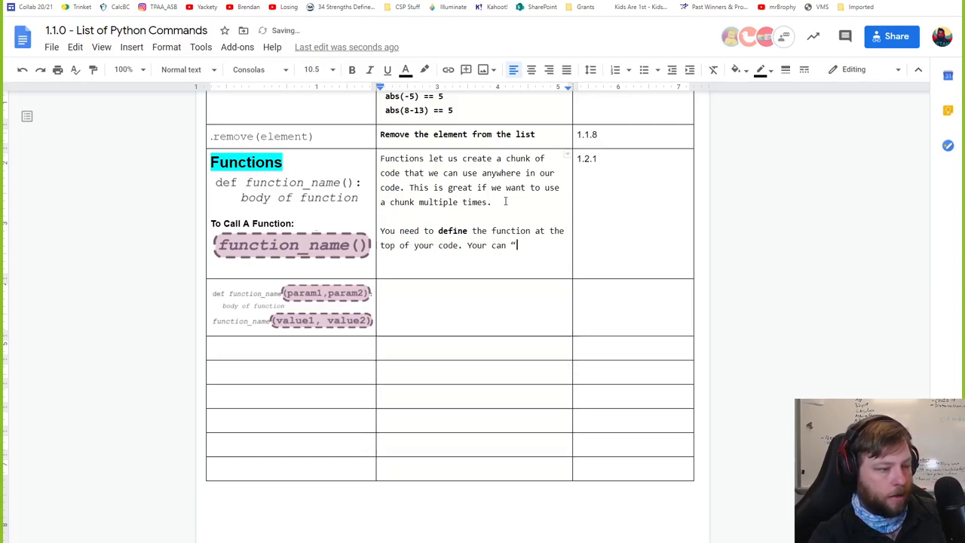
type("call")
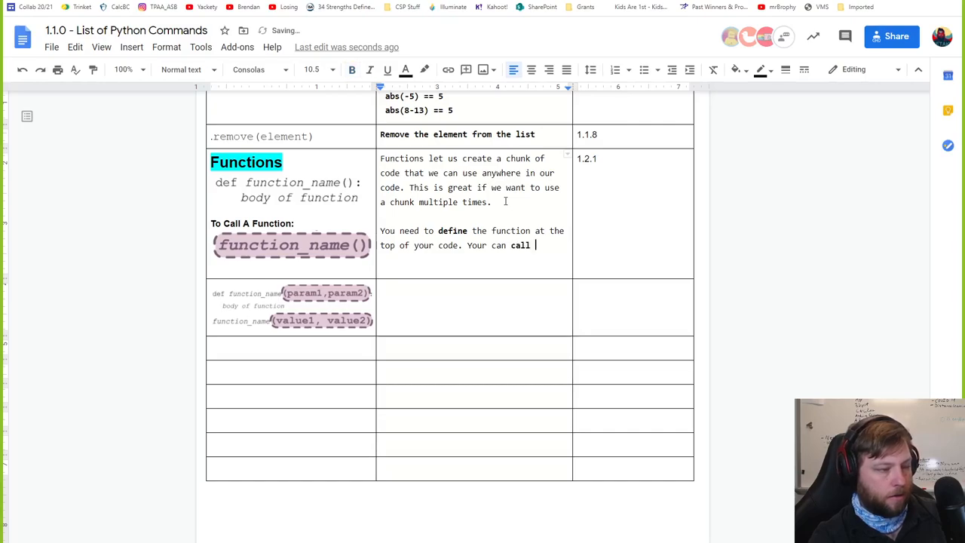
type("the function anywhere belo")
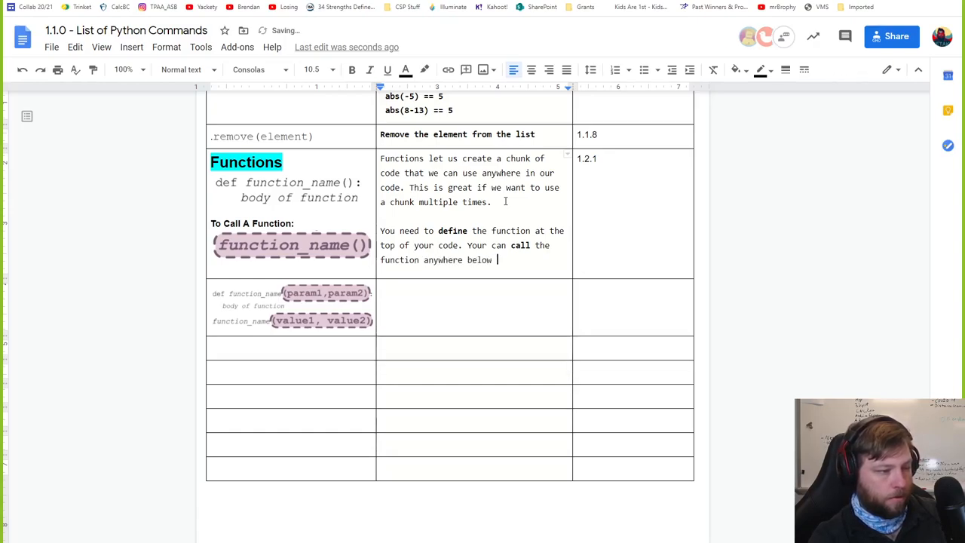
type("where you define")
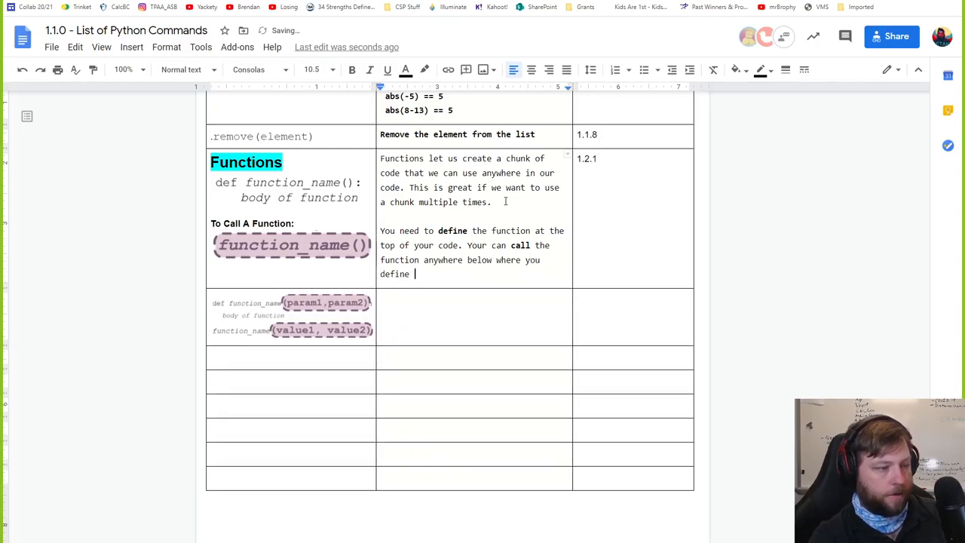
type("it.")
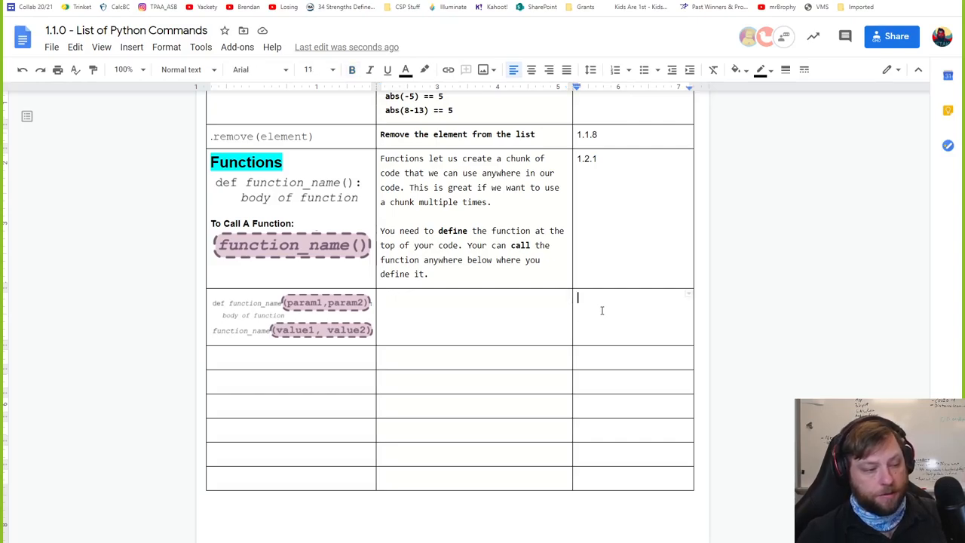
Enter reference 1.2.1 and the note 'Functions can be created with parameters.'.
type("1.2.1")
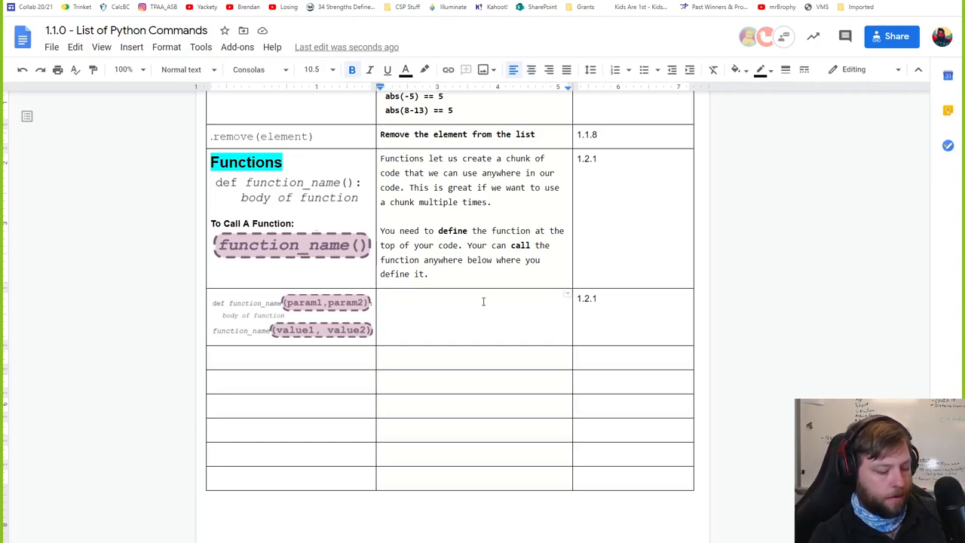
type("Functions can")
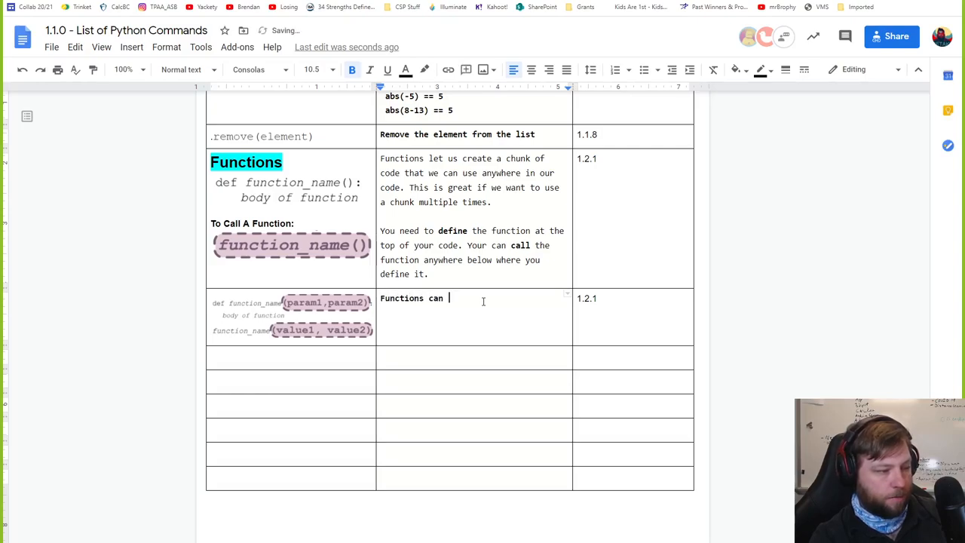
type("be created")
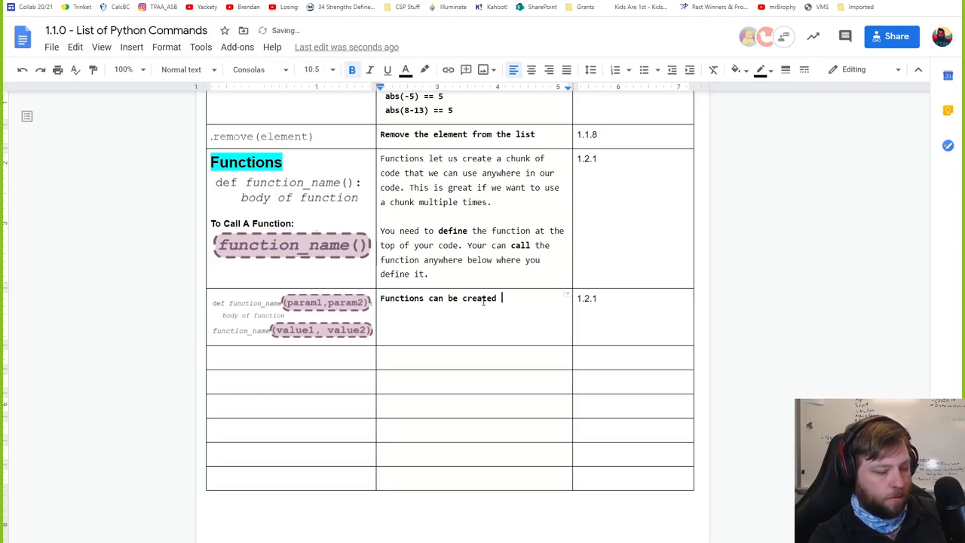
type("with pa")
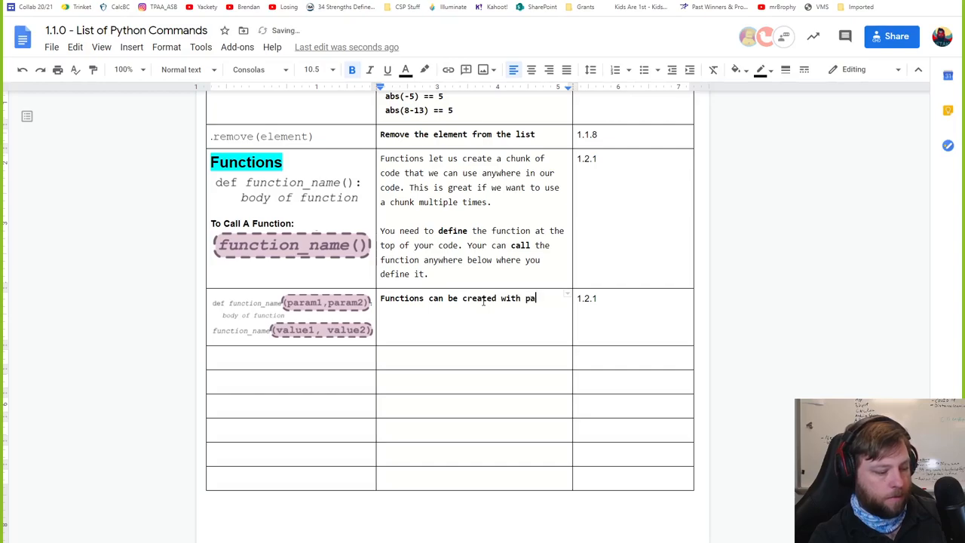
type("rameters.")
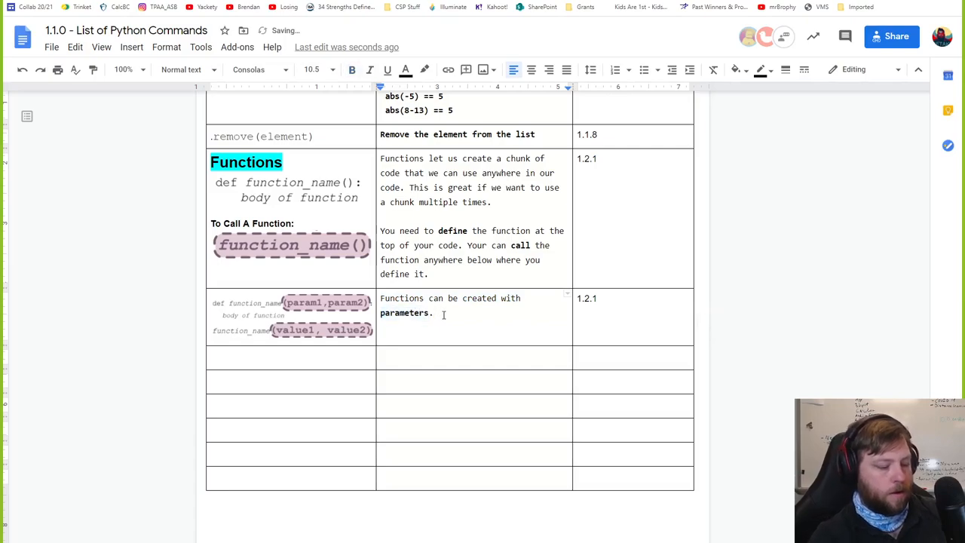
Continue the note with 'Parameters are like variables', rephrasing from 'are variables'.
type("Parame")
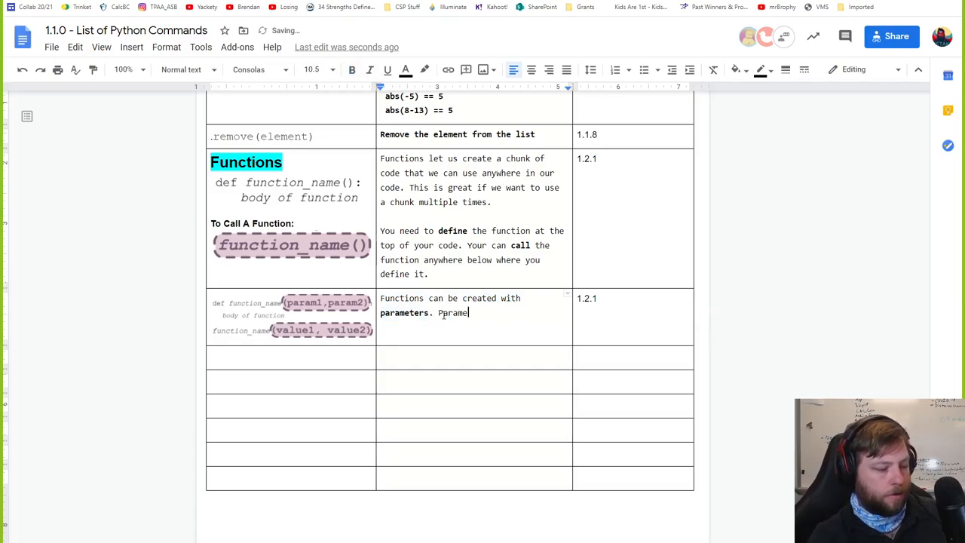
type("ters are variables")
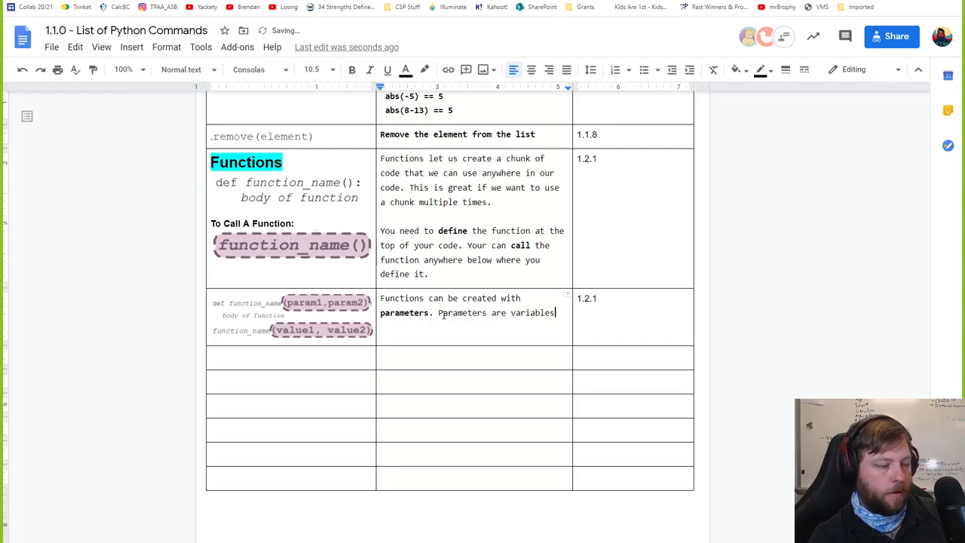
key("Backspace")
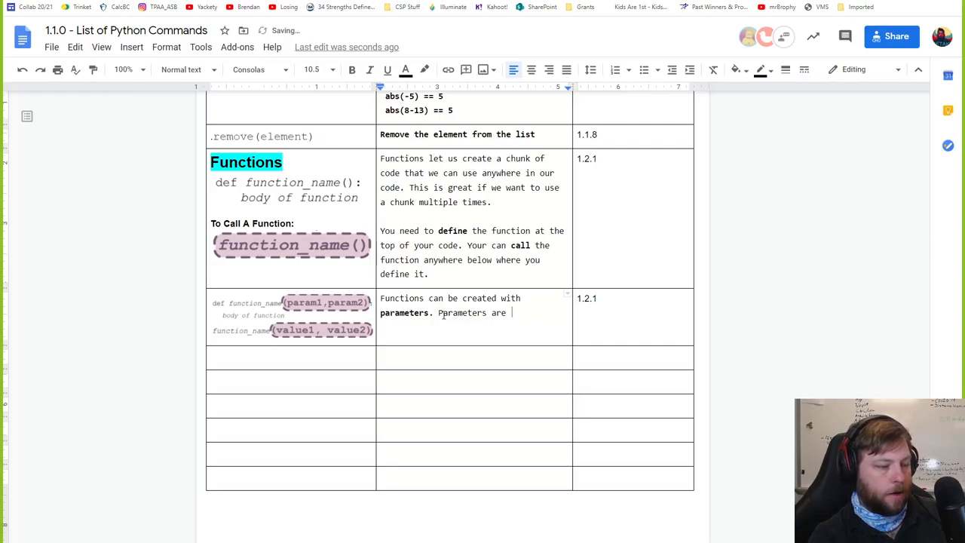
type("like variables")
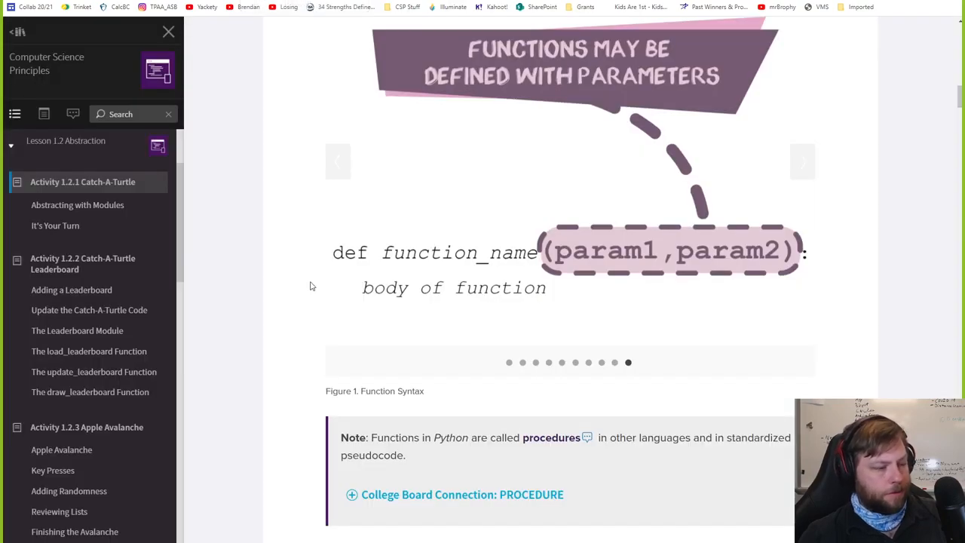
Scroll past the Function Syntax slides to the 'Examine the following code' example.
scroll("down", 3)
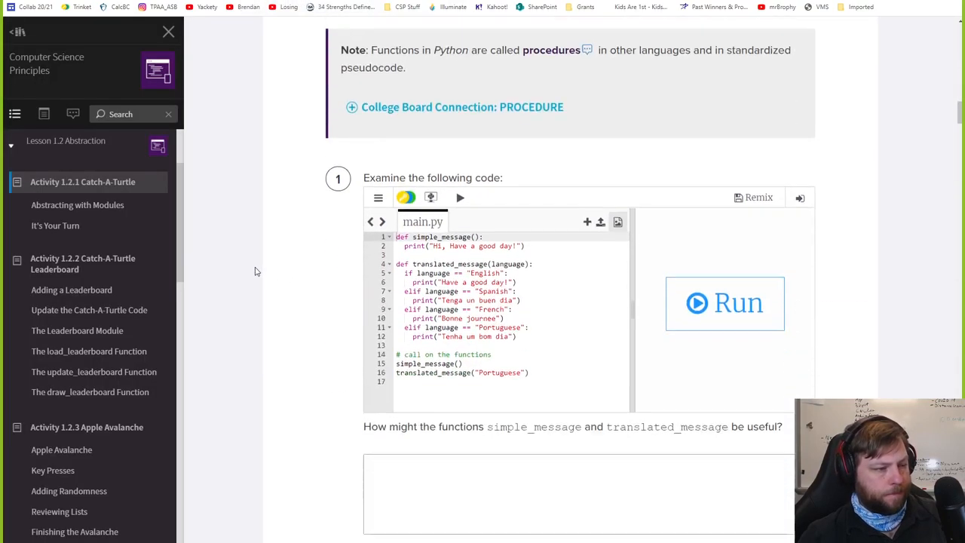
scroll("down", 3)
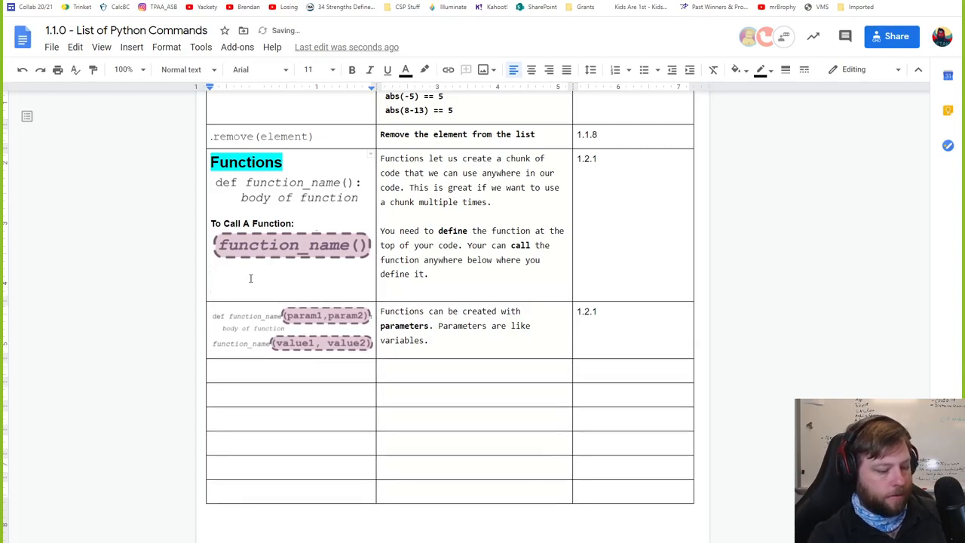
Start the note 'Functions in pytho' under the function-calling example.
type("Functions in")
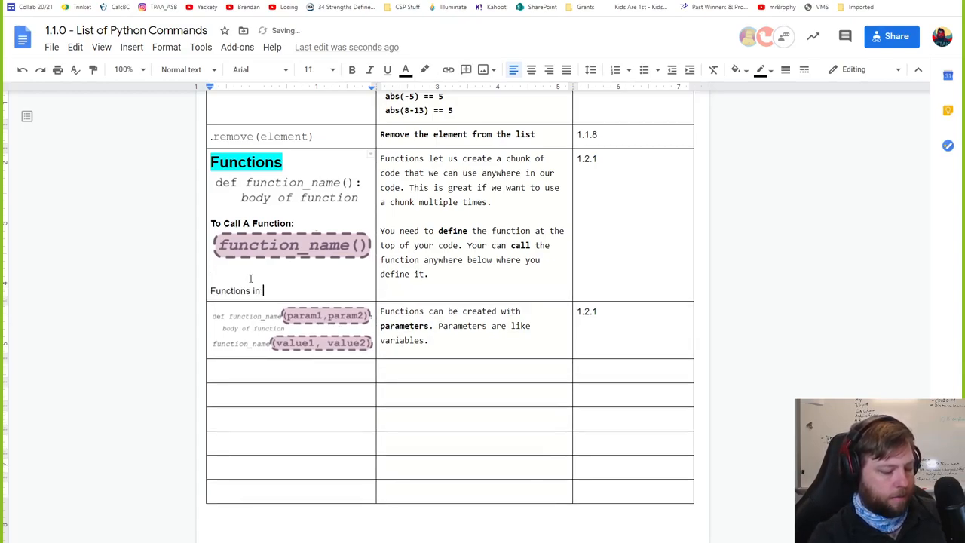
type("pytho")
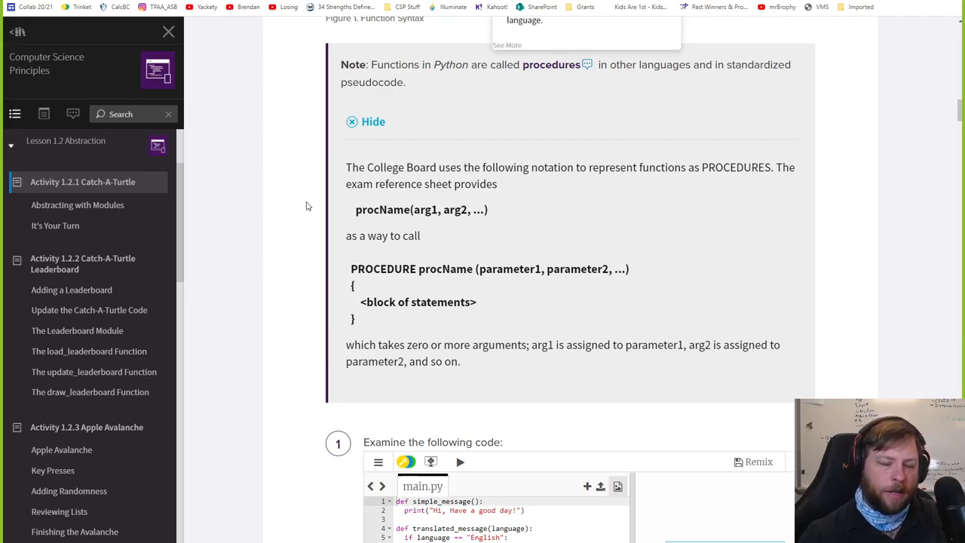
Scroll through the College Board PROCEDURE notation explanation to the code example.
scroll("down", 3)
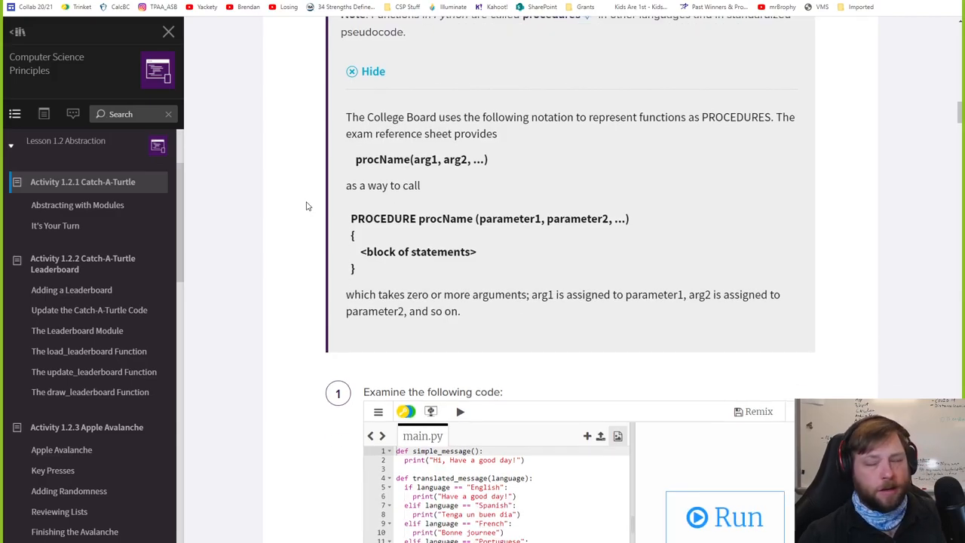
scroll("down", 3)
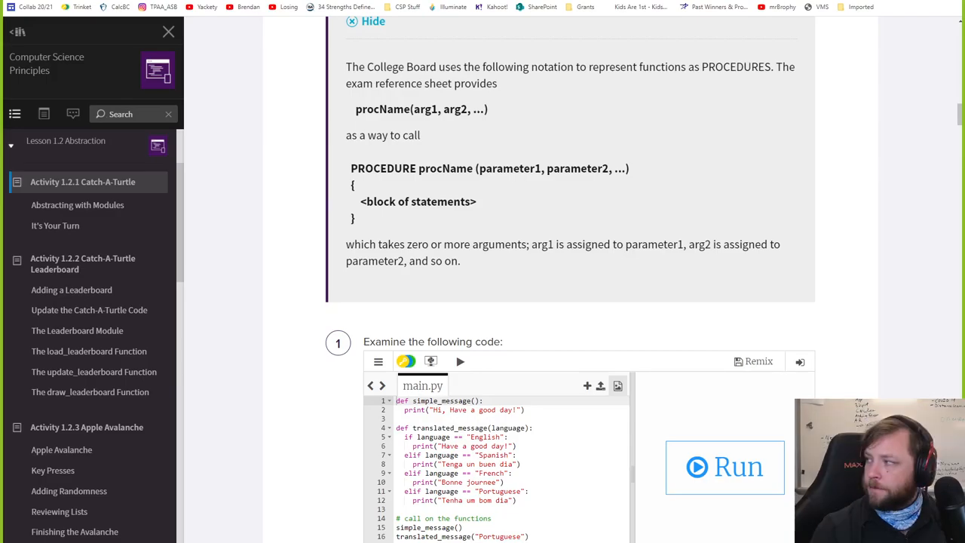
mouse_move(261, 247)
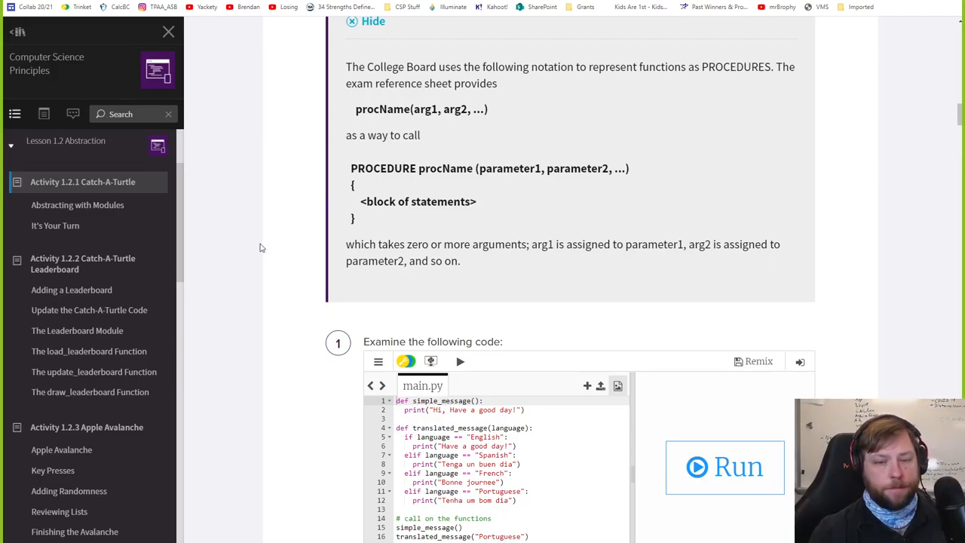
mouse_move(306, 249)
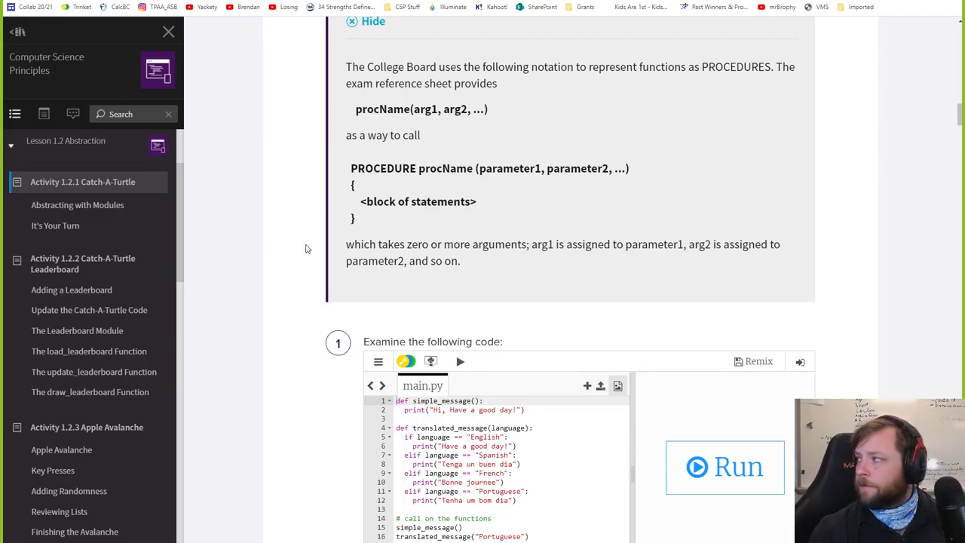
scroll("down", 3)
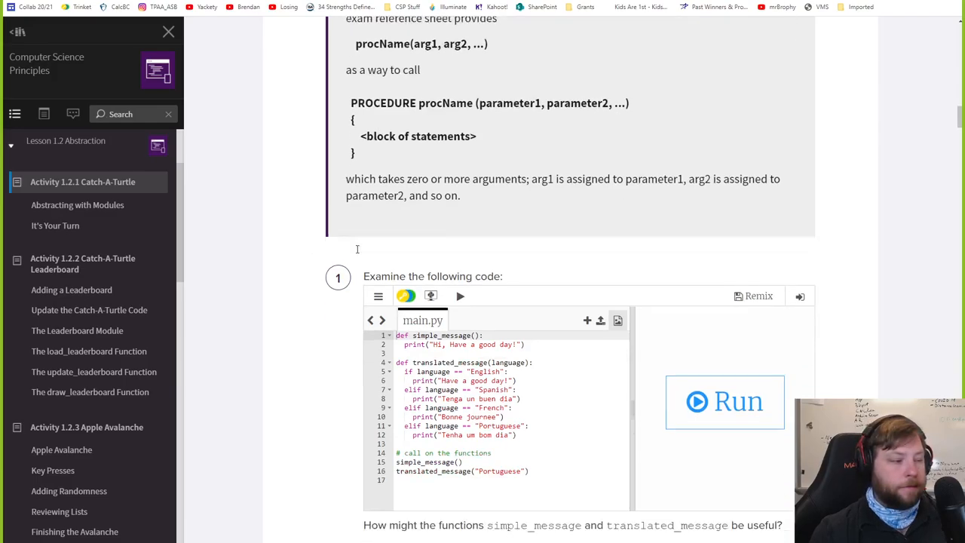
scroll("down", 3)
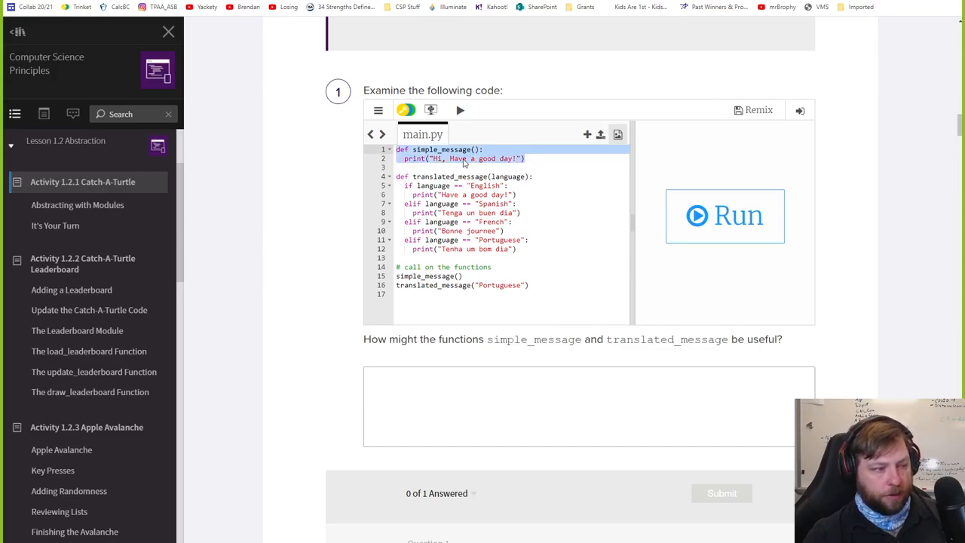
Remove and restore the simple_message() call below the comment, running the example each time.
left_click(528, 158)
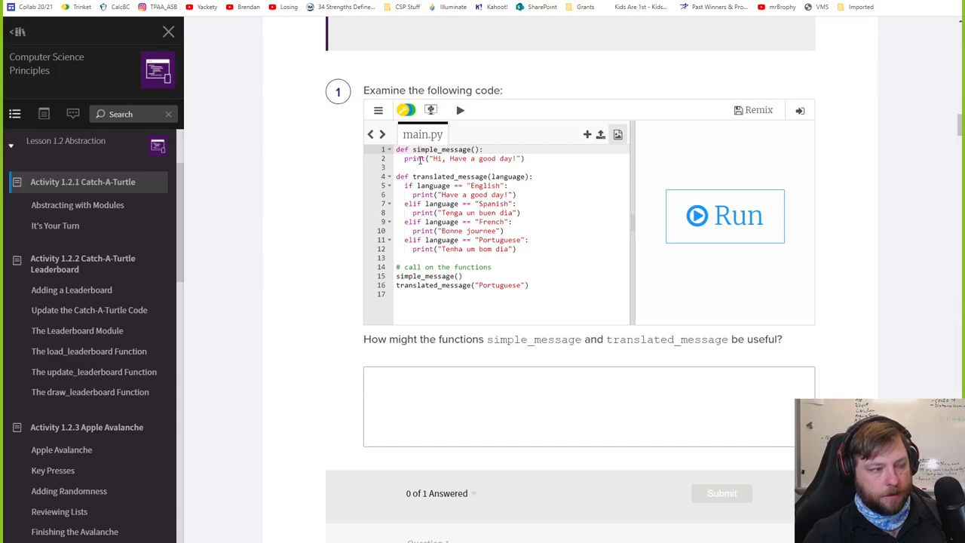
double_click(449, 177)
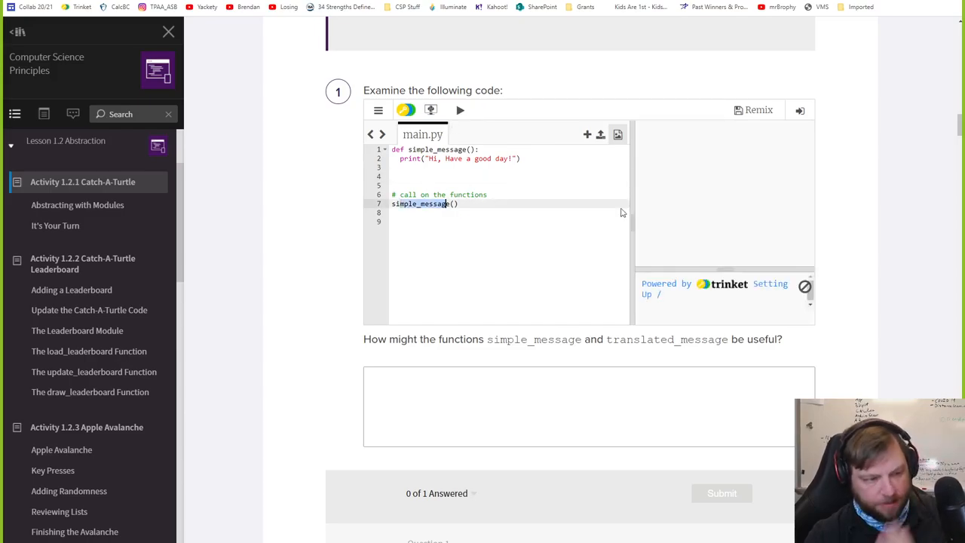
left_click(460, 110)
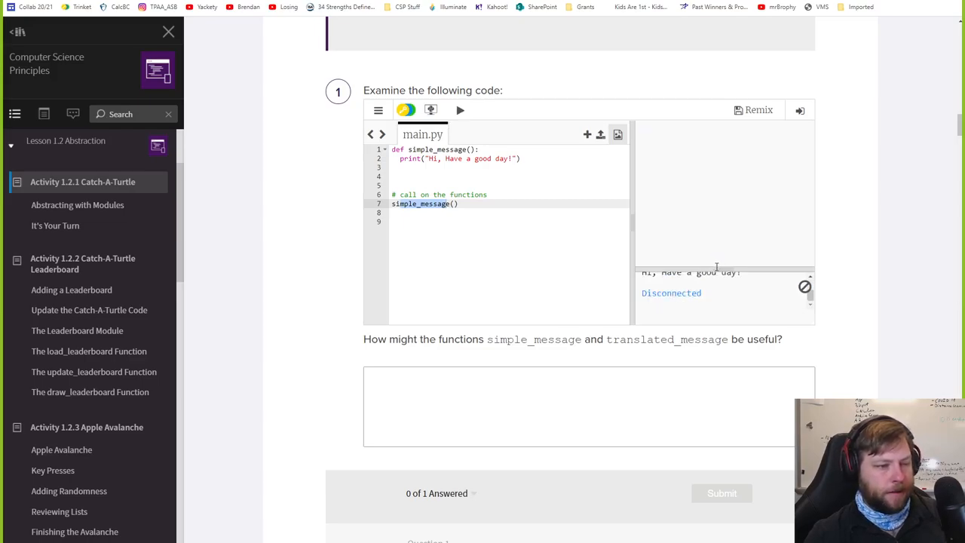
left_click(460, 110)
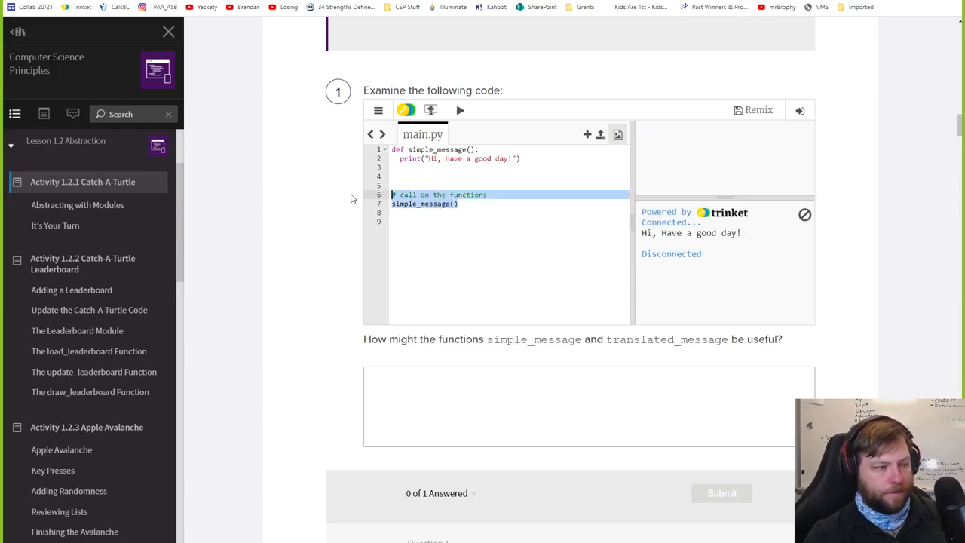
left_click(473, 203)
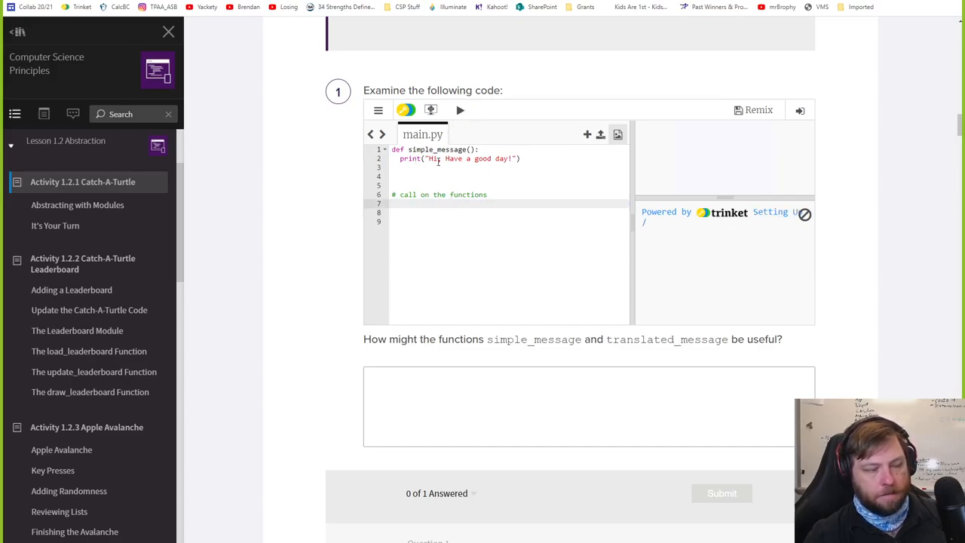
left_click(460, 110)
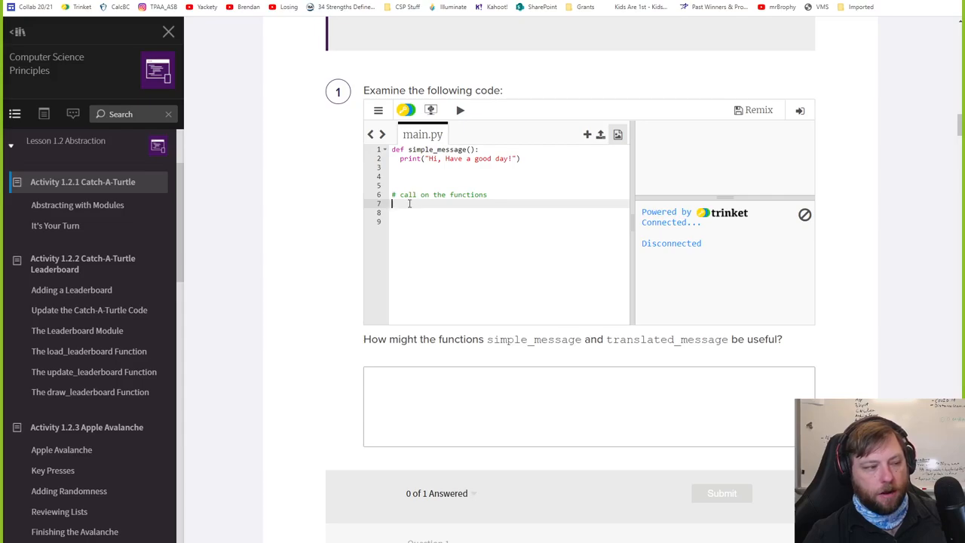
type("simple_message()")
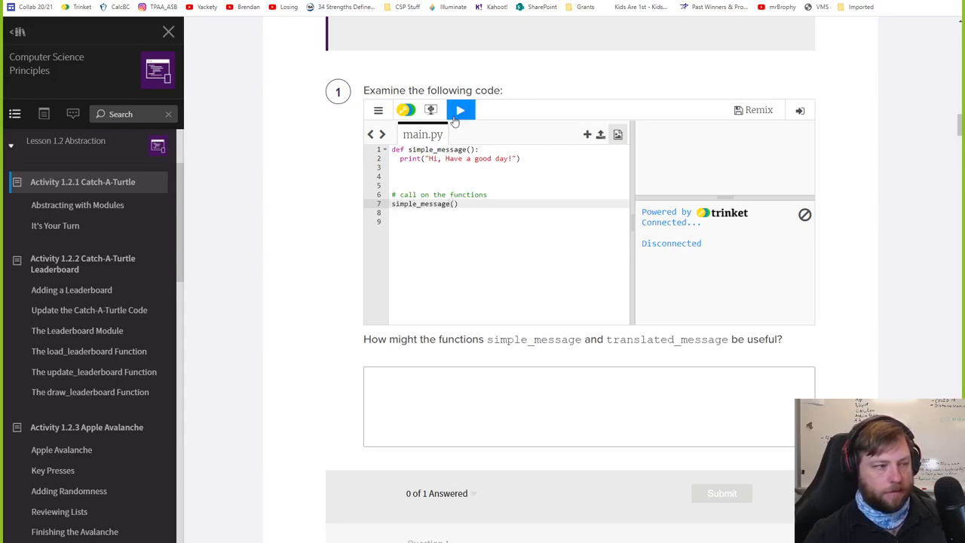
left_click(461, 110)
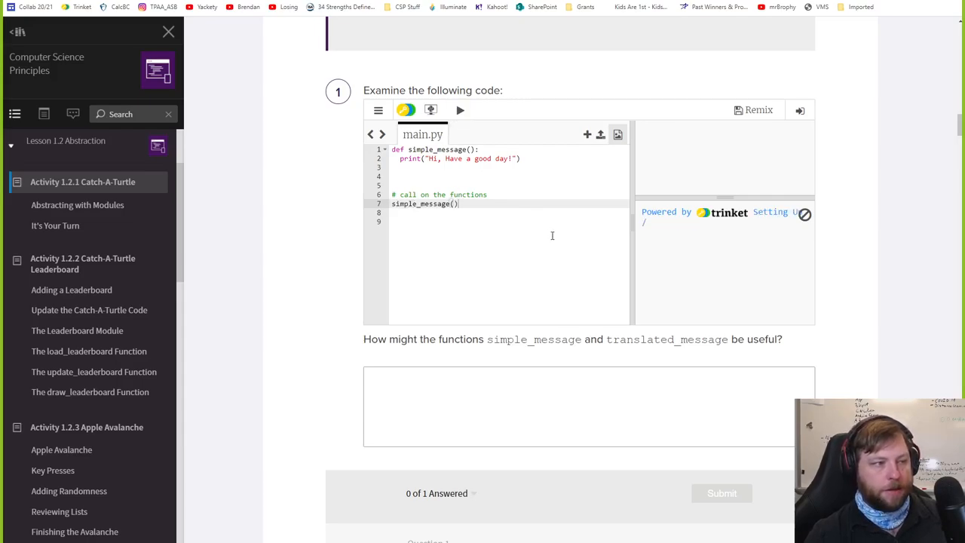
Add simple_message() calls up to four and run so the greeting prints four times.
left_click(460, 110)
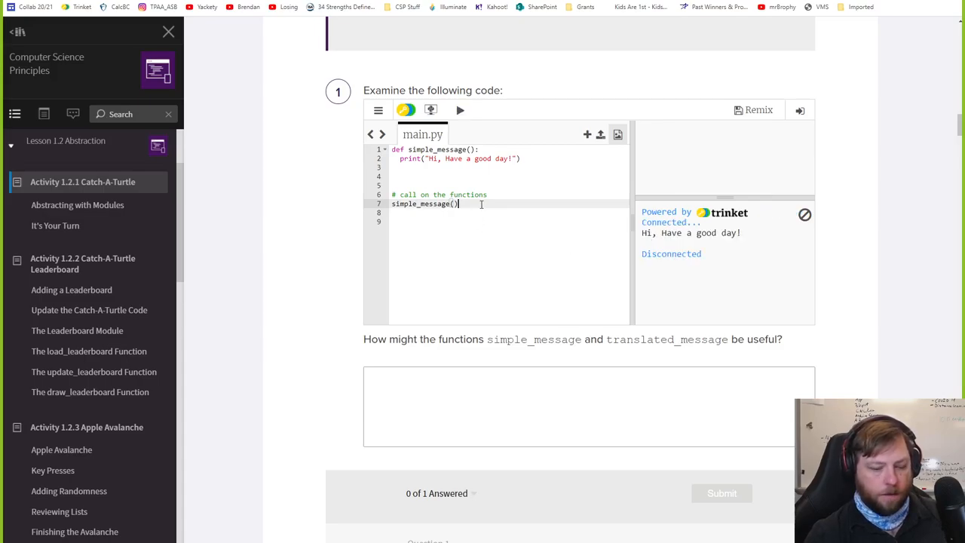
type("simple_message()")
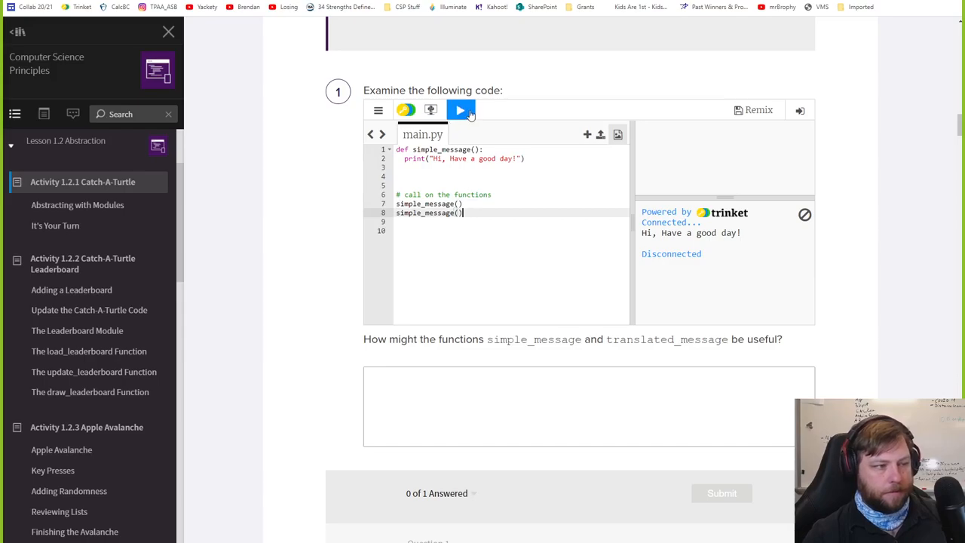
left_click(461, 110)
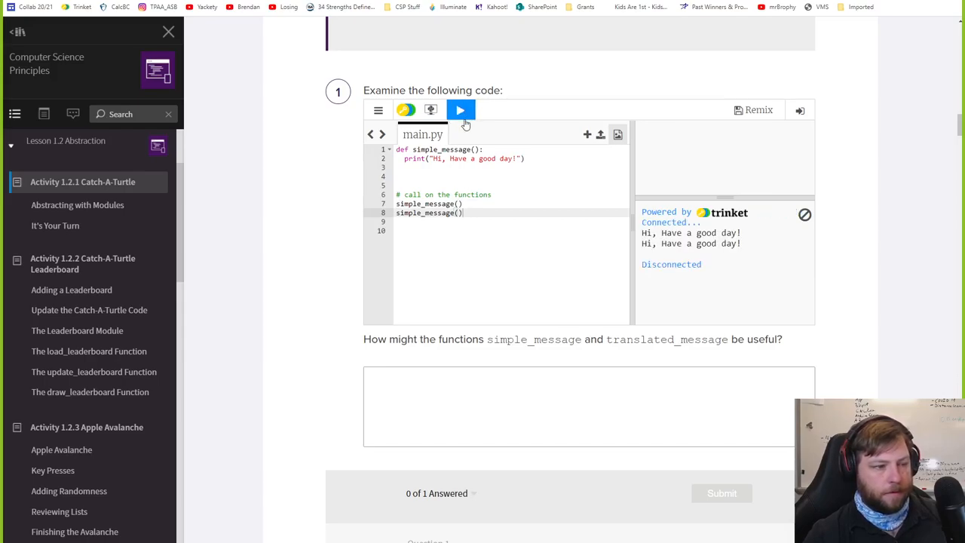
type("simple_message()")
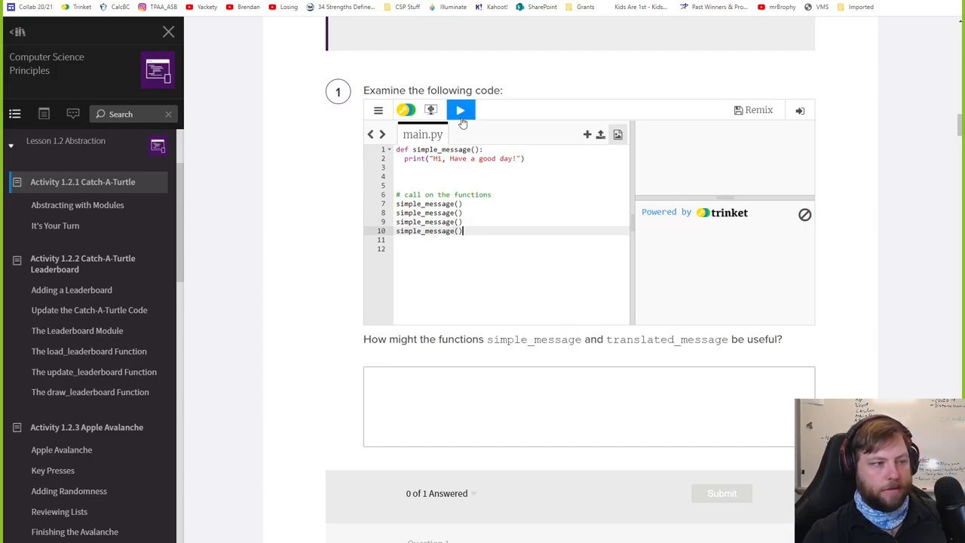
left_click(460, 110)
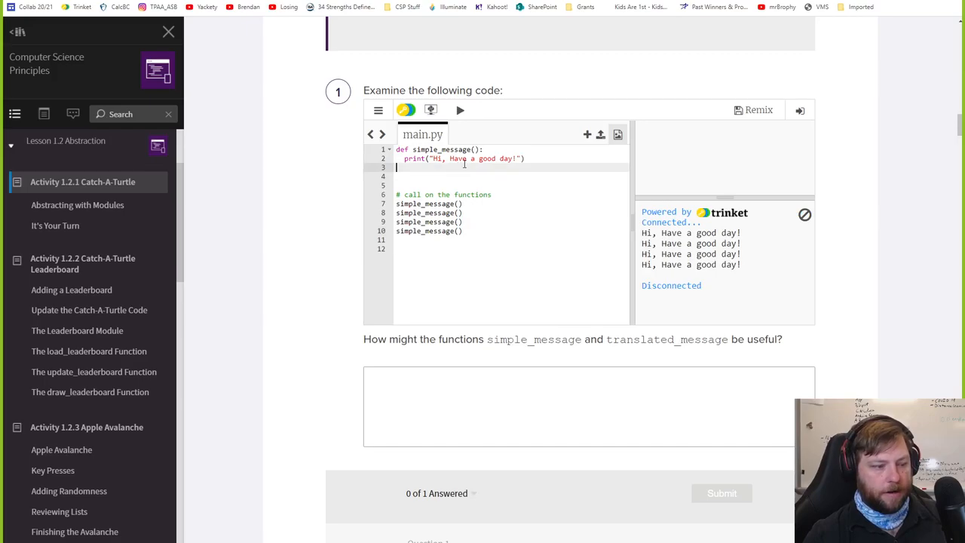
Define another_message printing "Howdy", call it, and run the code.
type("def")
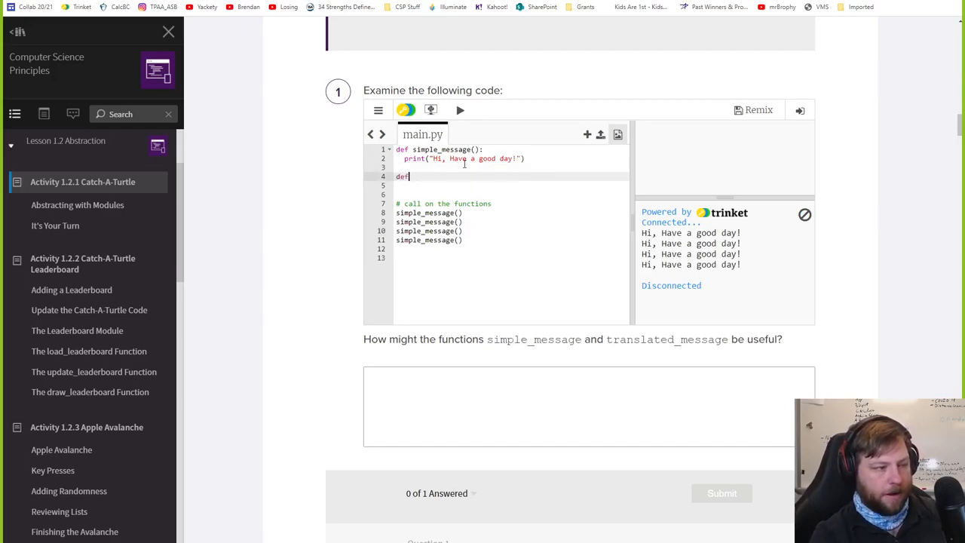
type("a")
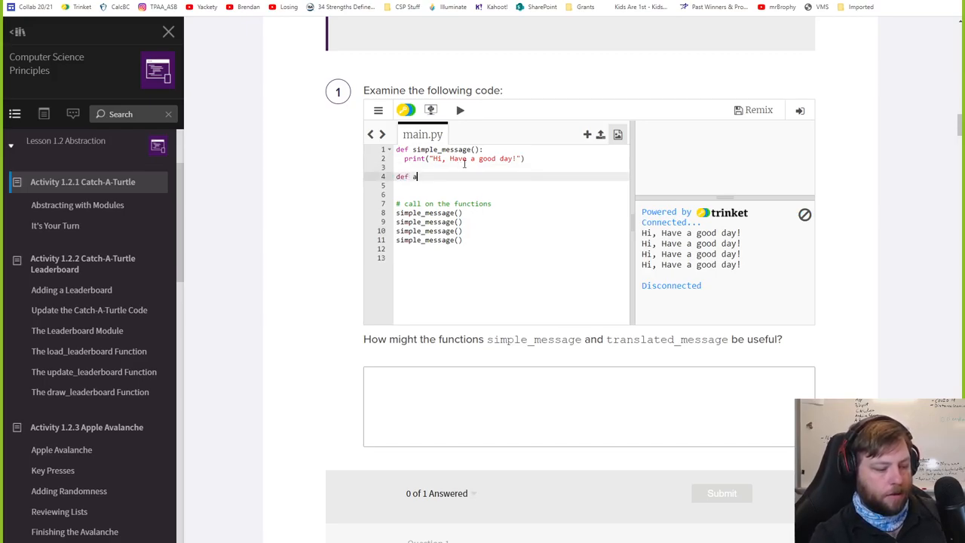
type("noo")
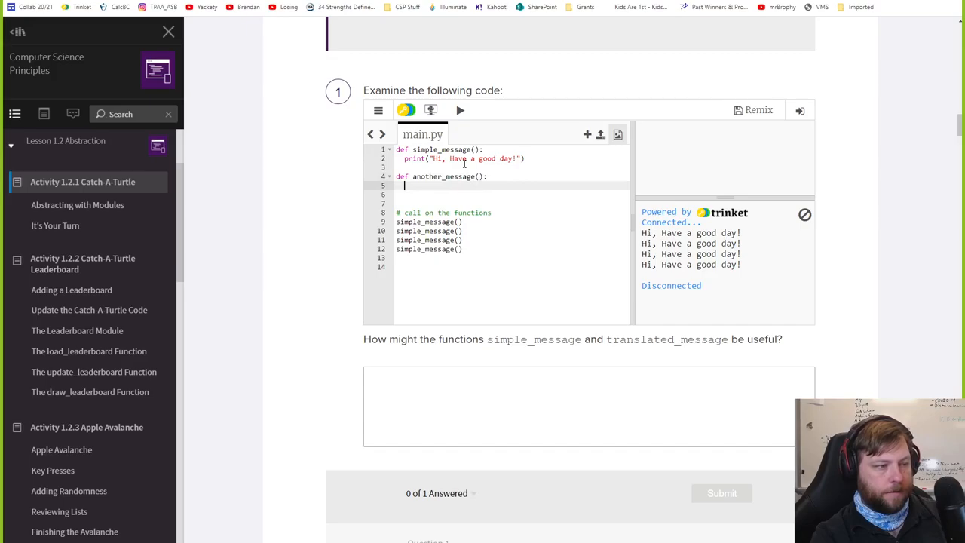
type("print\"")
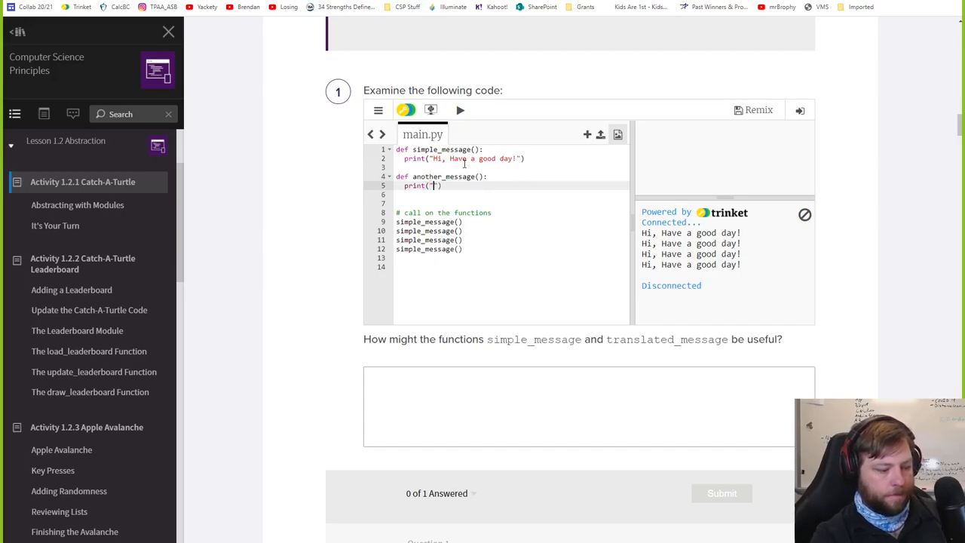
type("Howdy")
left_click(511, 231)
type("anot")
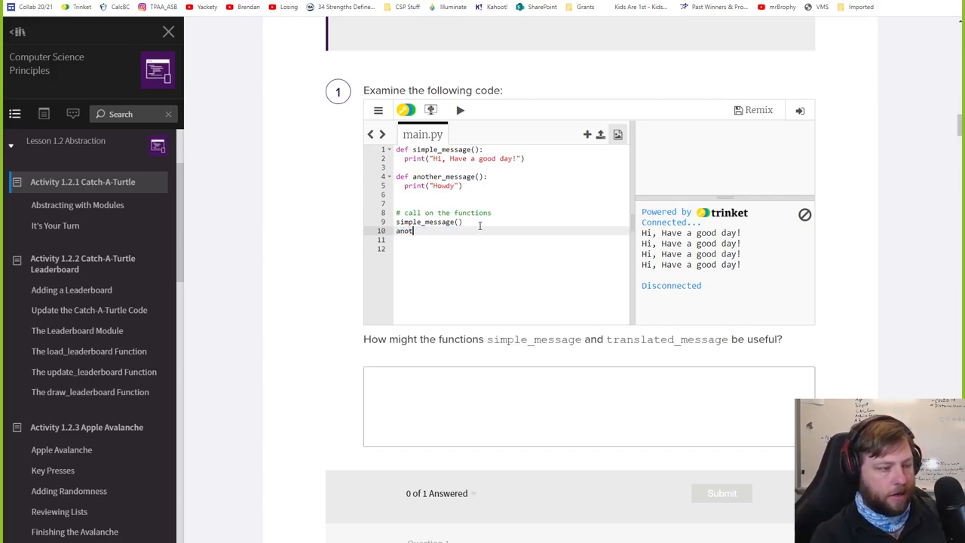
type("her_message(")
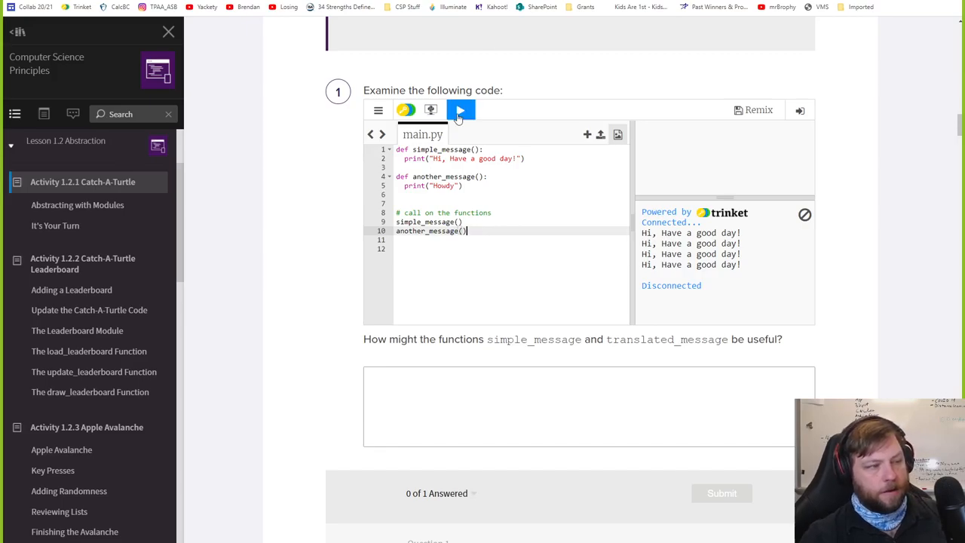
left_click(460, 110)
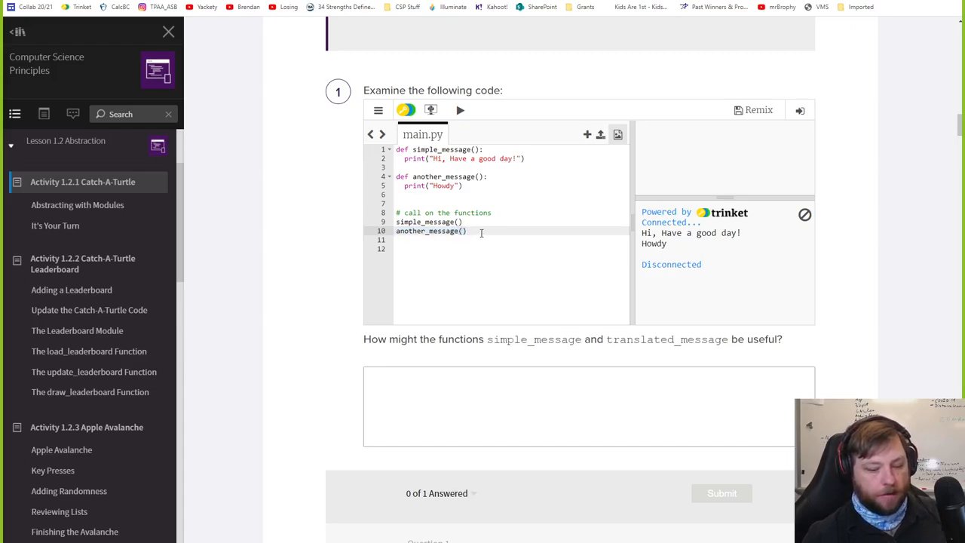
Add a second another_message() call and run the code again.
left_click(459, 110)
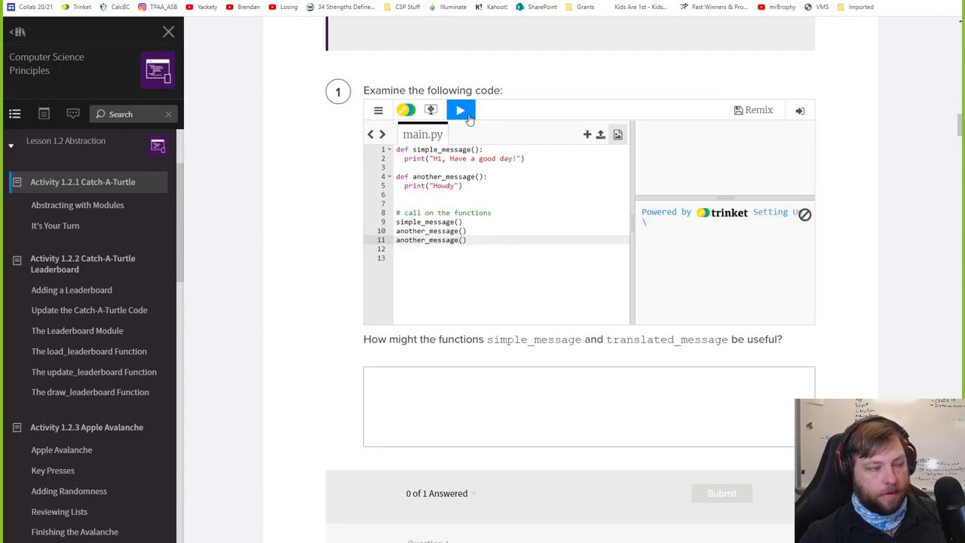
left_click(461, 110)
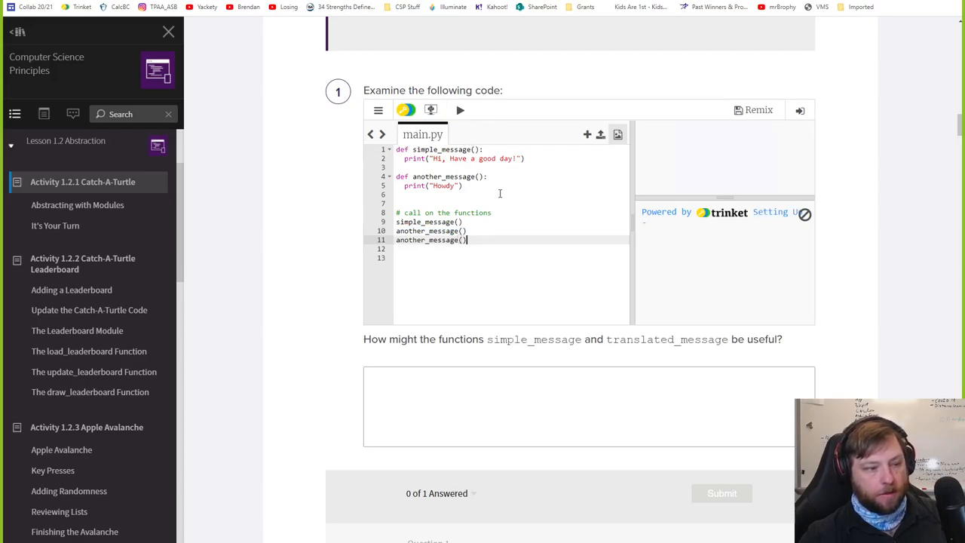
left_click(460, 110)
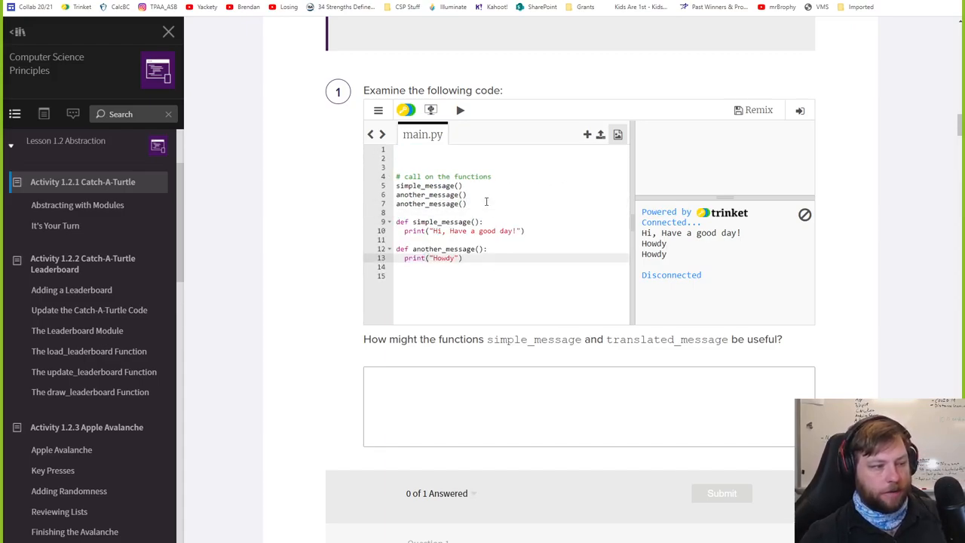
left_click(460, 110)
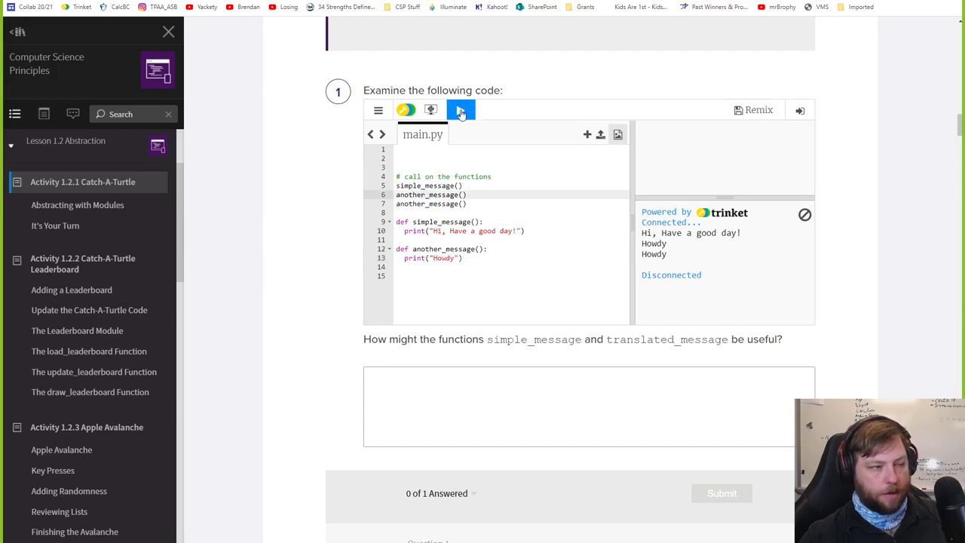
left_click(462, 110)
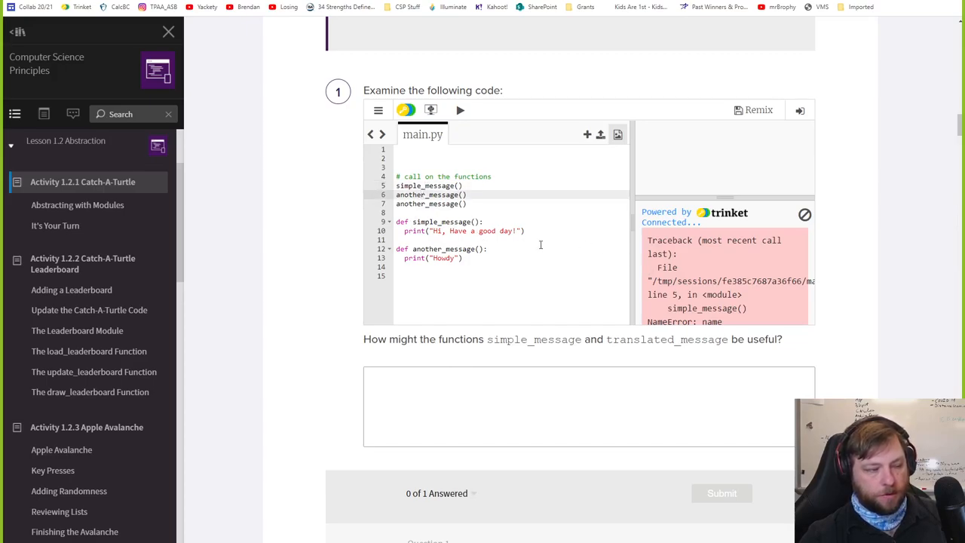
left_click_drag(395, 220, 463, 258)
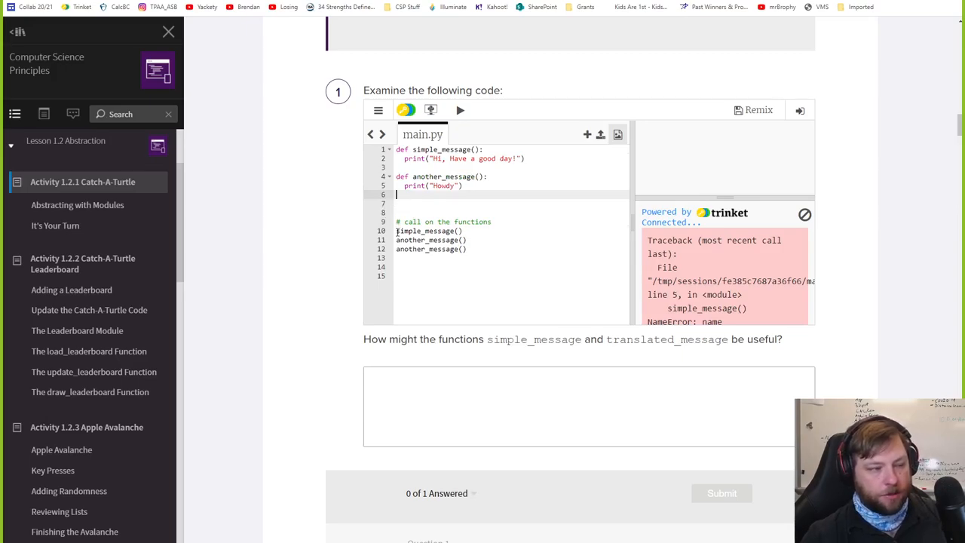
left_click(460, 110)
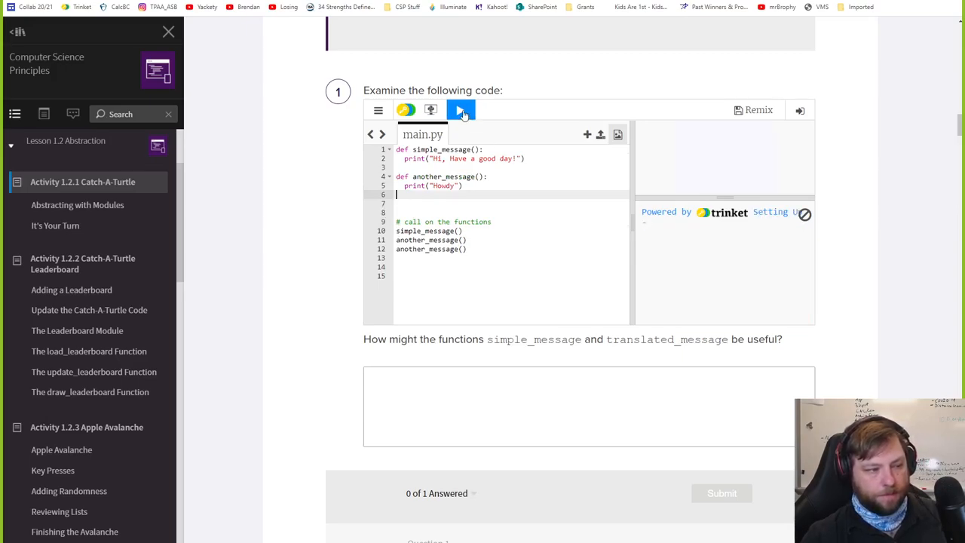
left_click(462, 110)
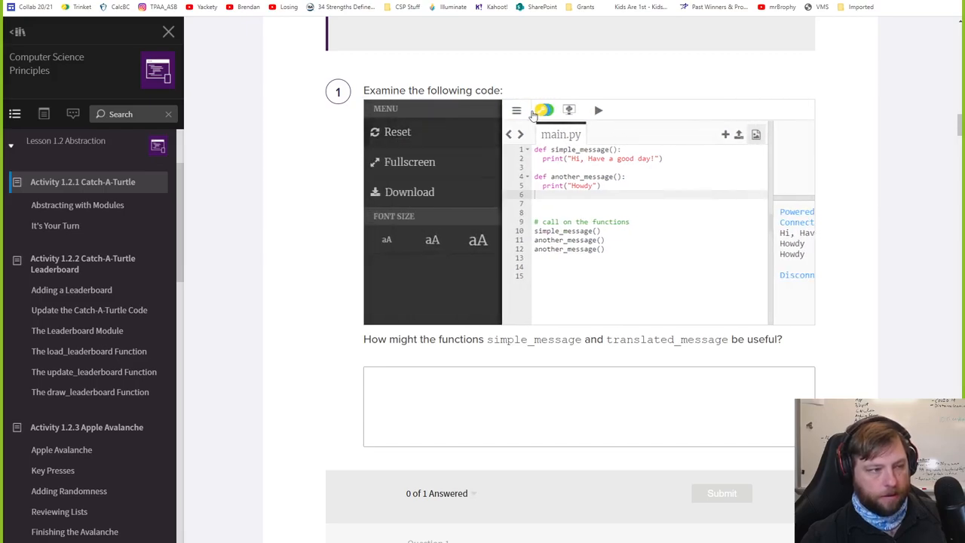
Reset the trinket, confirming 'Yes, I Am Sure' to discard all changes.
left_click(398, 131)
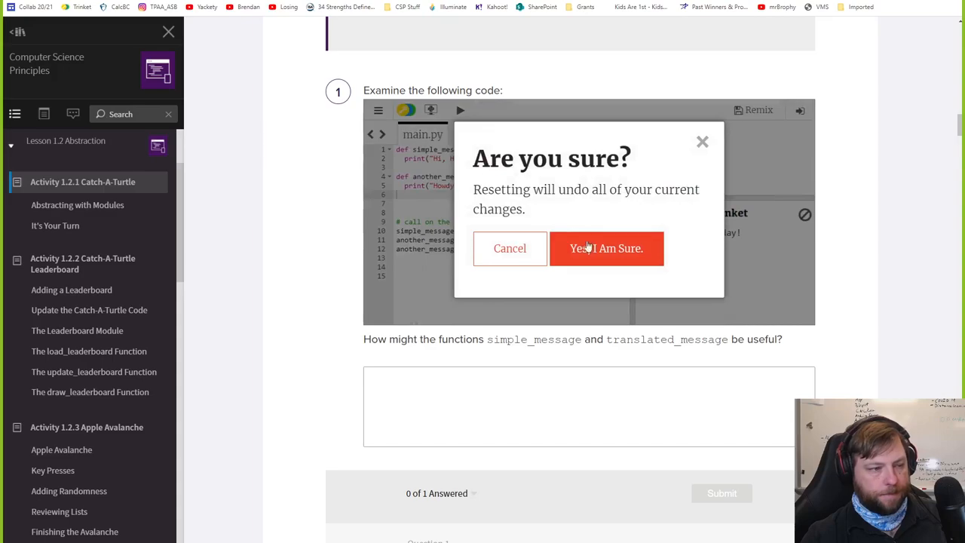
left_click(607, 247)
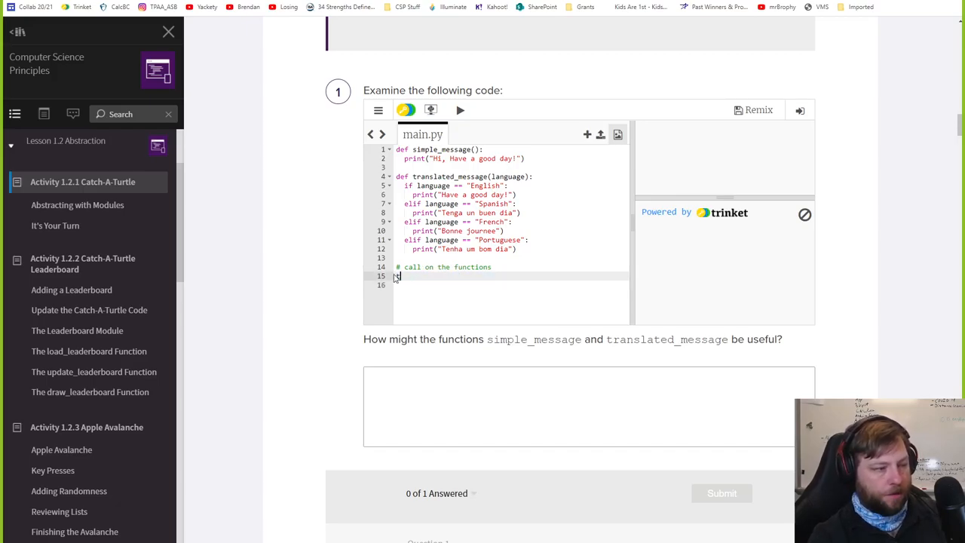
Call translated_message("English") and run it, printing 'Have a good day!'.
type("translated_")
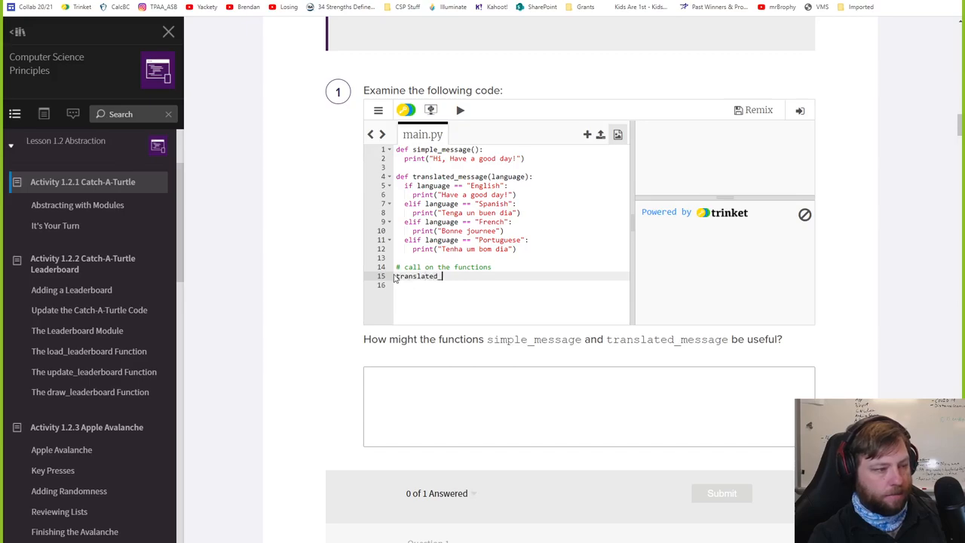
type("_message()")
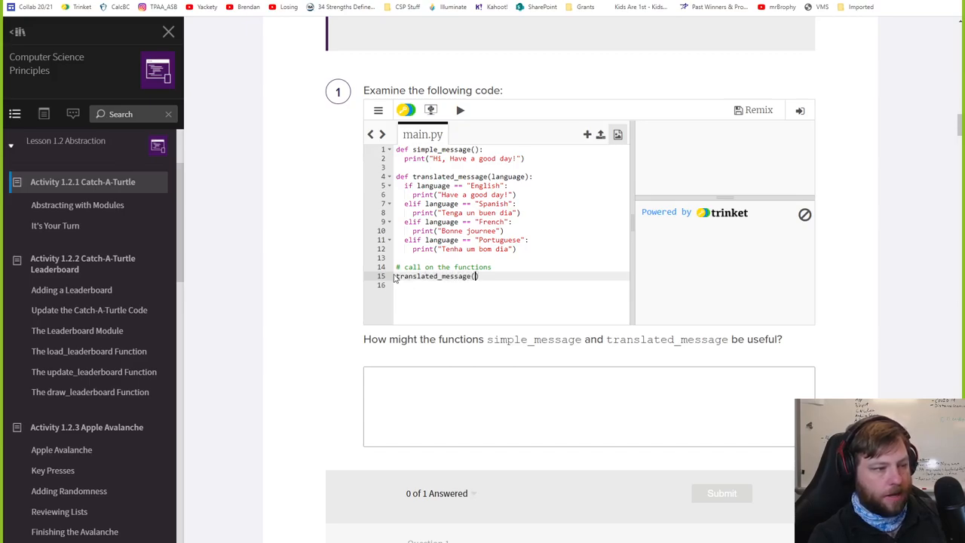
type("\"E")
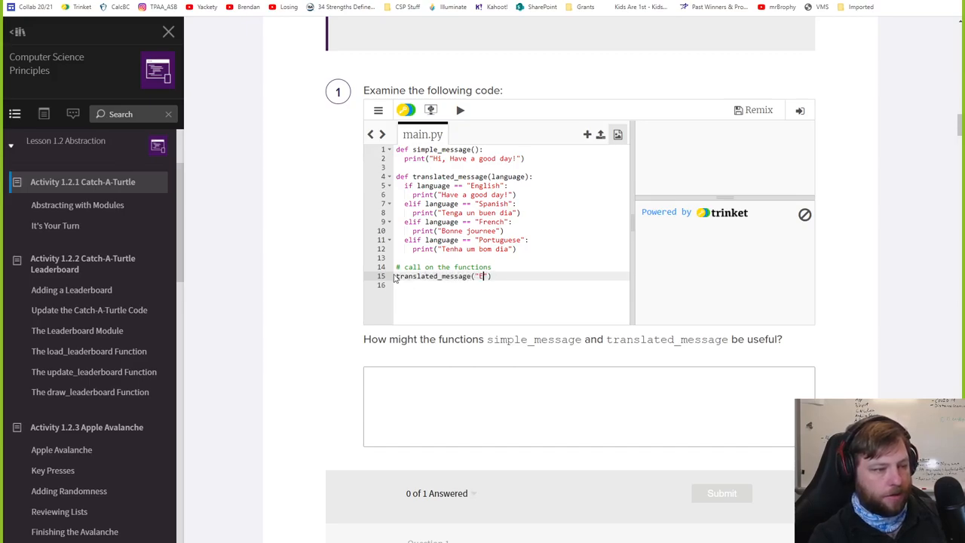
type("nglish")
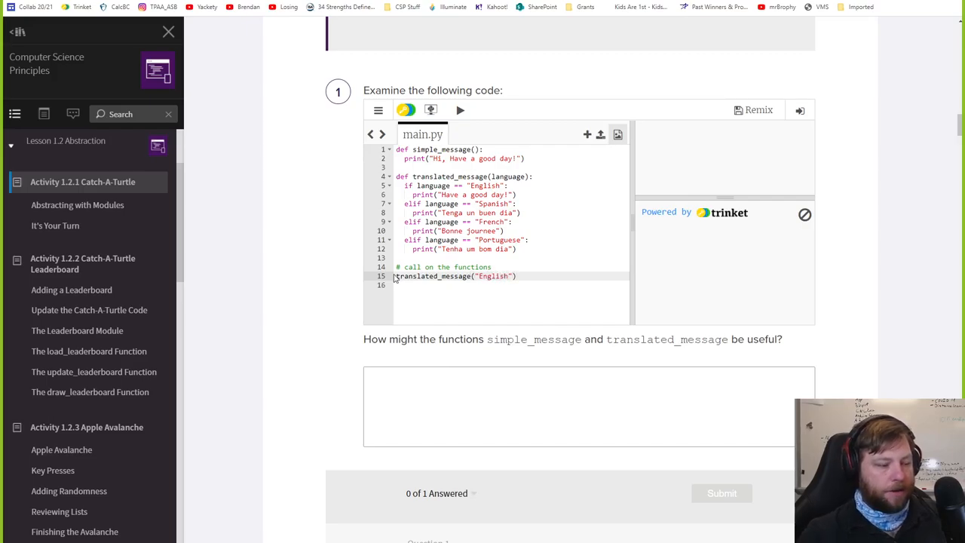
left_click(460, 110)
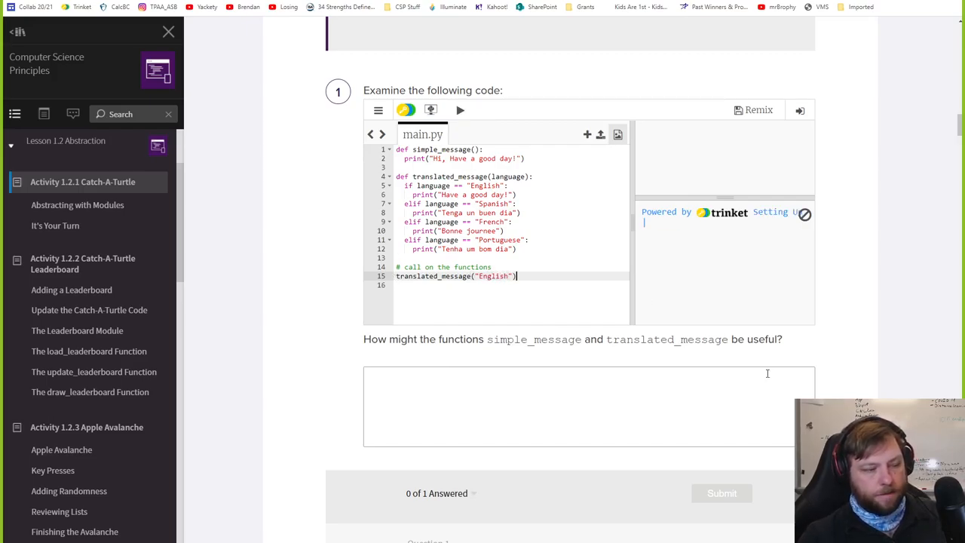
left_click(460, 110)
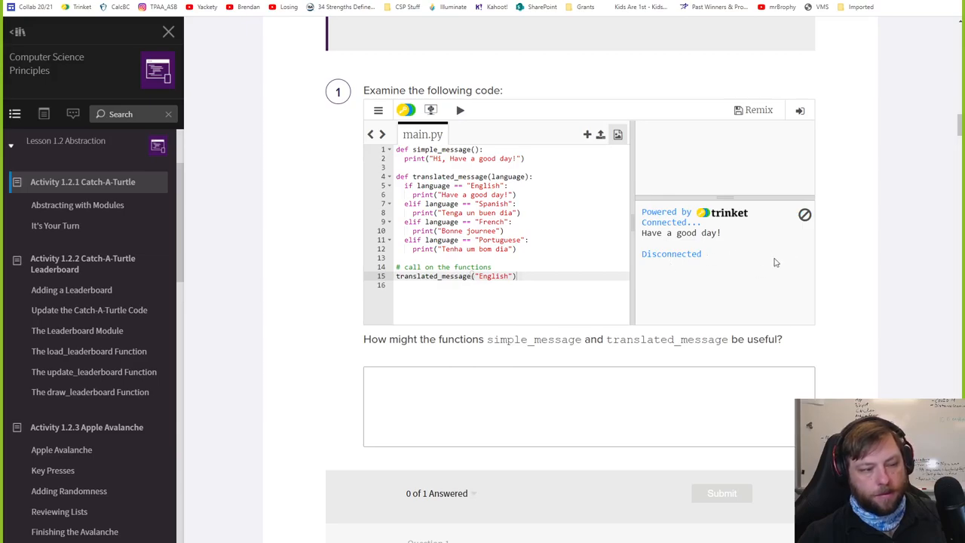
Add translated_message("French") on a new line and run, printing 'Bonne journee'.
double_click(493, 276)
type("translated_message(\"Fre\")")
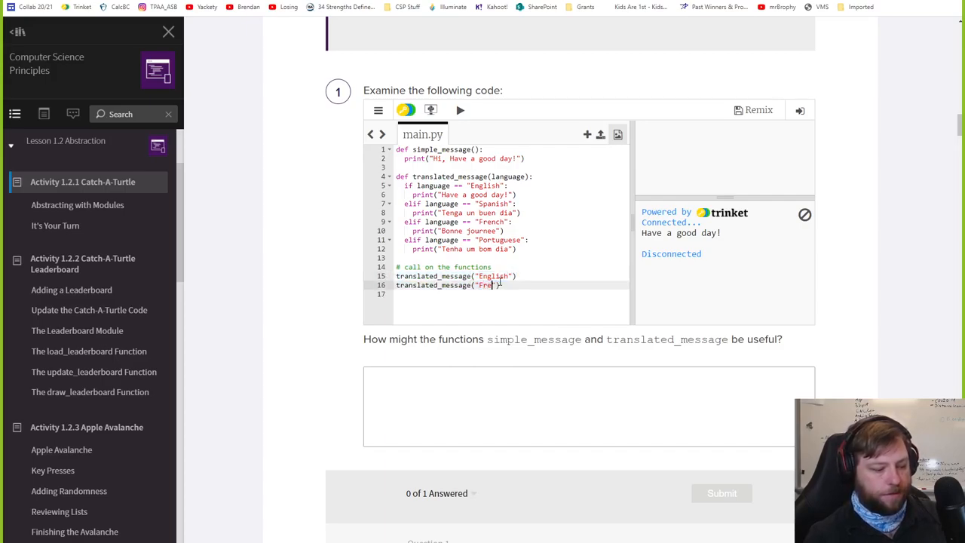
left_click(460, 110)
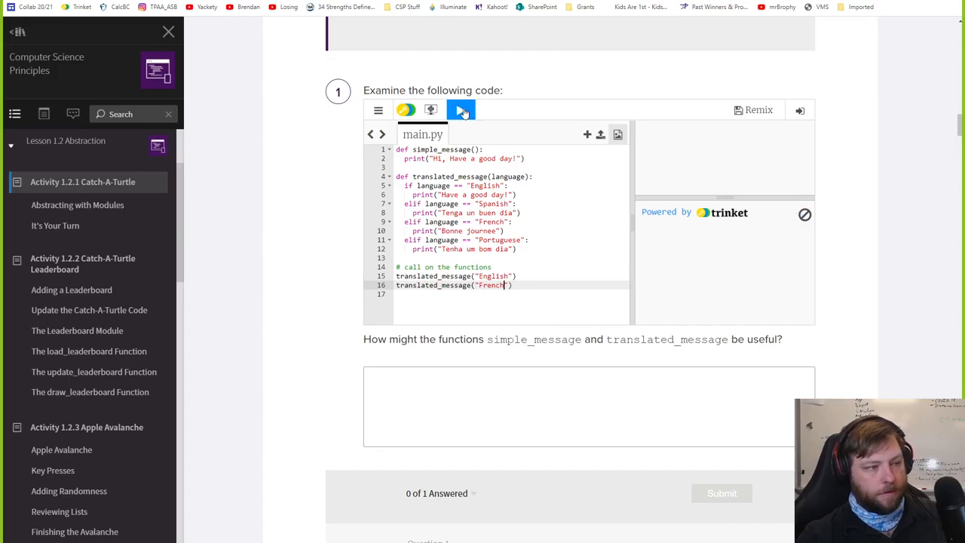
left_click(461, 110)
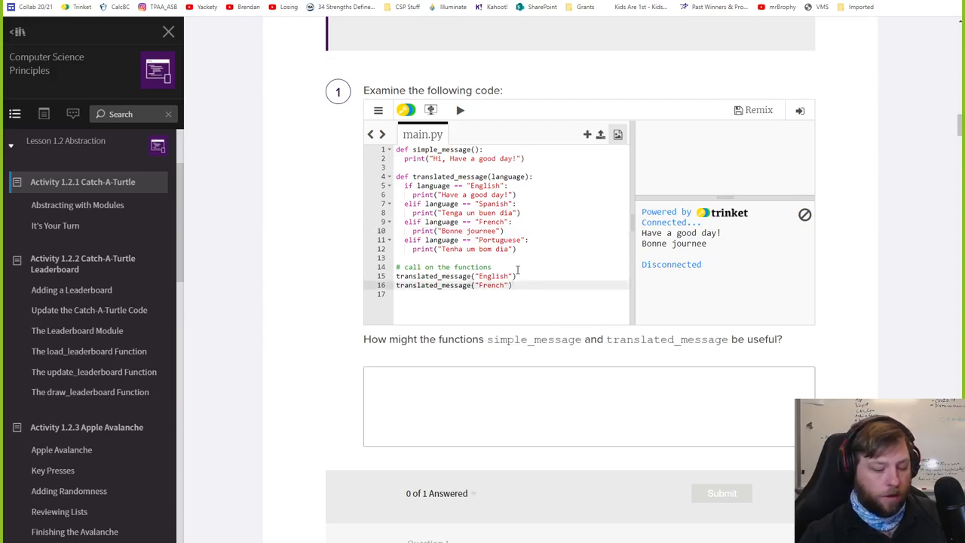
Add translated_message("Canadian") and run, which prints nothing new.
type("transplate_messa")
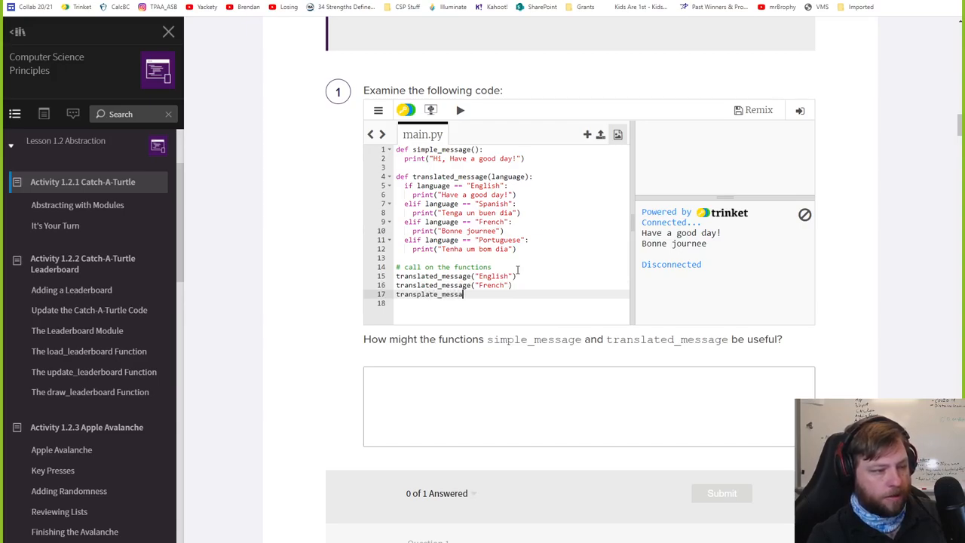
type("(\"\")")
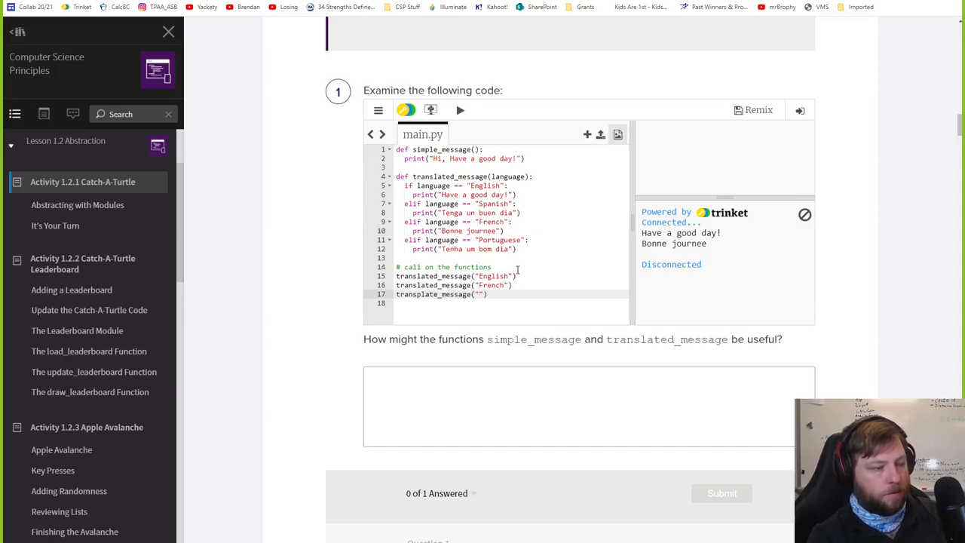
type("Cana")
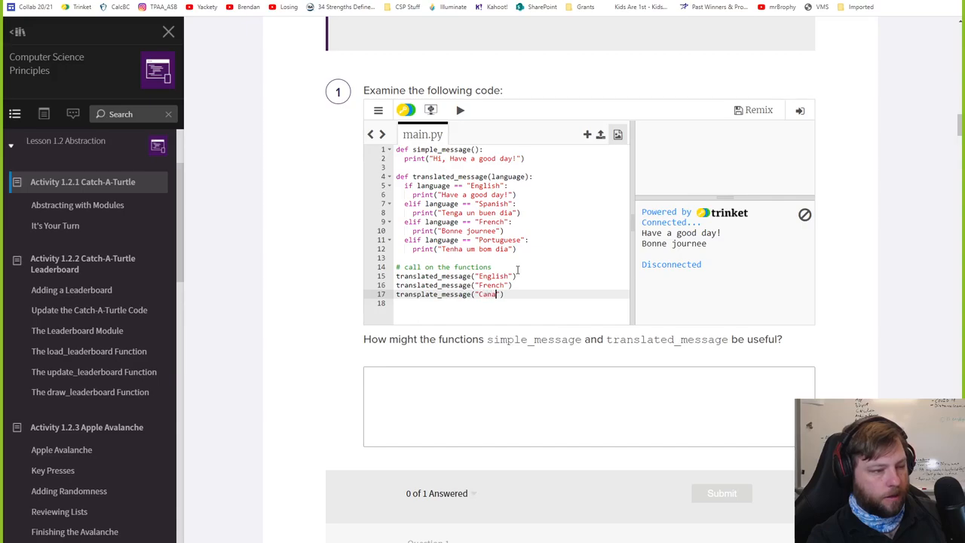
type("dian")
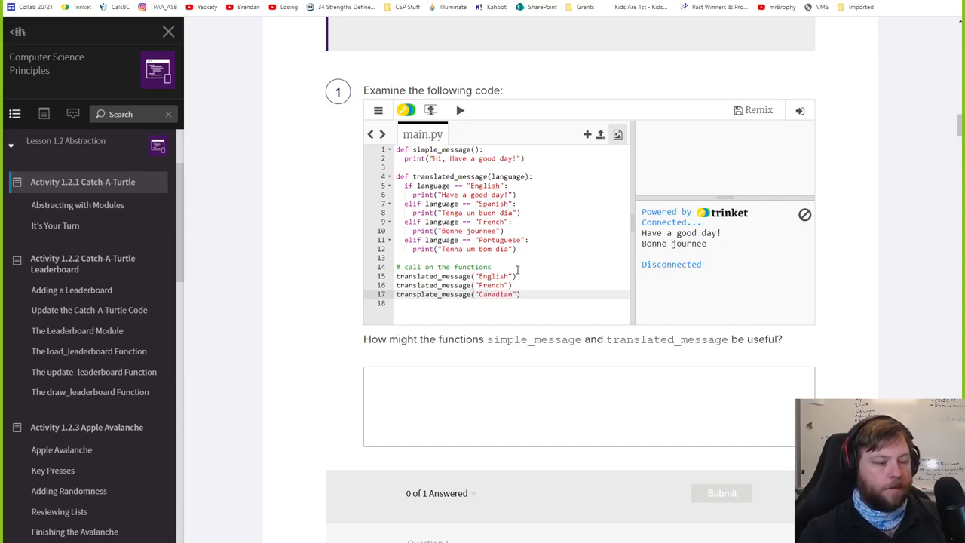
mouse_move(461, 111)
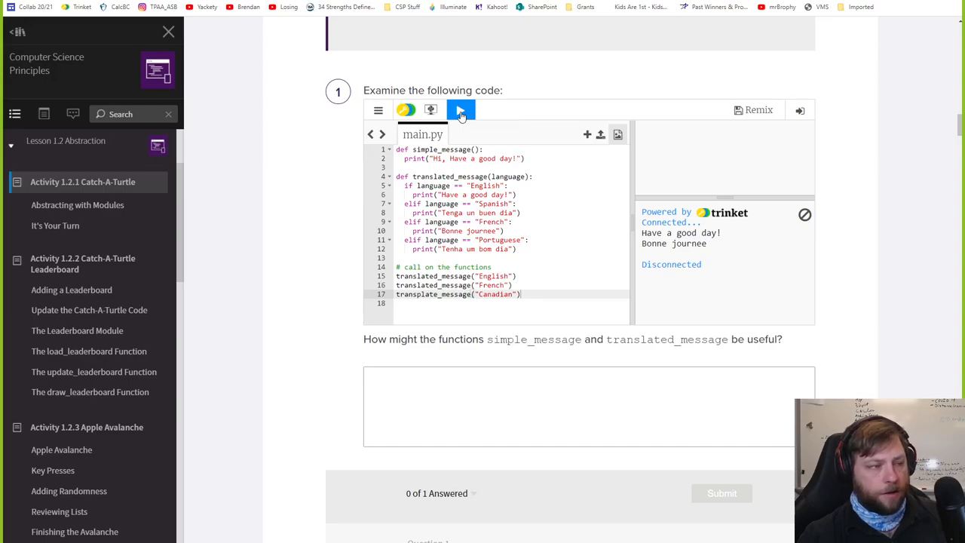
left_click(460, 110)
type("d")
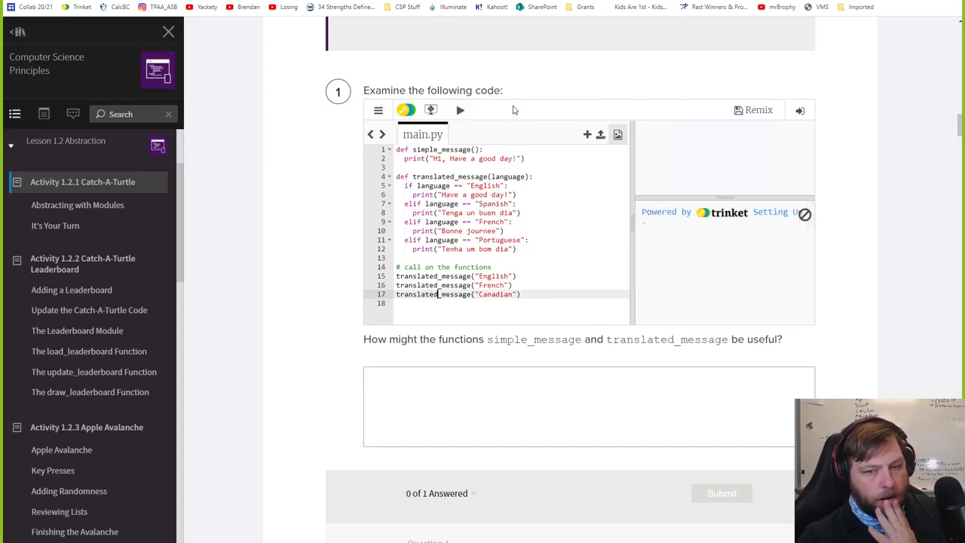
left_click(460, 110)
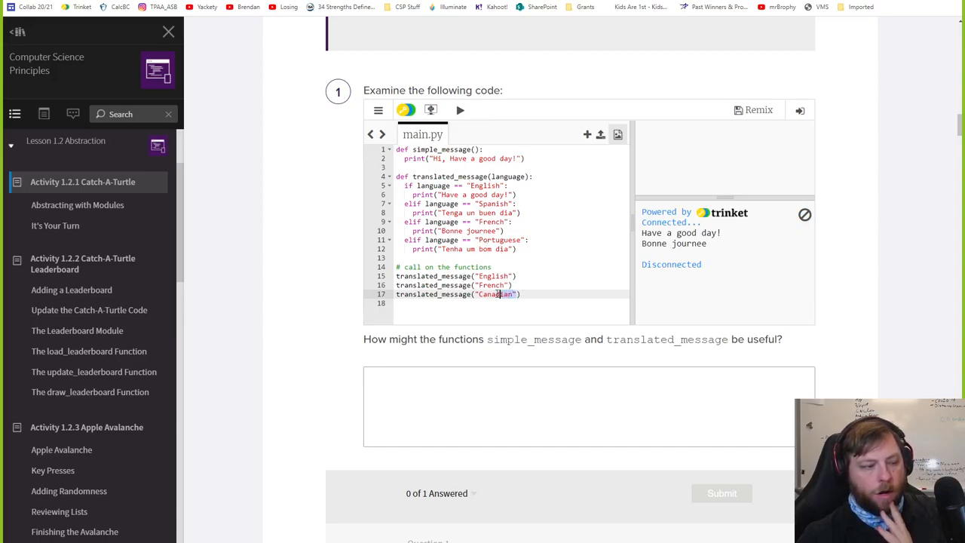
Delete the argument and run translated_message() to see the TypeError traceback.
key("Backspace")
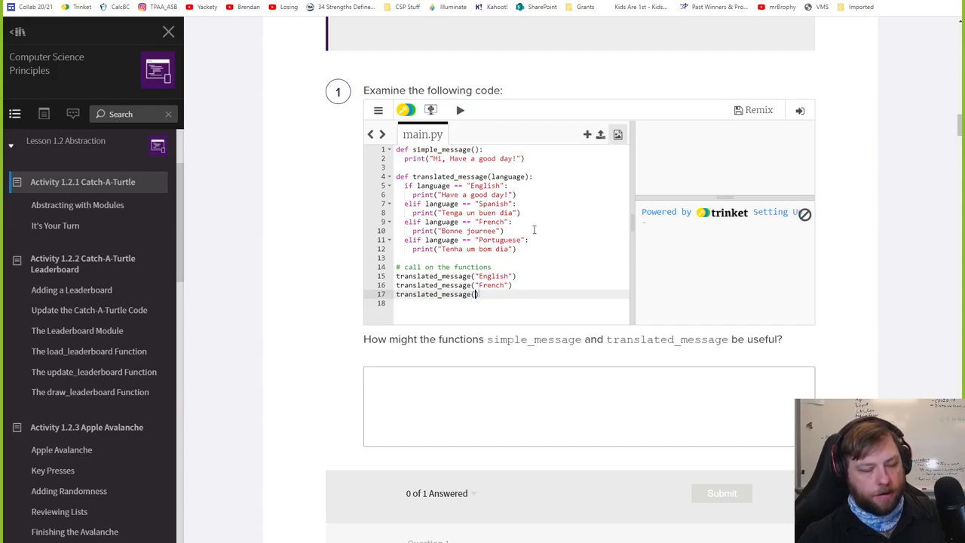
left_click(459, 110)
type("simple_me")
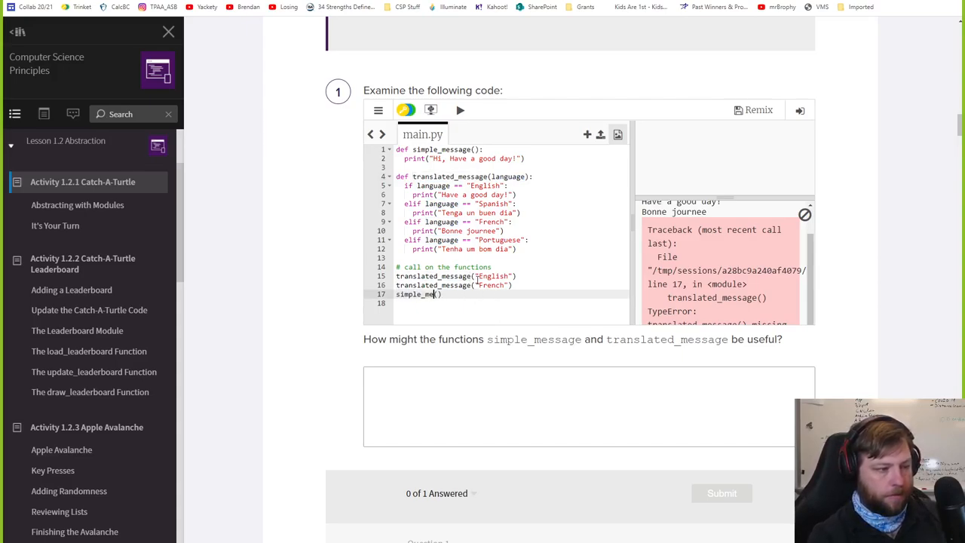
Run simple_message() without an argument, then with "English" to raise a TypeError.
left_click(460, 110)
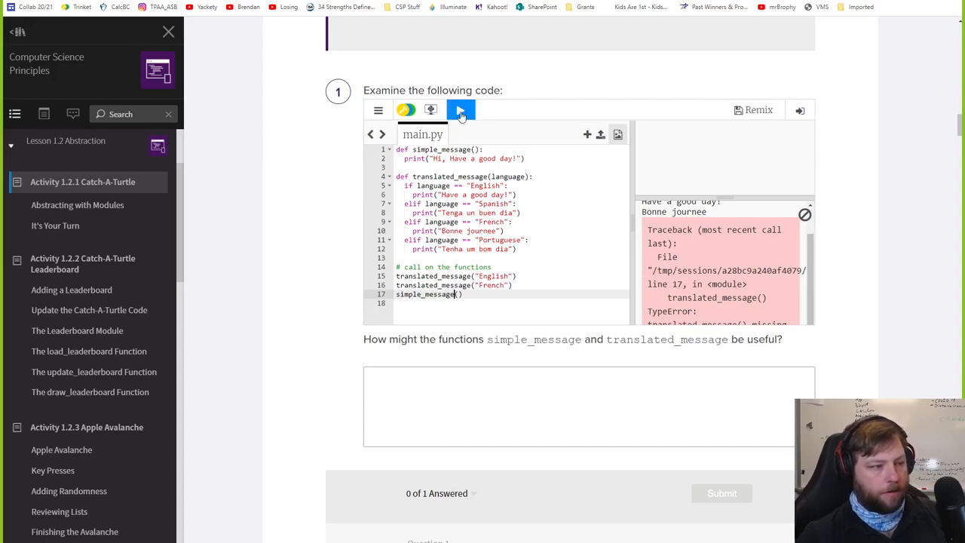
left_click(461, 110)
type("\"")
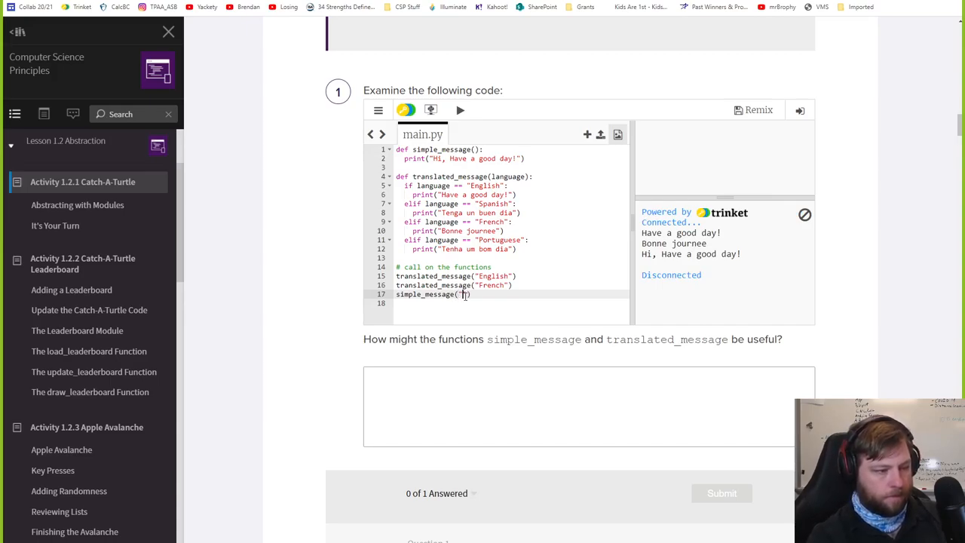
type("English")
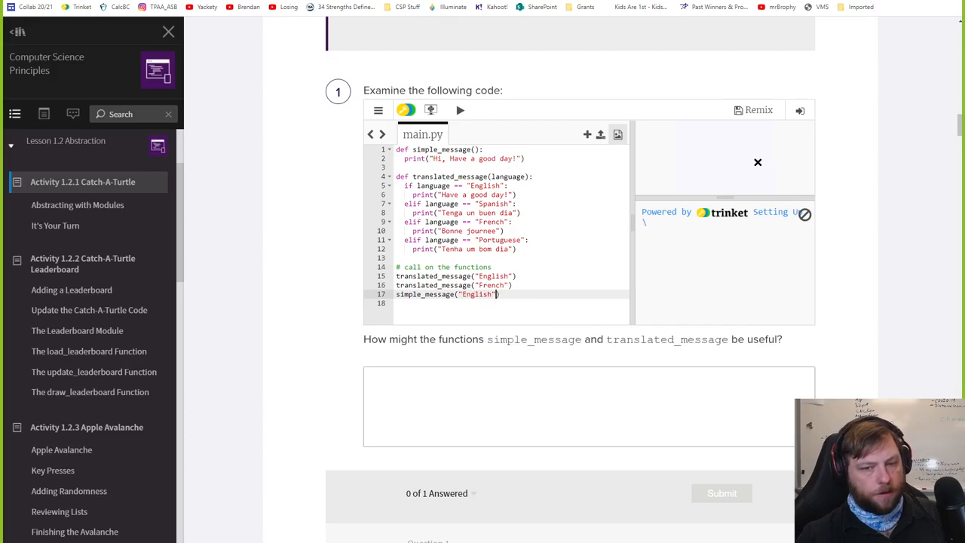
left_click(459, 110)
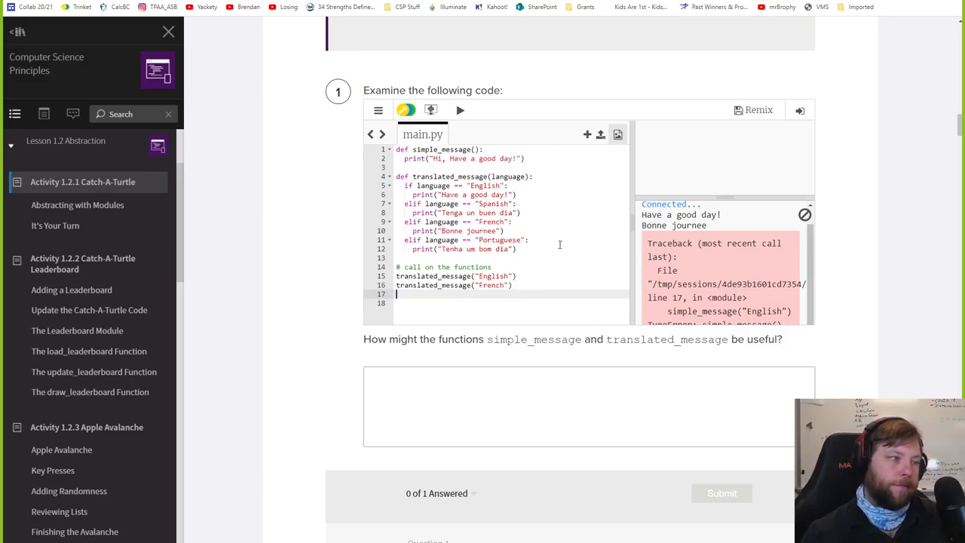
Scroll the lesson page past the code example to Question 1 and the Events heading.
scroll("down", 3)
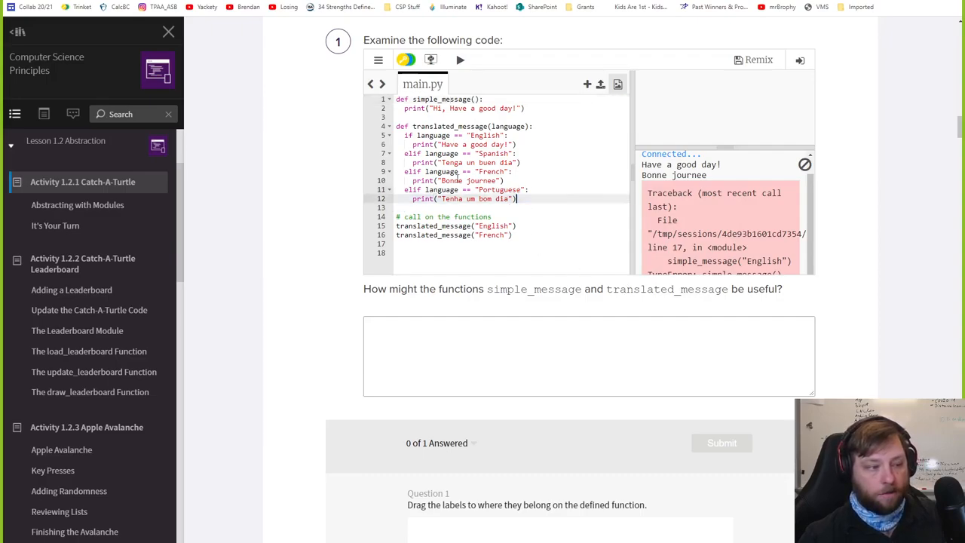
left_click_drag(398, 136, 517, 199)
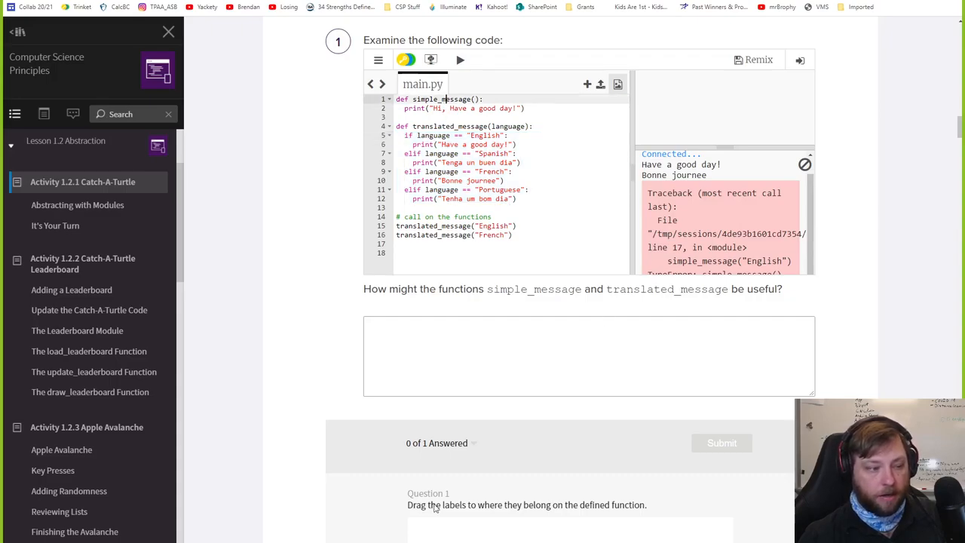
scroll("down", 3)
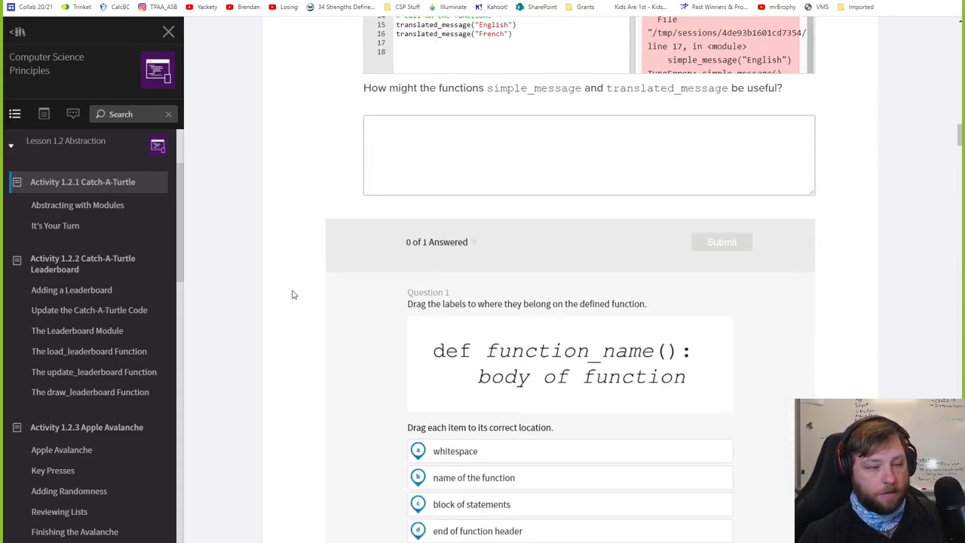
scroll("down", 3)
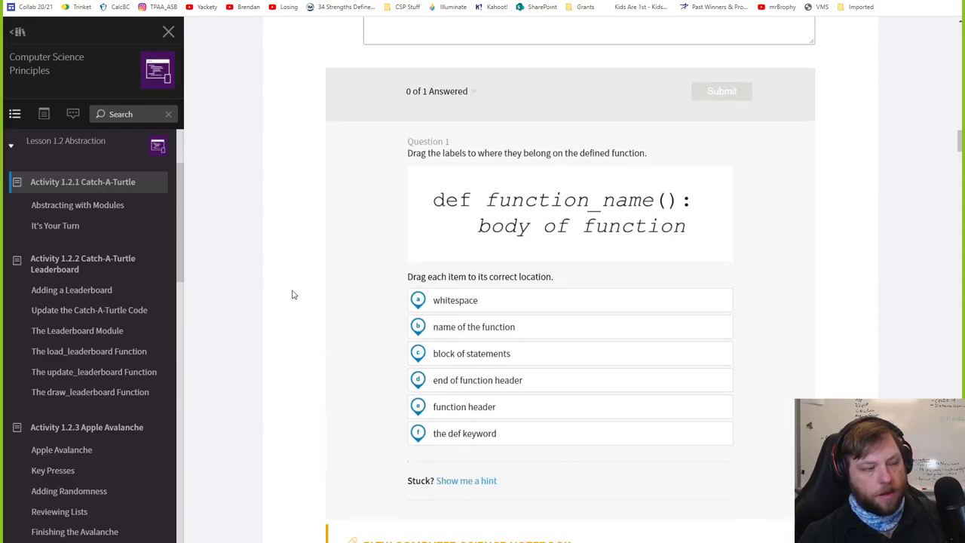
scroll("down", 3)
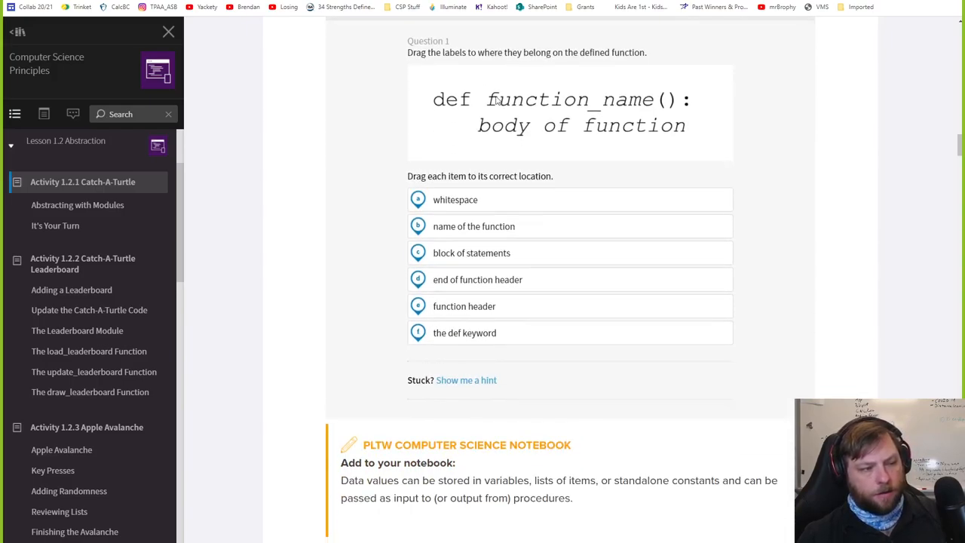
mouse_move(329, 196)
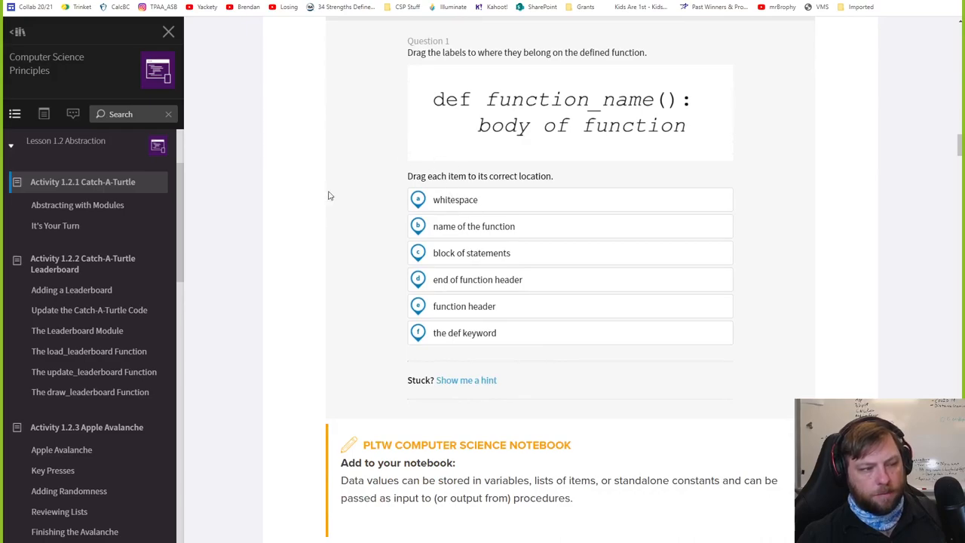
mouse_move(380, 305)
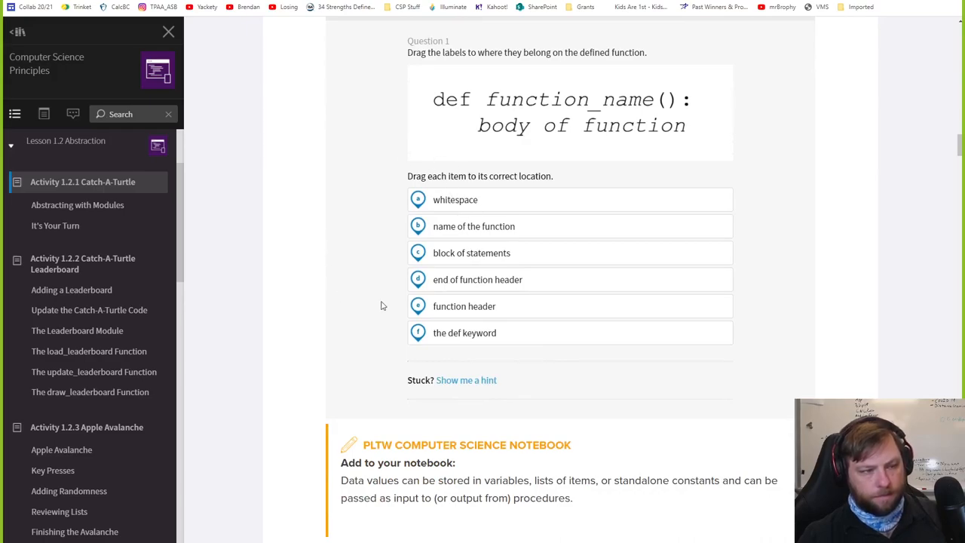
scroll("down", 3)
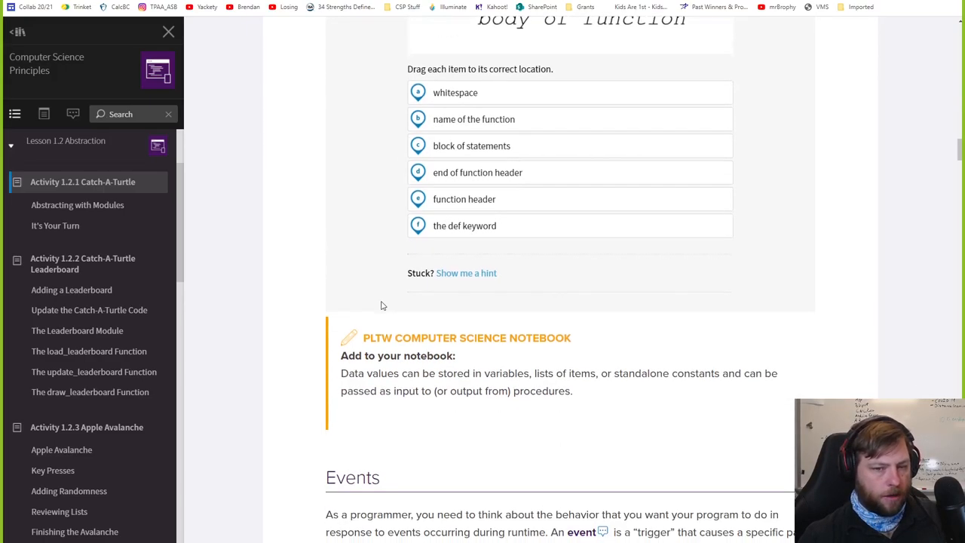
scroll("down", 3)
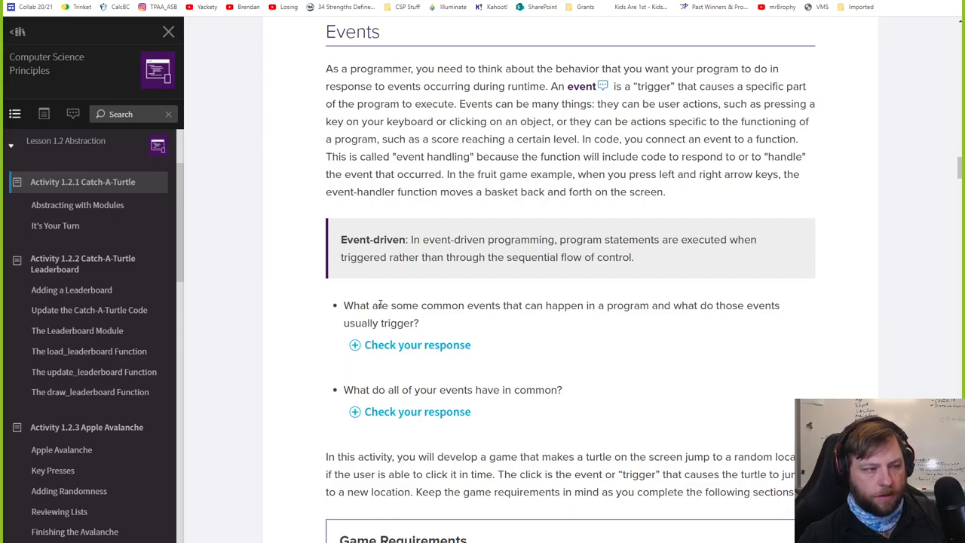
mouse_move(564, 151)
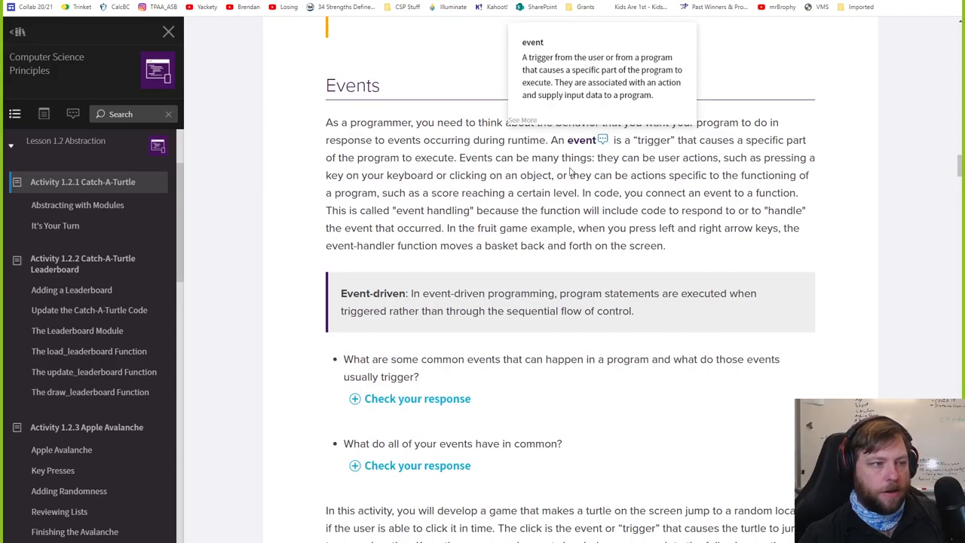
scroll("down", 3)
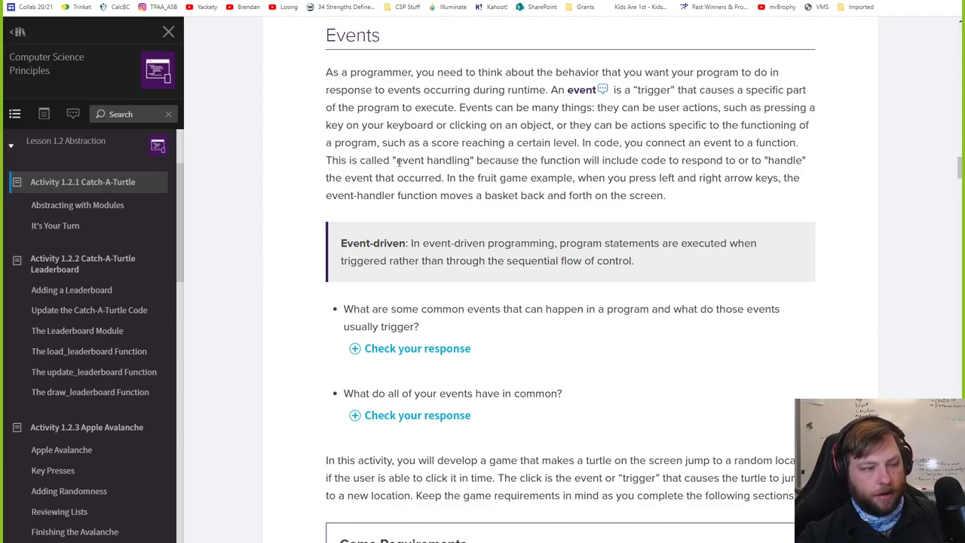
scroll("down", 3)
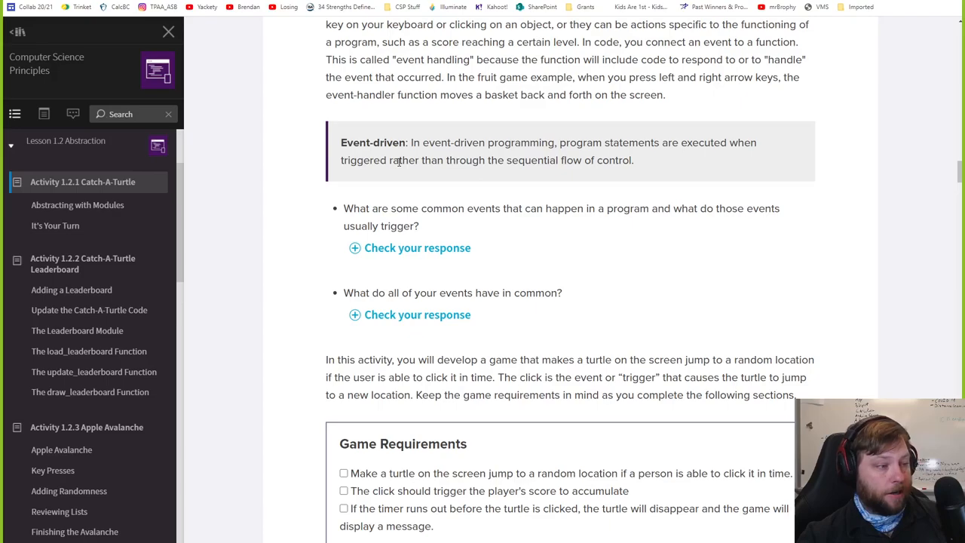
scroll("down", 3)
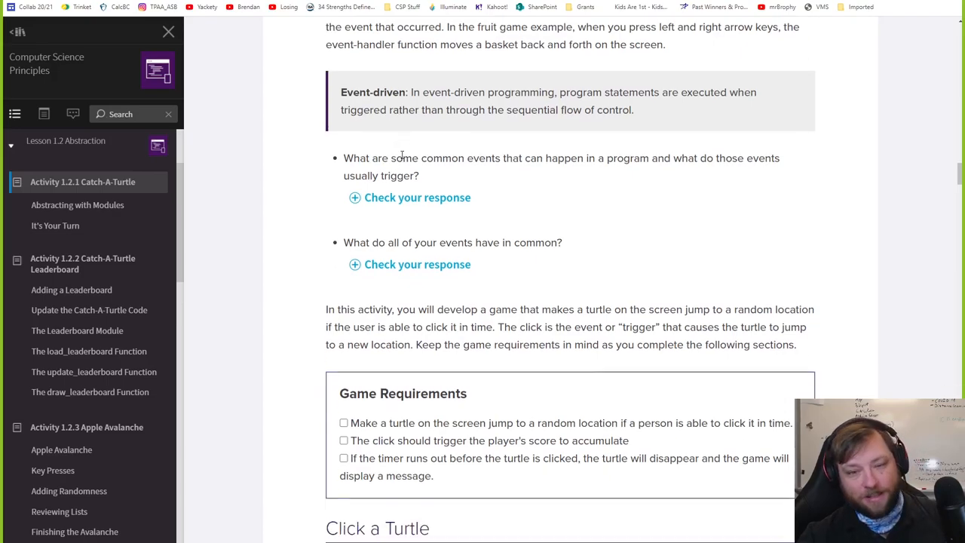
mouse_move(365, 152)
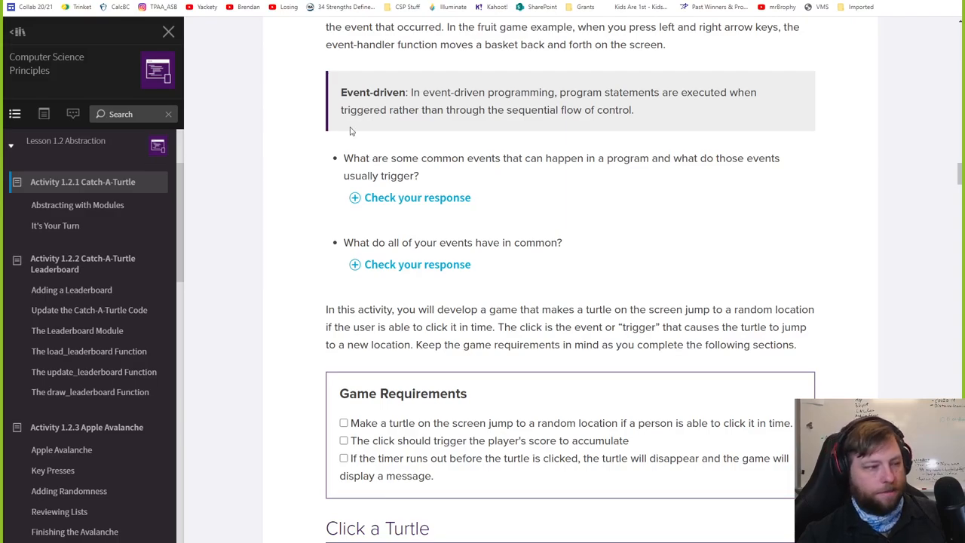
scroll("down", 3)
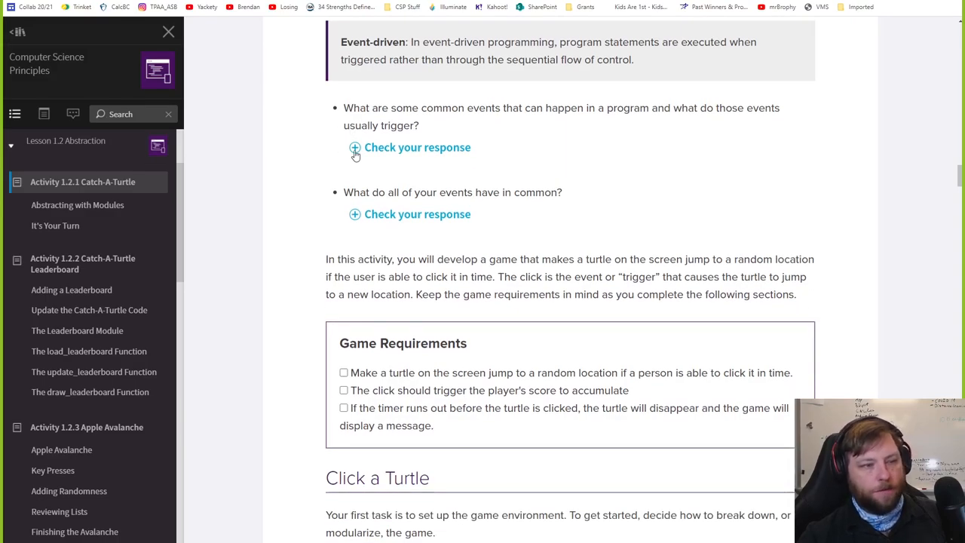
left_click(356, 147)
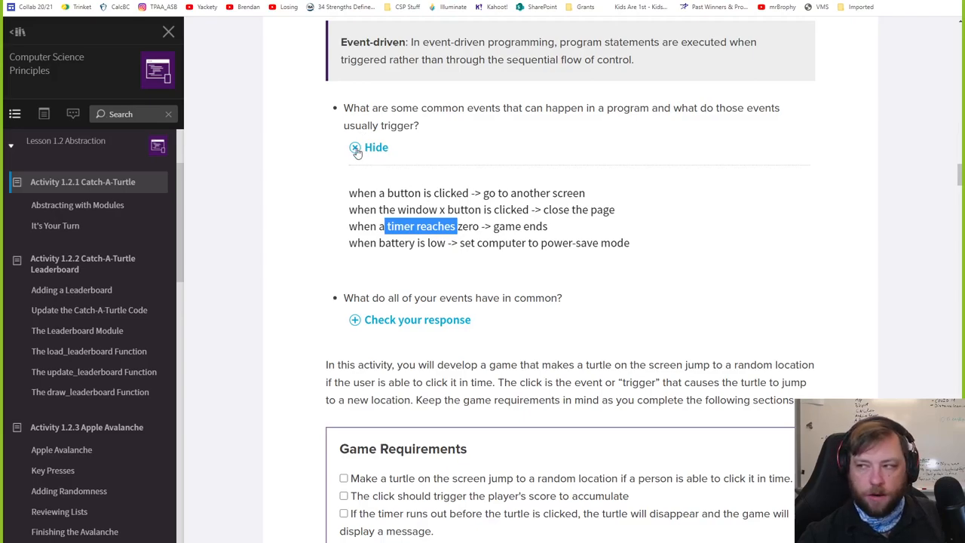
left_click(354, 148)
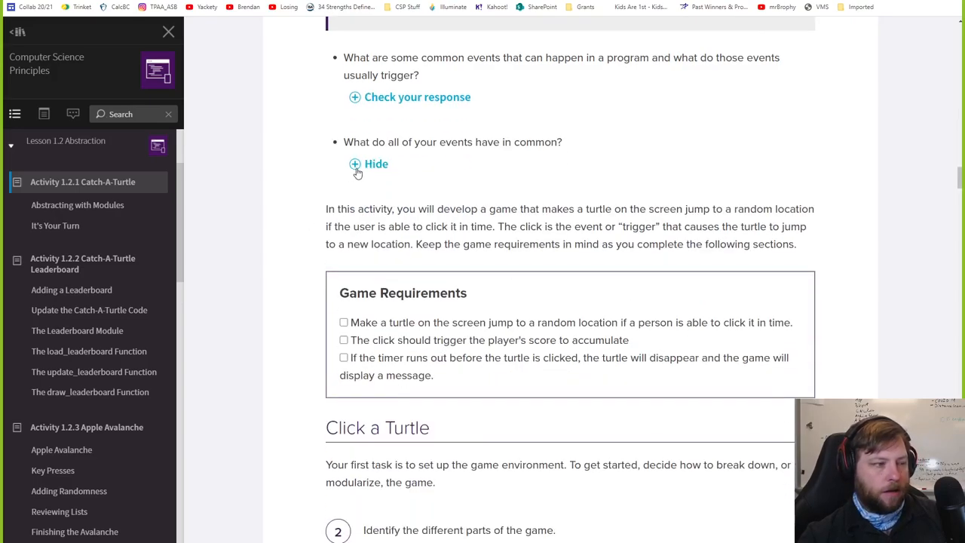
left_click(355, 163)
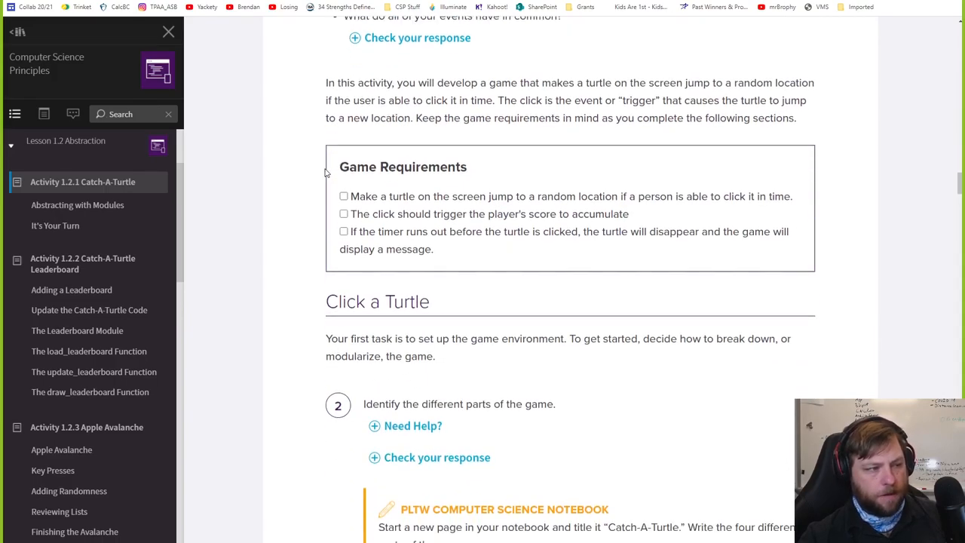
scroll("down", 3)
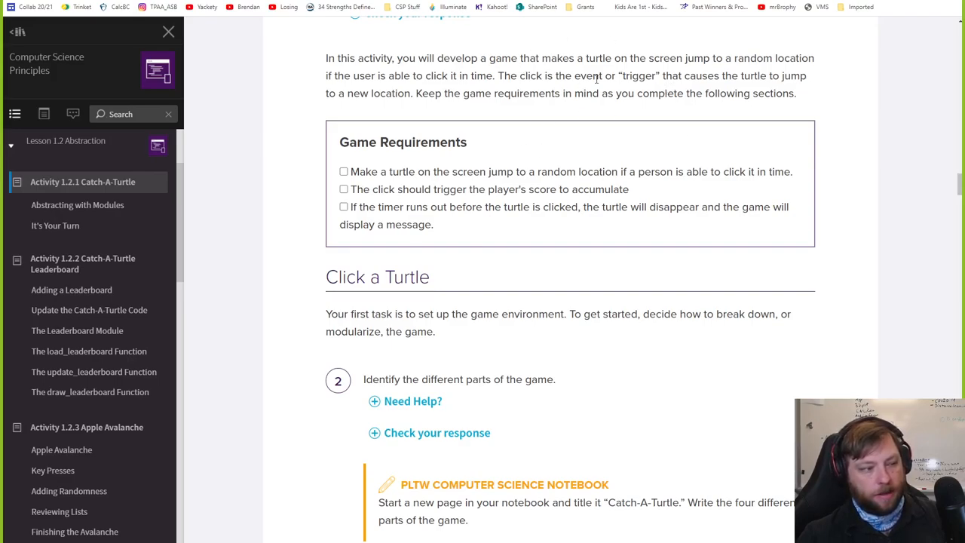
scroll("down", 3)
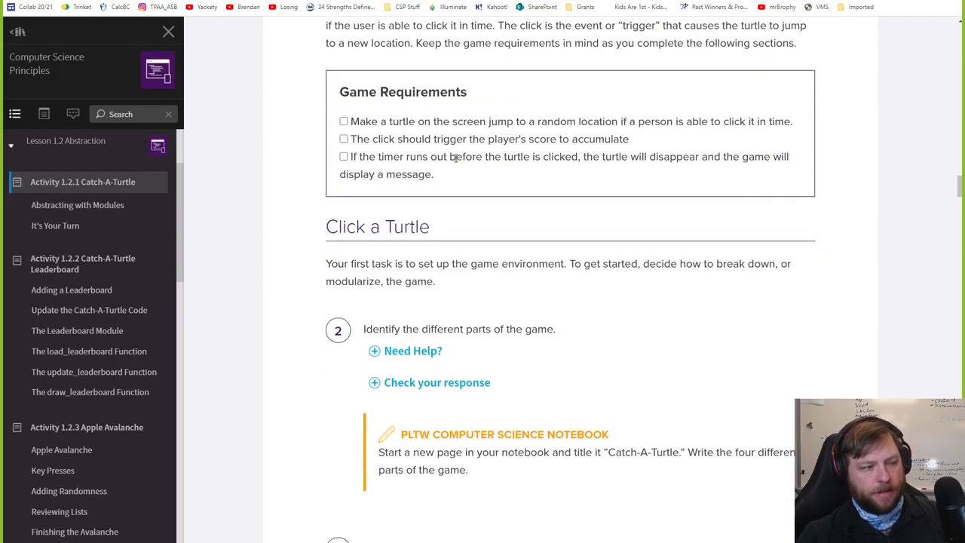
mouse_move(679, 169)
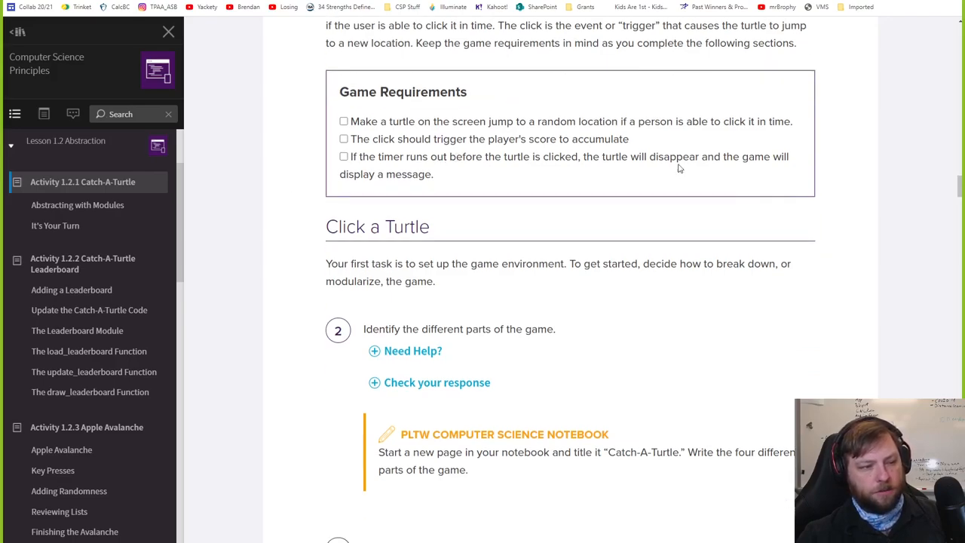
mouse_move(428, 151)
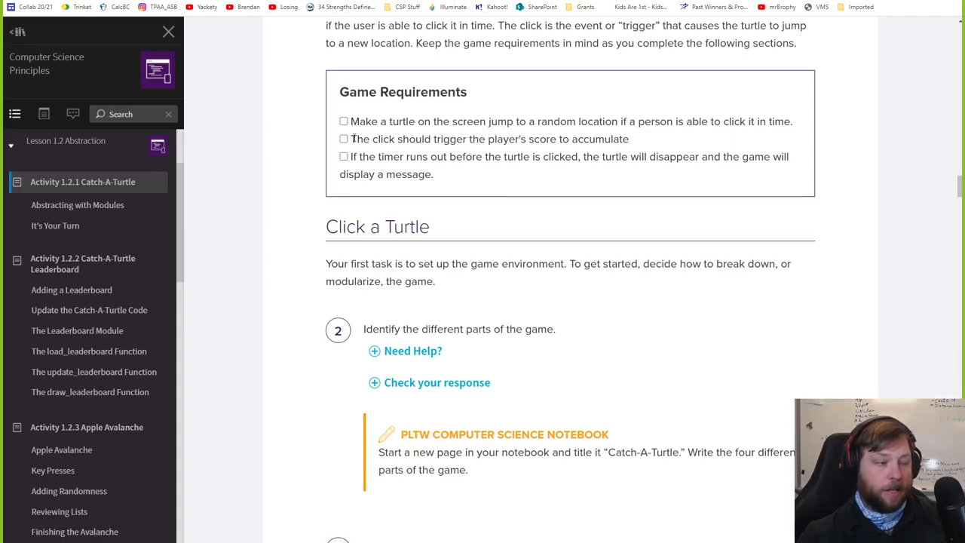
scroll("down", 3)
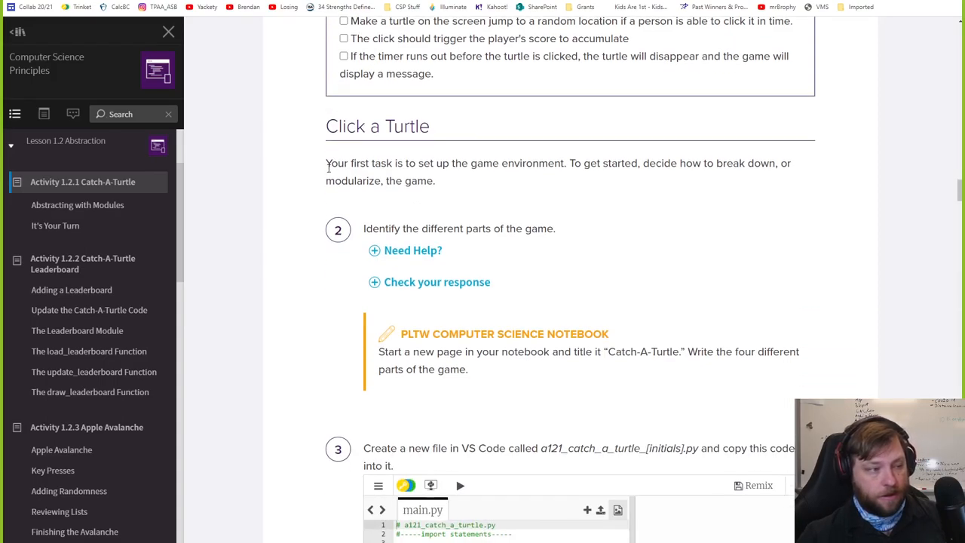
scroll("down", 3)
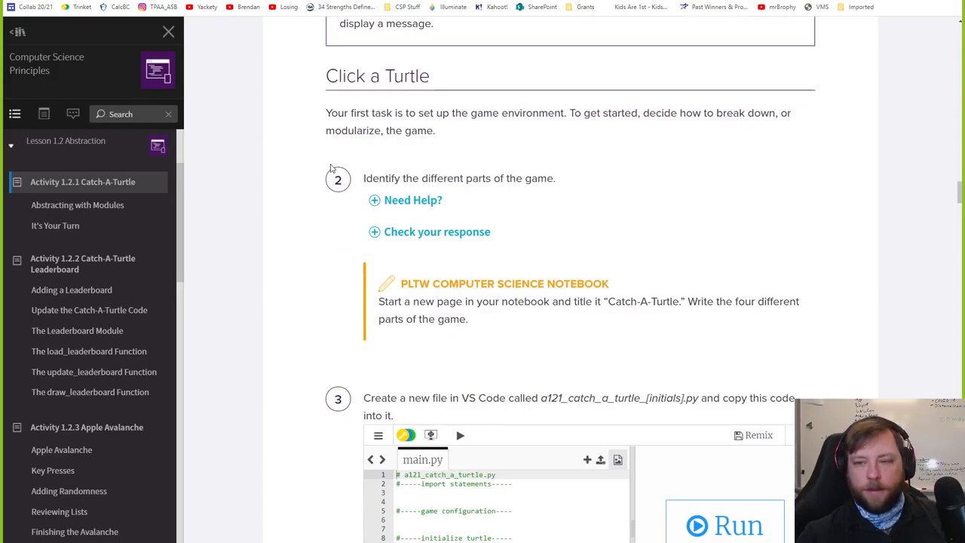
mouse_move(324, 198)
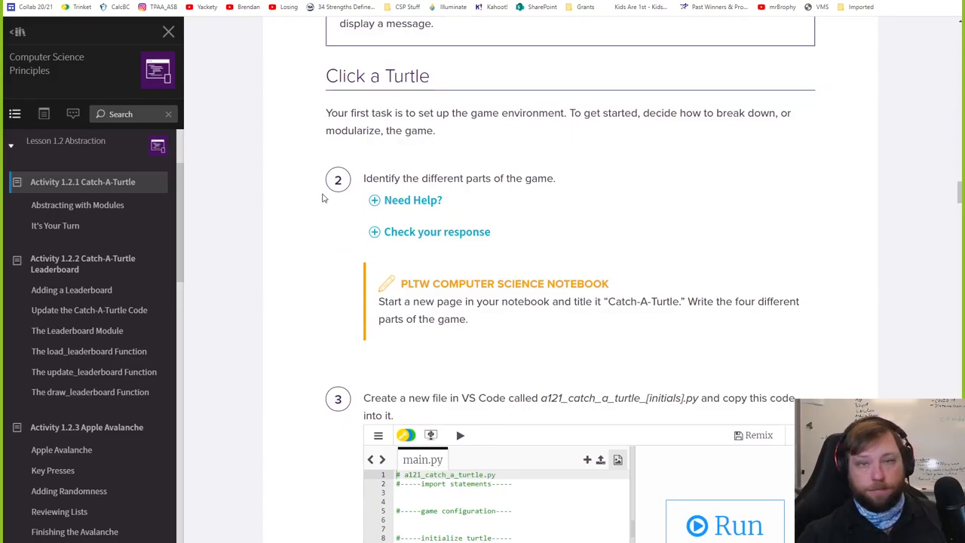
mouse_move(320, 208)
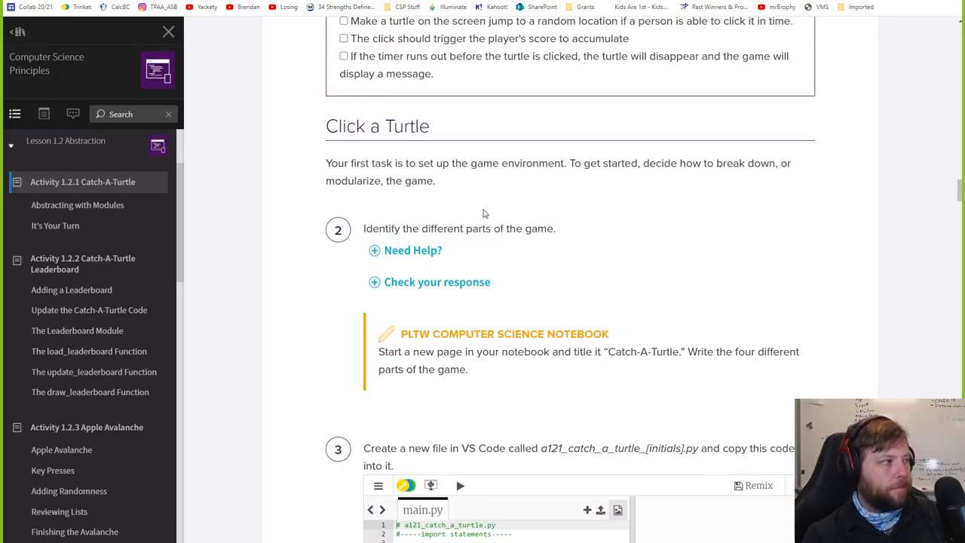
mouse_move(722, 149)
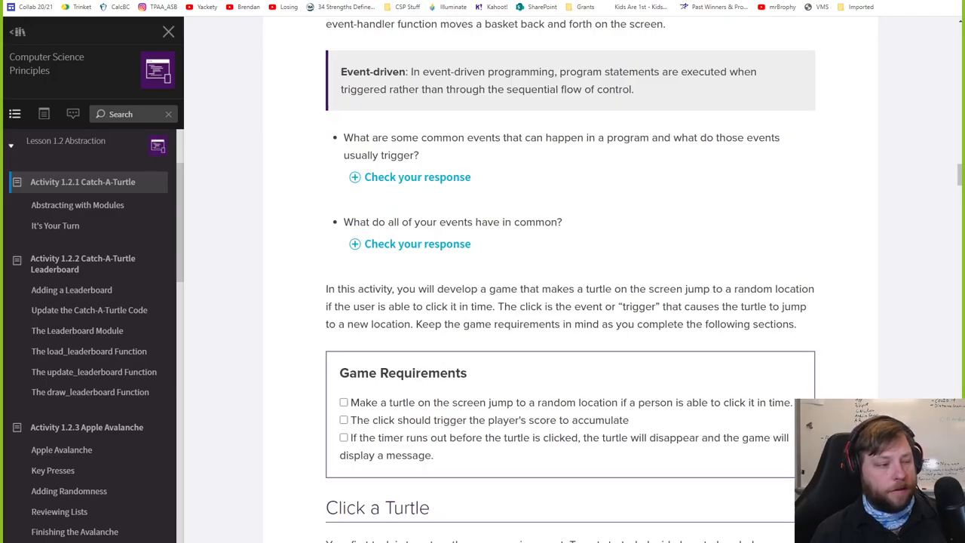
Reveal step 2's answer listing the four game parts and highlight 'The timer updating'.
scroll("down", 3)
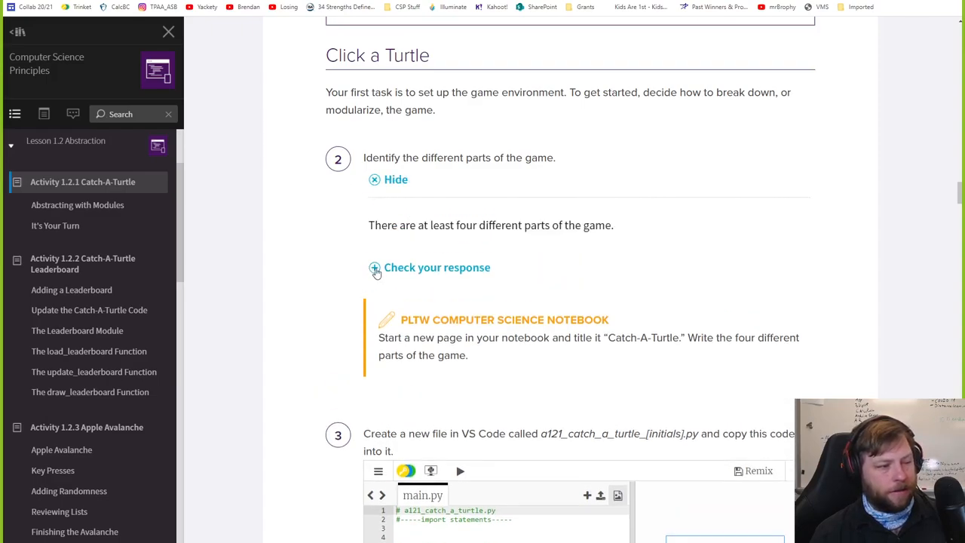
left_click(374, 268)
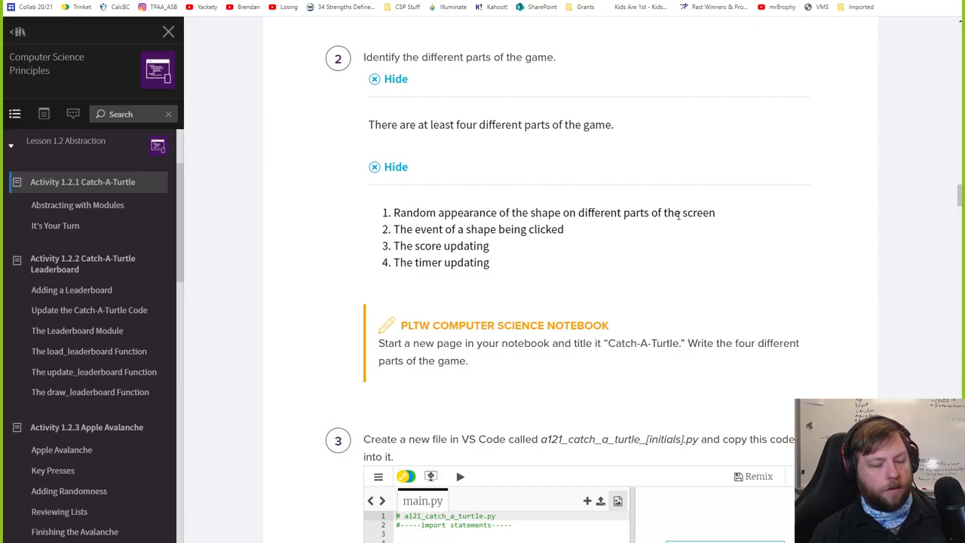
left_click_drag(413, 229, 541, 230)
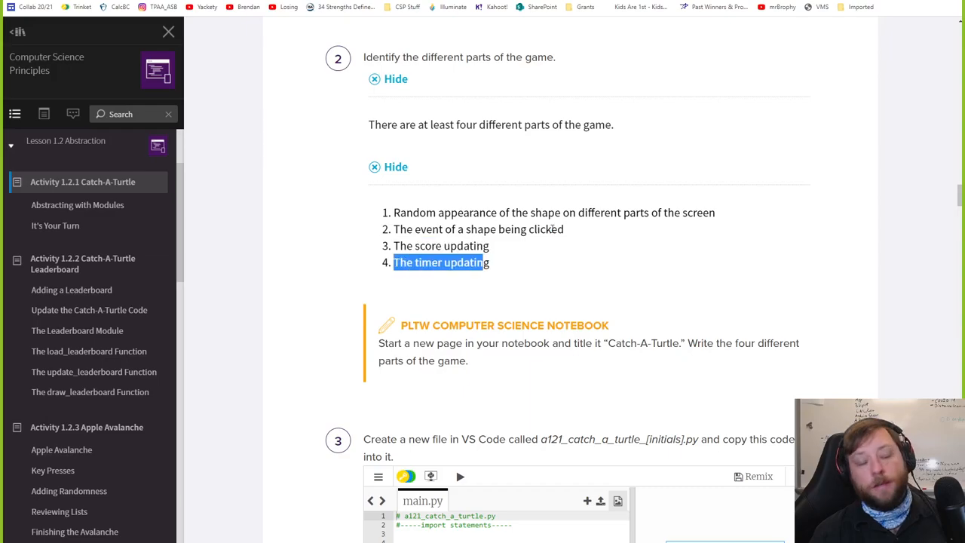
scroll("down", 3)
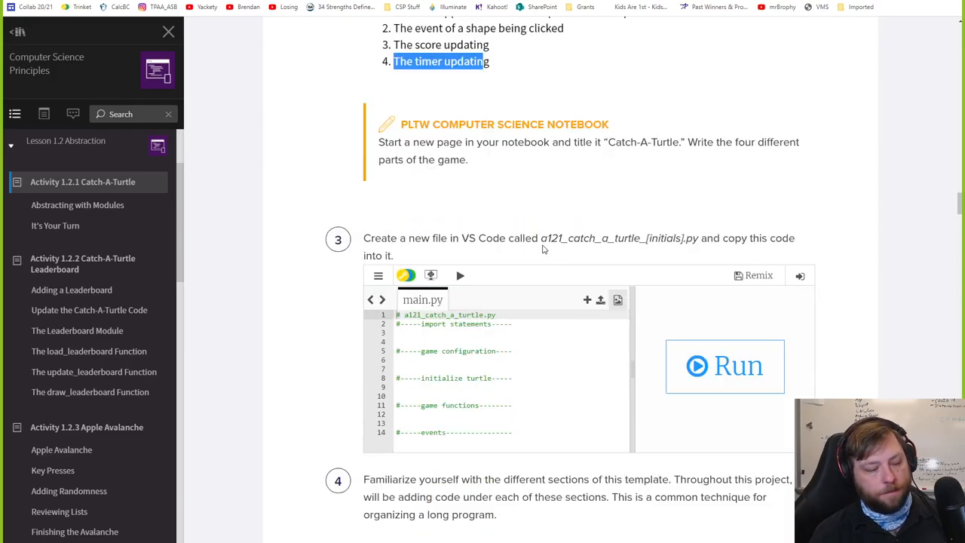
scroll("down", 3)
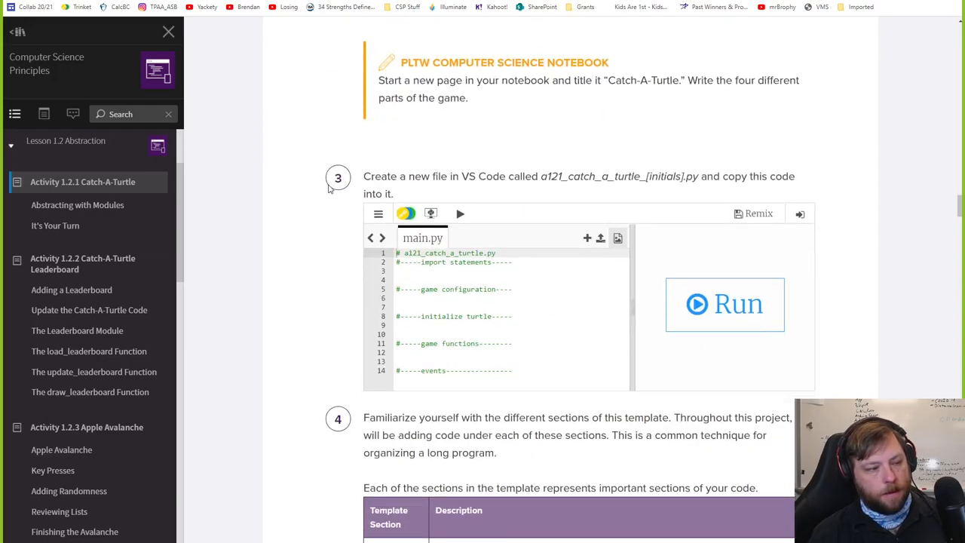
scroll("down", 3)
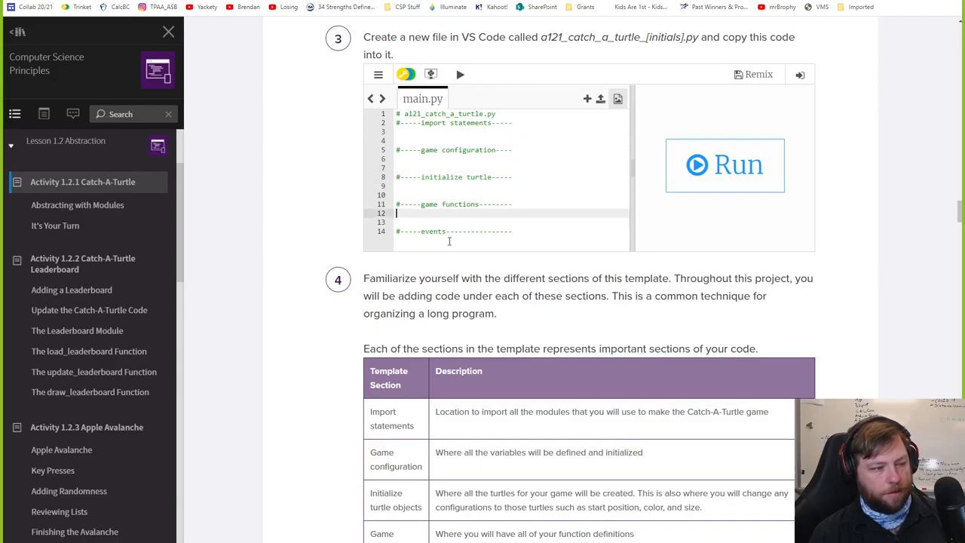
scroll("down", 3)
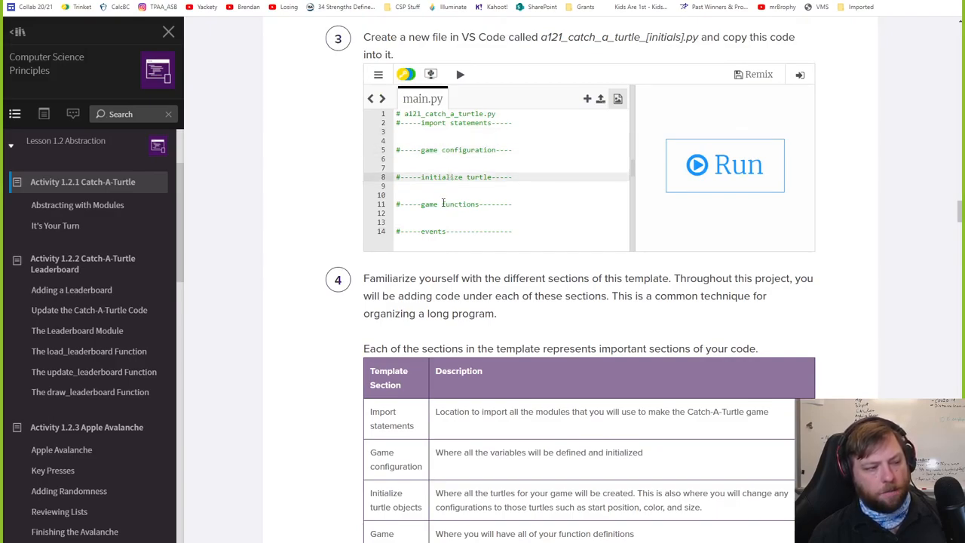
double_click(428, 204)
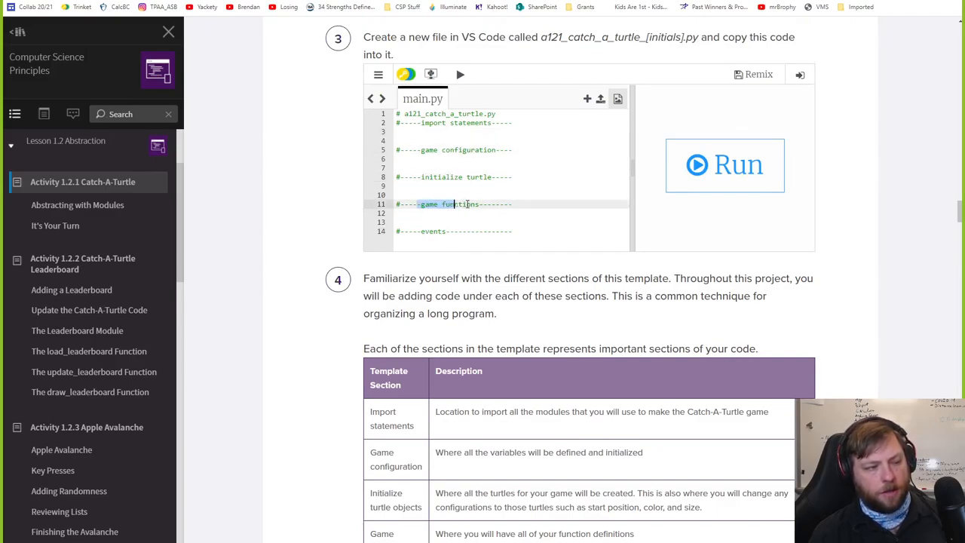
scroll("down", 3)
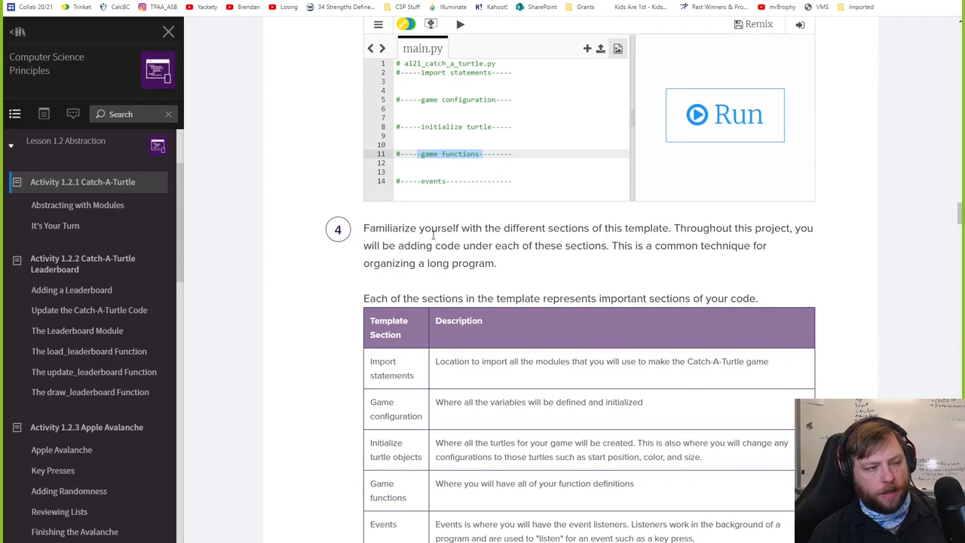
scroll("down", 3)
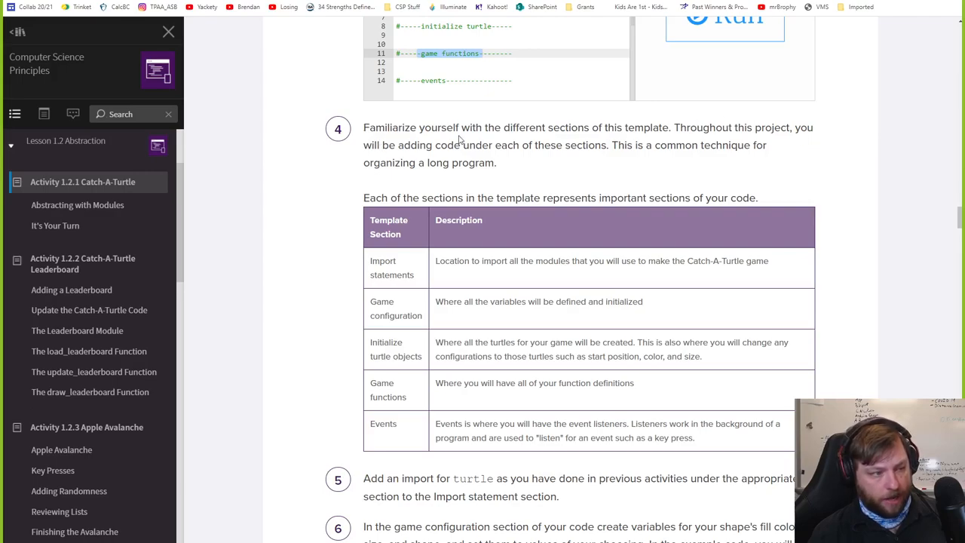
mouse_move(436, 157)
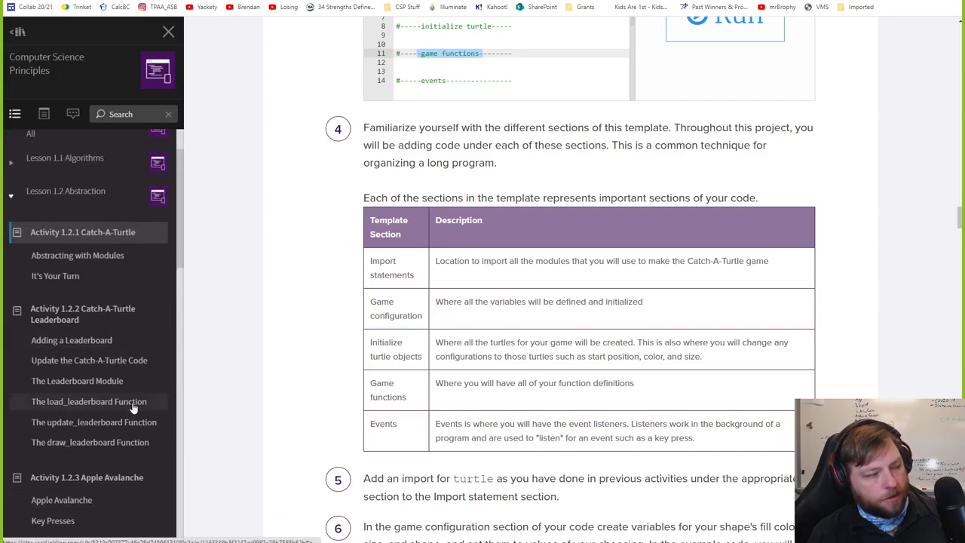
mouse_move(350, 235)
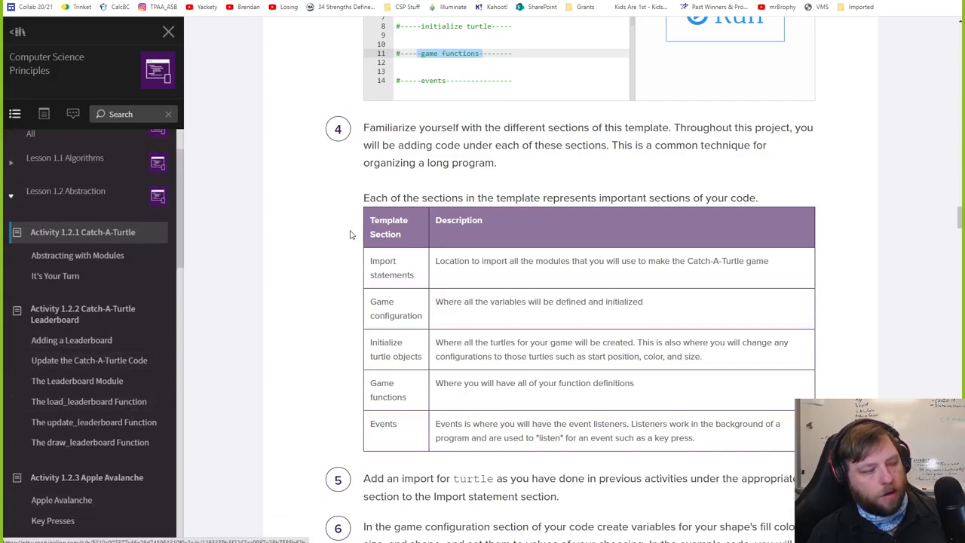
scroll("down", 3)
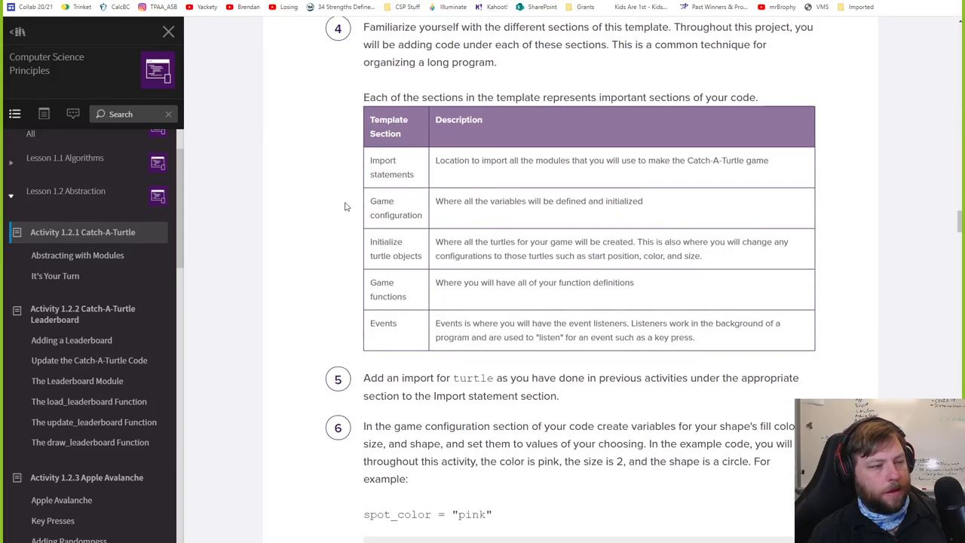
mouse_move(487, 157)
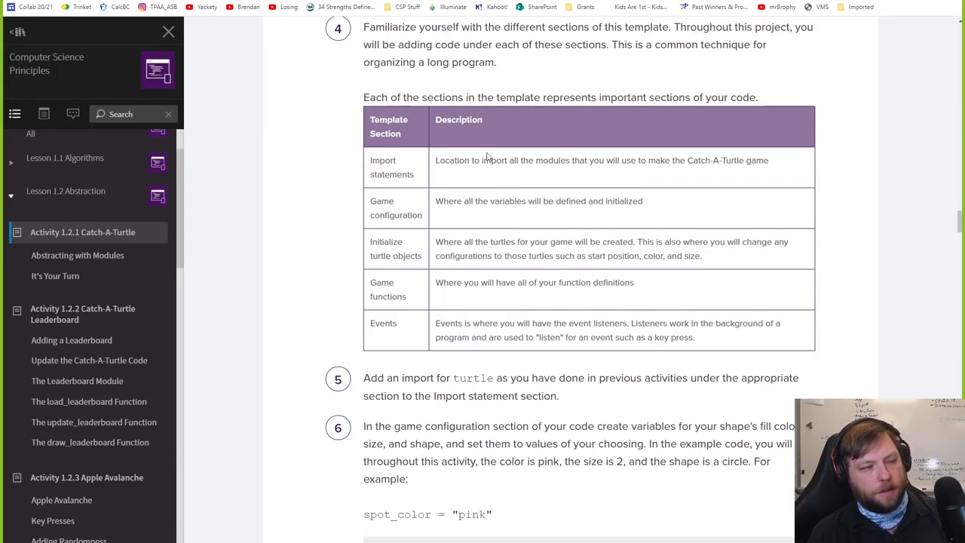
left_click_drag(435, 160, 570, 160)
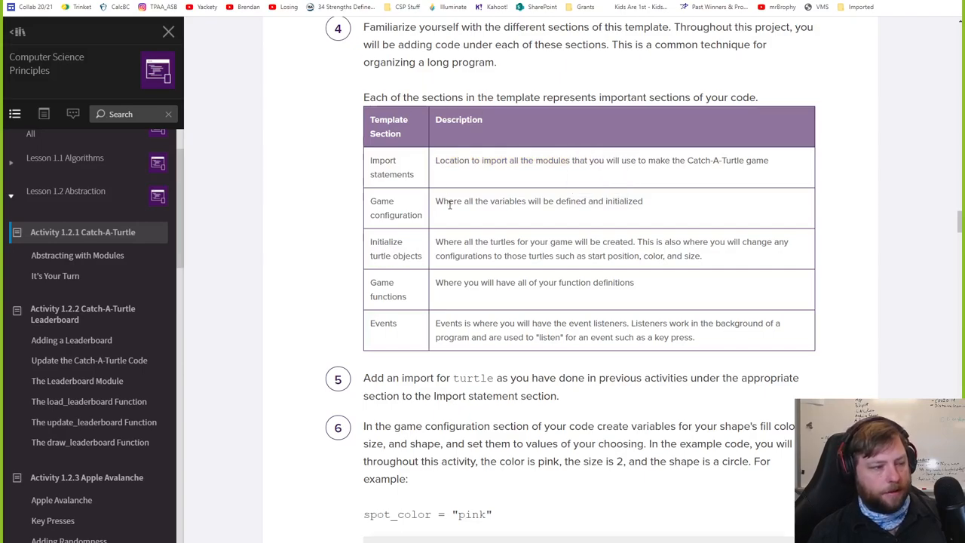
scroll("down", 3)
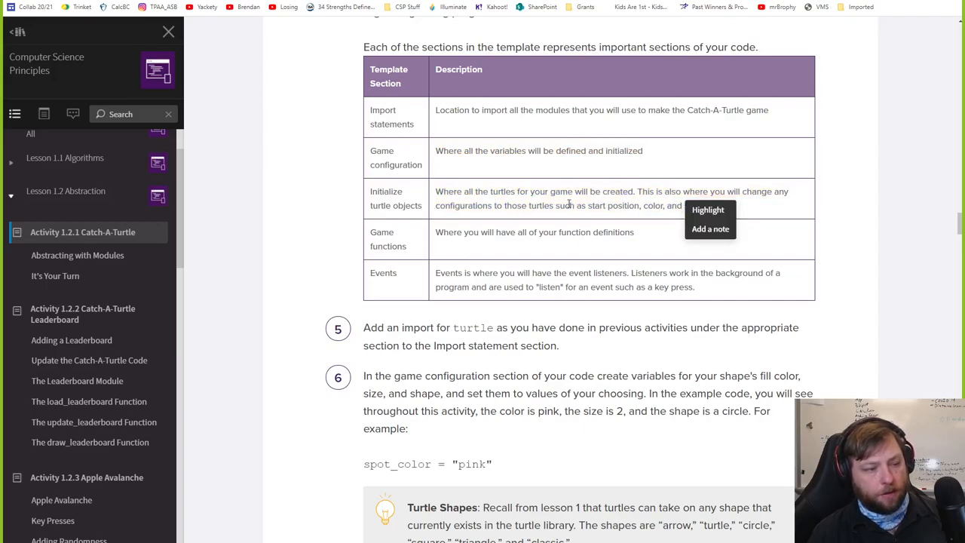
left_click_drag(435, 232, 530, 232)
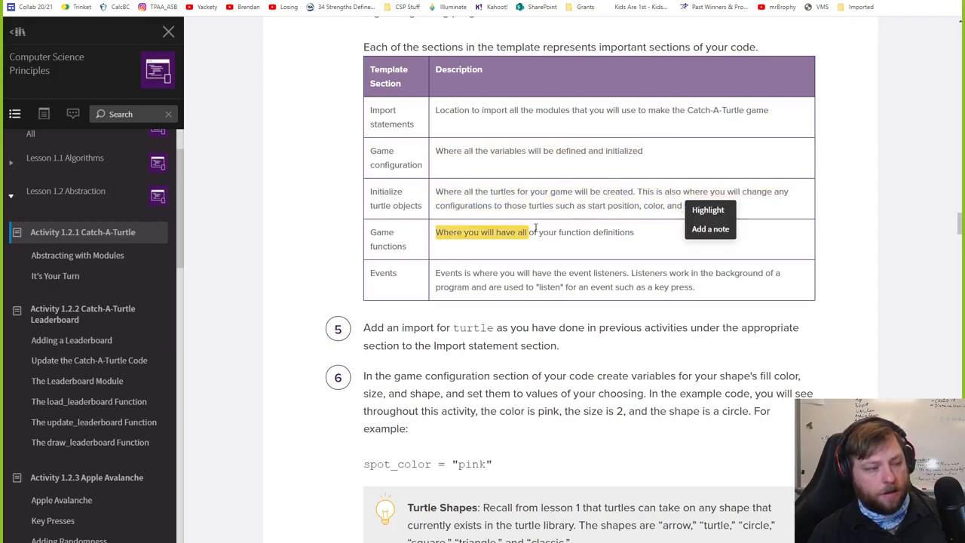
scroll("down", 3)
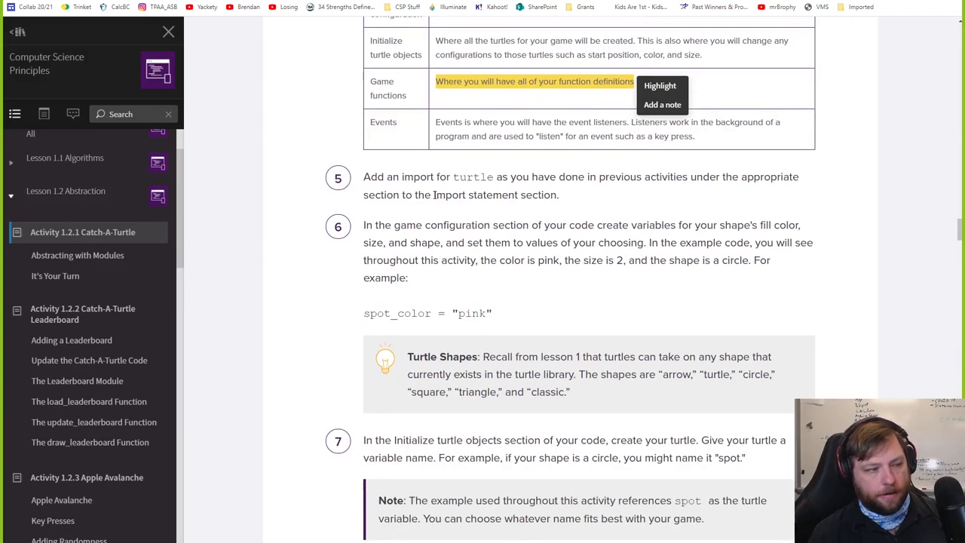
scroll("down", 3)
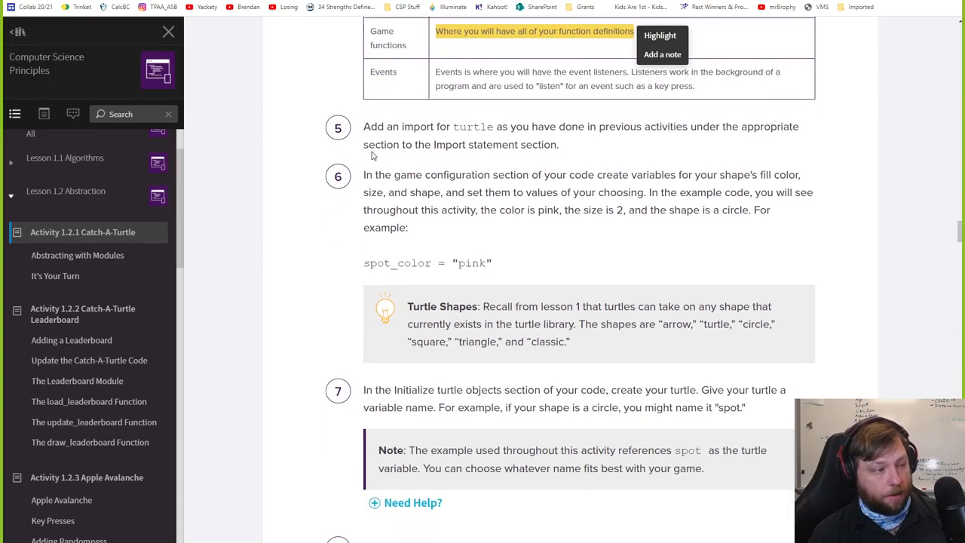
scroll("down", 3)
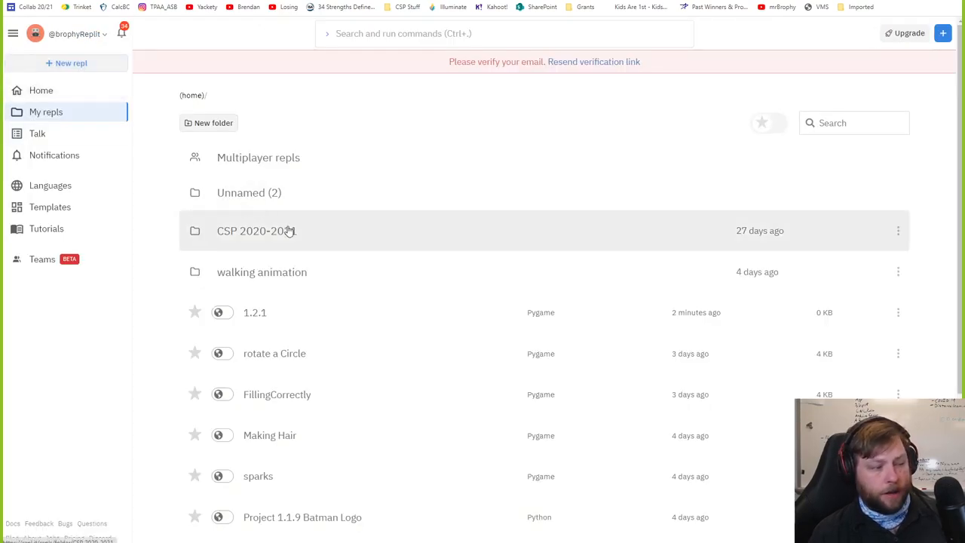
Open the 1.2.1 repl and add import turtle as trtl under the import statements heading.
left_click(256, 230)
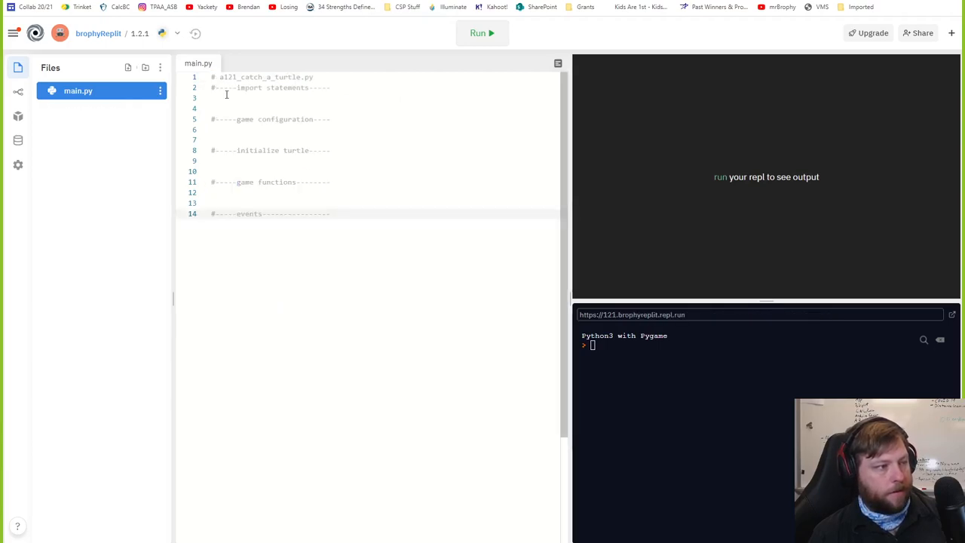
type("import turtle as trtl")
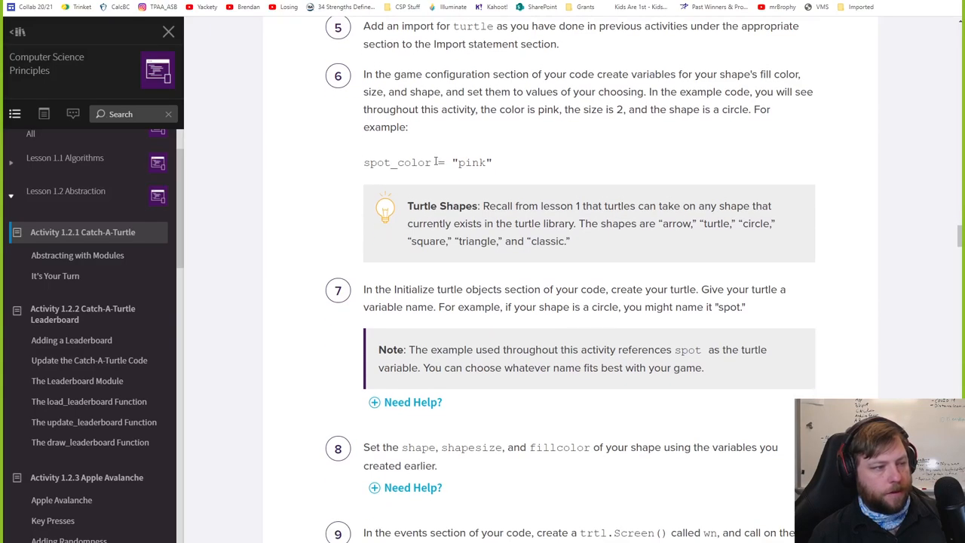
double_click(398, 163)
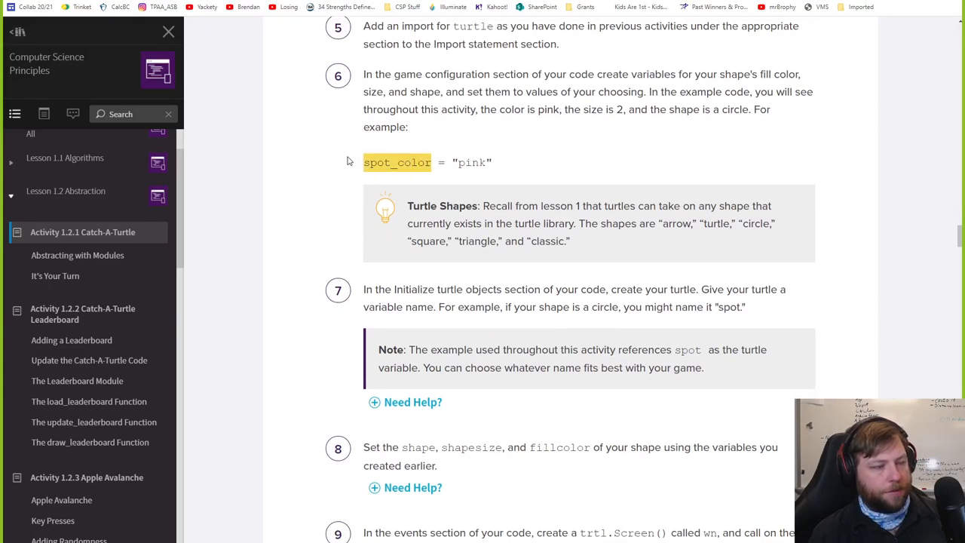
left_click(510, 163)
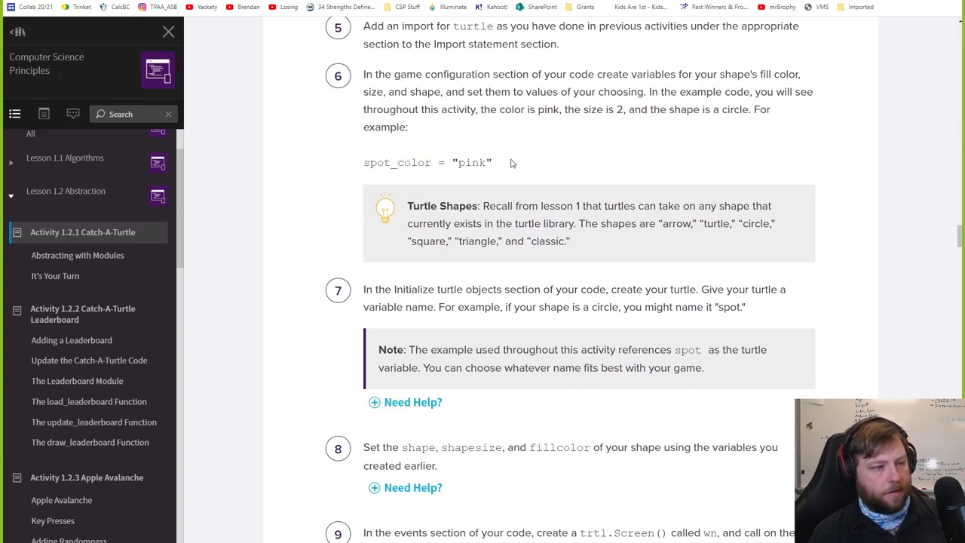
mouse_move(386, 110)
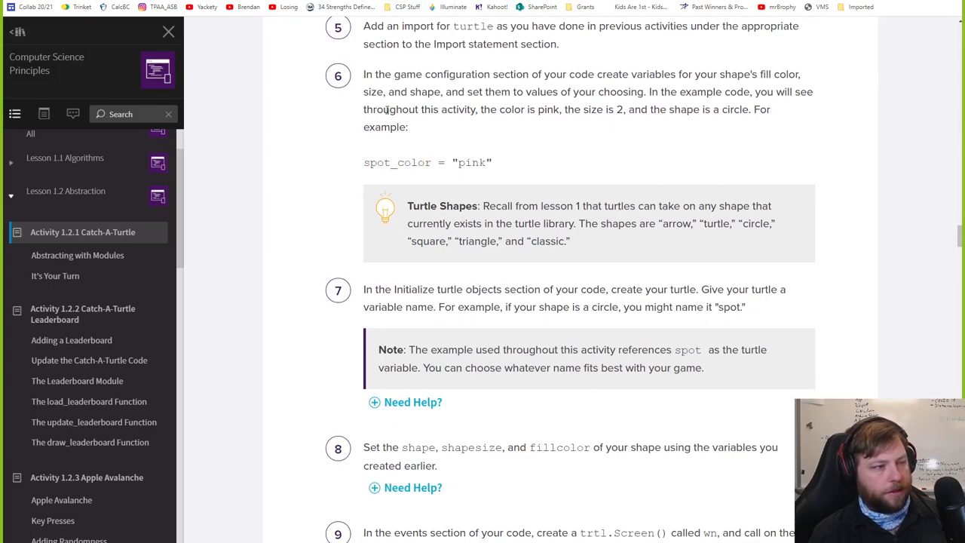
left_click_drag(384, 163, 492, 162)
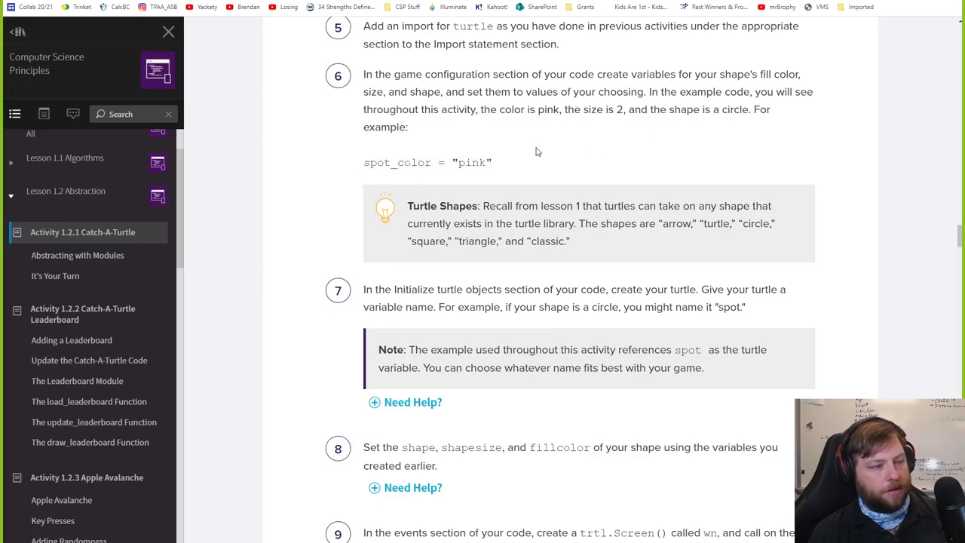
left_click_drag(365, 163, 492, 163)
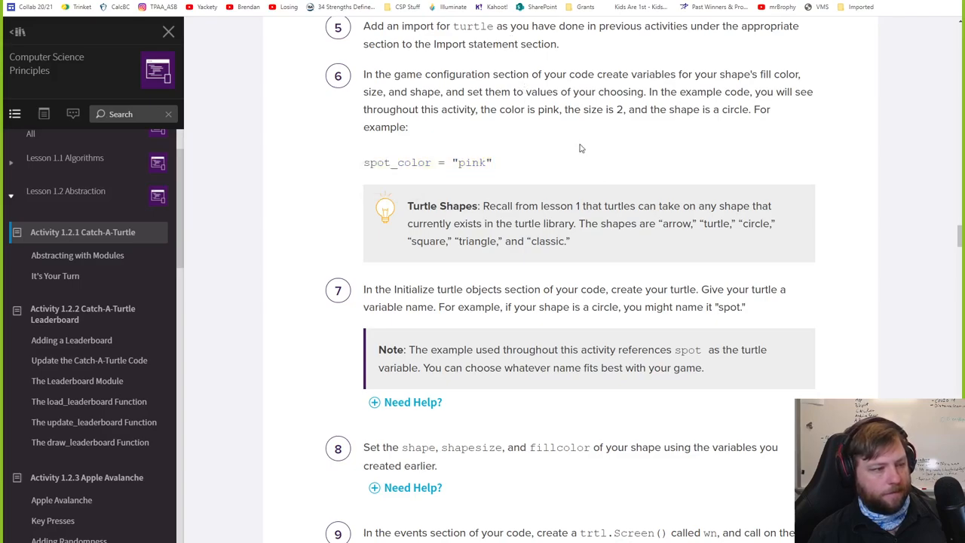
scroll("down", 3)
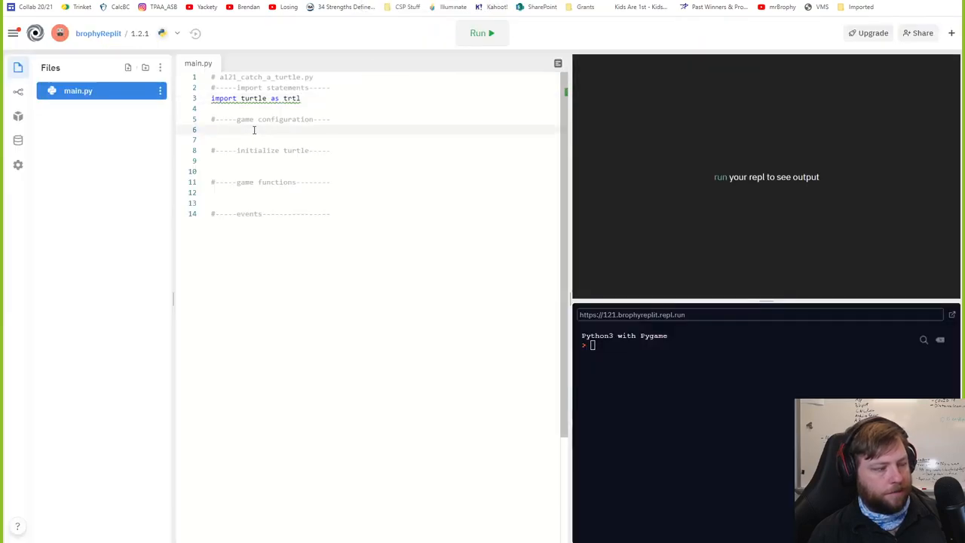
Define spot_color = "pink" and spotShape = "circle" under the game configuration comment.
type("spot_color = \"pink\"")
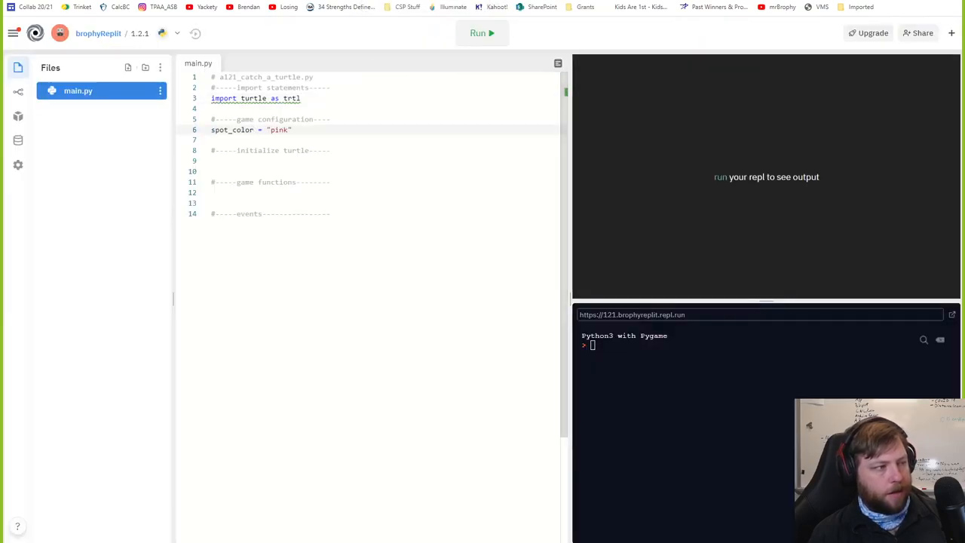
type("spot")
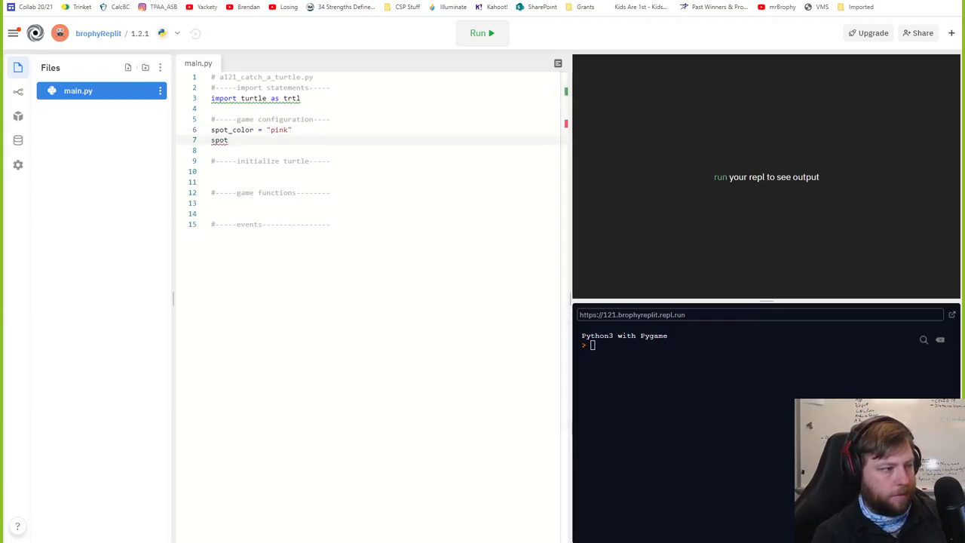
type("Shape =")
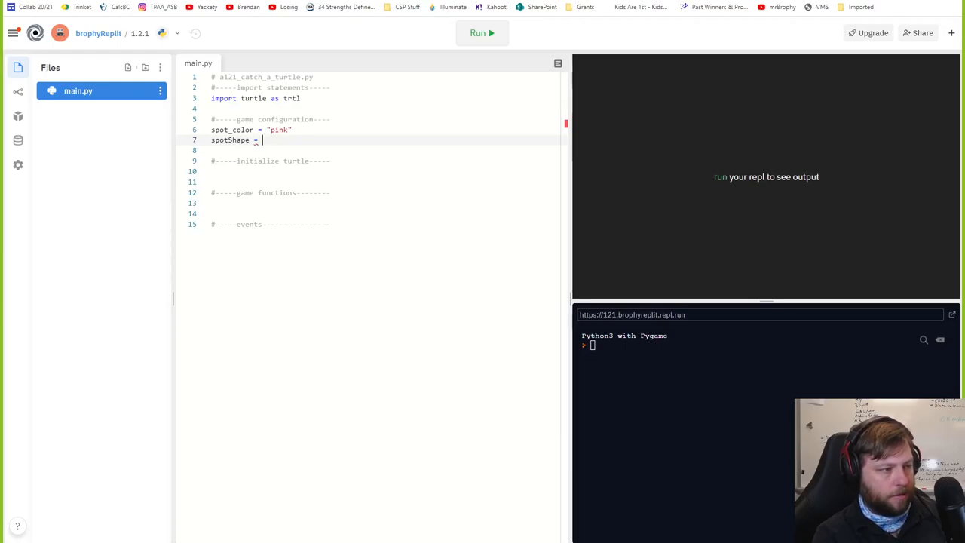
type("\"Circle")
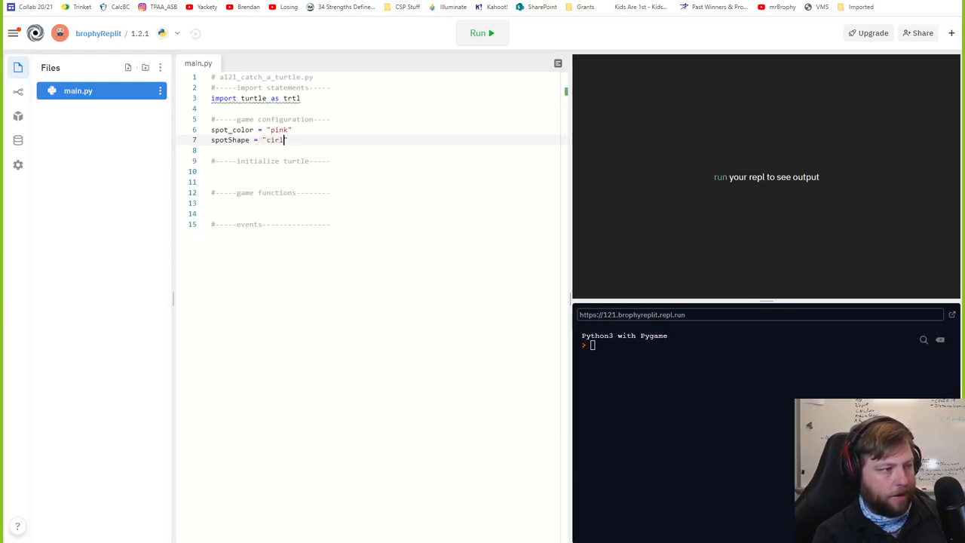
type("\"e\"")
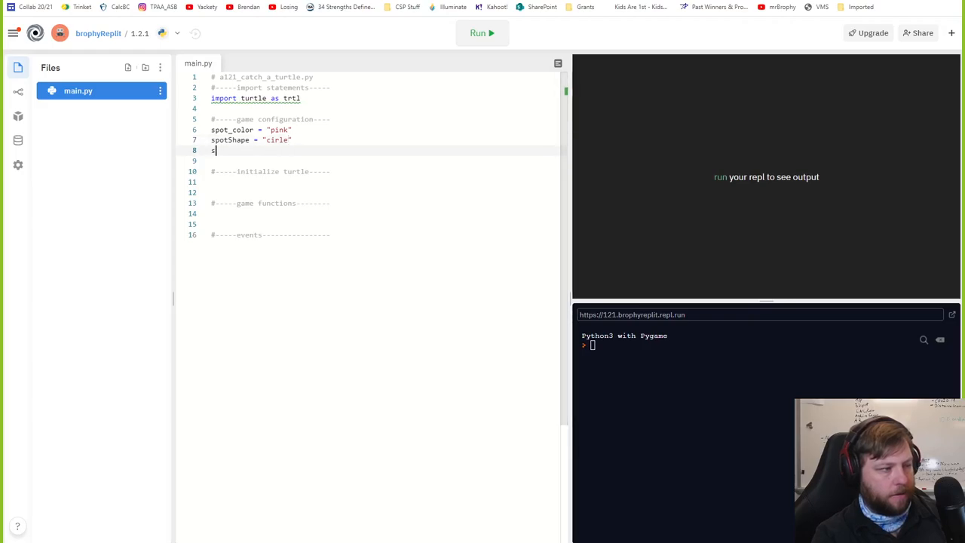
type("pot")
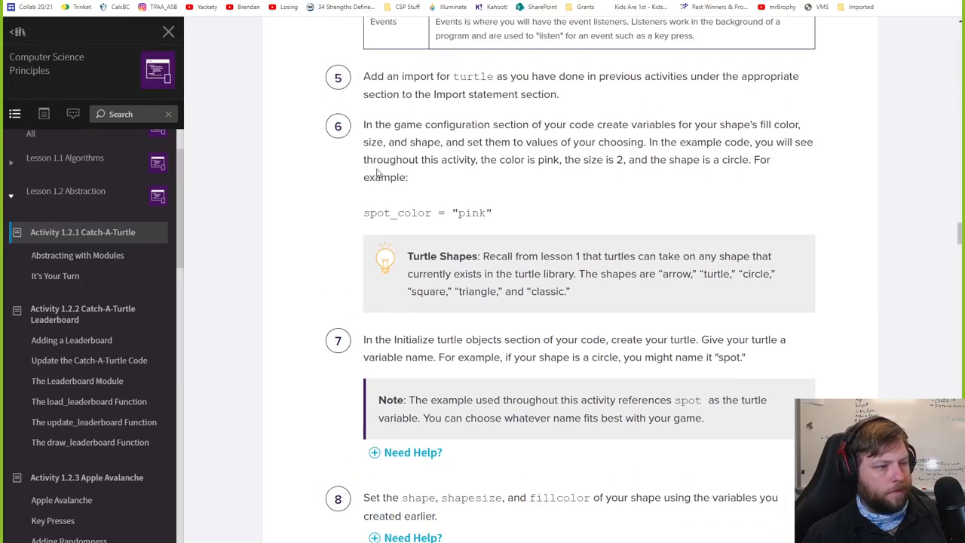
mouse_move(548, 123)
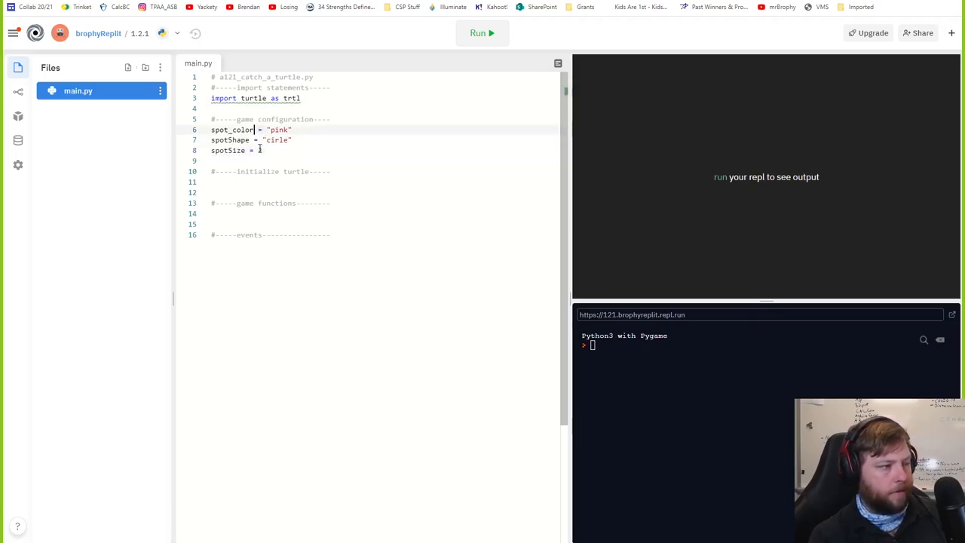
Add the spotSize value 2 and begin renaming spot_color to spotColor.
double_click(232, 130)
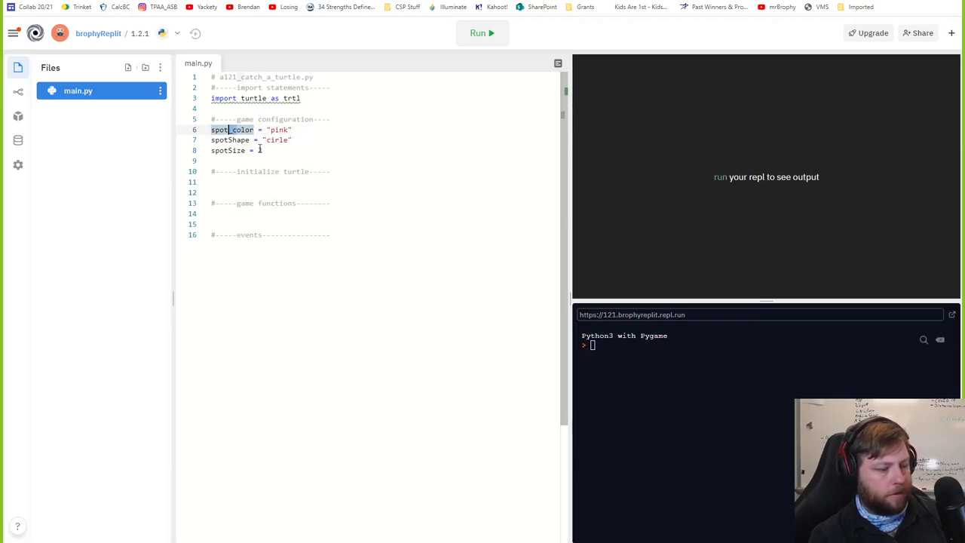
type("2")
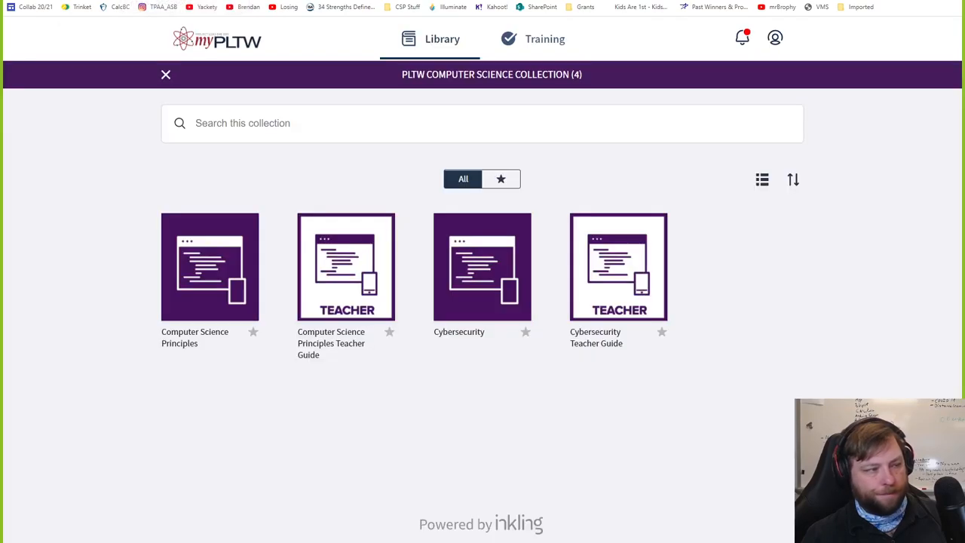
Return to the PLTW activity and scroll to steps 7–9 on creating the turtle's shape, size and colour.
left_click(210, 265)
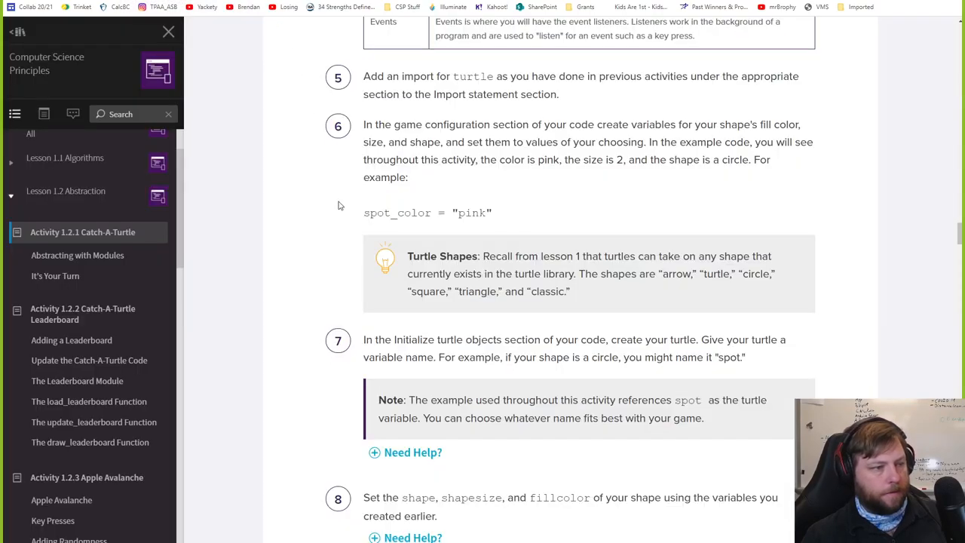
scroll("down", 3)
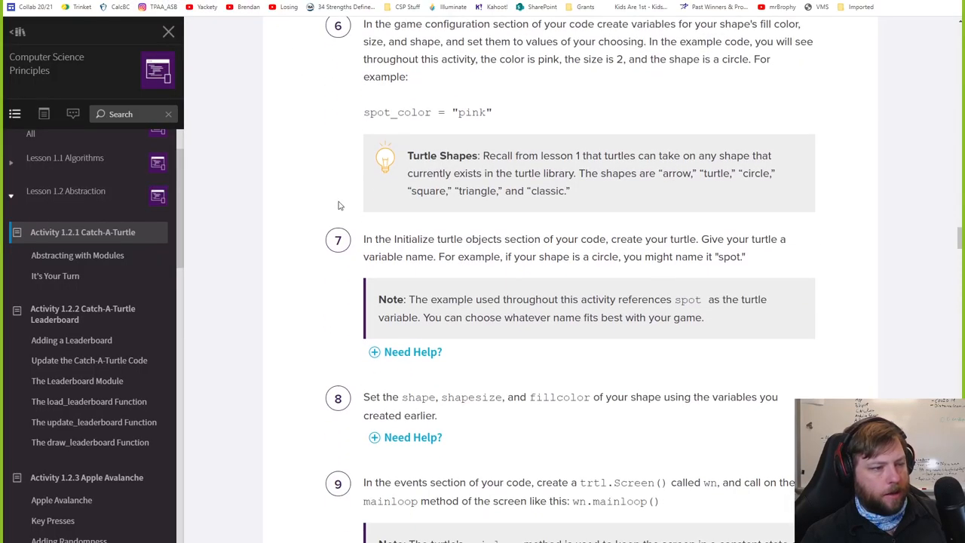
scroll("down", 3)
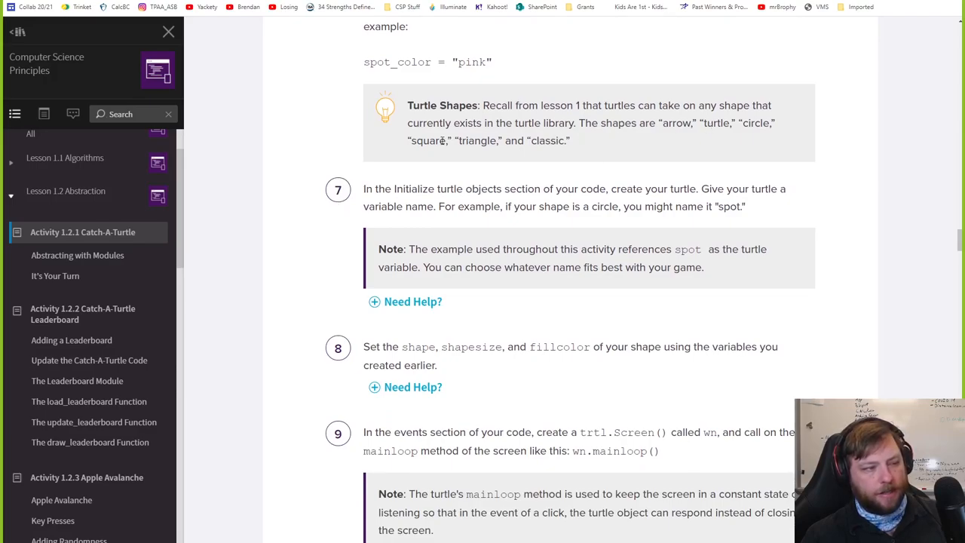
scroll("down", 3)
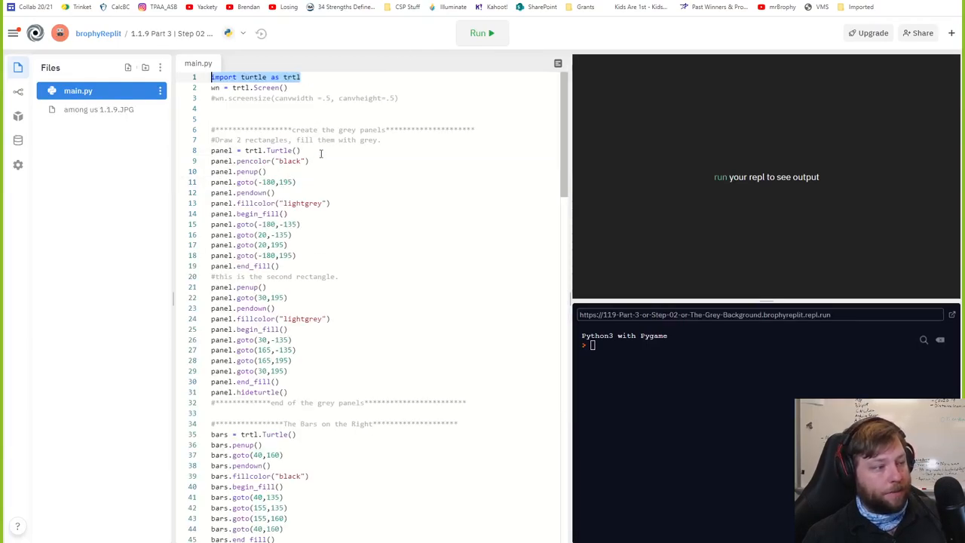
Create the turtle with spot = trtl.Turtle() and check the shape method in step 8.
left_click(257, 151)
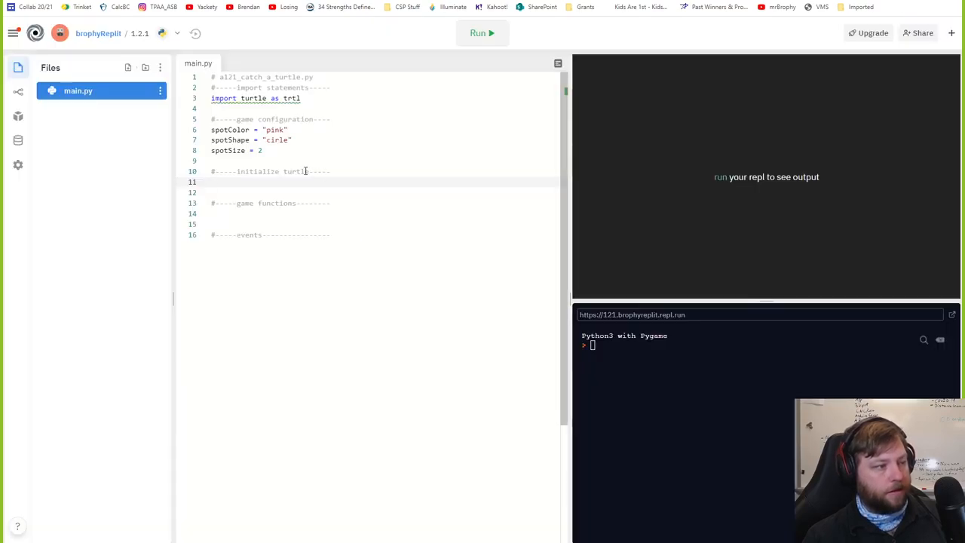
type("sp = trtl.Turtle()")
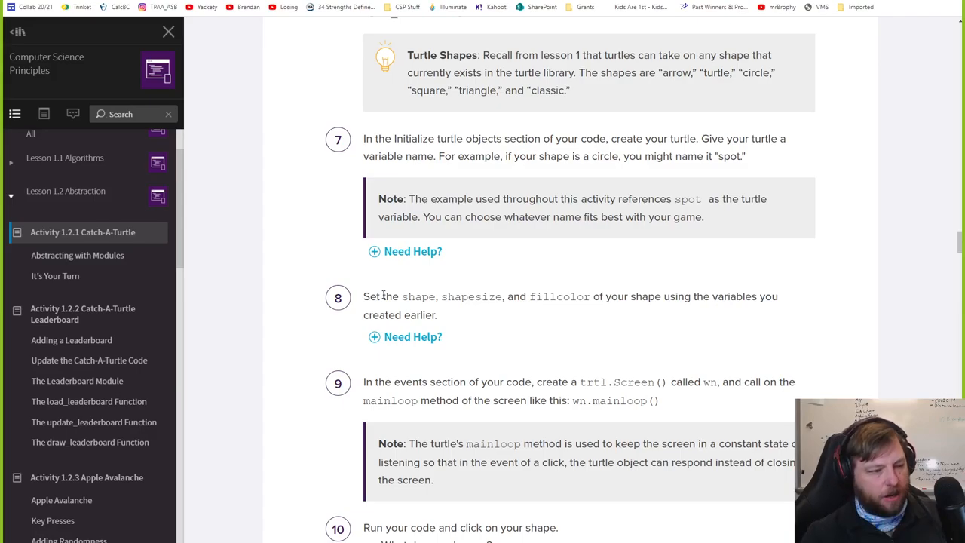
scroll("down", 3)
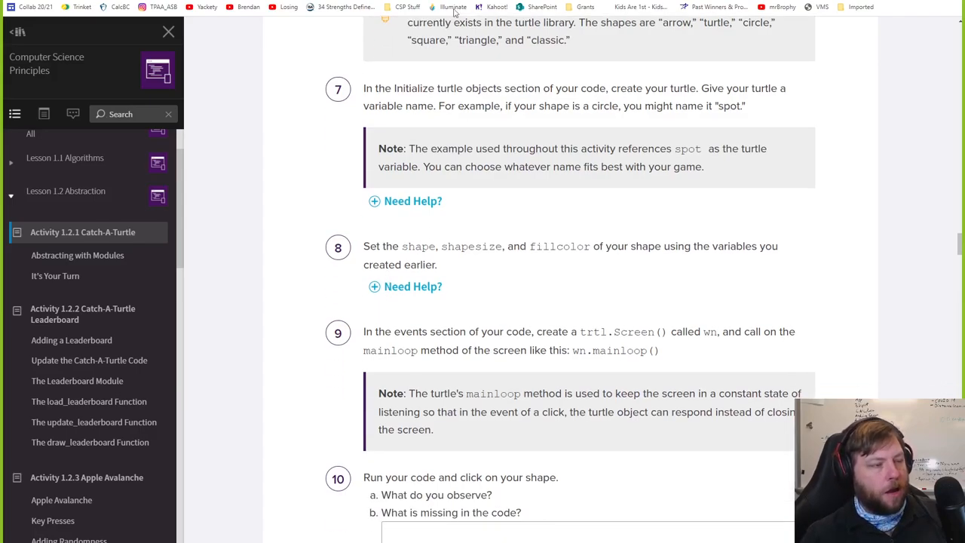
mouse_move(452, 6)
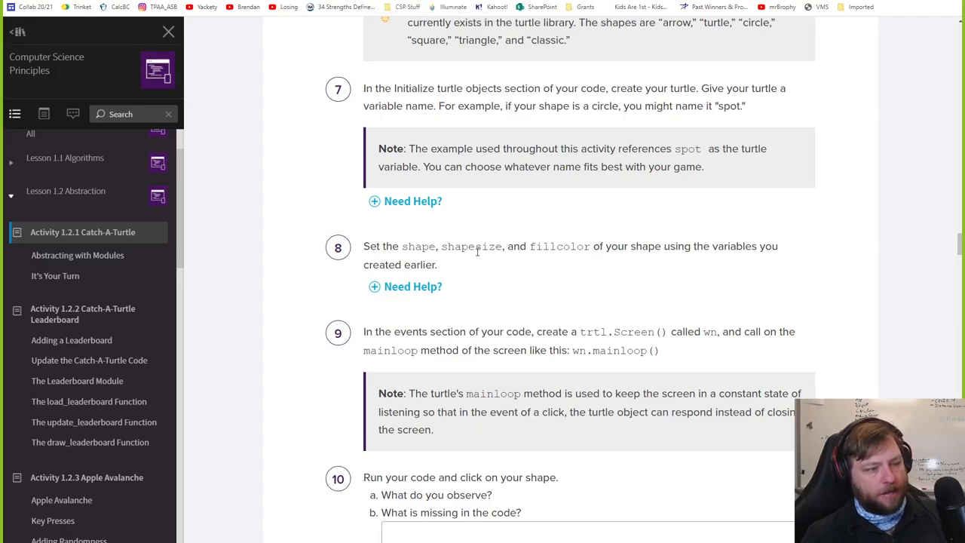
double_click(470, 246)
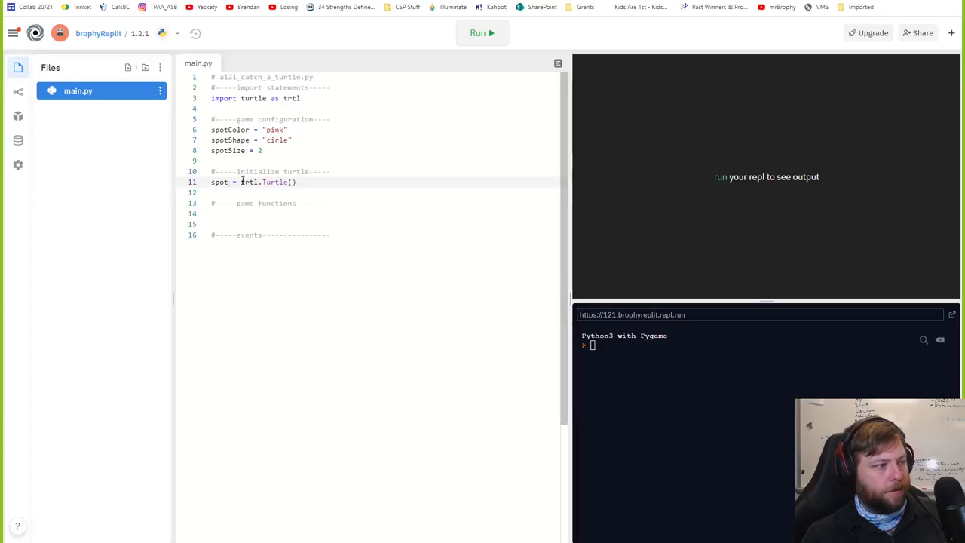
Add spot.shape(spotShape) right after the turtle is created.
type("spot")
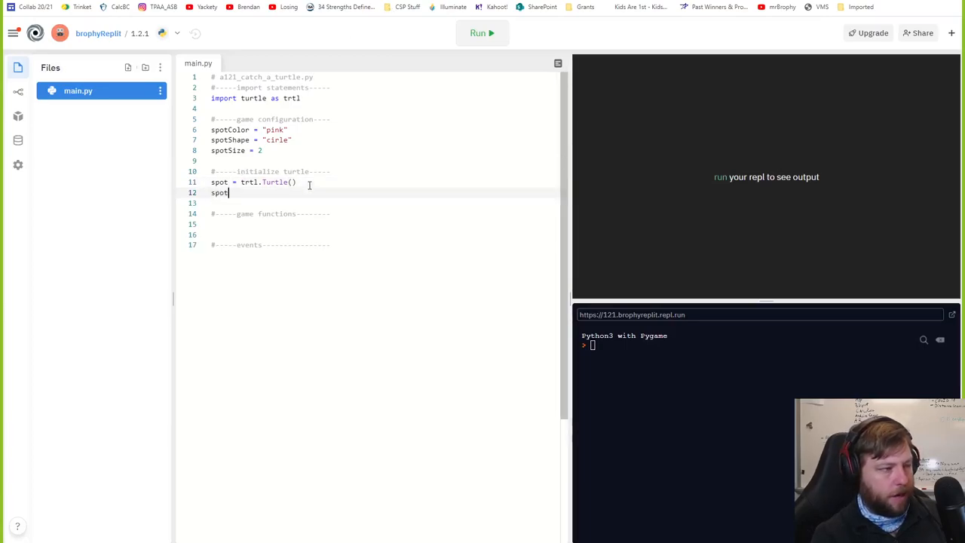
type(".shape")
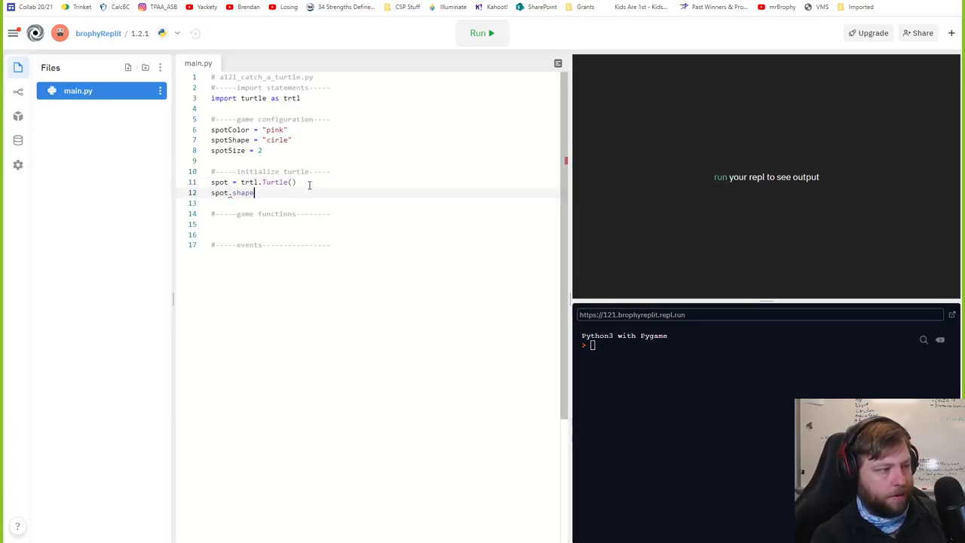
type("(spo")
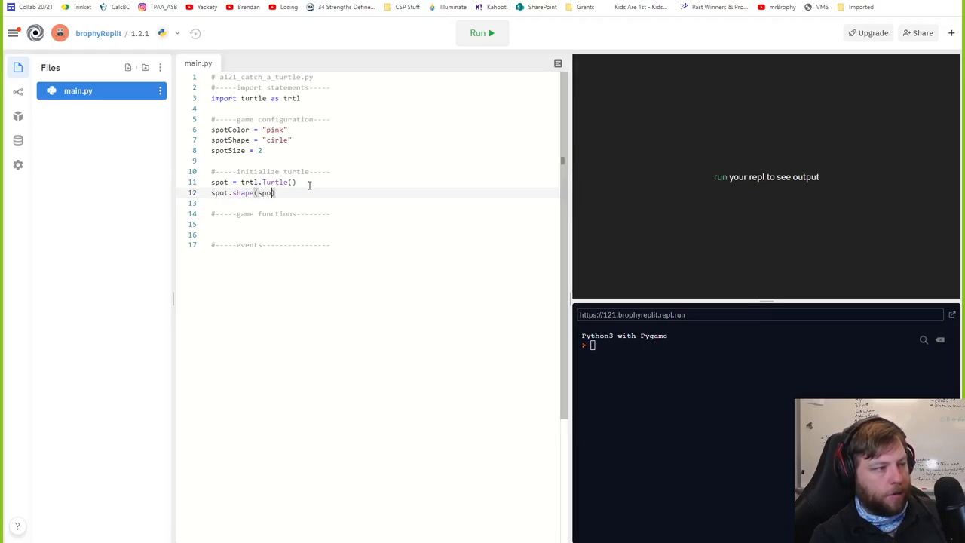
type("tShape")
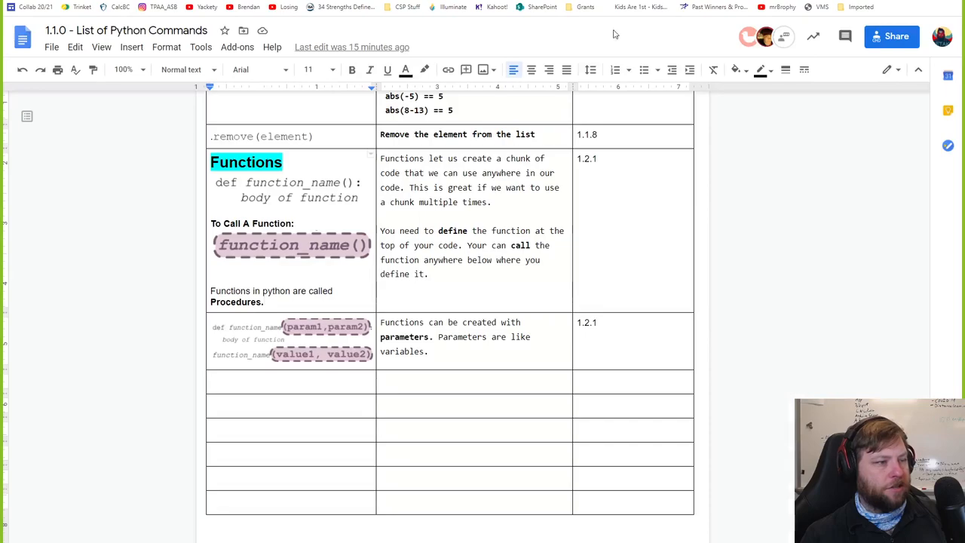
Search the Google Docs command list for the size-related turtle commands.
type("sha")
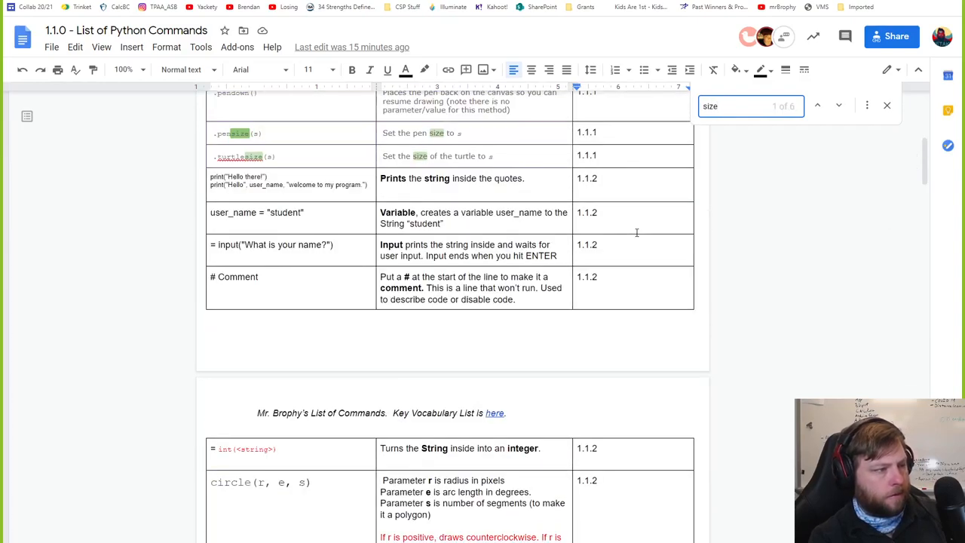
double_click(240, 156)
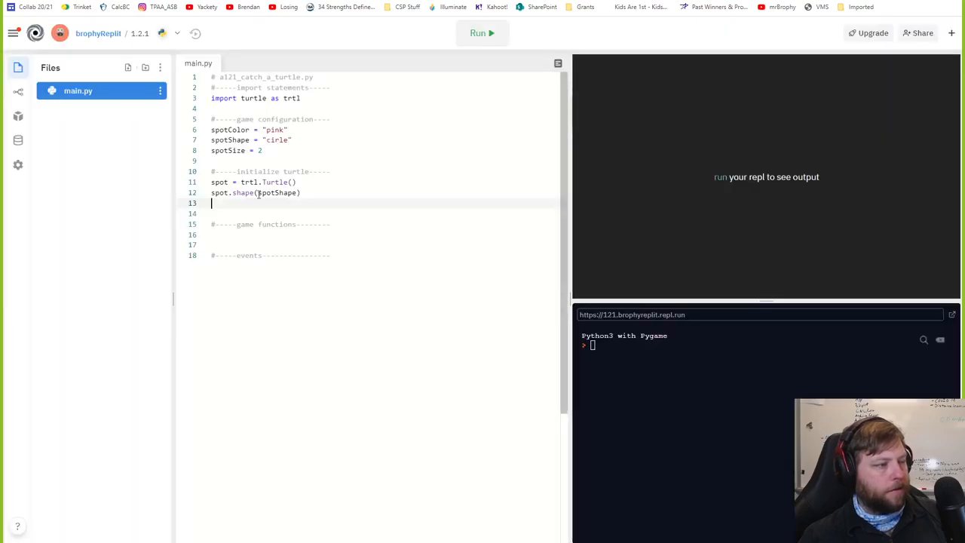
Add spot.turtlesize(spotSize) to set the spot's size.
type("spot.t")
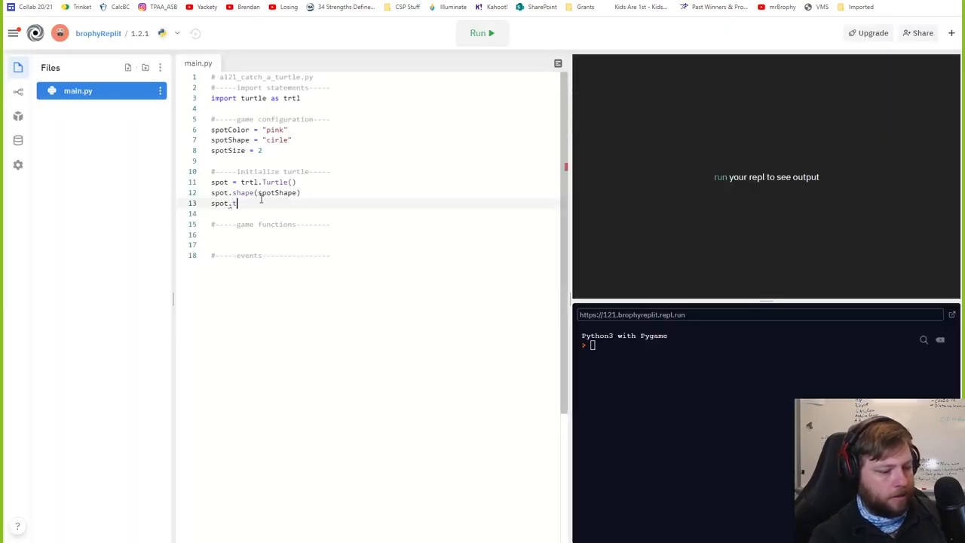
type("urtle")
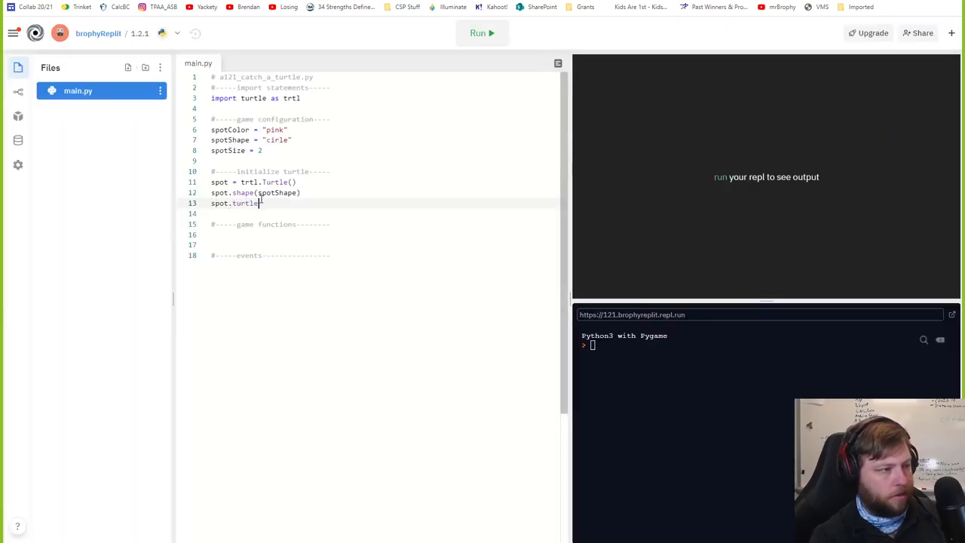
type("size()")
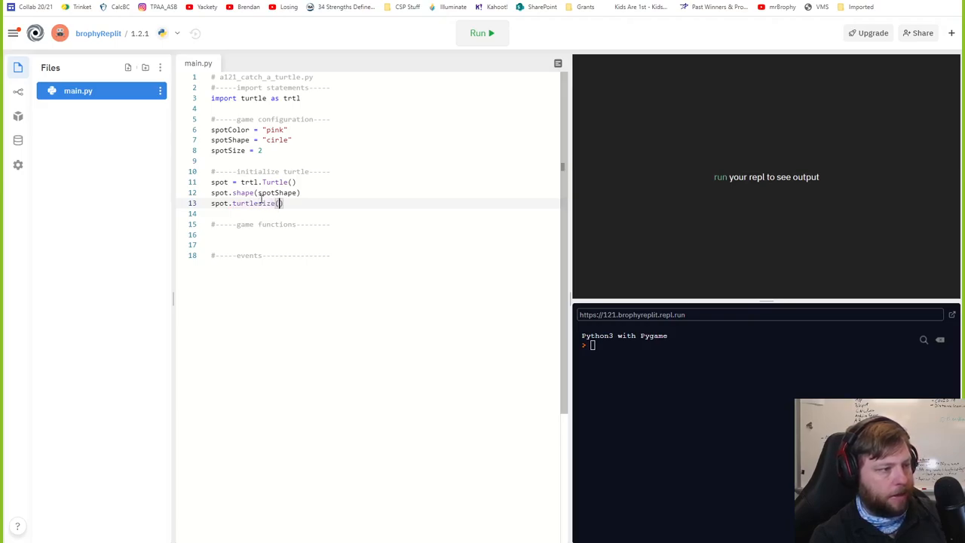
type("spotSize")
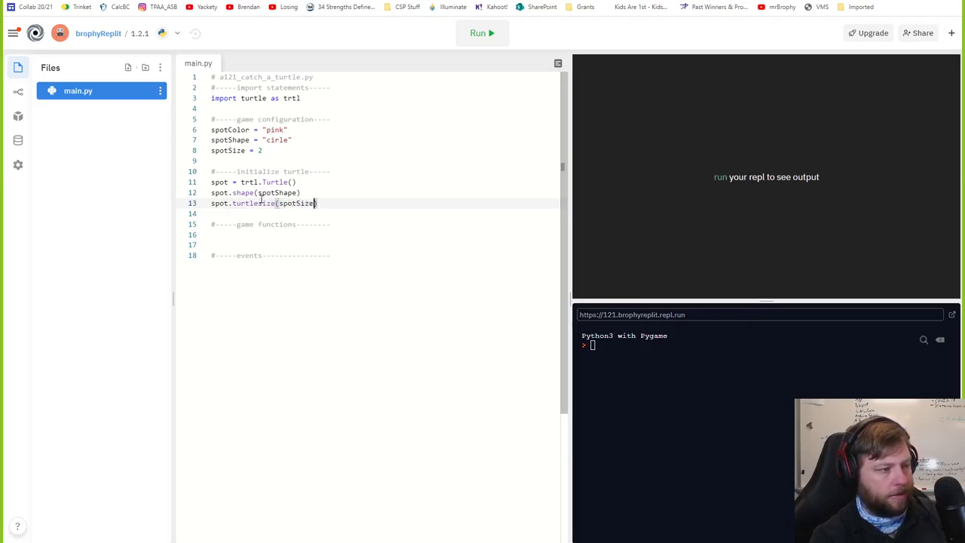
Add spot.fillcolor(spotColor) and check where spotColor is defined.
type("spot.")
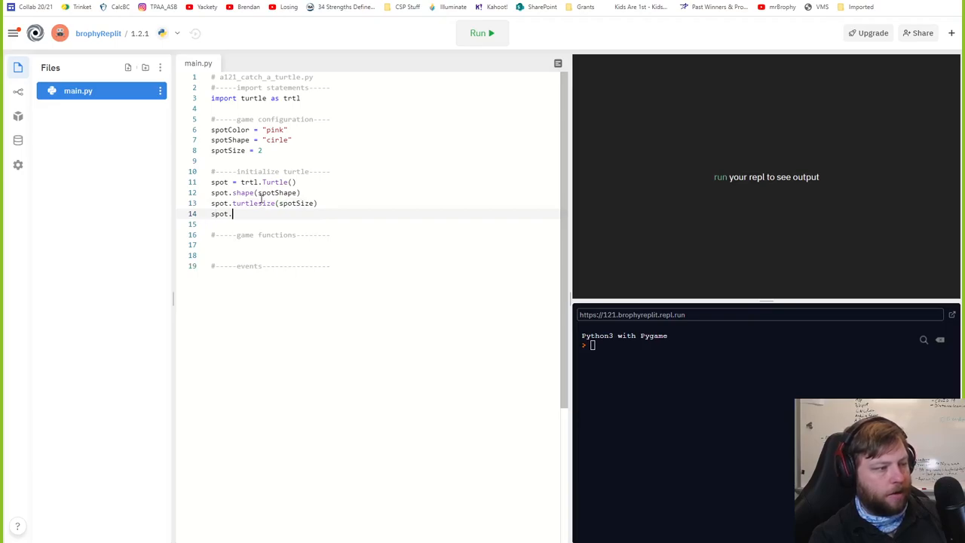
type("fillcolor()")
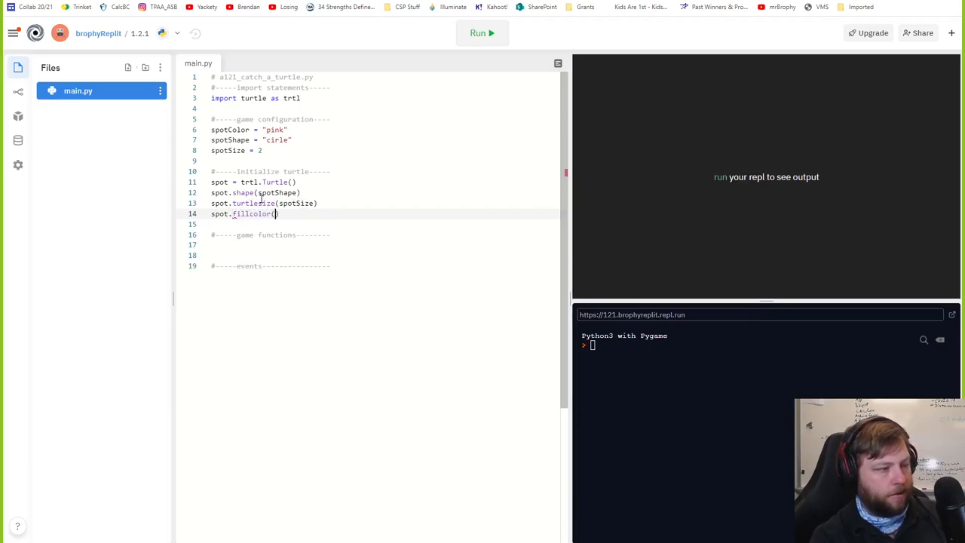
type("spotColor")
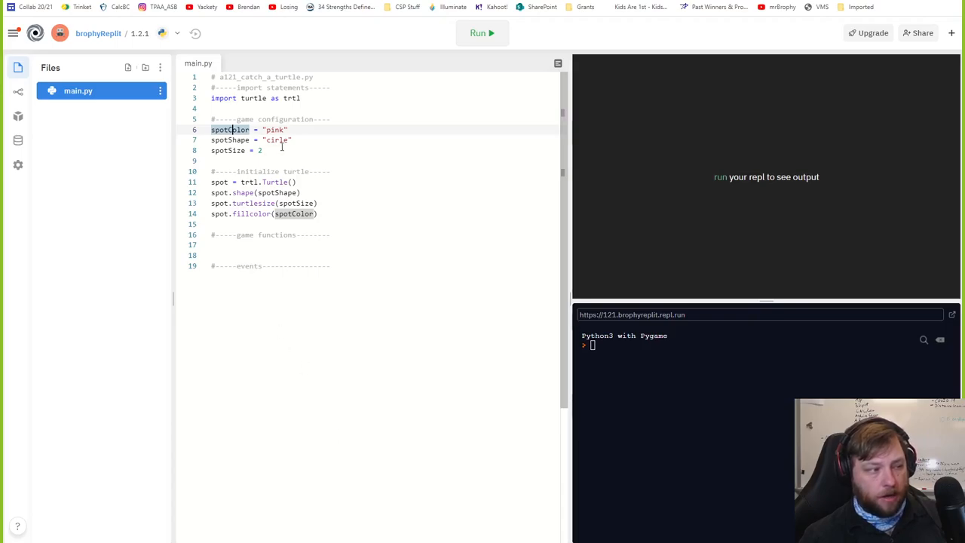
left_click(278, 139)
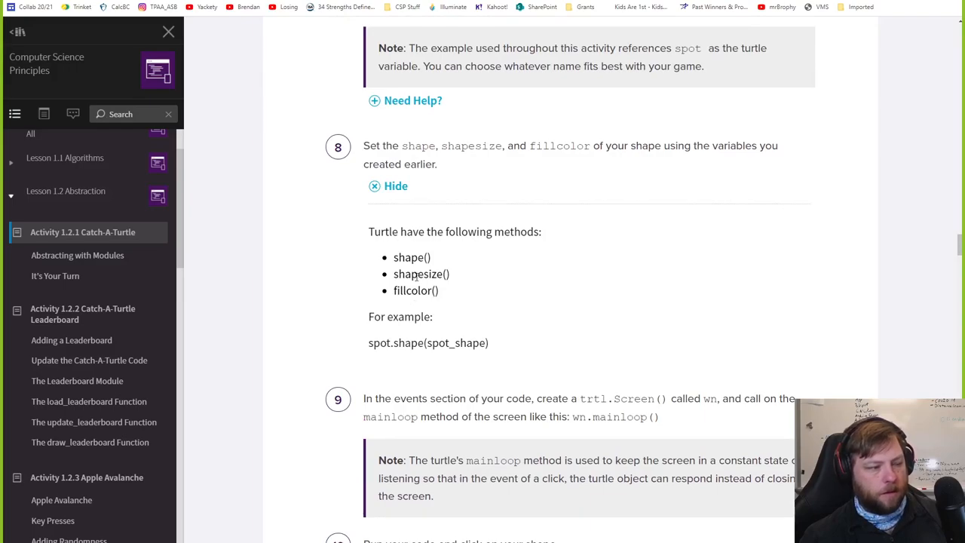
Select shapesize in the step 8 hint and scroll the turtle documentation to the Appearance methods.
double_click(416, 275)
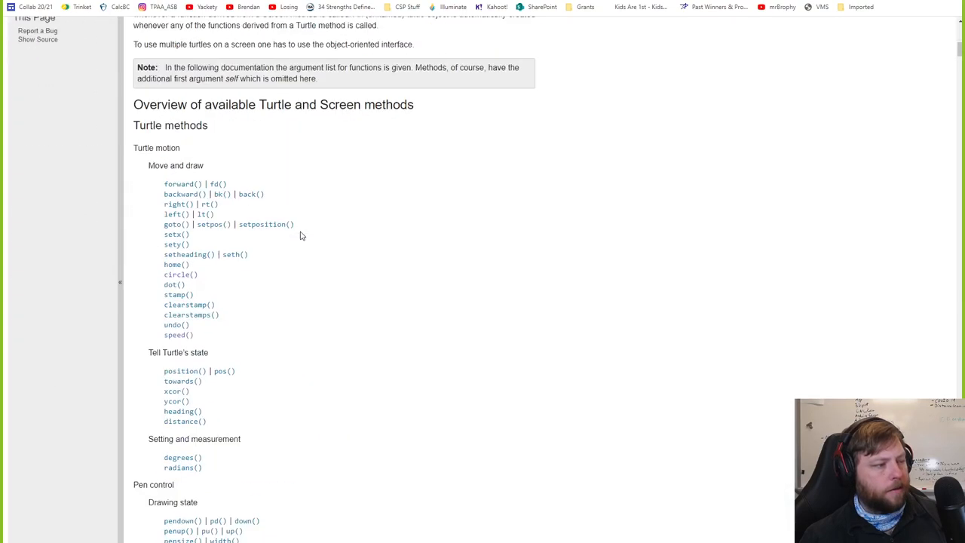
scroll("down", 3)
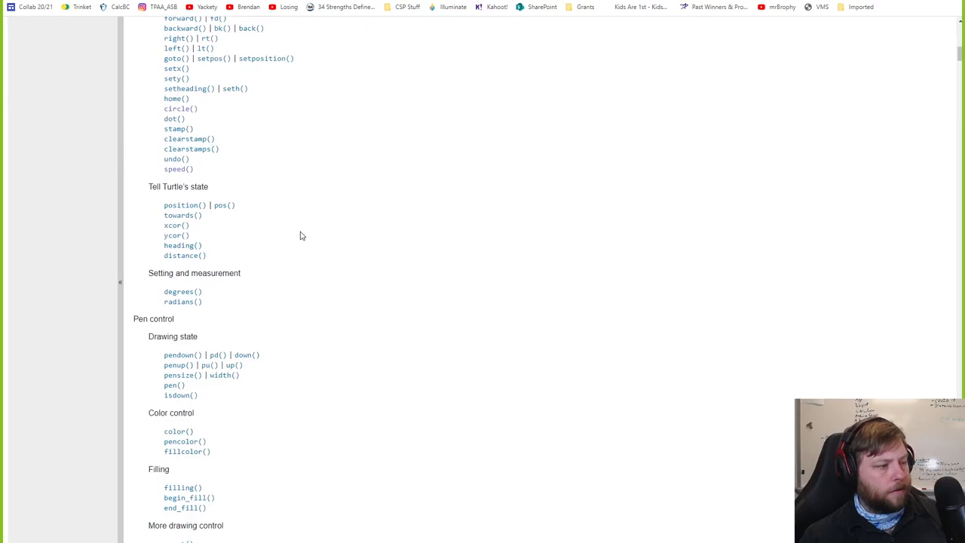
scroll("down", 3)
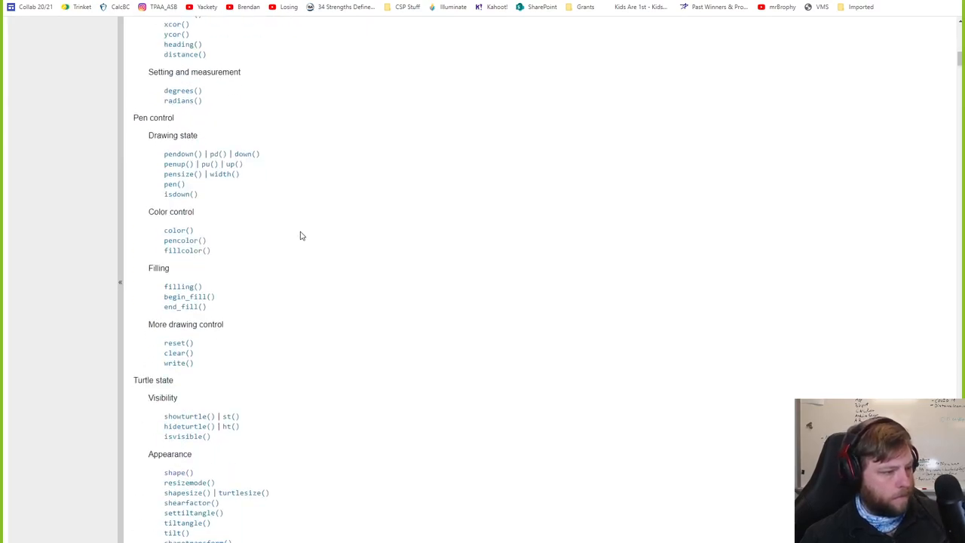
scroll("down", 3)
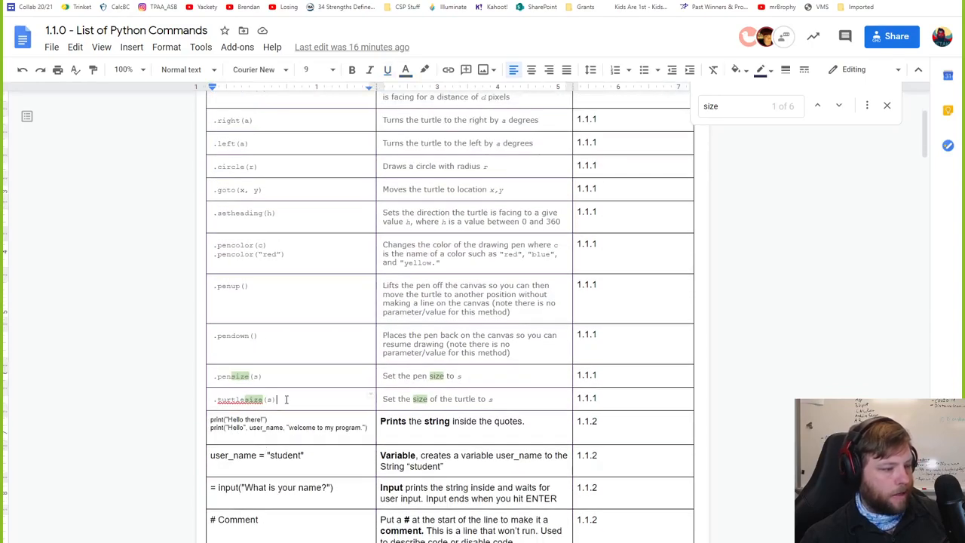
Add .shapesize under the turtlesize command, noted as learned in 1.2.1.
key("enter")
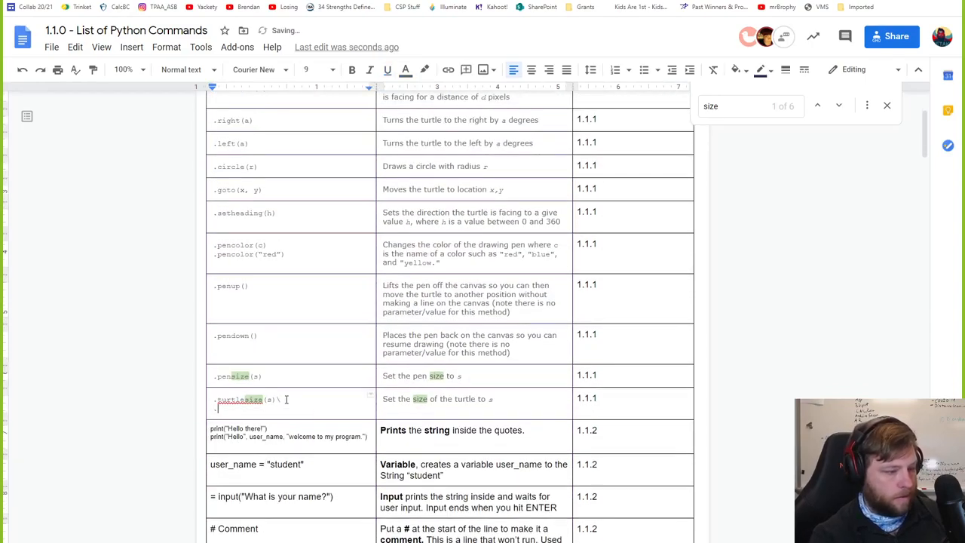
type(".shapesize(s")
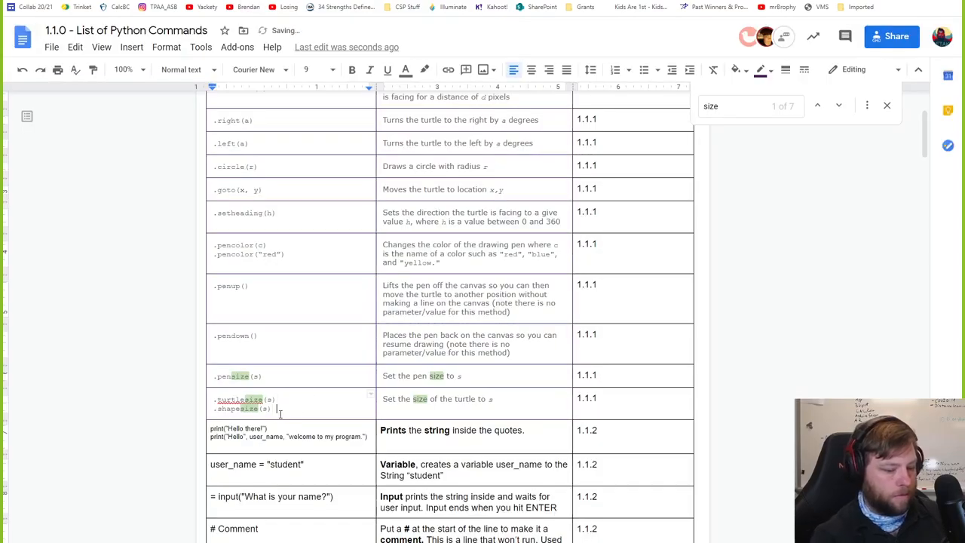
type("Learnedin 2")
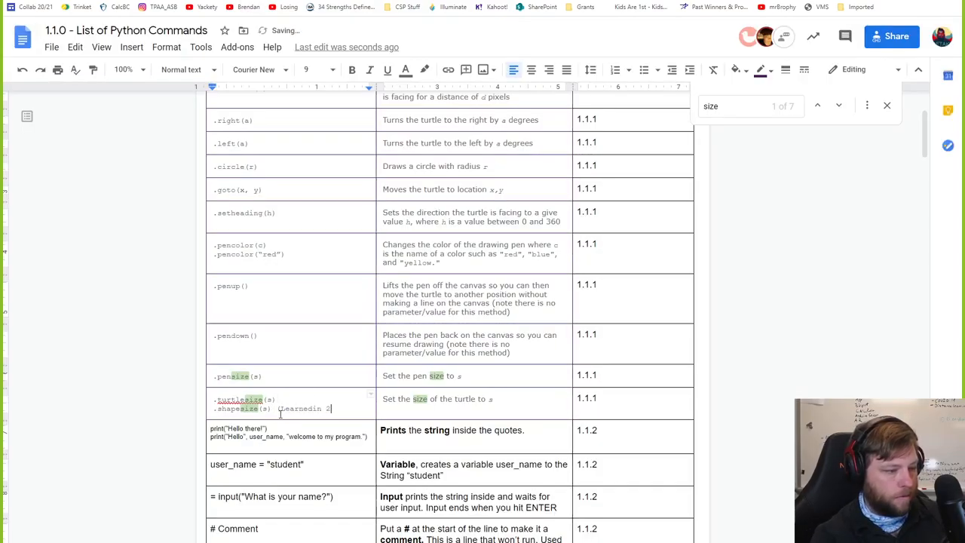
type("1.2.1")
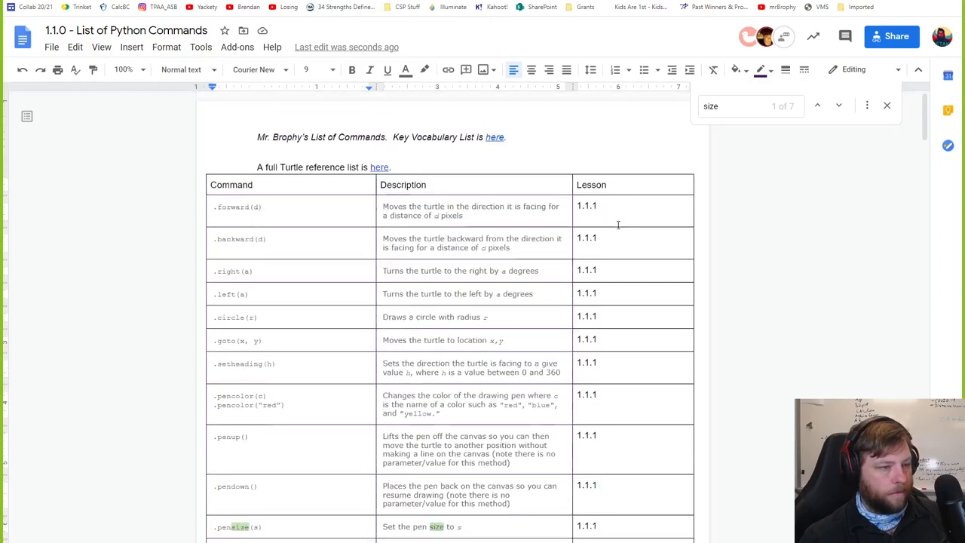
Add (1.2.1) FOR SHAPES in the Lesson column beside the new entry.
scroll("down", 3)
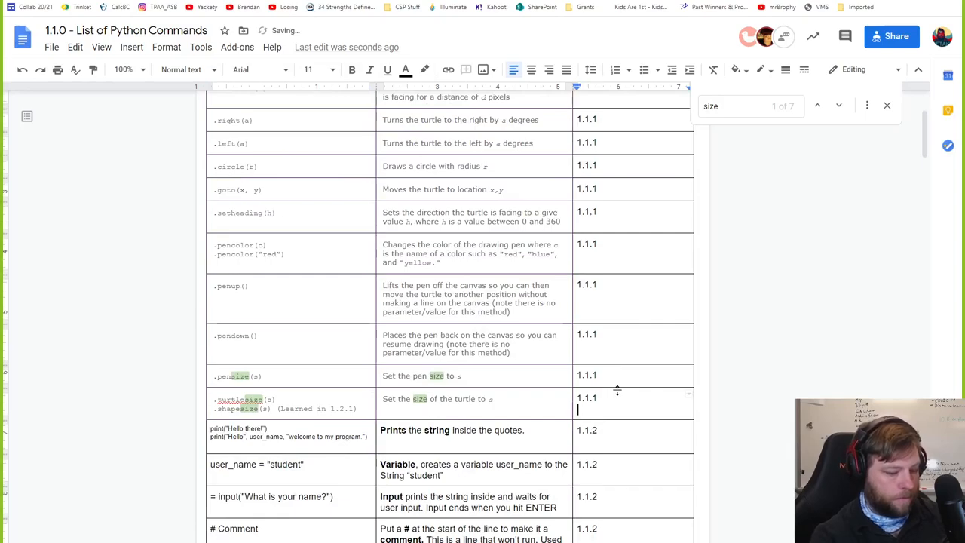
type("(1.2.1")
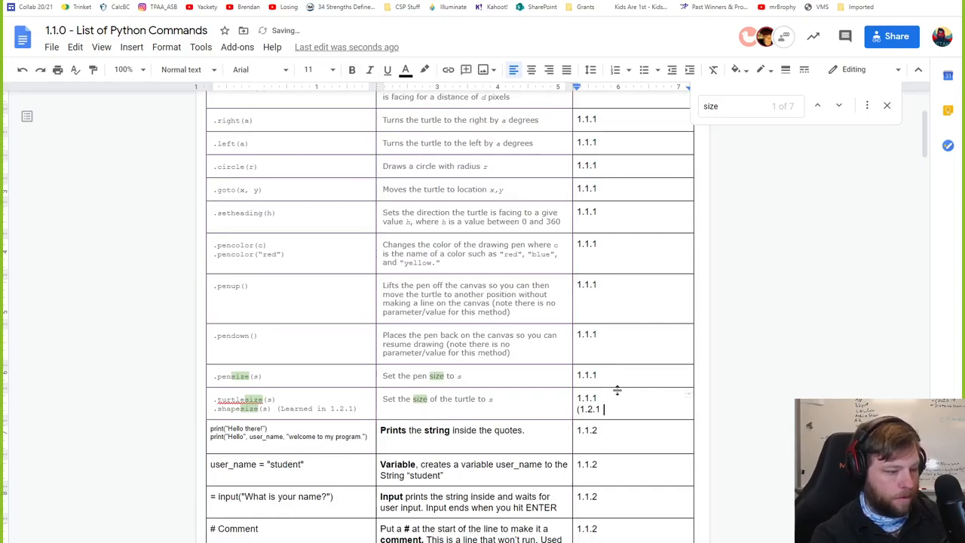
type("FOR SHAPES")
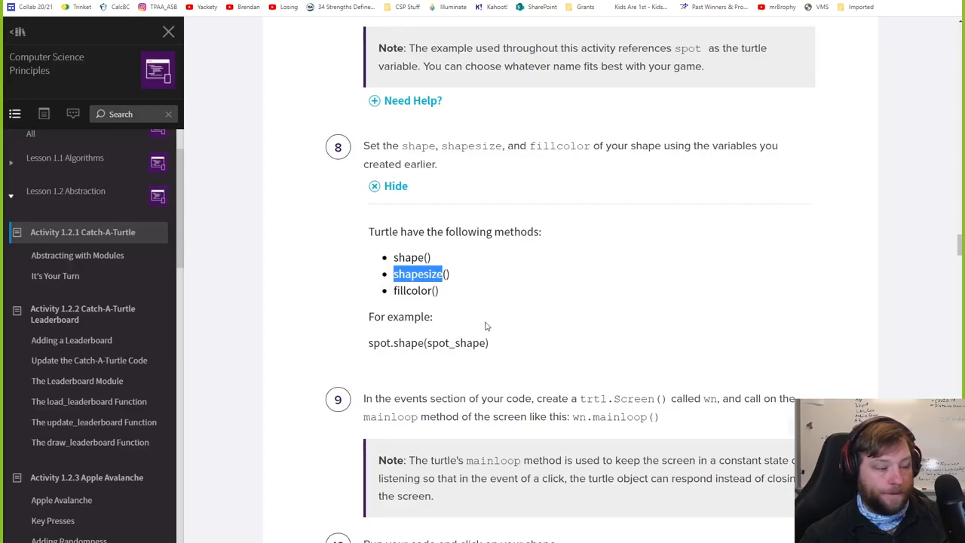
End the events section with wn = trtl.Screen() and wn.mainloop(), then review course step 10.
scroll("down", 3)
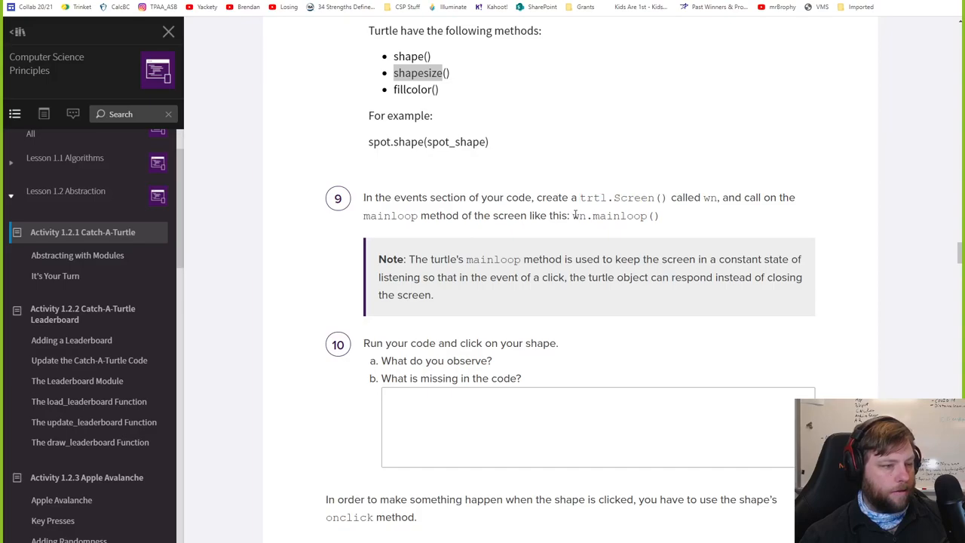
mouse_move(576, 214)
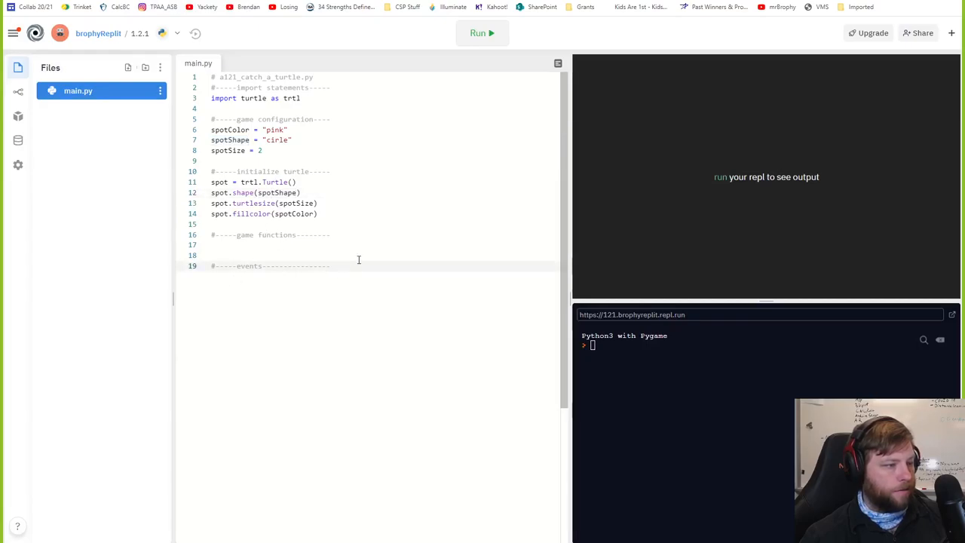
type("wn = trtl.Screen()")
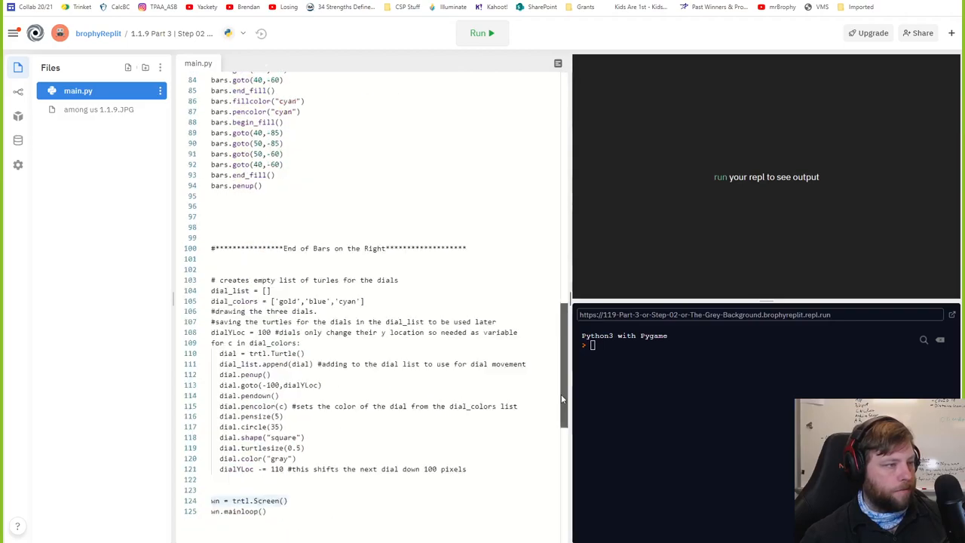
scroll("down", 3)
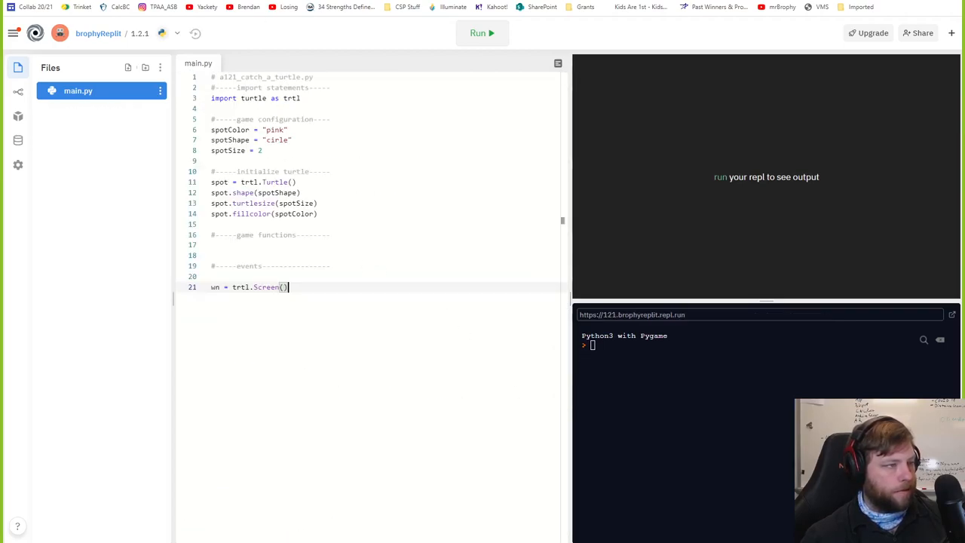
type("wn.mainloop()")
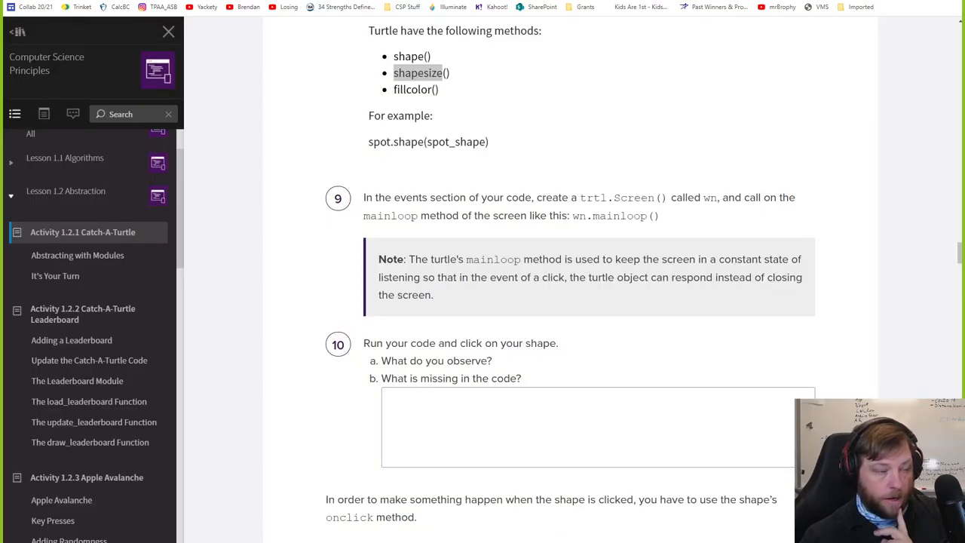
scroll("down", 3)
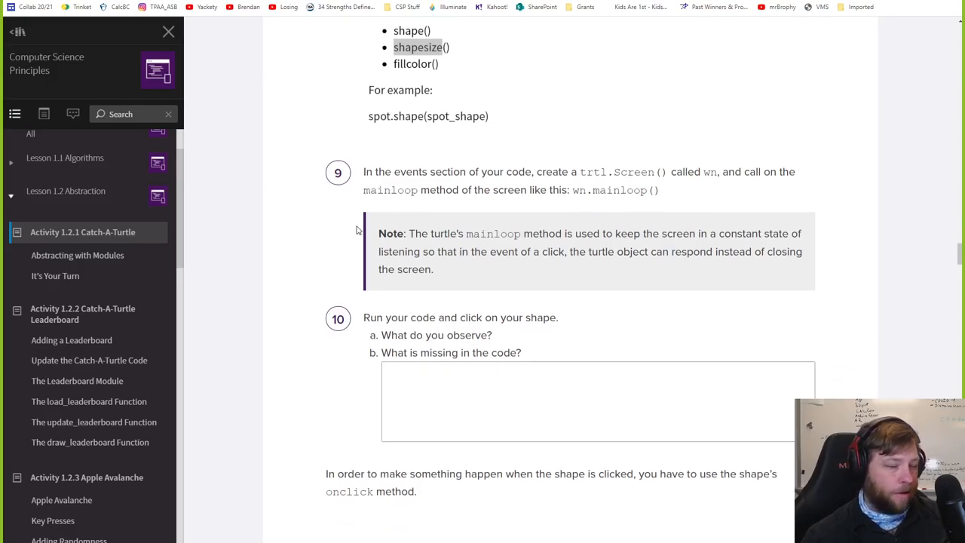
scroll("down", 3)
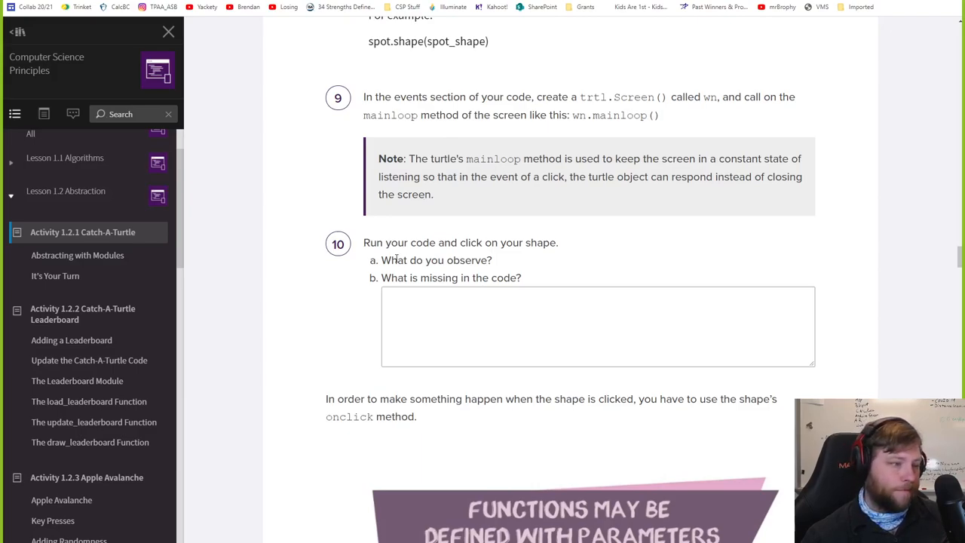
scroll("down", 3)
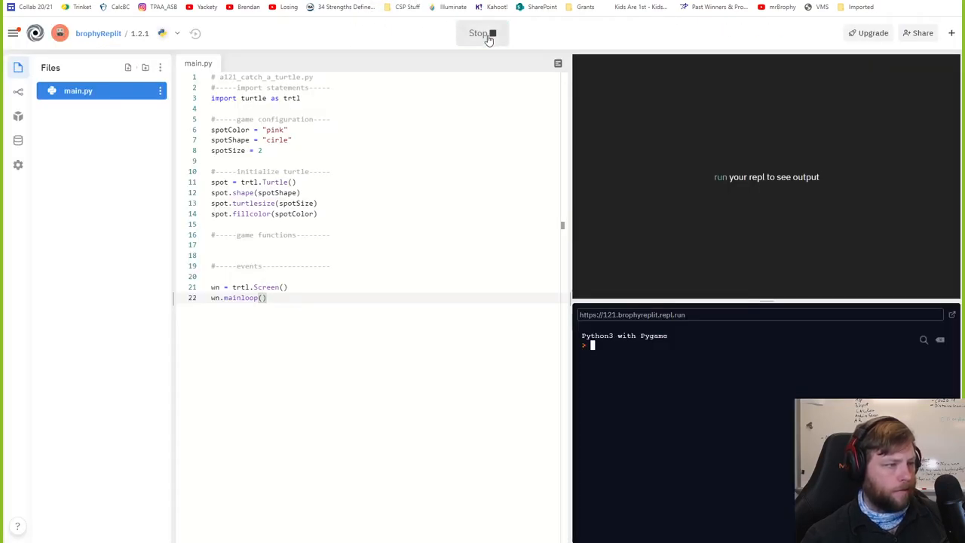
Run the program, hit the no-shape-named-circle TurtleGraphicsError, and run it again.
left_click(481, 33)
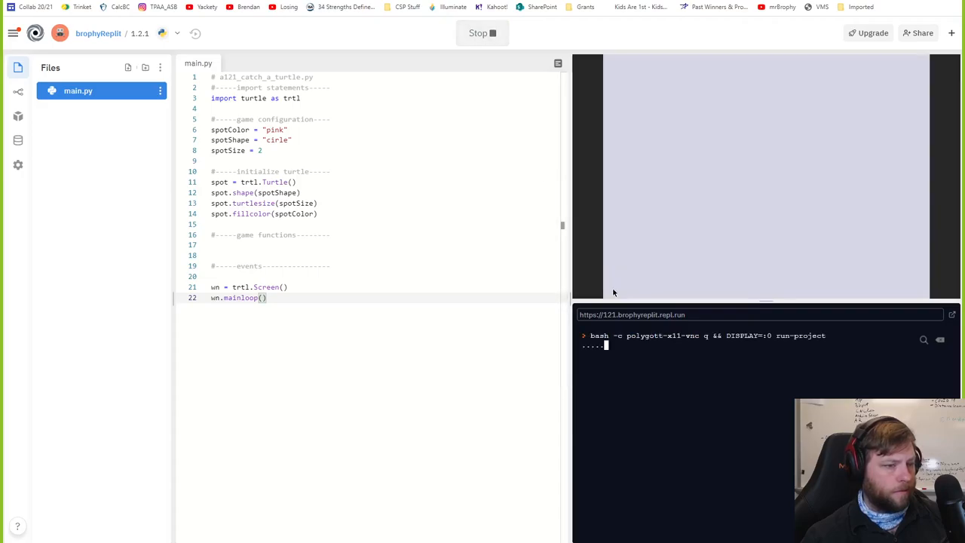
left_click(483, 33)
type("c")
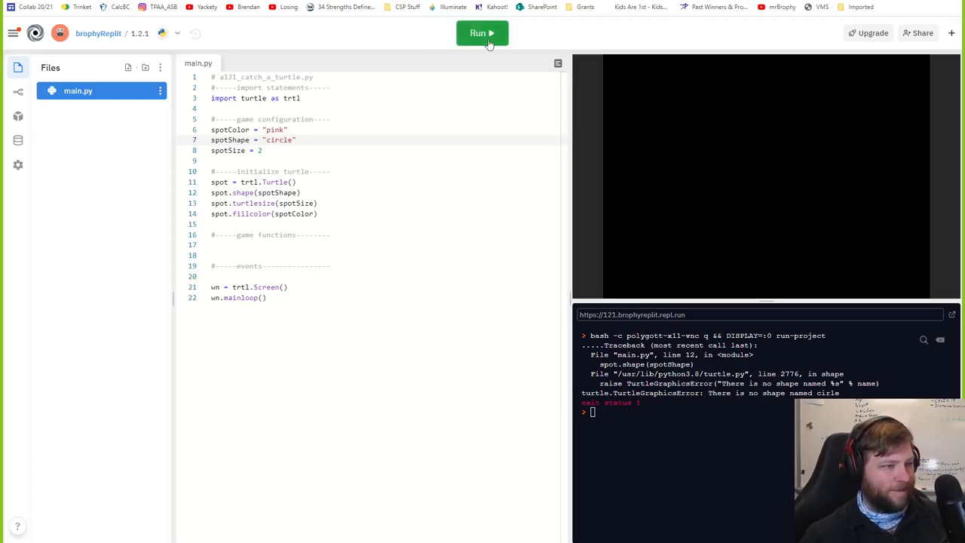
left_click(483, 33)
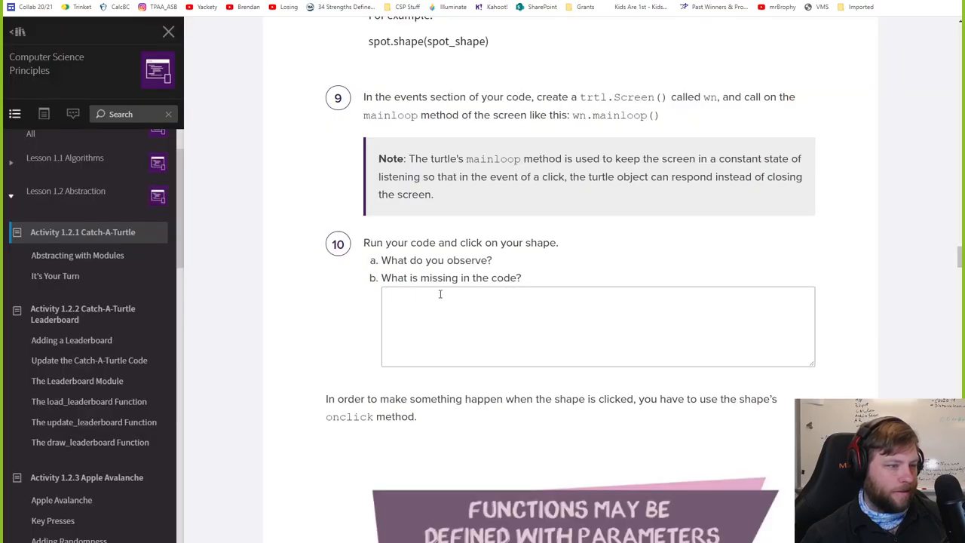
Bring Figure 2 on onclick(f) parameters into view and select the onclick(f) method name.
scroll("down", 3)
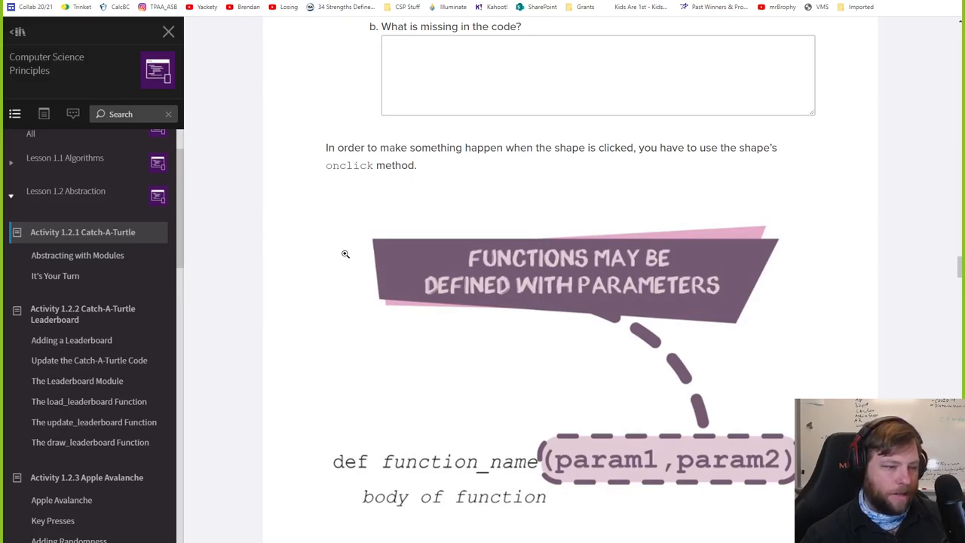
scroll("down", 3)
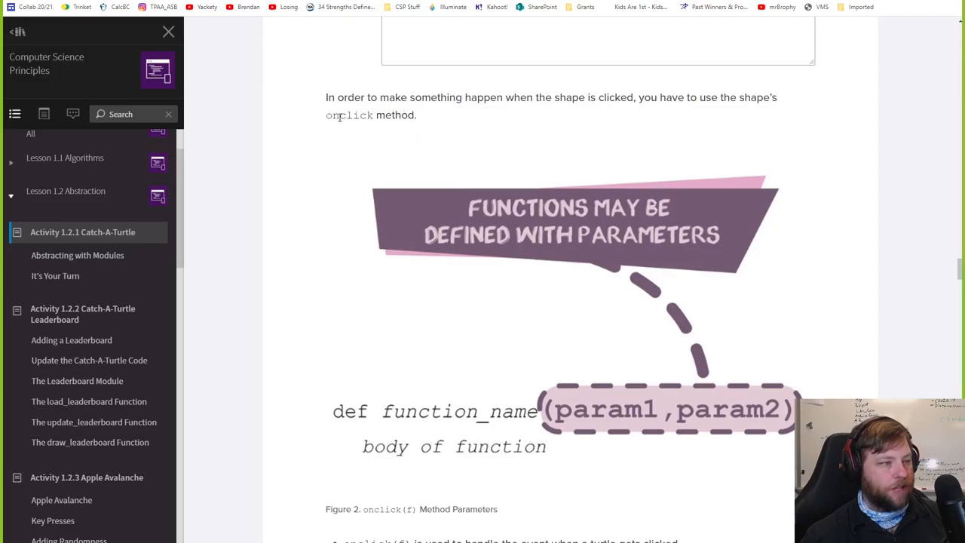
scroll("down", 3)
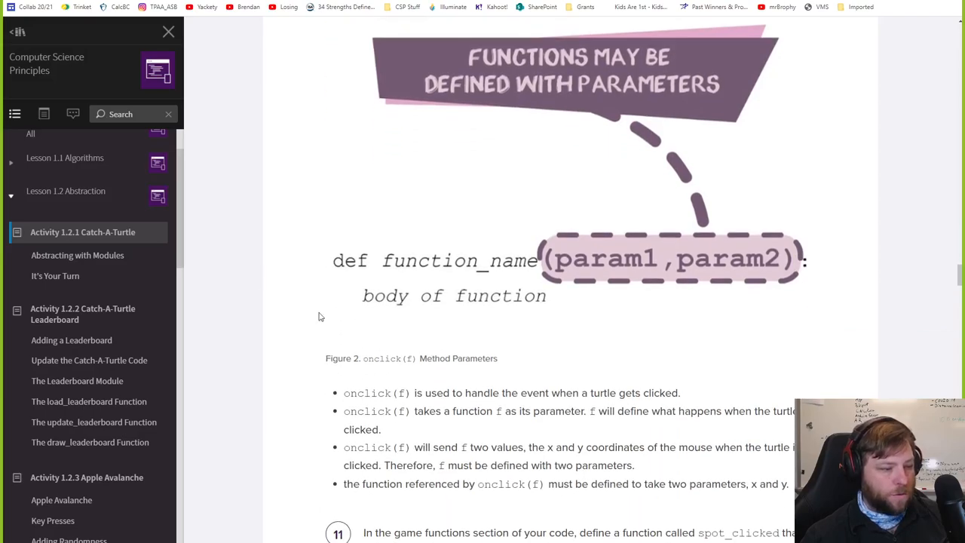
double_click(366, 392)
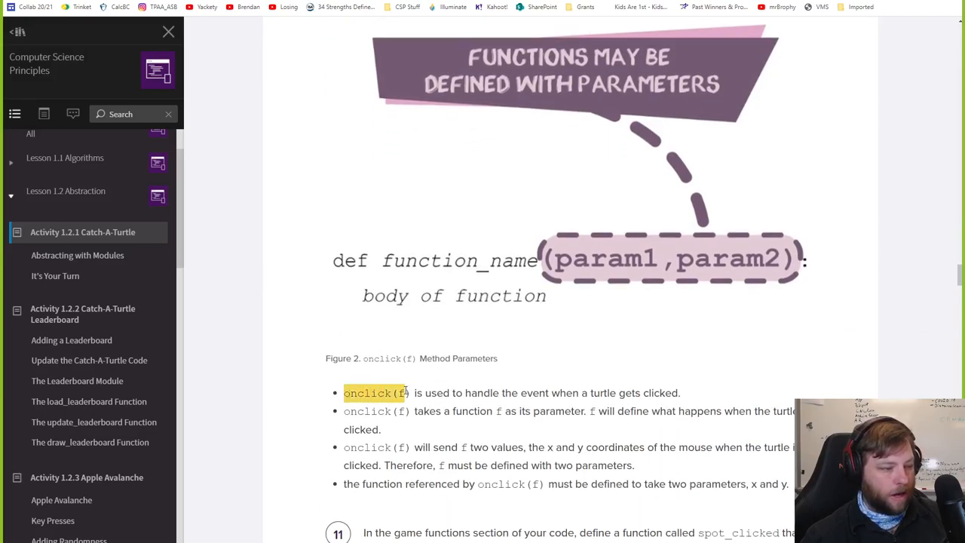
left_click(374, 392)
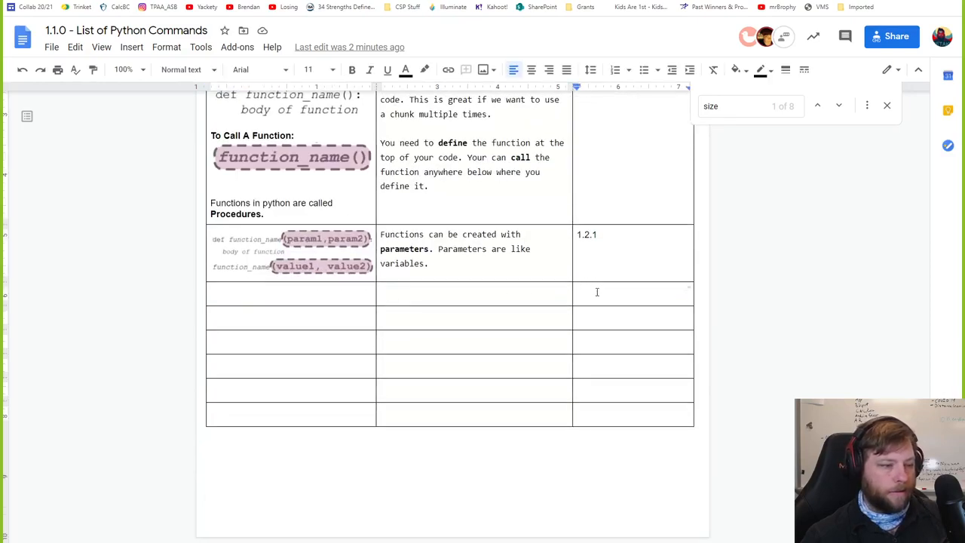
Mark the functions-with-parameters row in the Python Commands table as activity 1.2.1.
type("1.2.1")
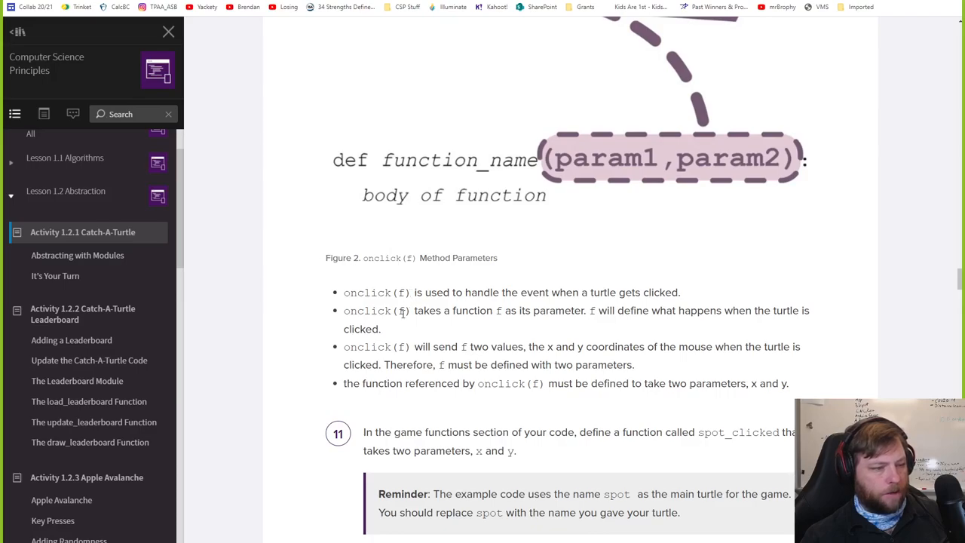
Highlight that onclick takes a function f as its parameter, read steps 11–13, and grab the name spot_clicked.
left_click_drag(413, 311, 521, 310)
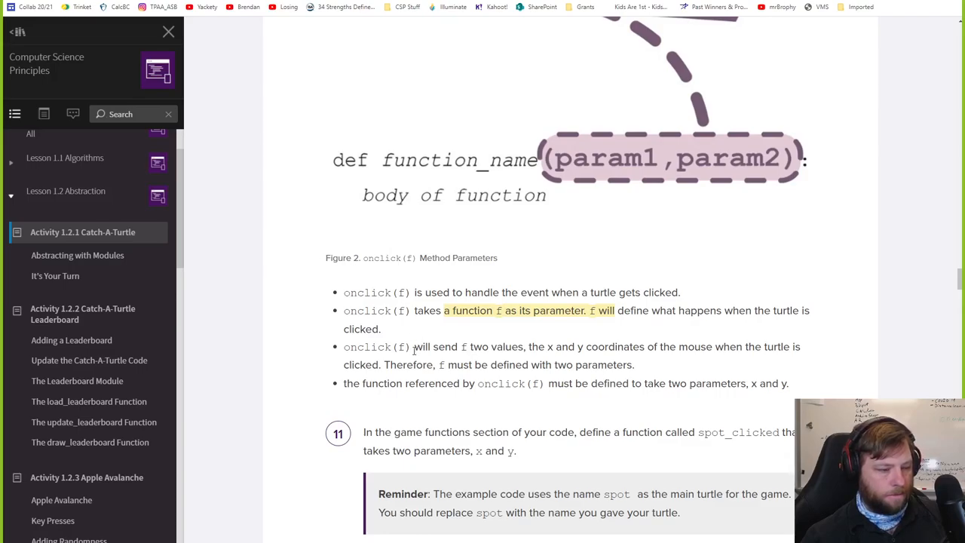
scroll("down", 3)
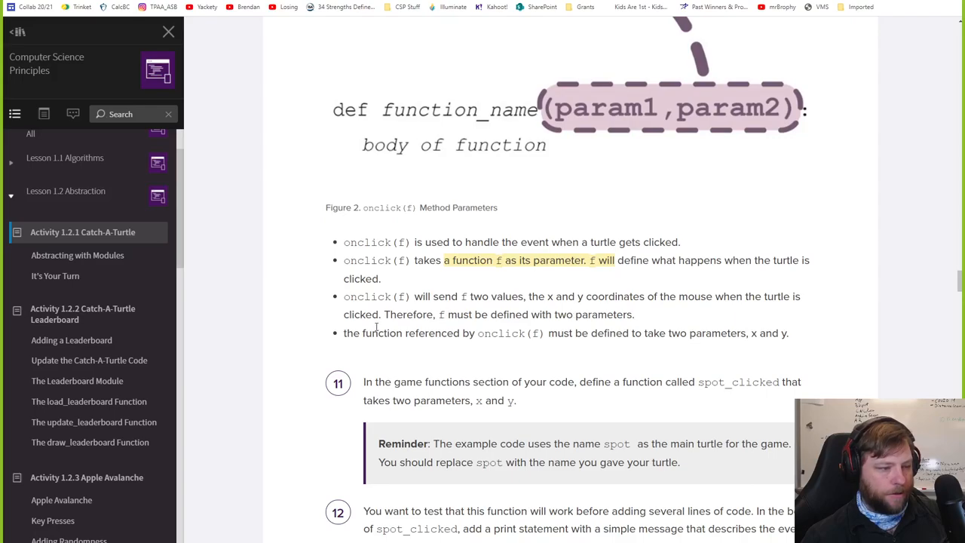
scroll("down", 3)
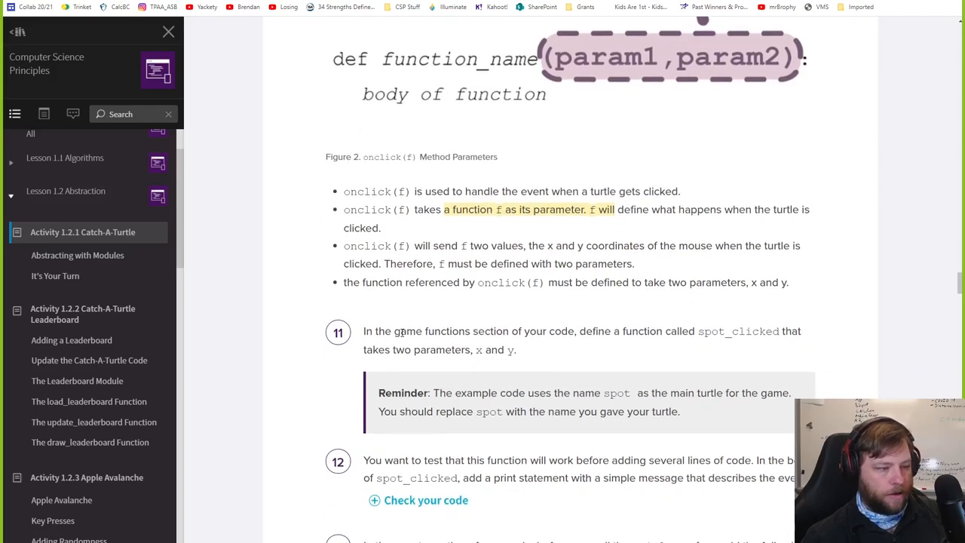
scroll("down", 3)
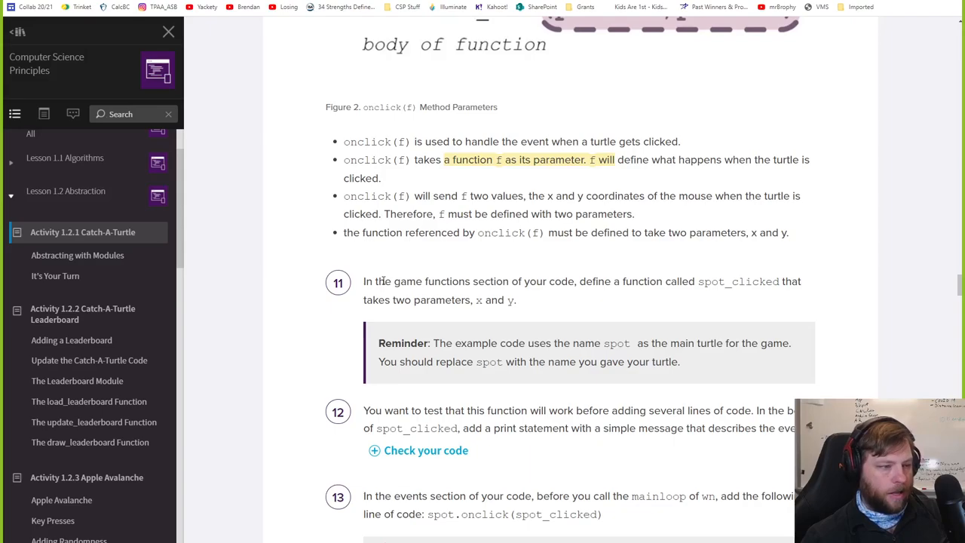
scroll("down", 3)
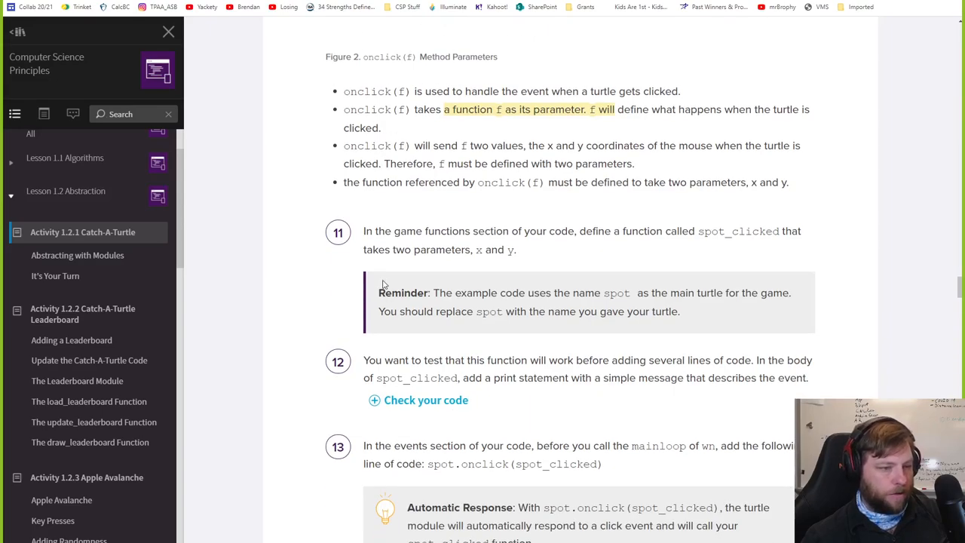
mouse_move(703, 234)
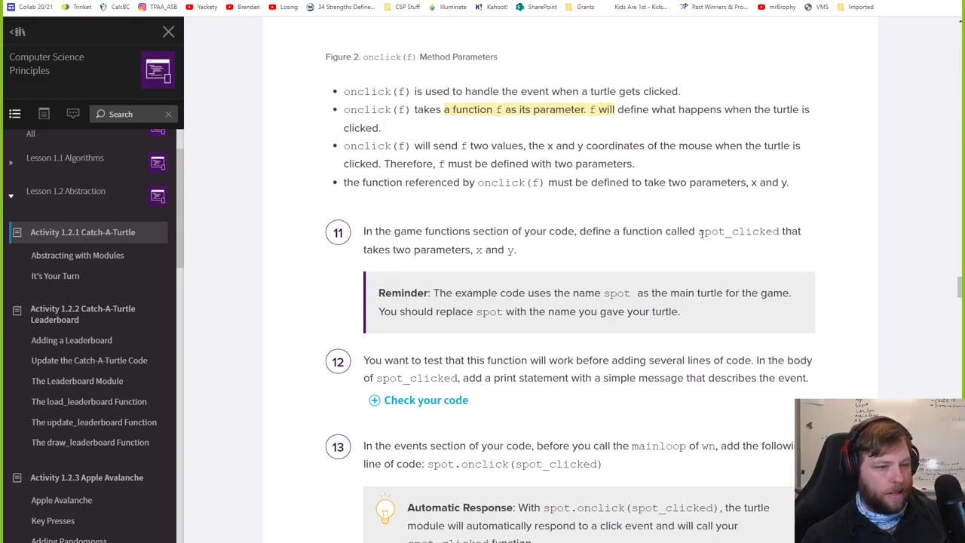
double_click(739, 232)
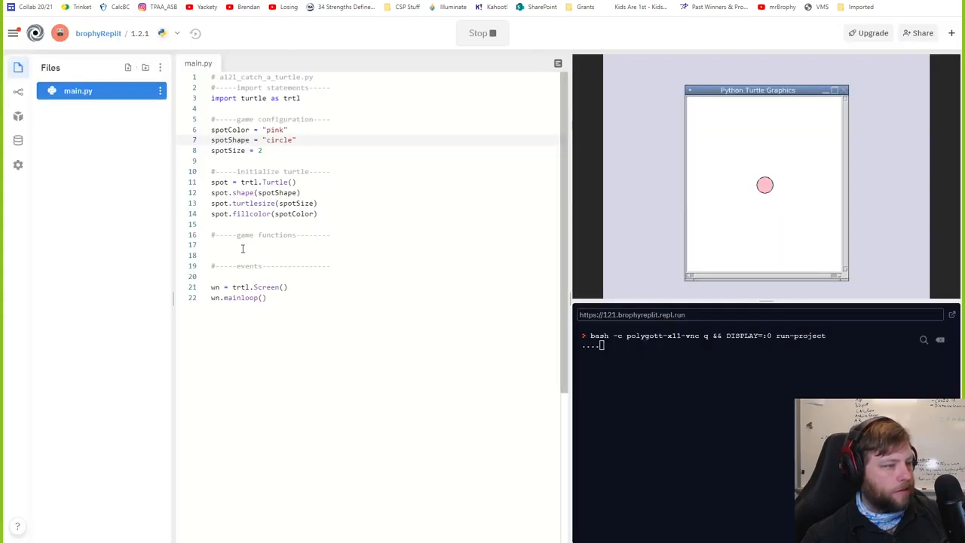
Start def spot_clicked under the game functions comment with a placeholder comment.
type("def spot_clicked(x,y):")
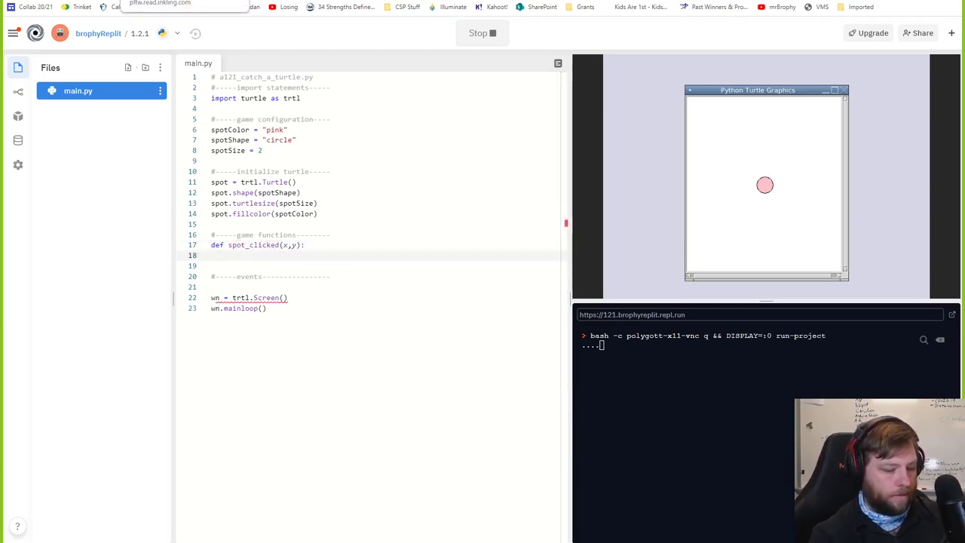
type("#?????")
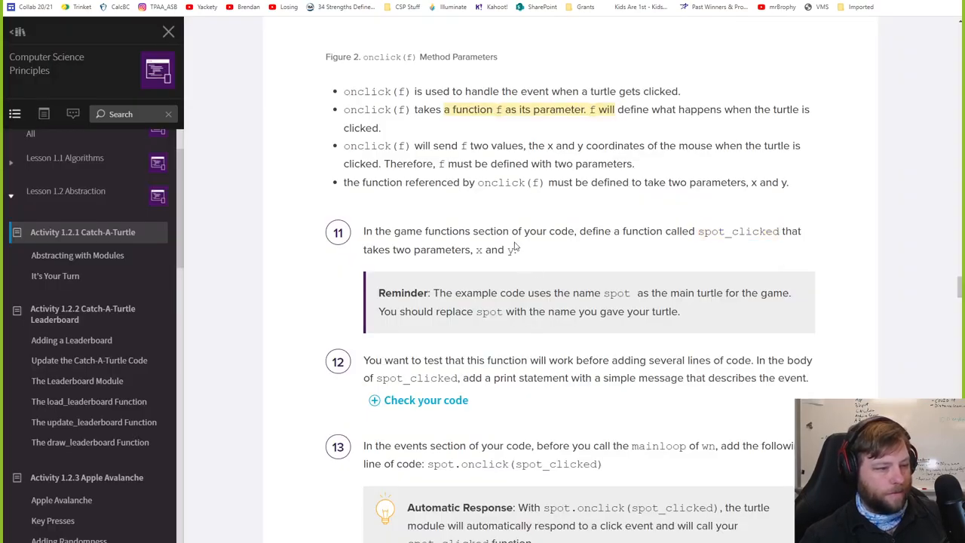
Read steps 12 and 13 about printing inside spot_clicked and spot.onclick.
scroll("down", 3)
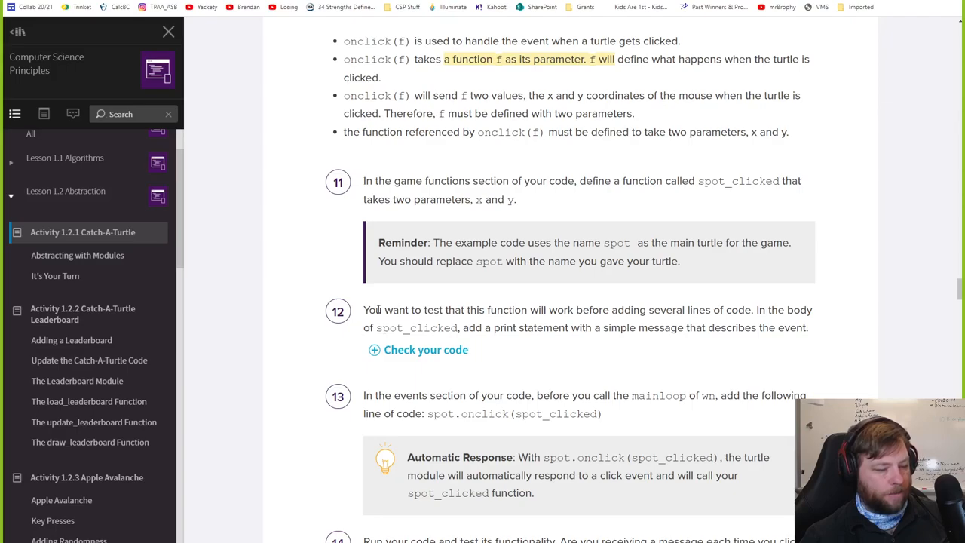
mouse_move(523, 330)
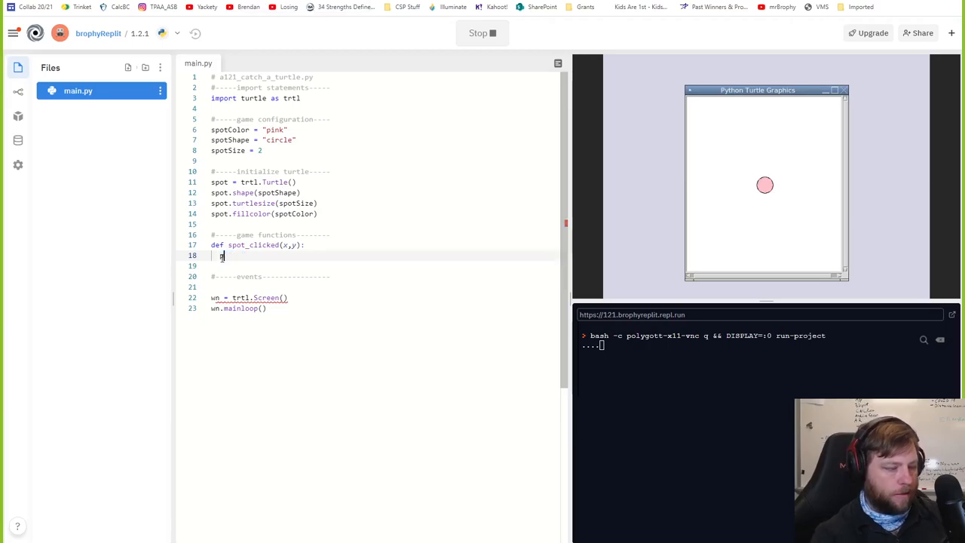
Make spot_clicked print "this is a test, you did spot_clicked" and rerun the game.
type("print(\"t")
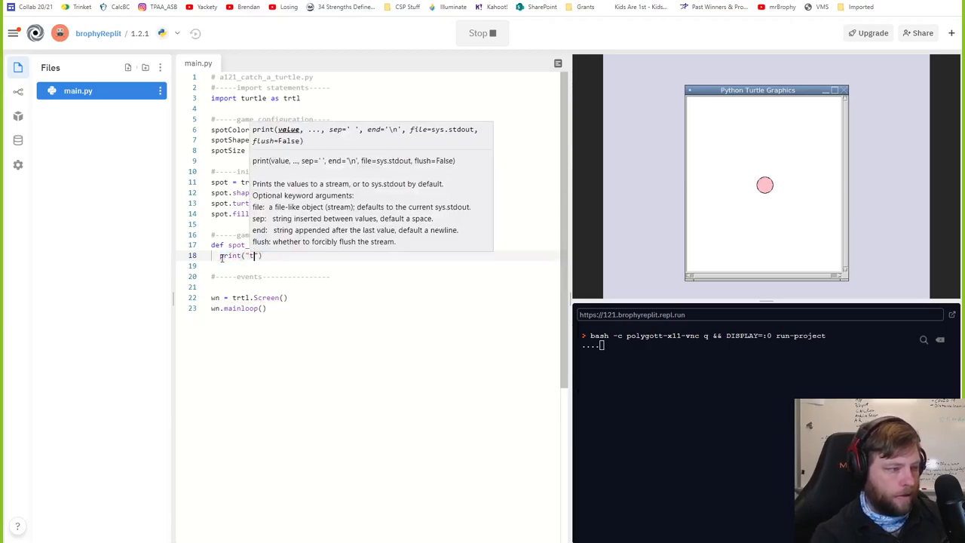
type("his is a test, y")
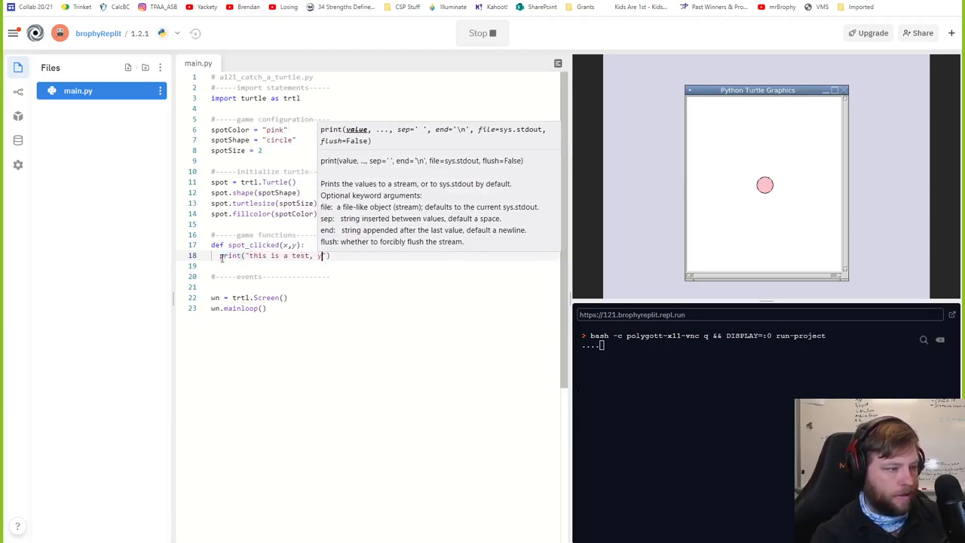
type("you did spot_clicked")
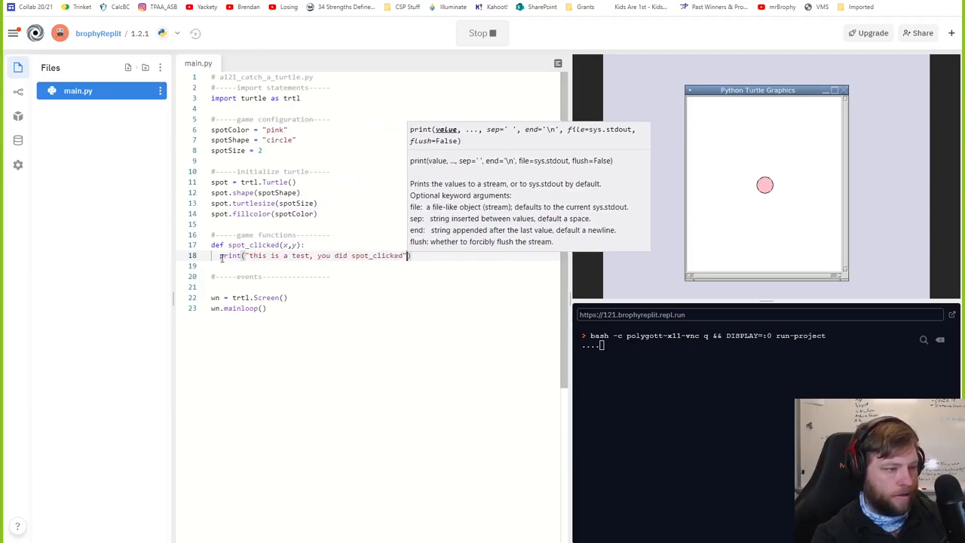
left_click(483, 33)
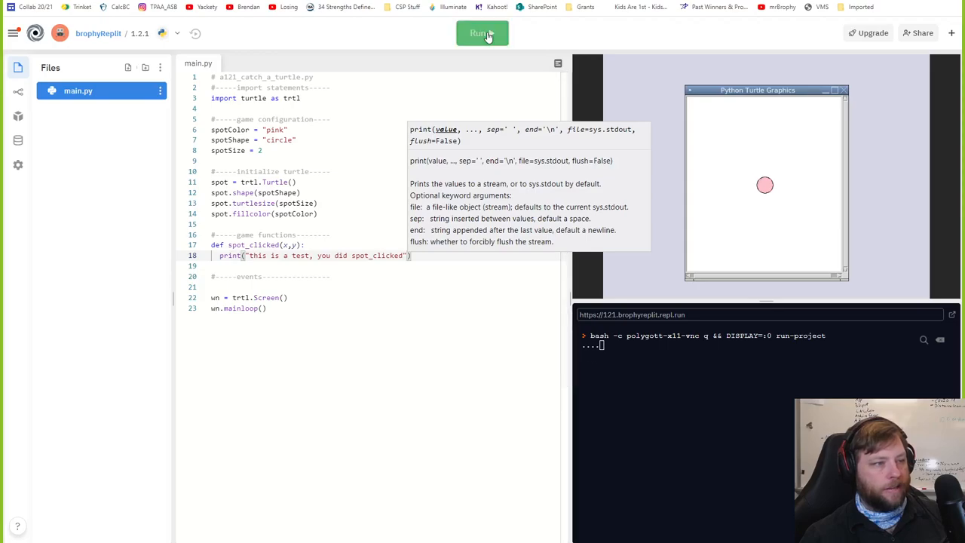
left_click(482, 33)
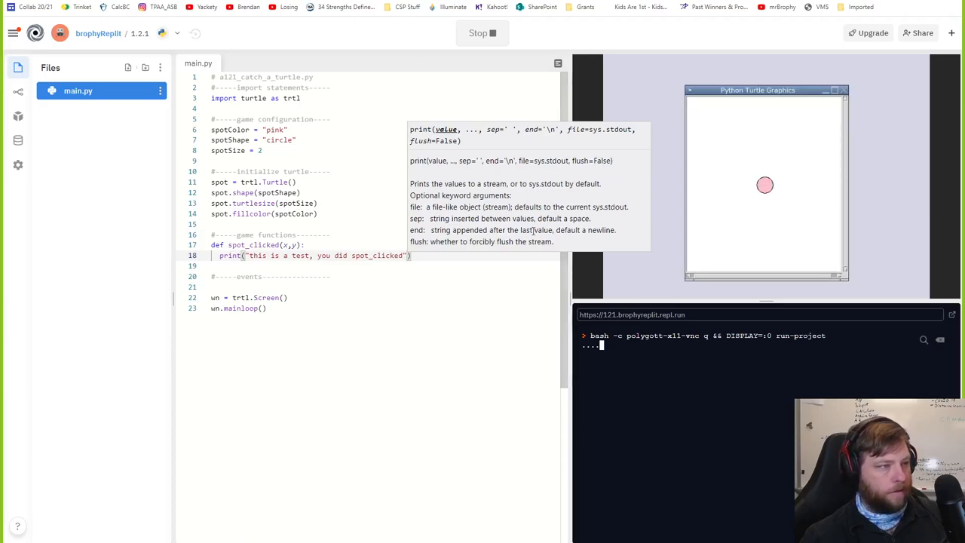
mouse_move(320, 7)
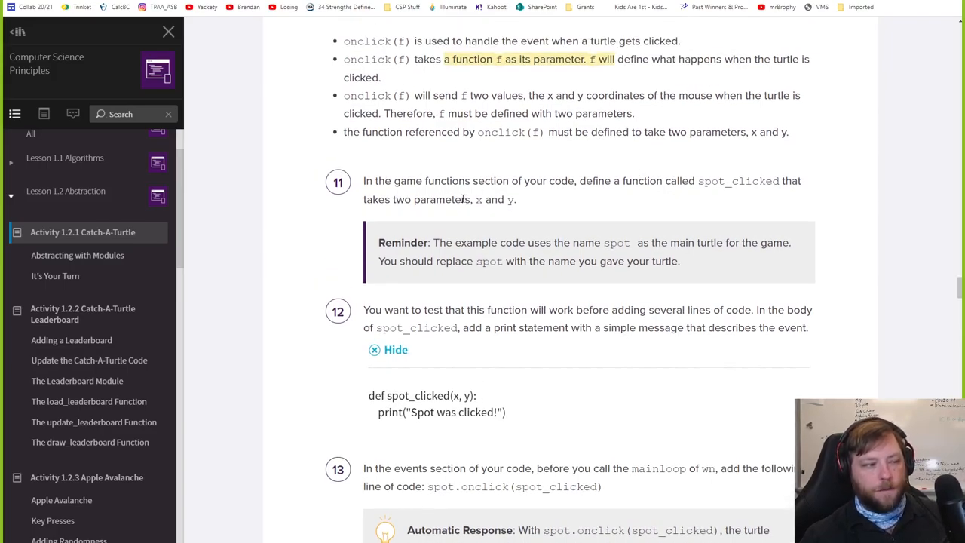
scroll("down", 3)
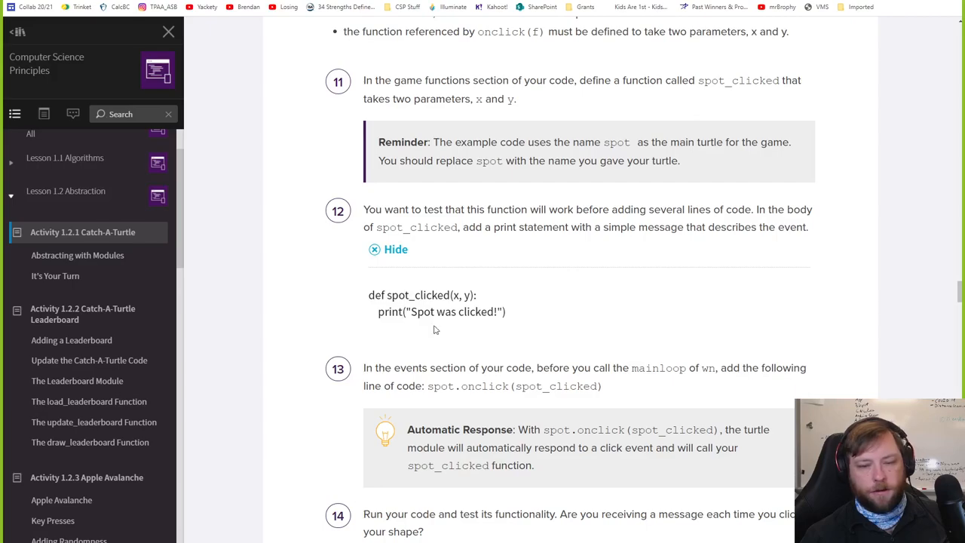
scroll("down", 3)
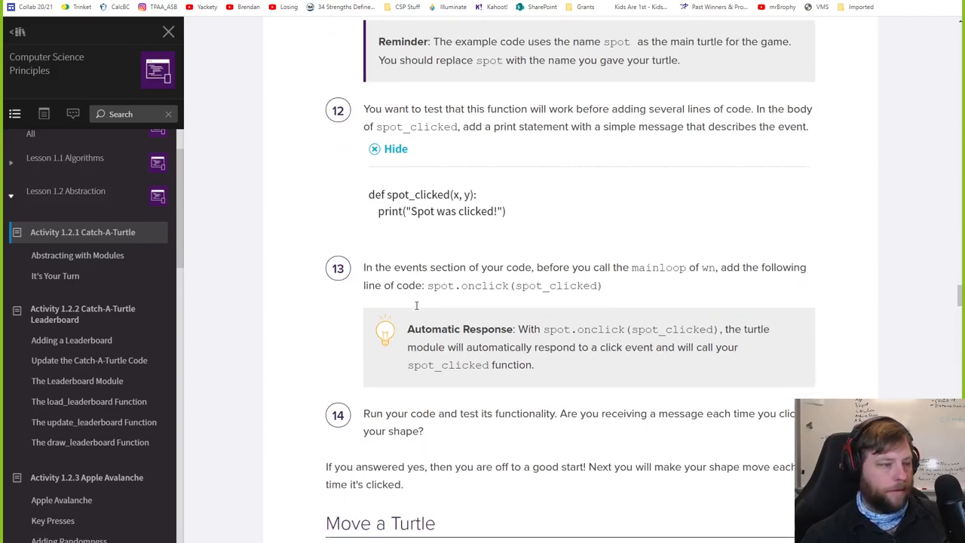
scroll("down", 3)
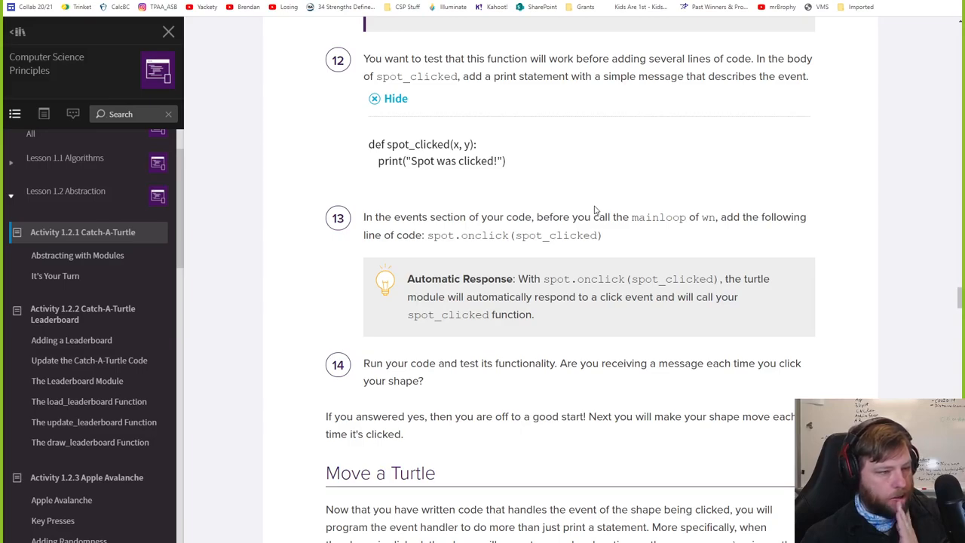
mouse_move(609, 241)
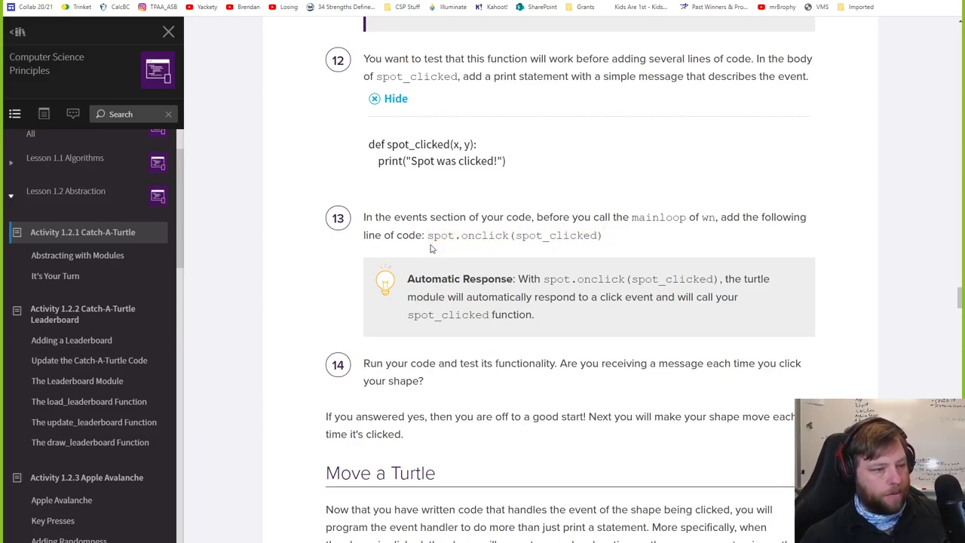
left_click_drag(429, 236, 600, 236)
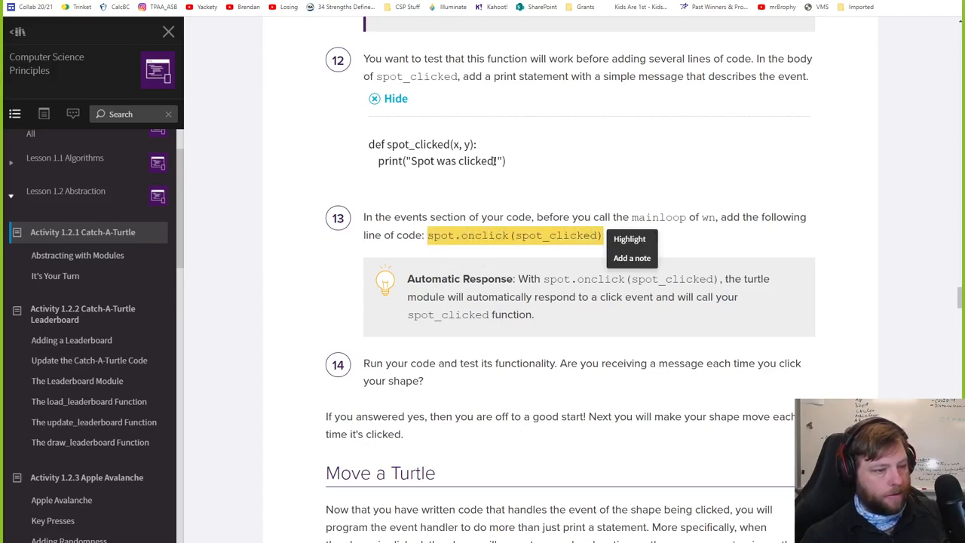
scroll("down", 3)
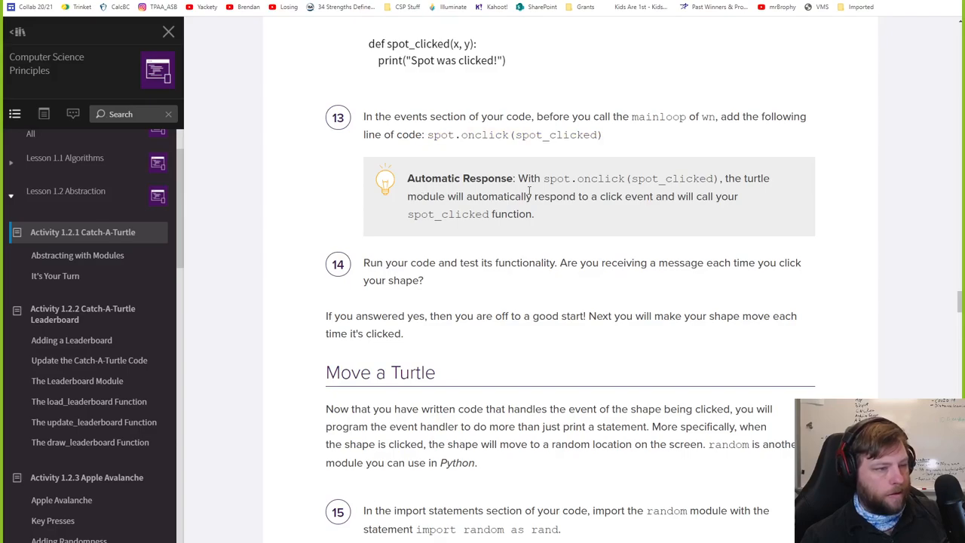
scroll("down", 3)
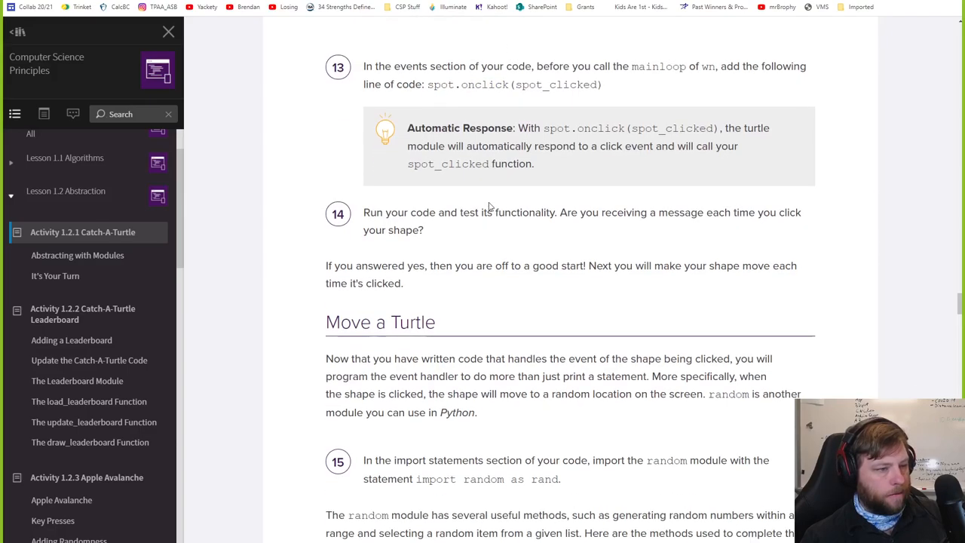
mouse_move(739, 129)
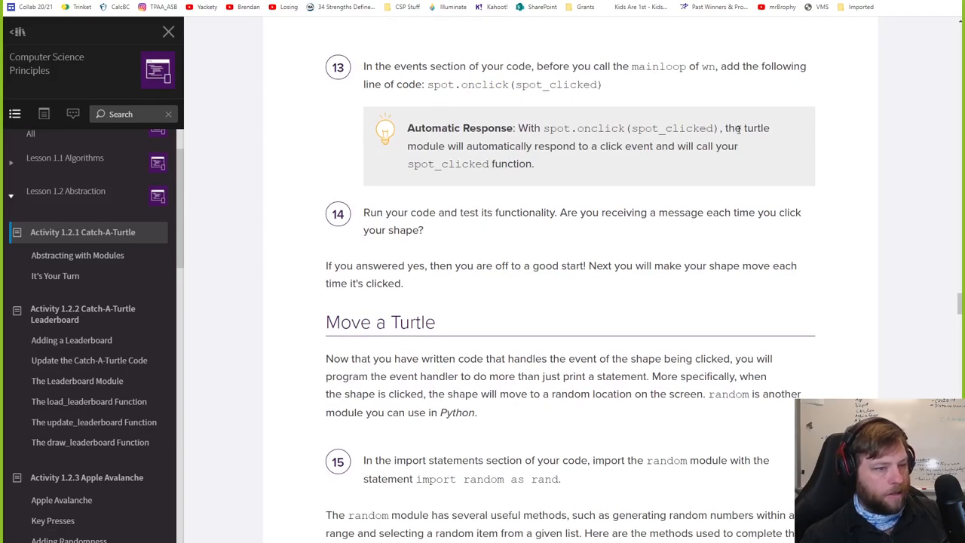
mouse_move(519, 178)
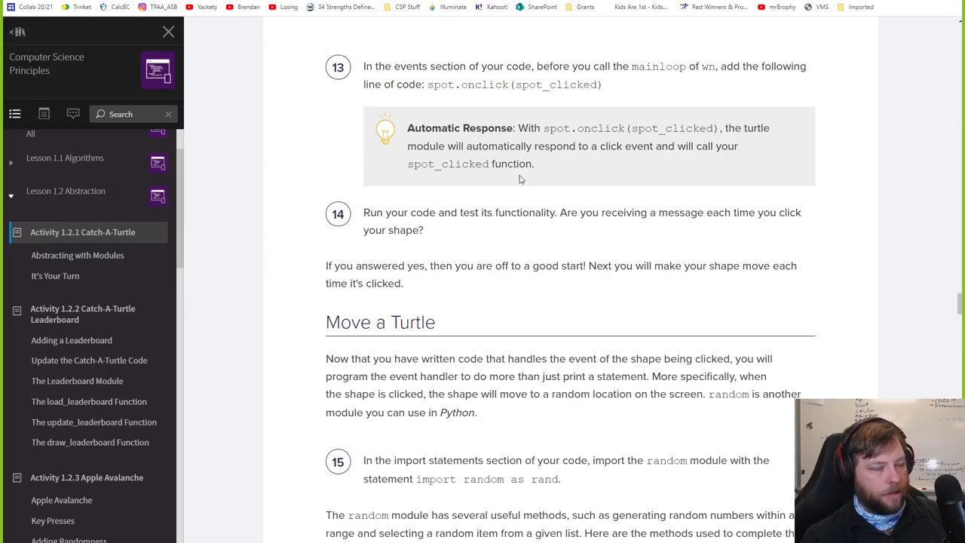
scroll("down", 3)
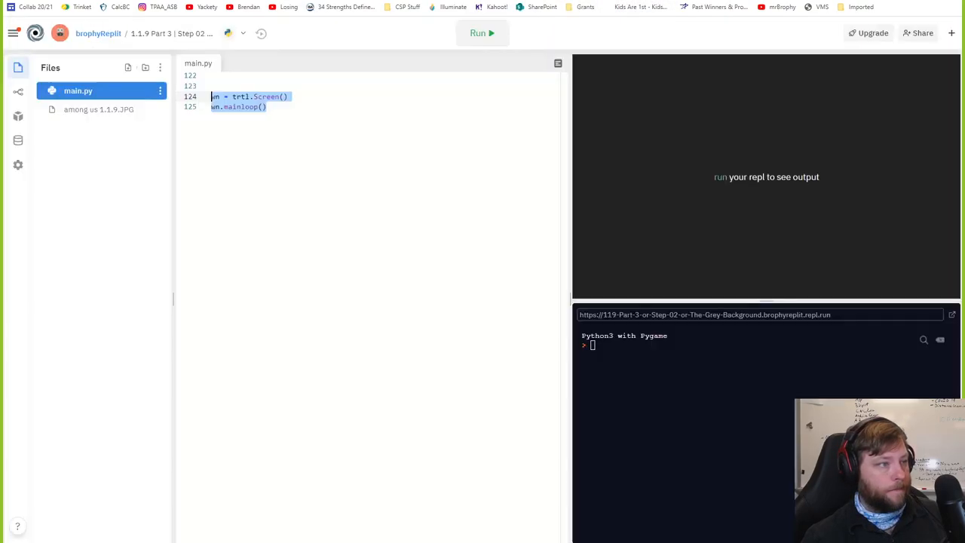
Run with spot.onclick(spot_clicked) added and click the pink circle repeatedly to see the test message, then select the onclick line.
left_click(482, 33)
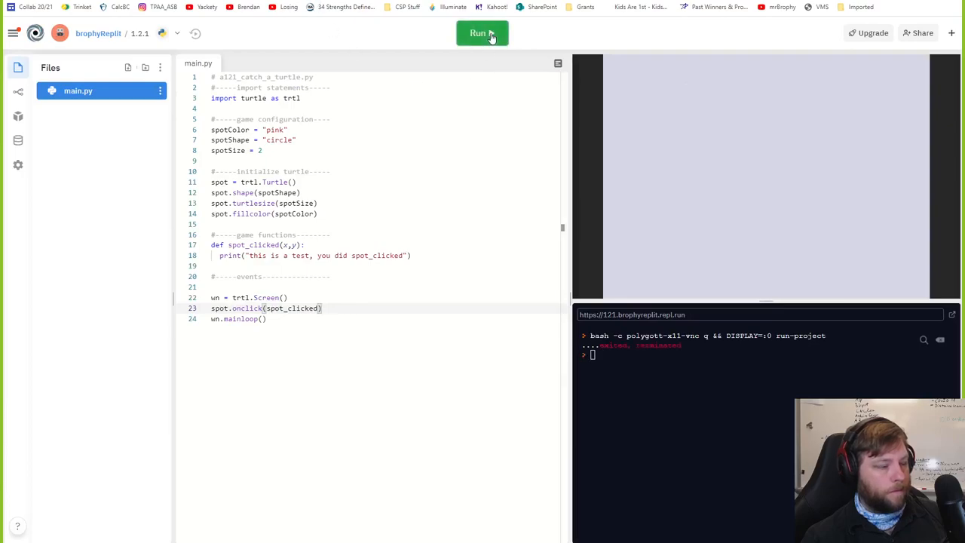
left_click(483, 33)
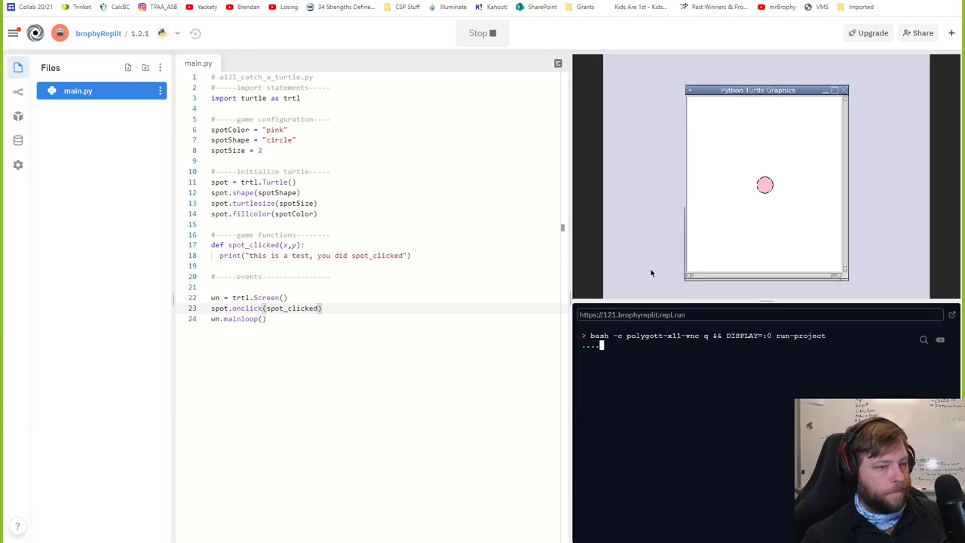
left_click(764, 184)
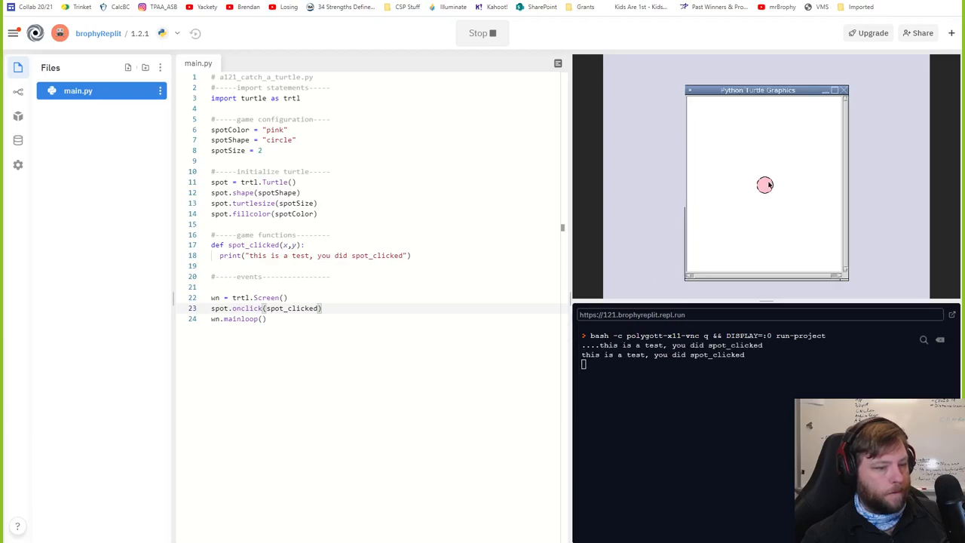
left_click(765, 184)
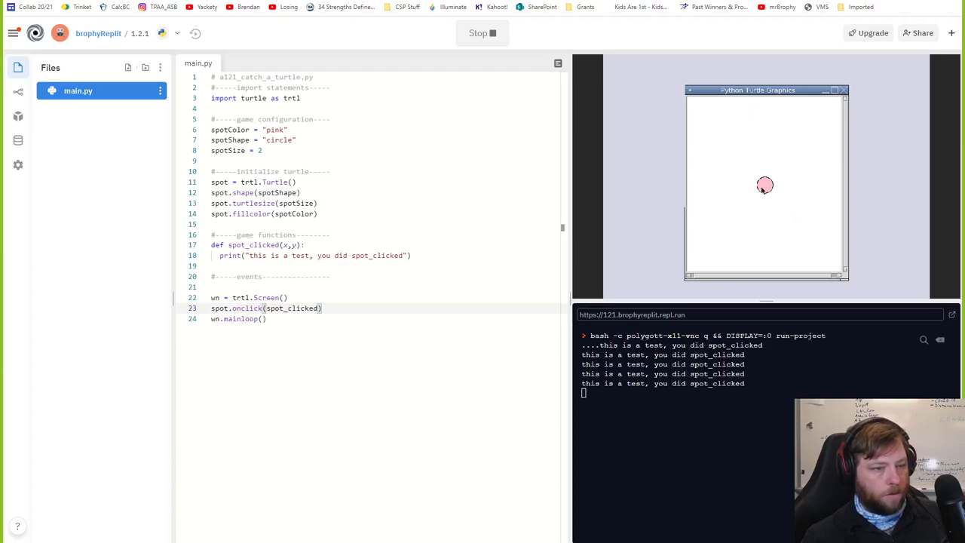
left_click(765, 185)
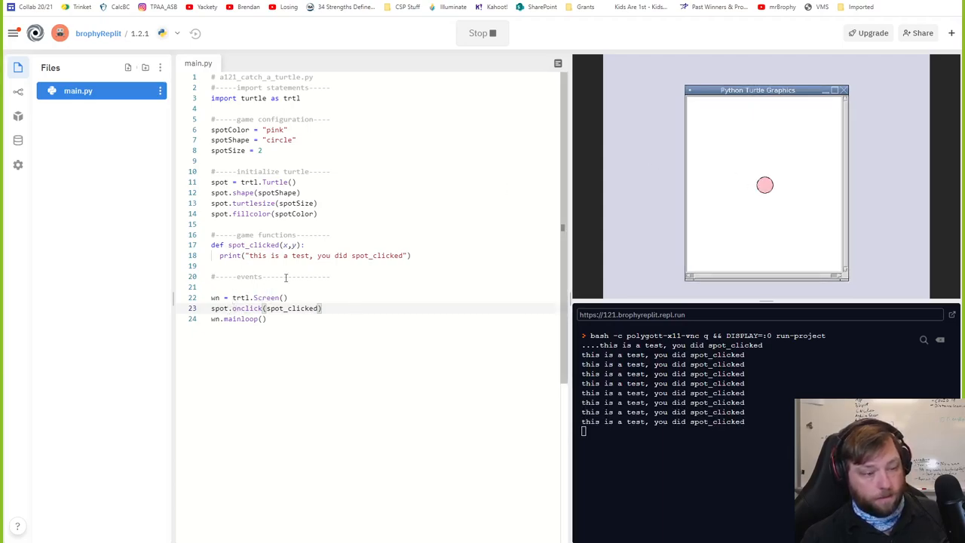
double_click(264, 308)
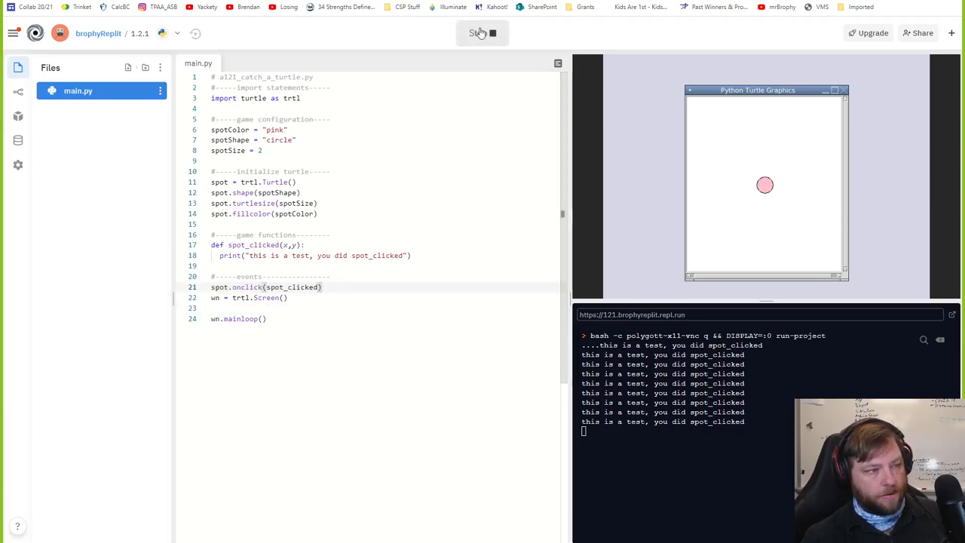
Place spot.onclick(spot_clicked) before the function definition and run to get a NameError.
left_click(482, 33)
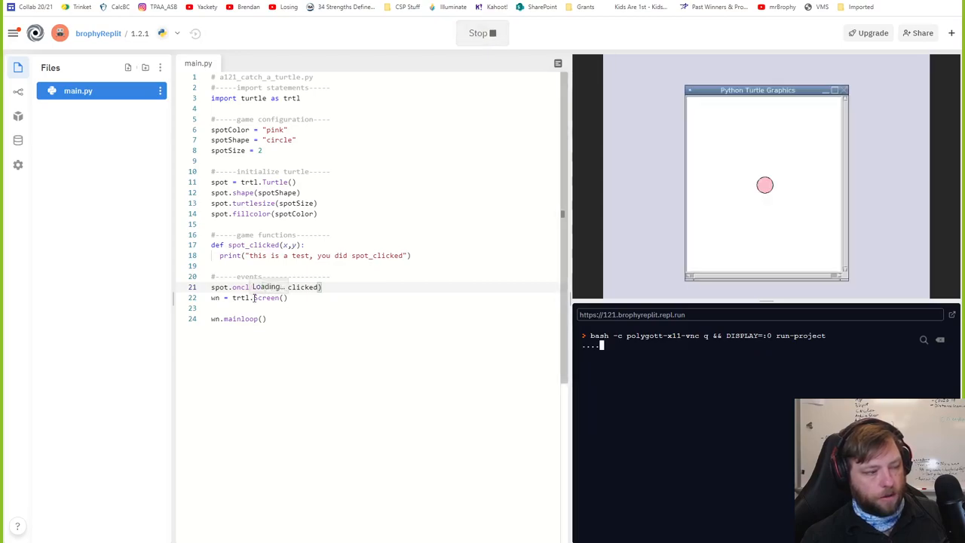
left_click(765, 184)
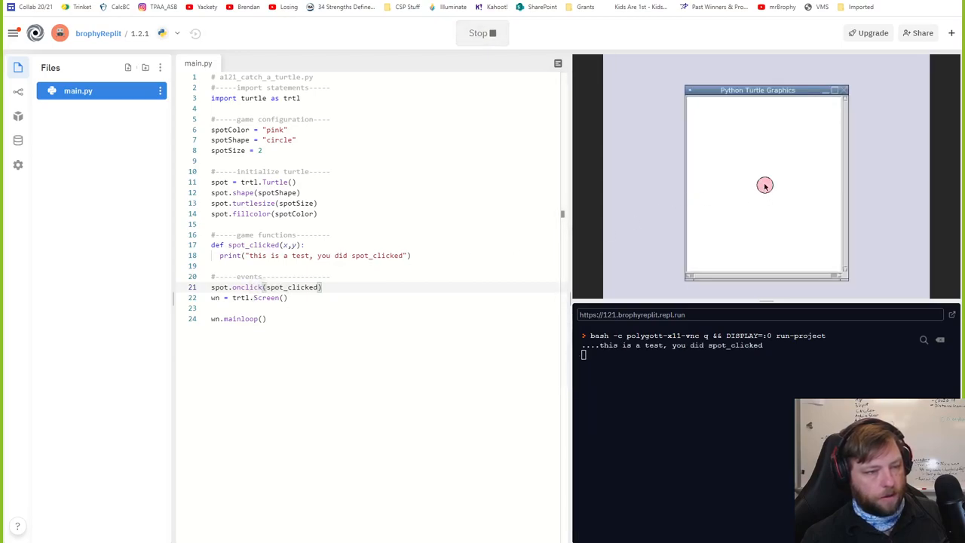
left_click(764, 185)
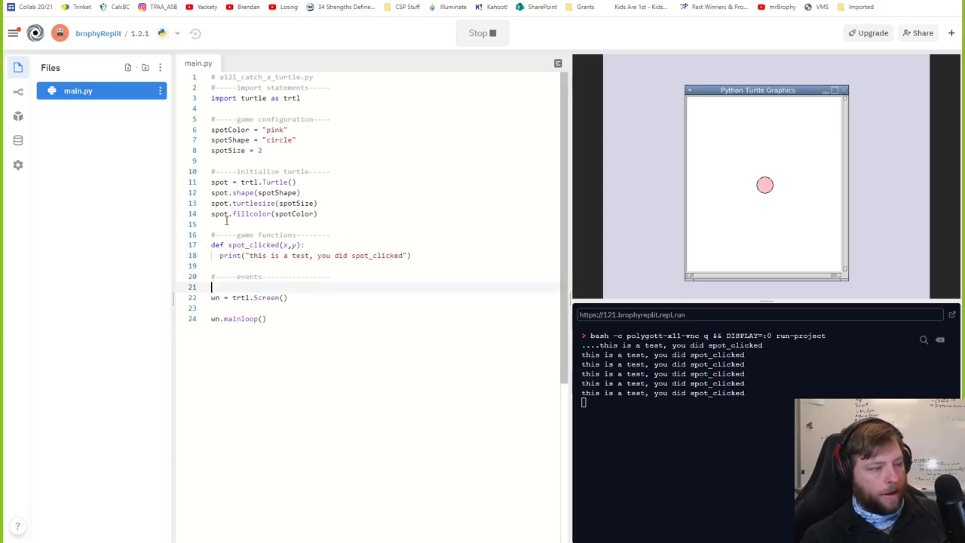
type("spot.onclick(spot_clicked)")
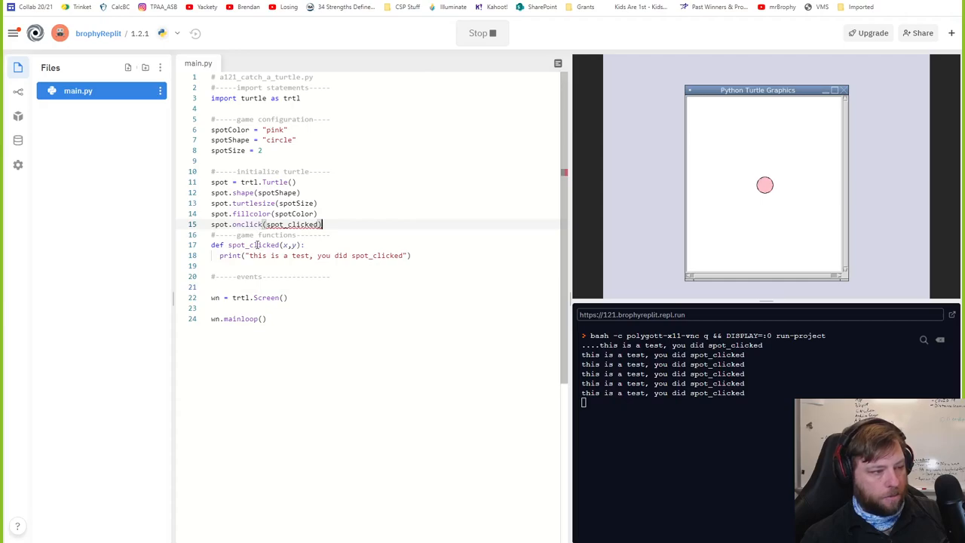
left_click(483, 33)
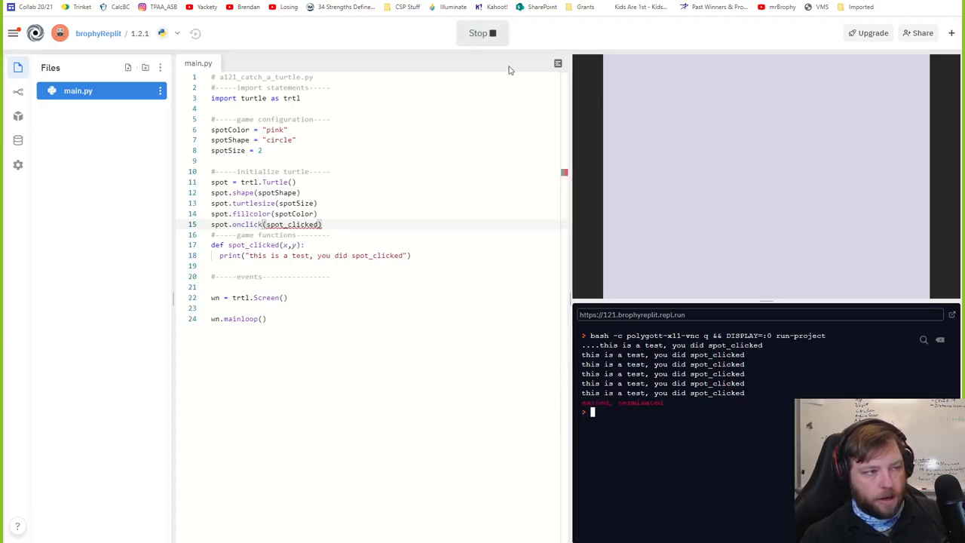
left_click(481, 33)
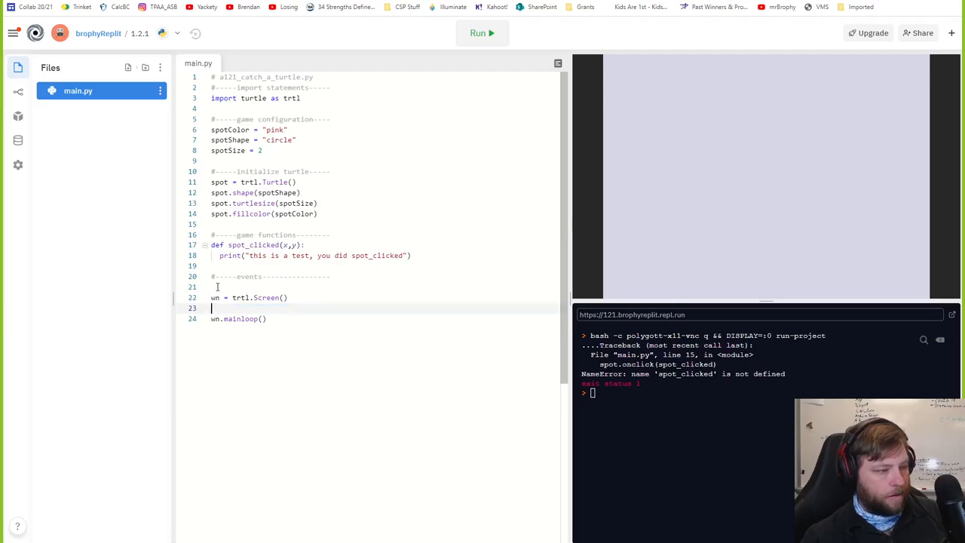
Restore spot.onclick(spot_clicked) to the events section and return to the course instructions.
type("spot.onclick(spot_clicked)")
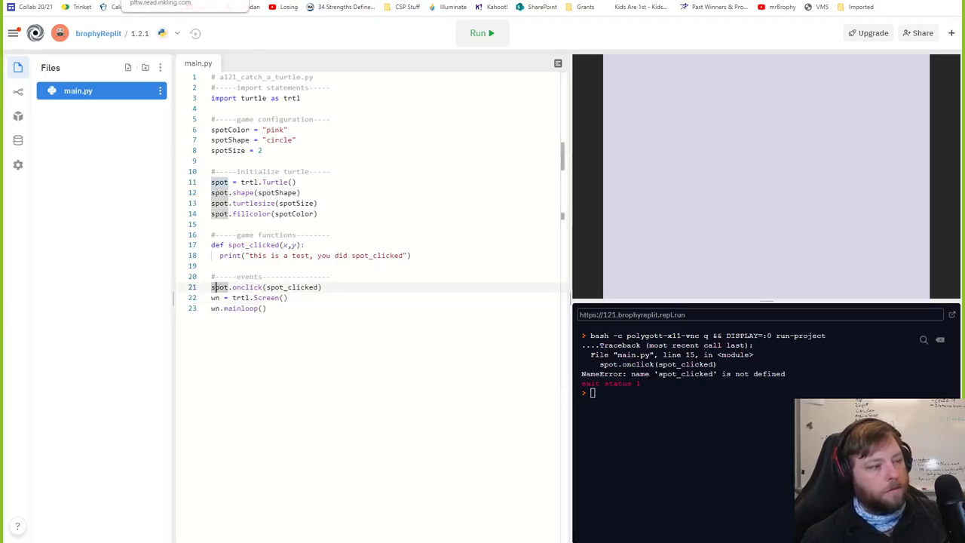
left_click(481, 33)
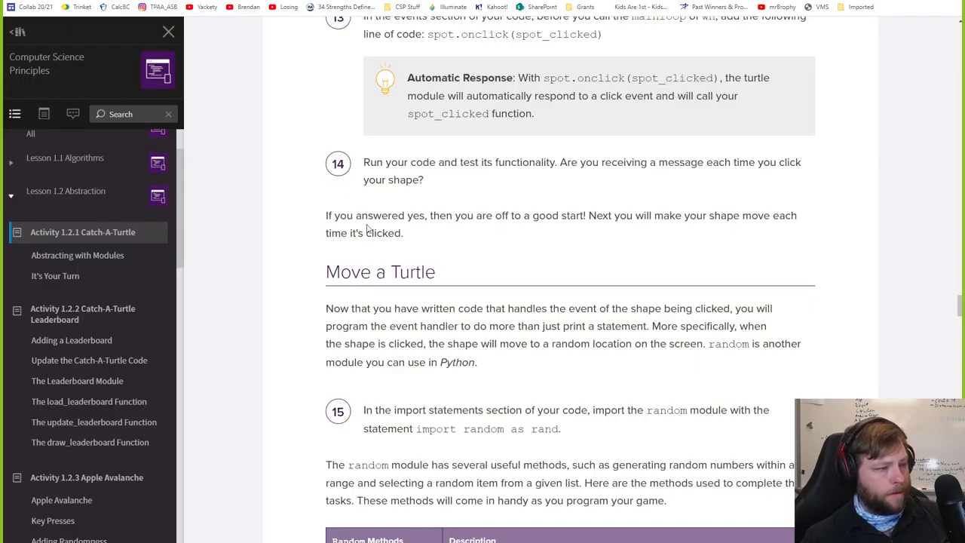
scroll("down", 3)
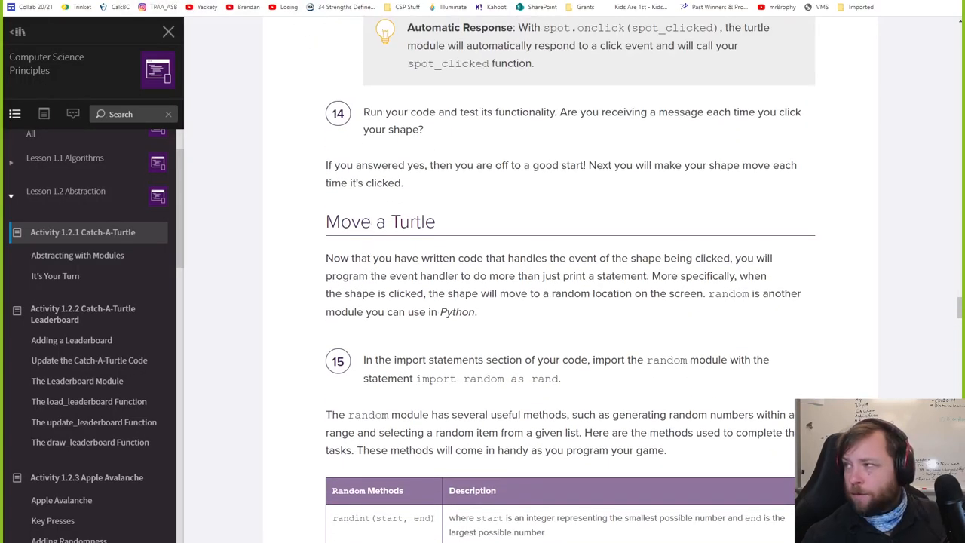